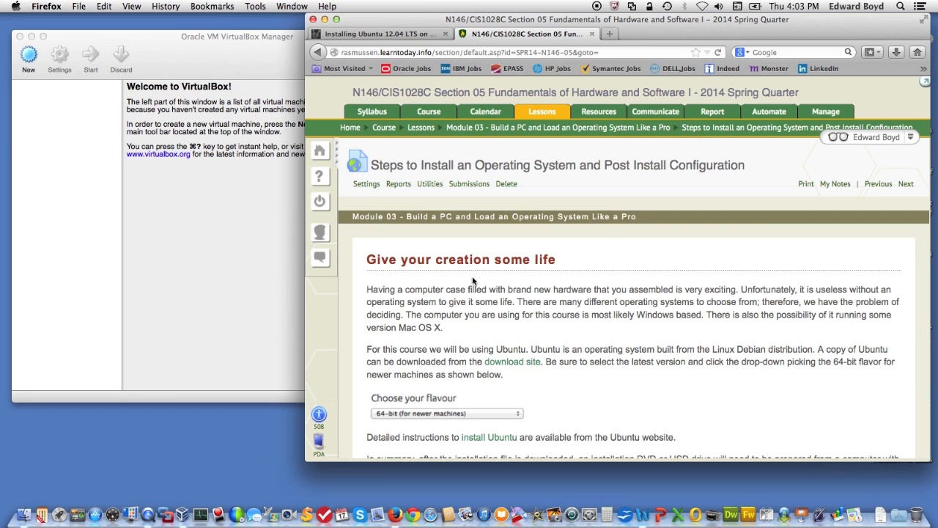
mouse_move(211, 253)
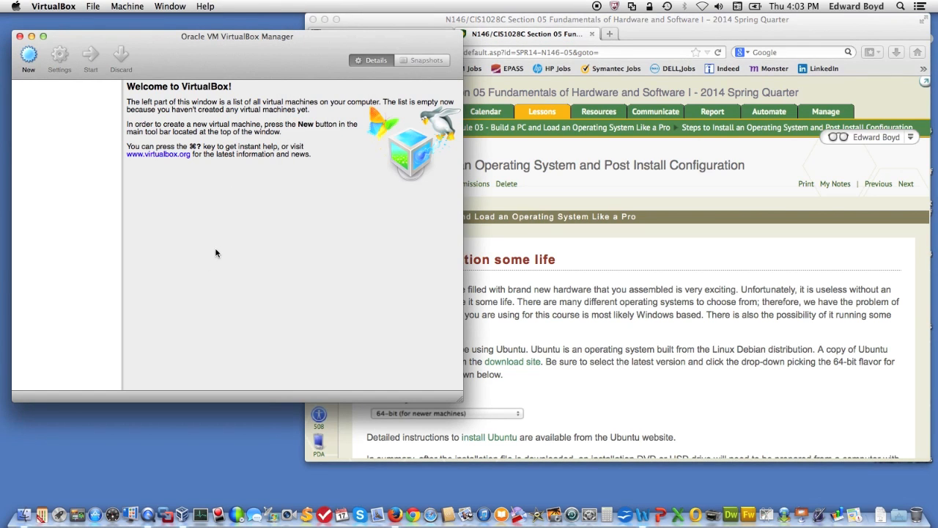
mouse_move(222, 256)
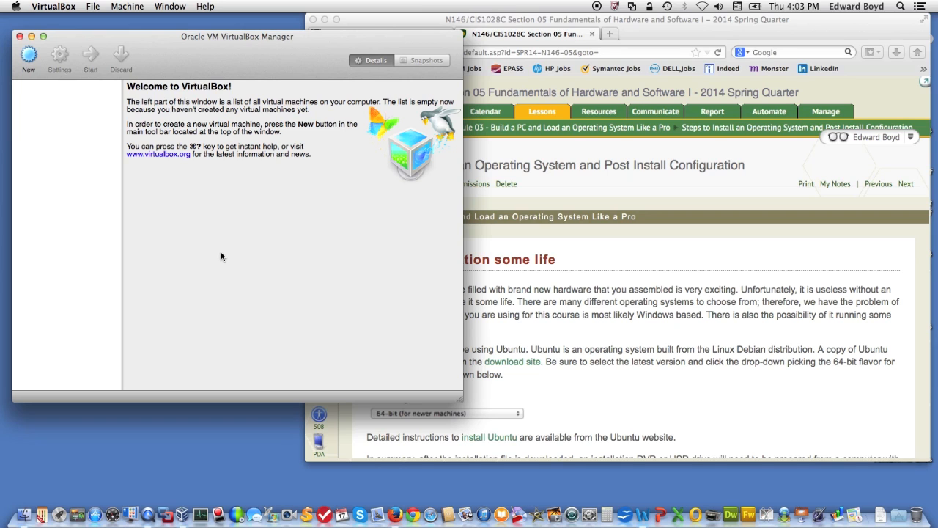
mouse_move(31, 513)
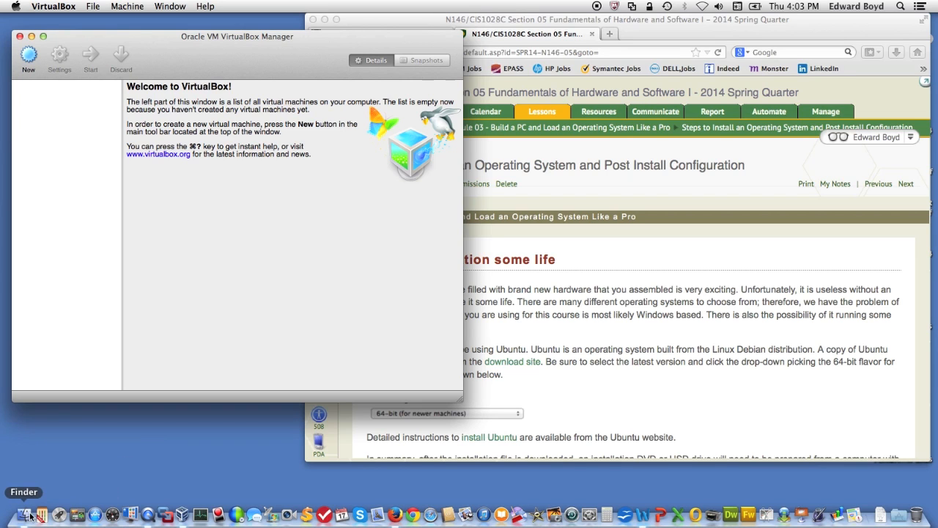
- Open a Finder window from the Dock and browse the Documents folder
click(26, 513)
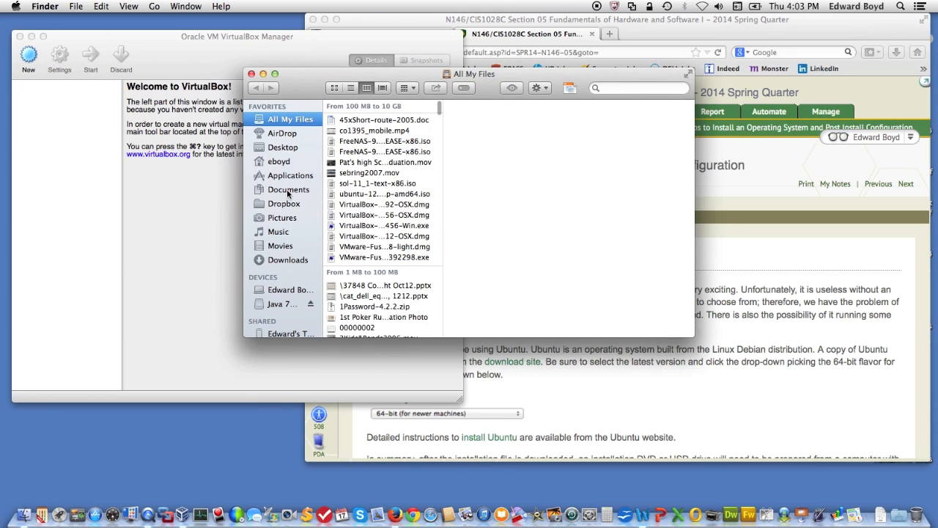
click(288, 189)
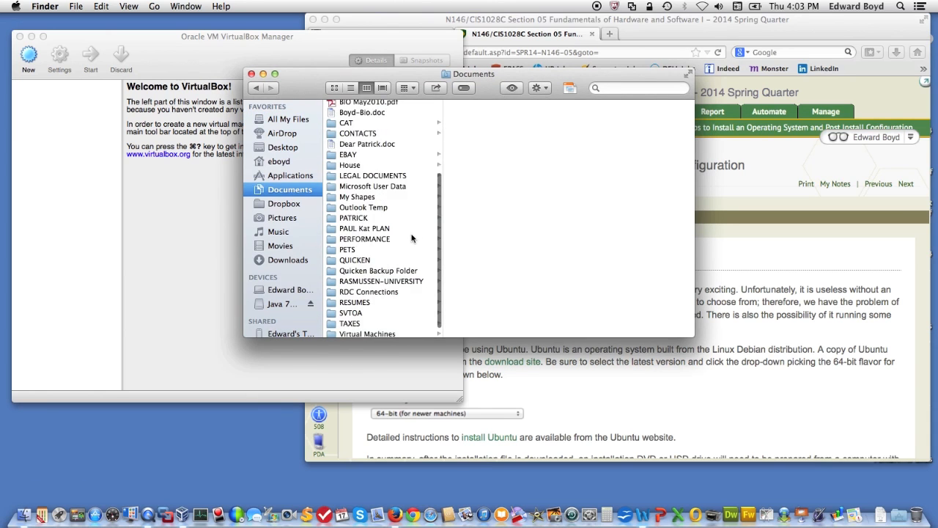
scroll(down, 3)
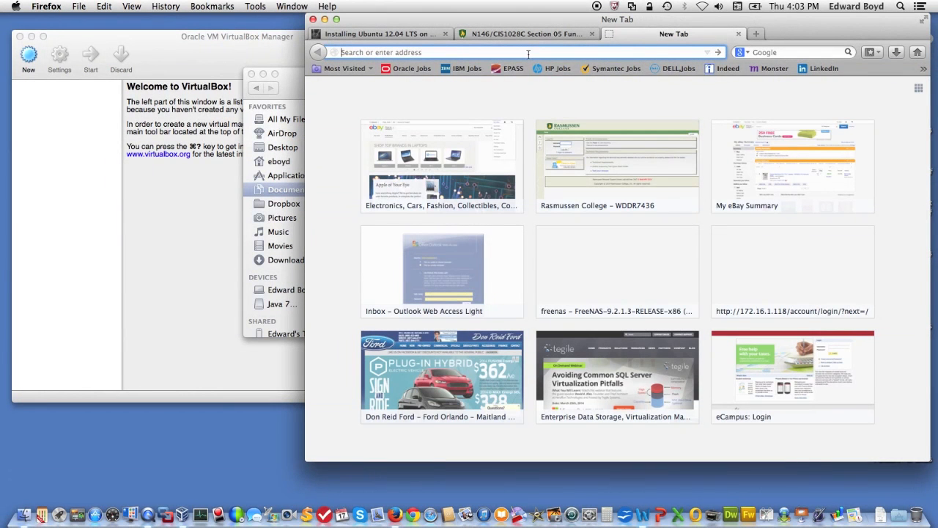
- Go to the virtualbox.org Downloads page and cancel the OS X hosts package download
text(virtualbox.org)
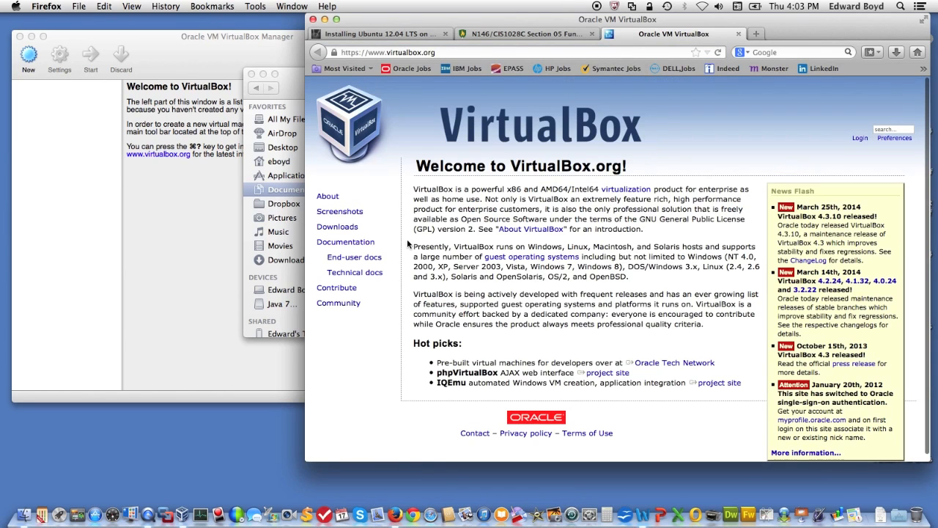
mouse_move(398, 137)
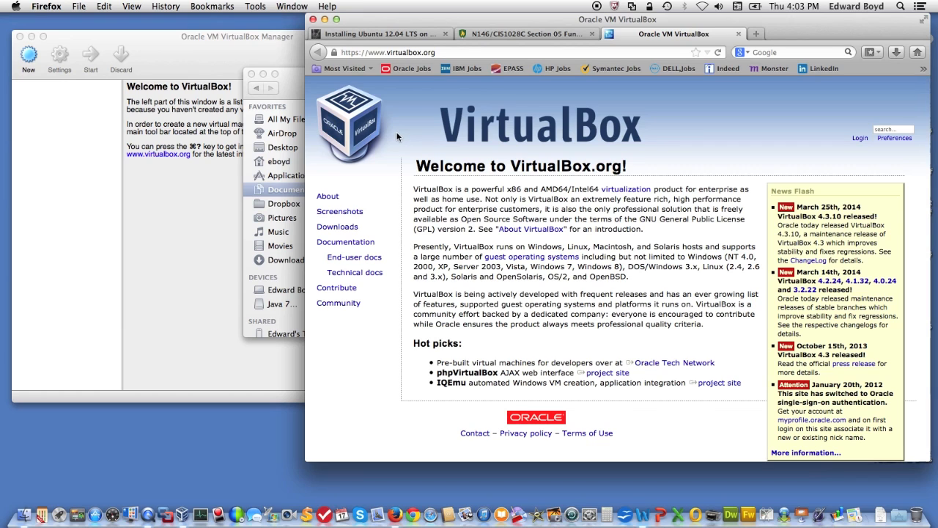
mouse_move(388, 235)
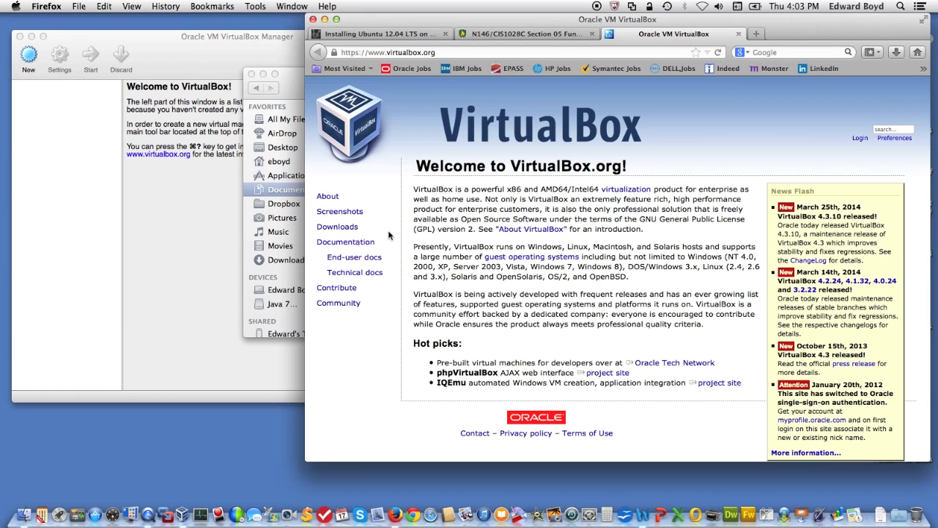
mouse_move(337, 229)
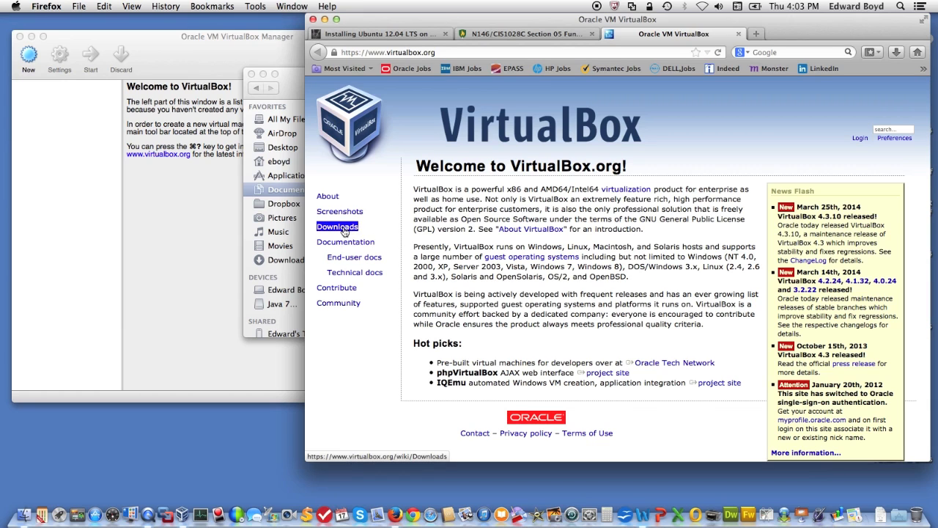
click(336, 226)
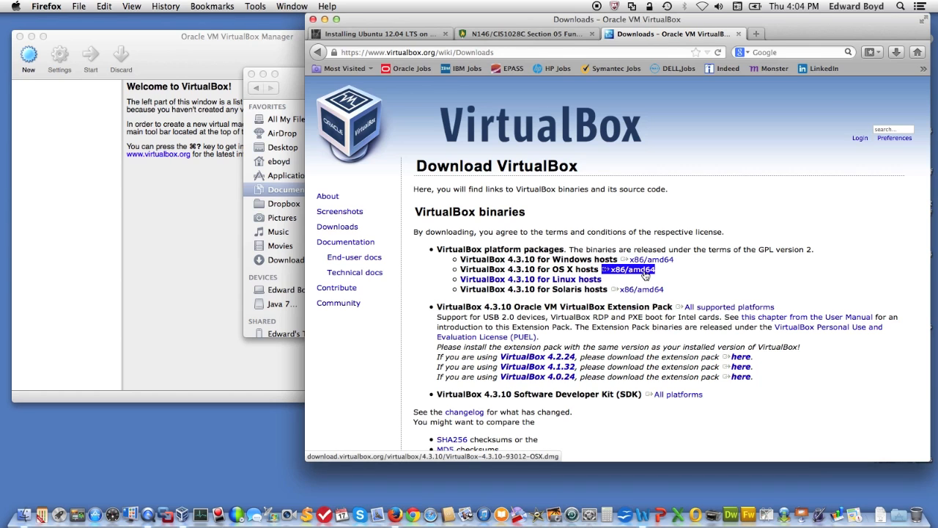
click(632, 269)
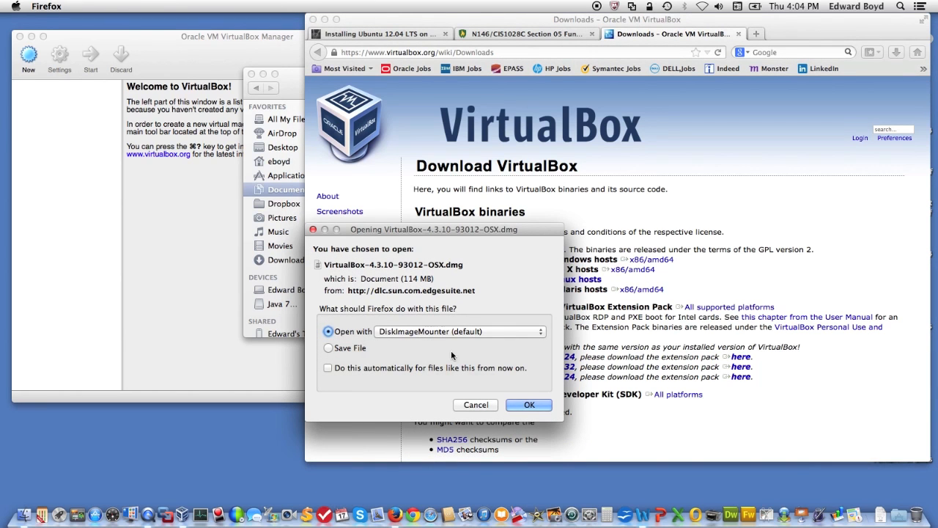
mouse_move(487, 406)
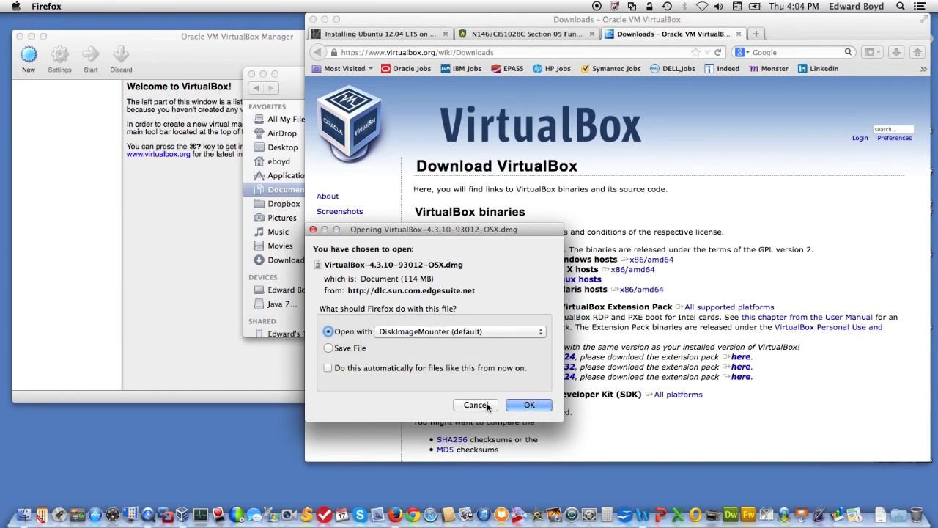
click(475, 405)
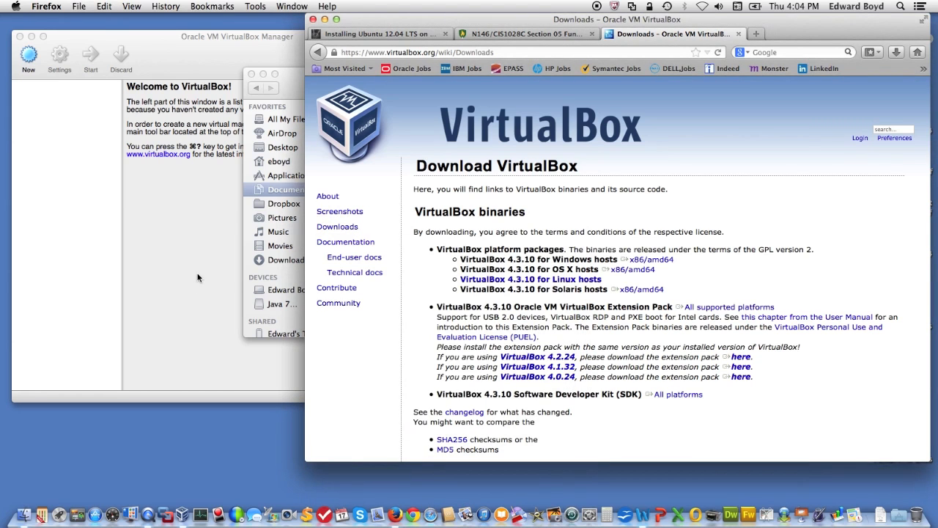
mouse_move(291, 84)
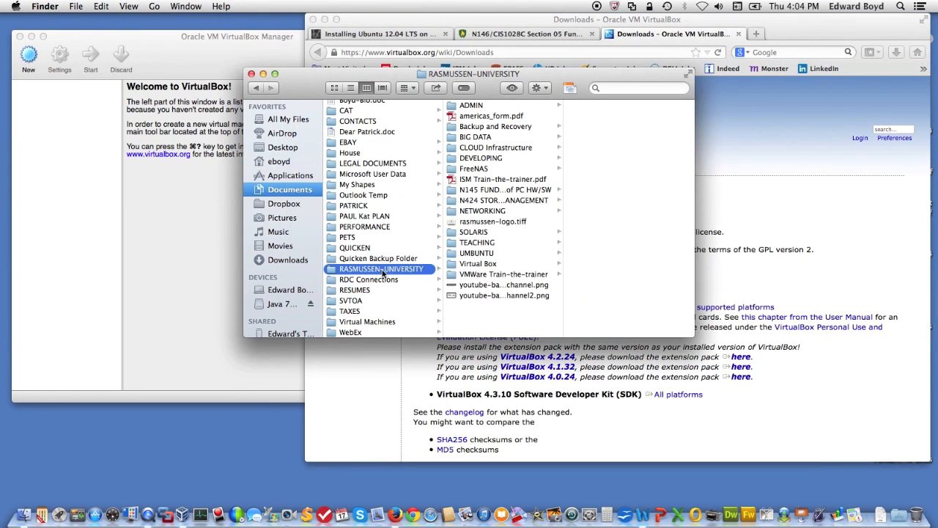
- Open the Virtual Box folder inside RASMUSSEN-UNIVERSITY to list the saved installers
click(477, 263)
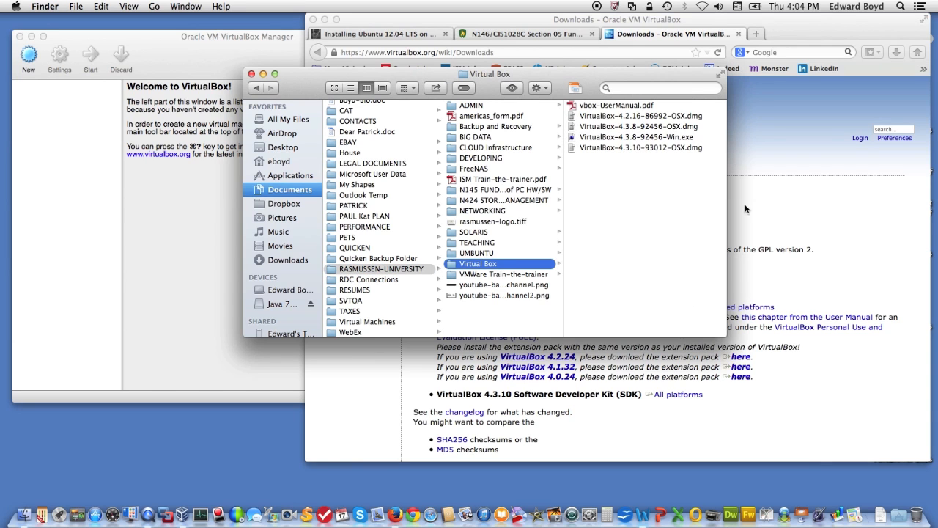
mouse_move(635, 118)
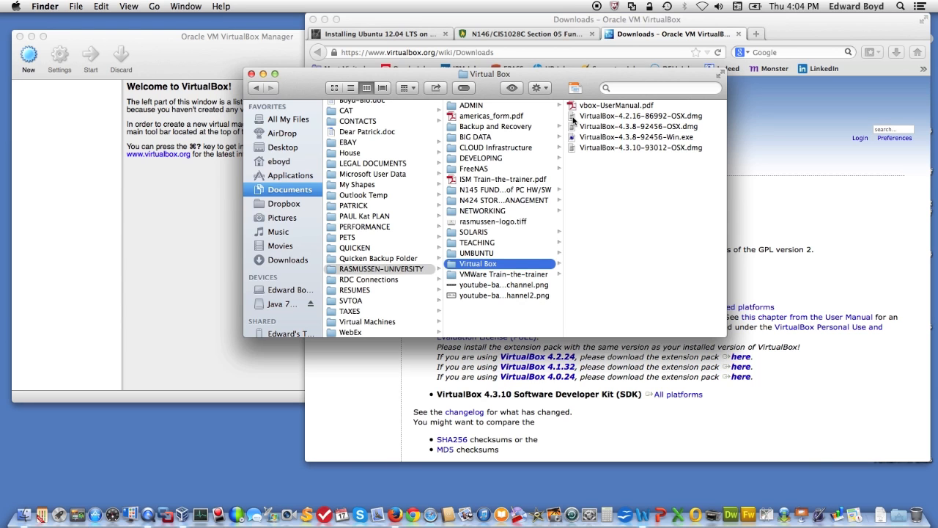
mouse_move(388, 34)
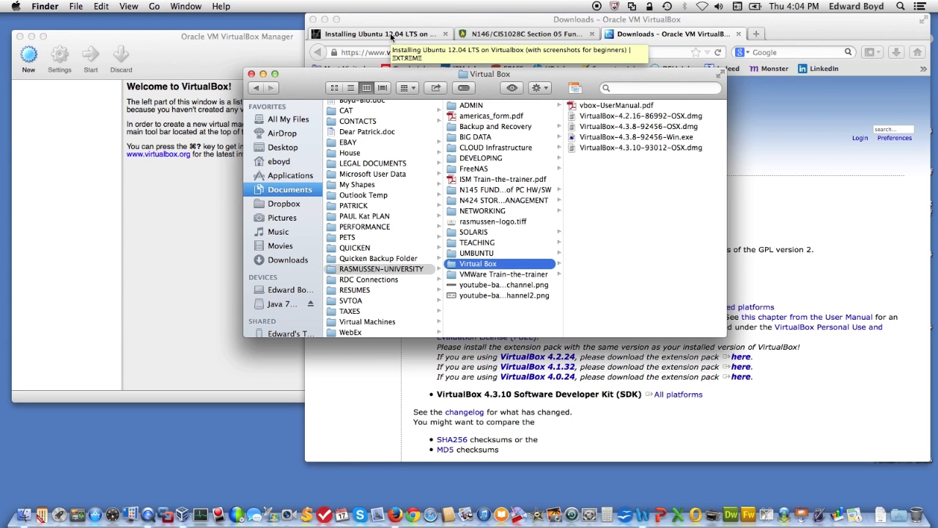
- Switch to the Ubuntu 12.04 LTS guide tab and scroll to the 'Now, press on New' step
click(376, 33)
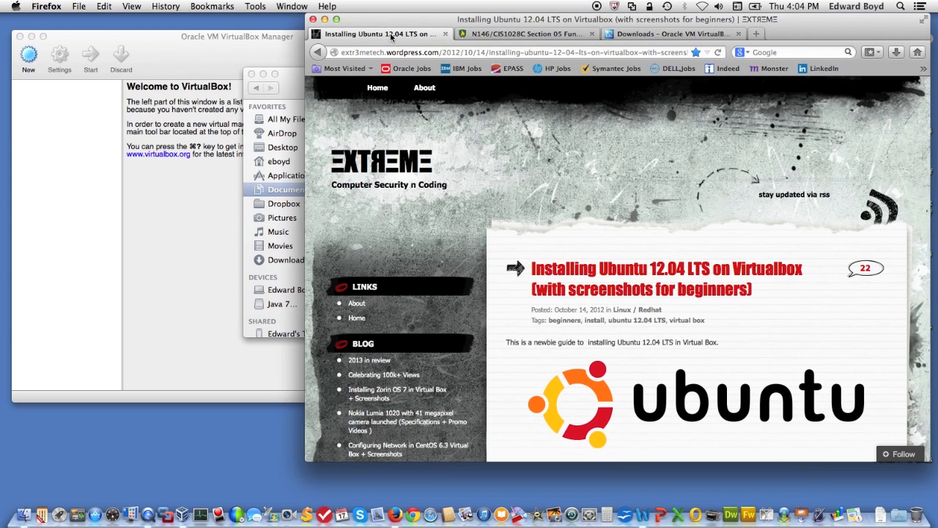
mouse_move(534, 214)
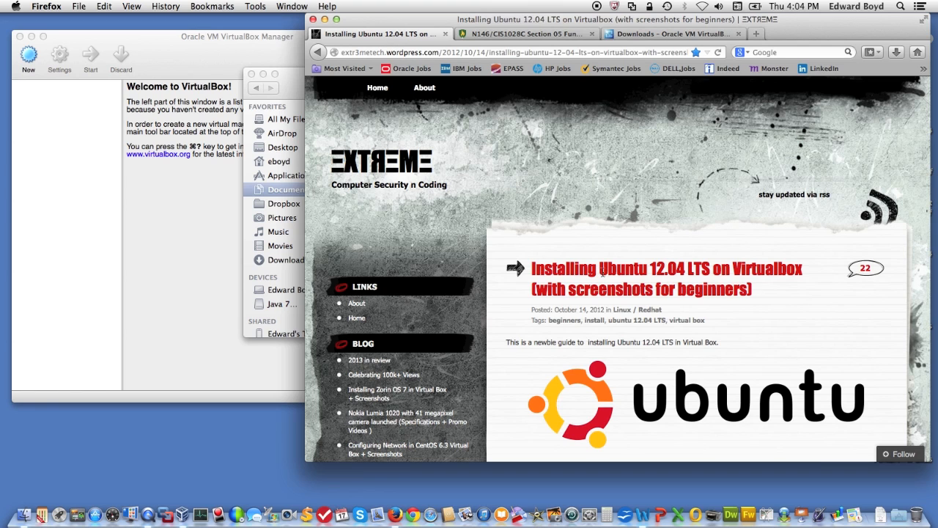
scroll(down, 3)
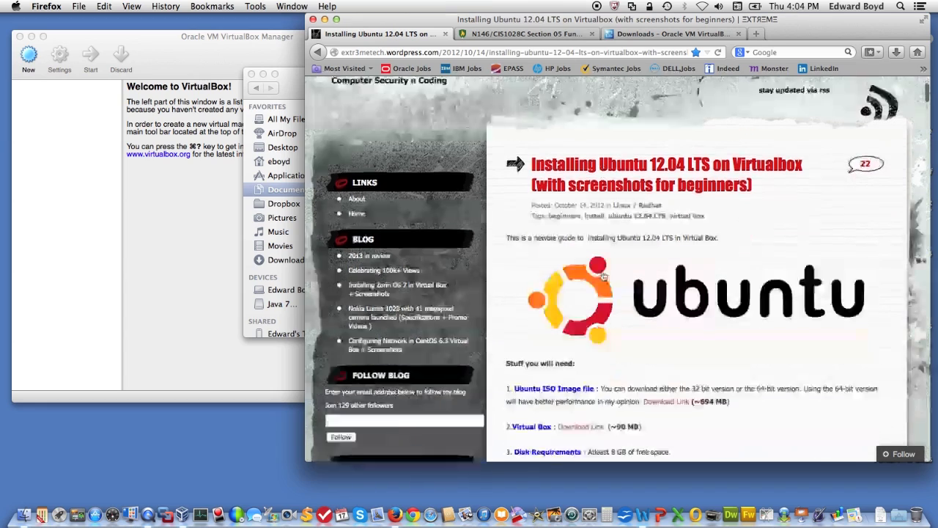
scroll(down, 3)
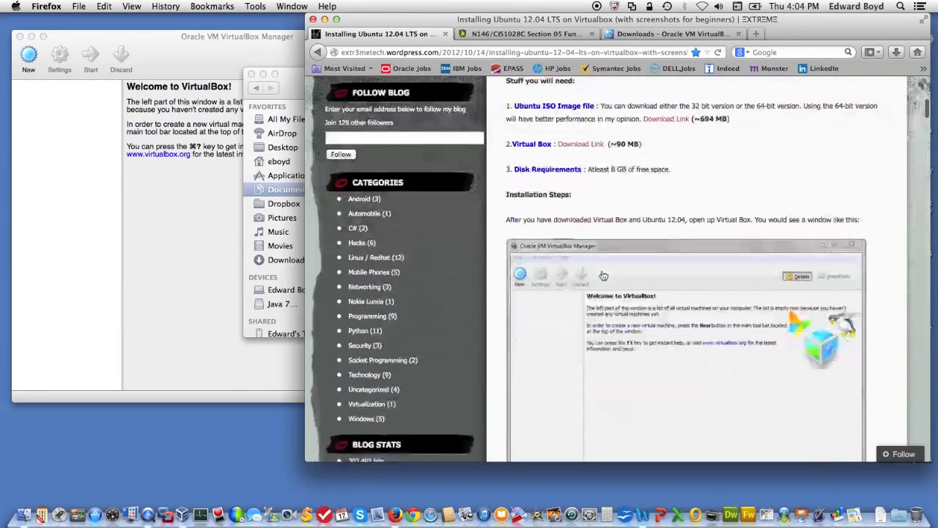
scroll(down, 3)
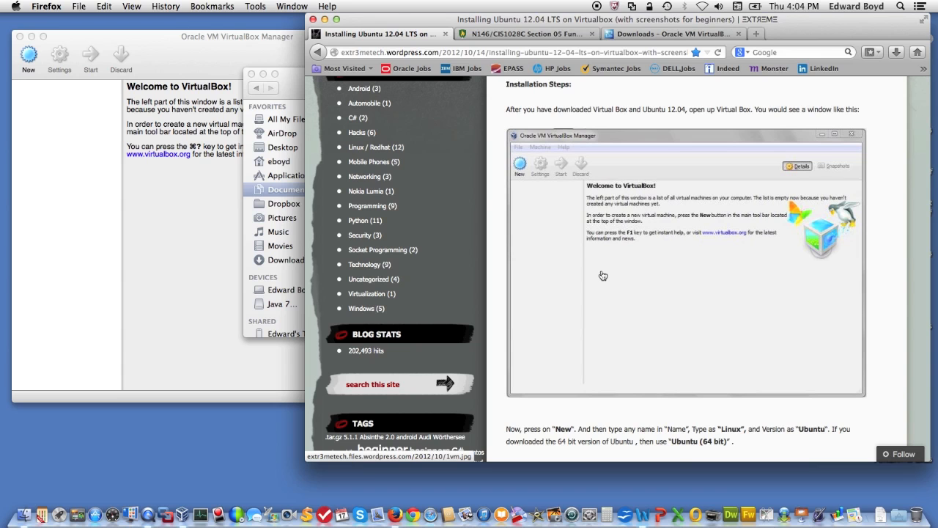
scroll(down, 3)
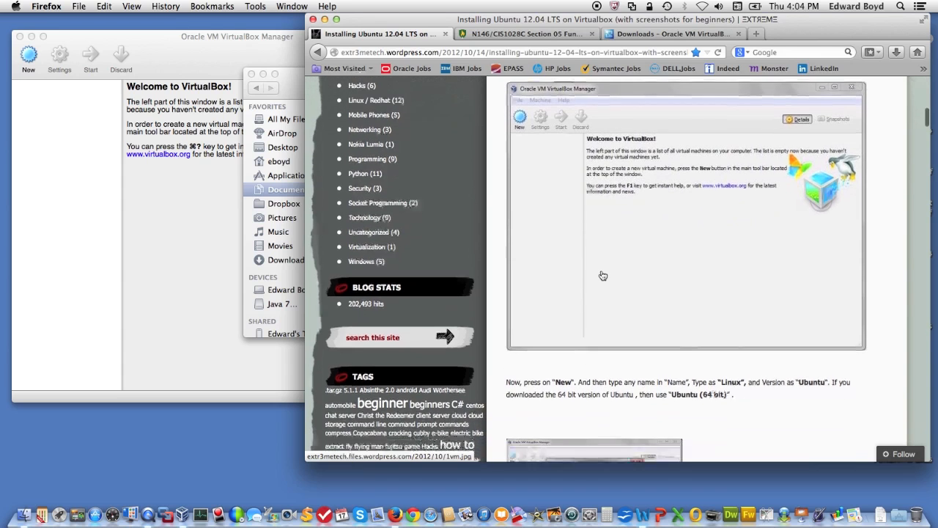
scroll(down, 3)
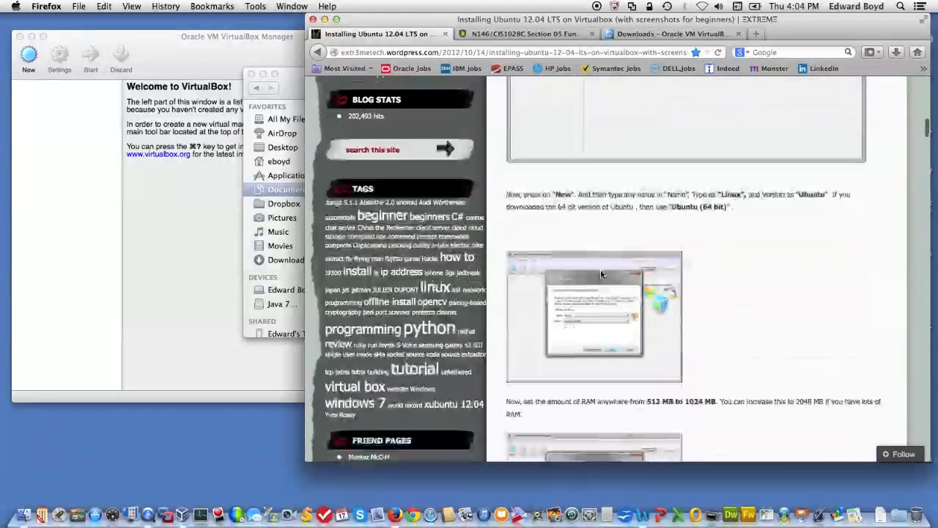
scroll(down, 3)
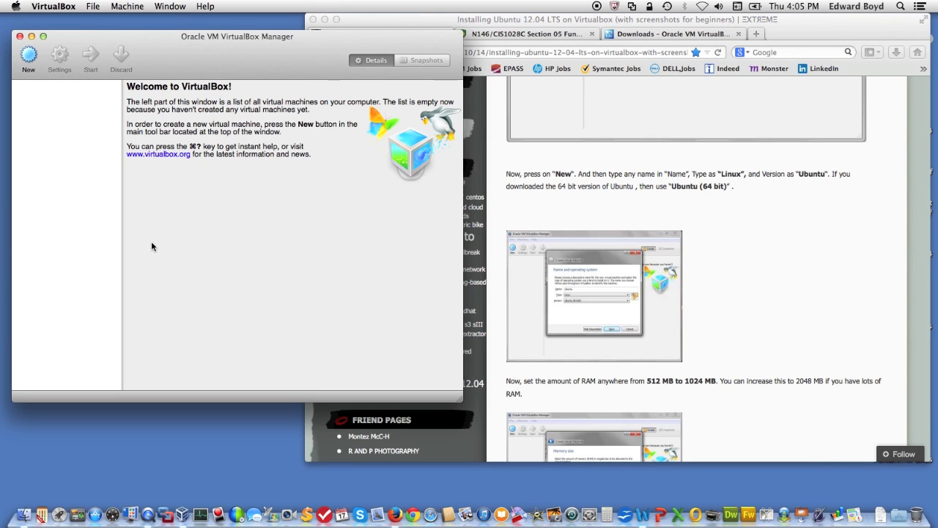
mouse_move(556, 238)
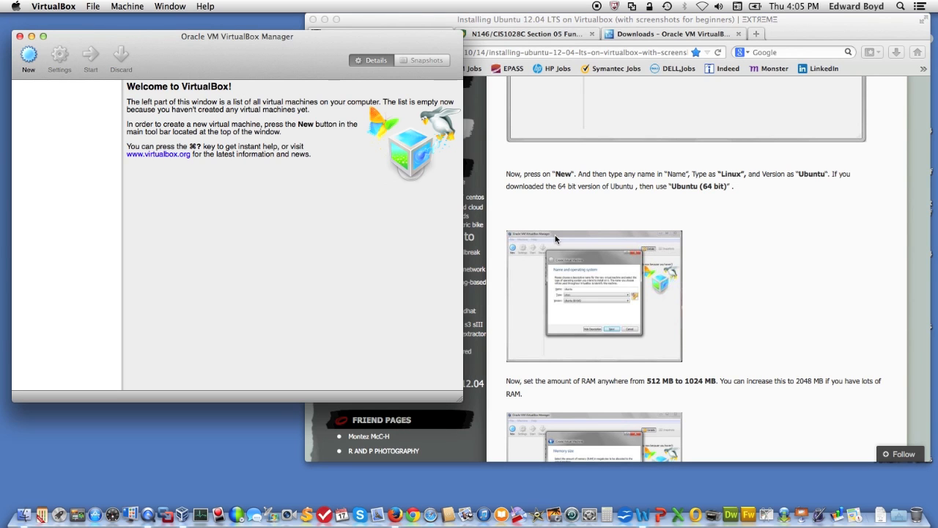
mouse_move(23, 58)
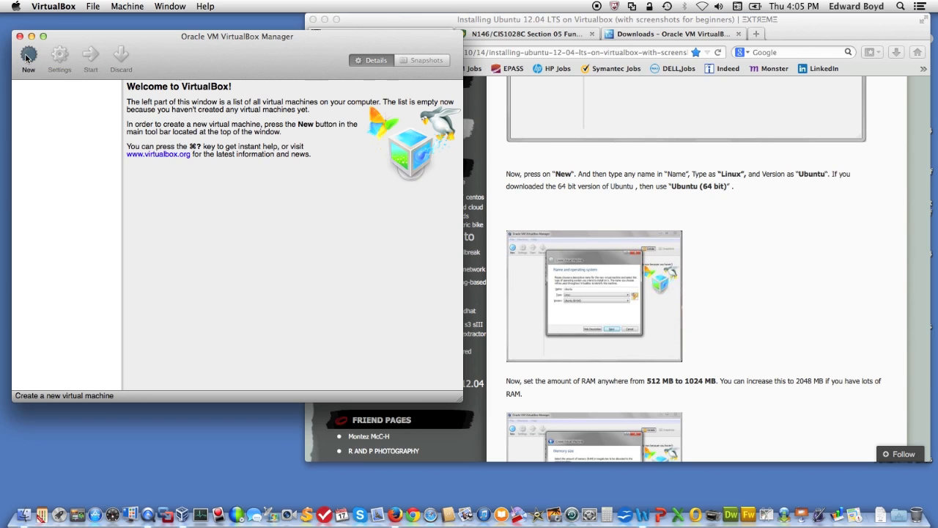
- Start a new machine named Ubuntu 64, type Linux, version Ubuntu (64 bit)
click(28, 55)
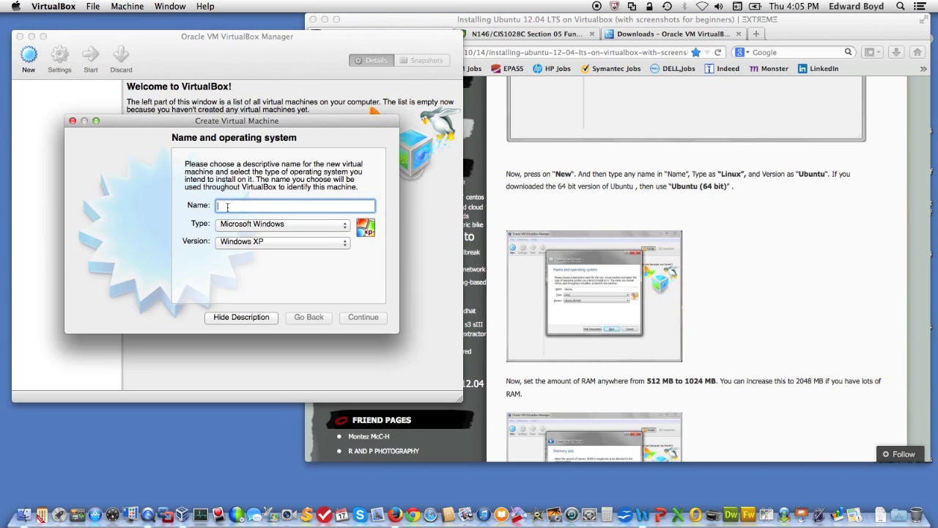
text(U)
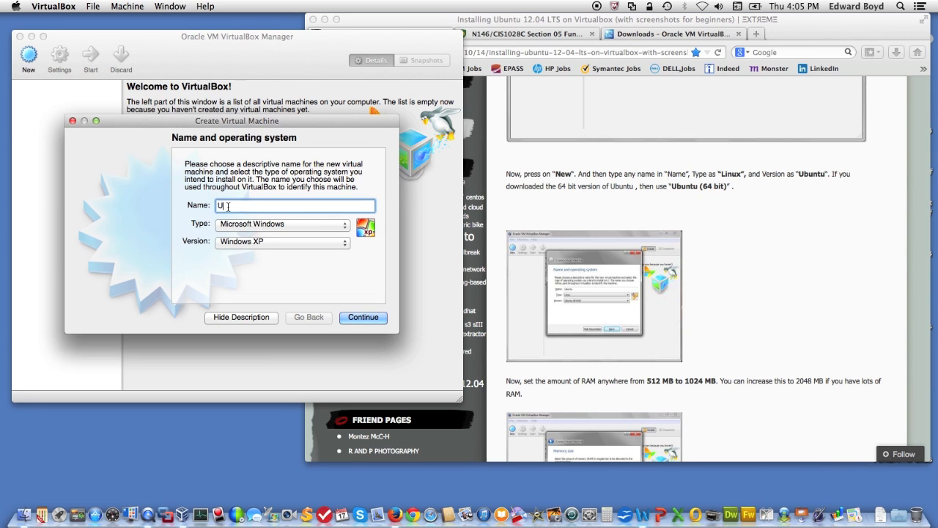
text(buntu 64)
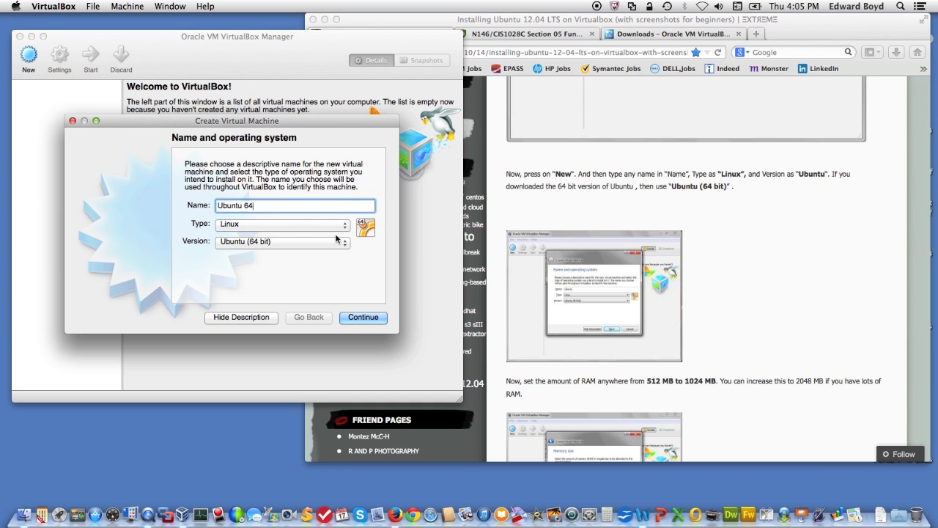
mouse_move(346, 246)
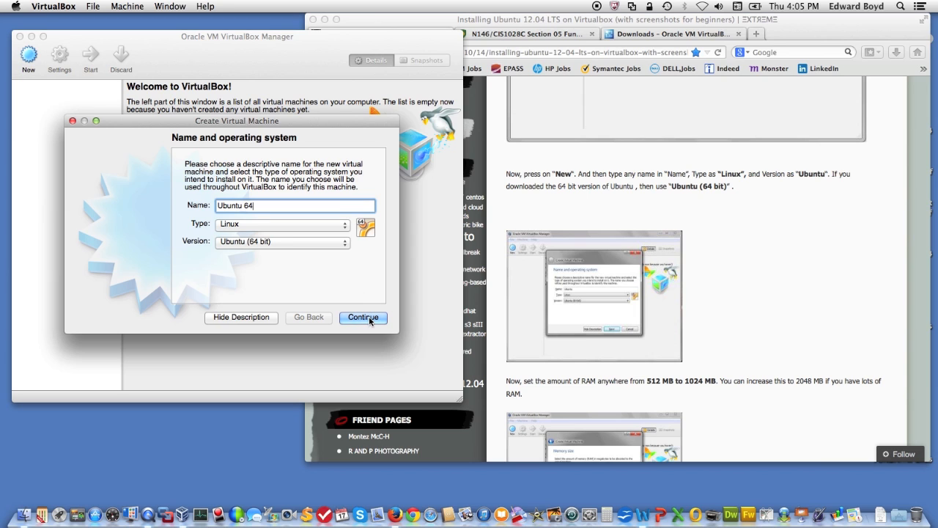
click(363, 318)
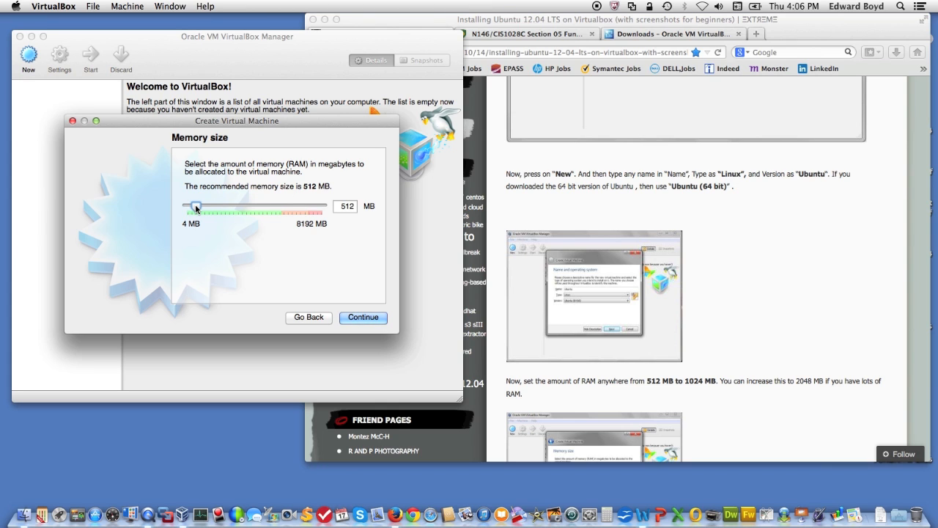
- Raise the Ubuntu 64 memory slider from 512 MB to 2048 MB and continue
drag(195, 206, 216, 206)
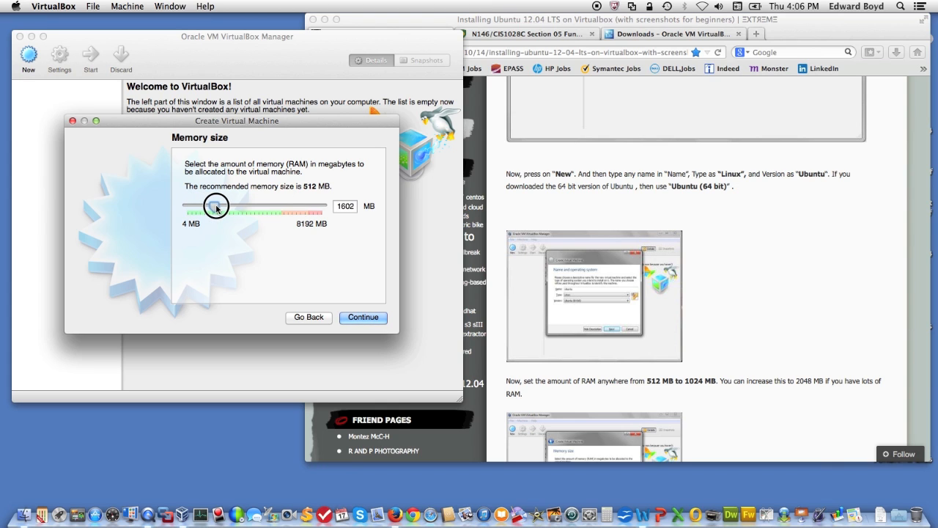
drag(217, 205, 226, 204)
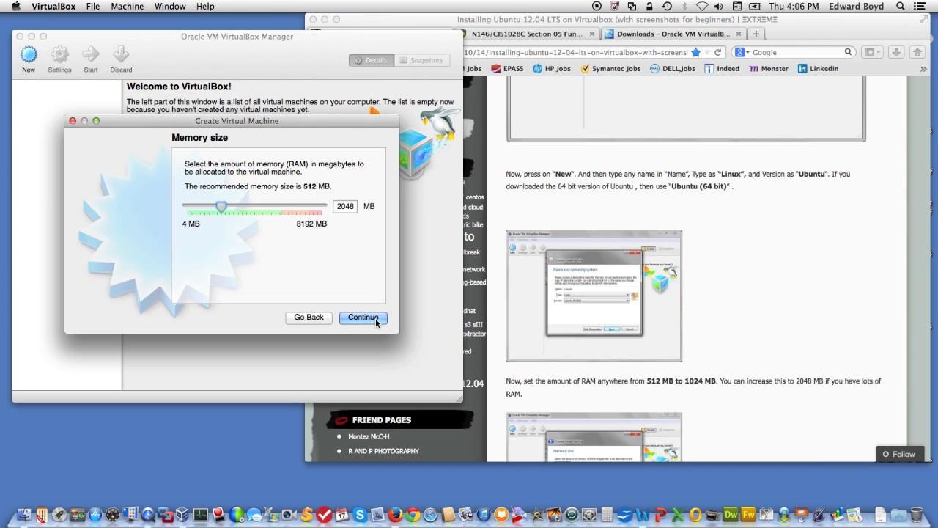
click(364, 317)
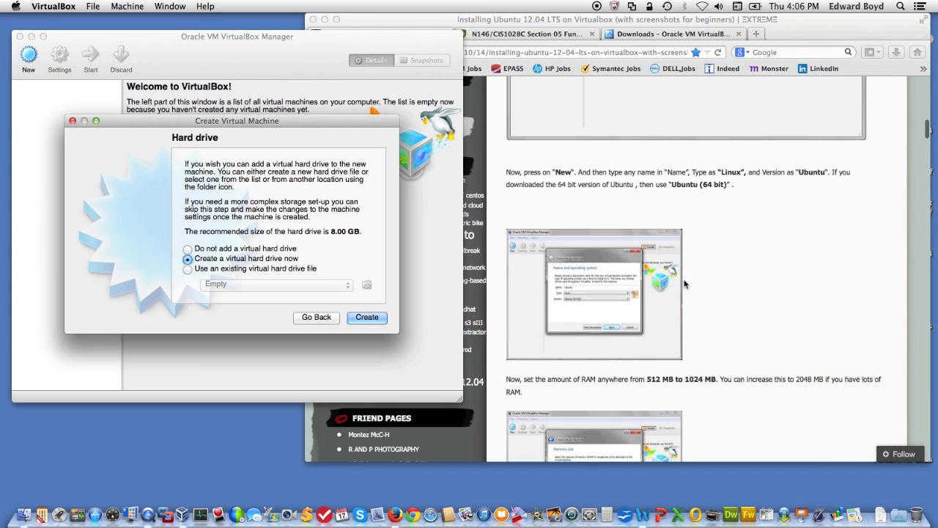
- Keep 'Create a virtual hard drive now' selected and proceed to disk file types
scroll(down, 3)
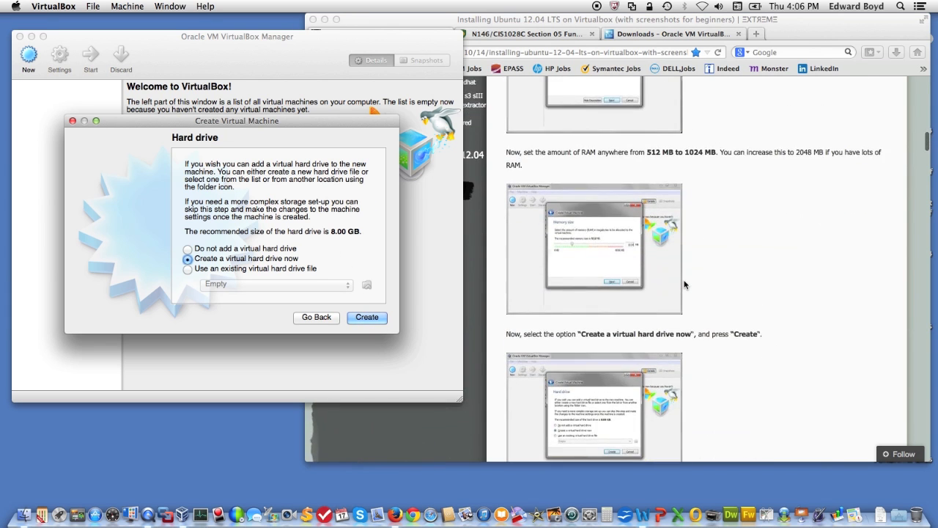
scroll(down, 3)
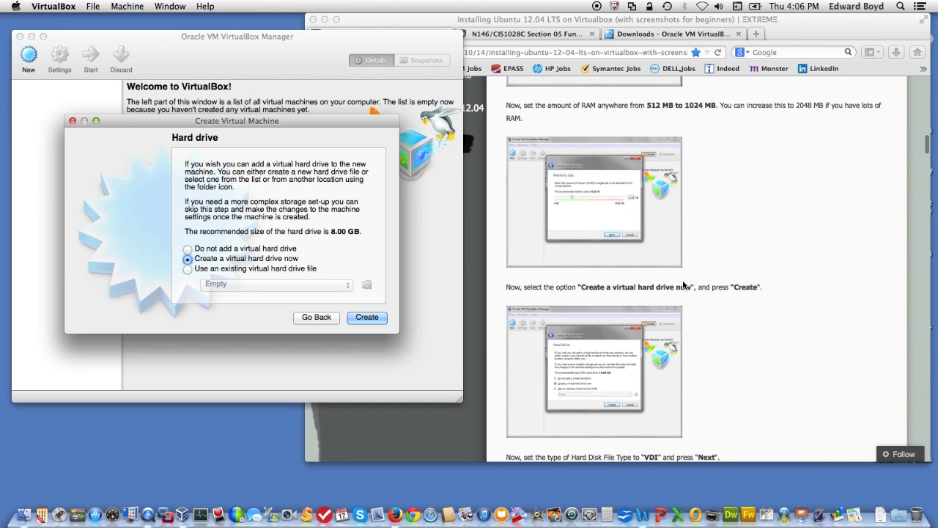
scroll(down, 3)
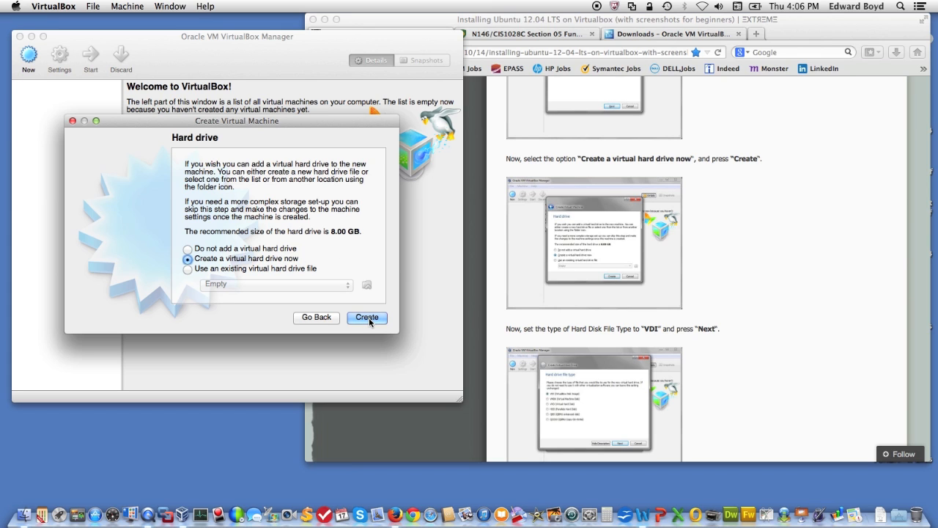
click(366, 318)
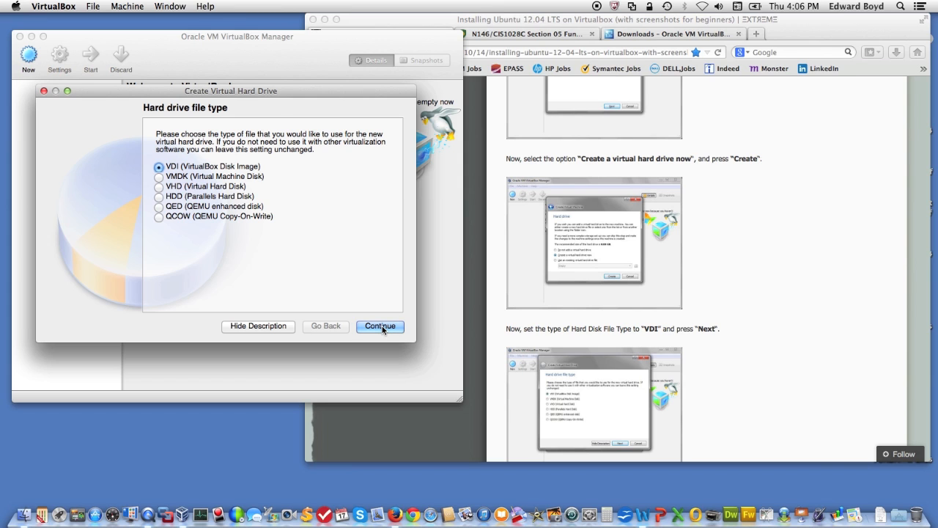
- Create the Ubuntu 64 disk as a dynamically allocated 10.00 GB VDI
click(379, 326)
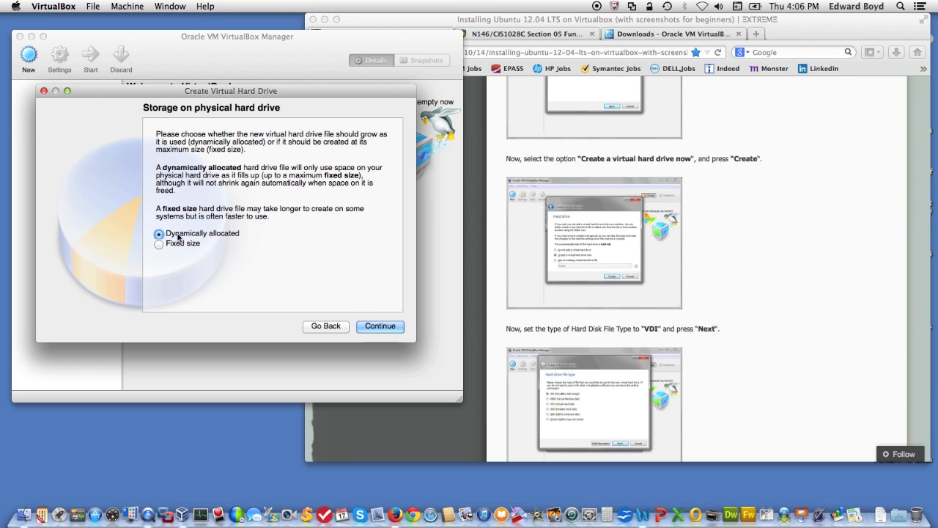
mouse_move(226, 241)
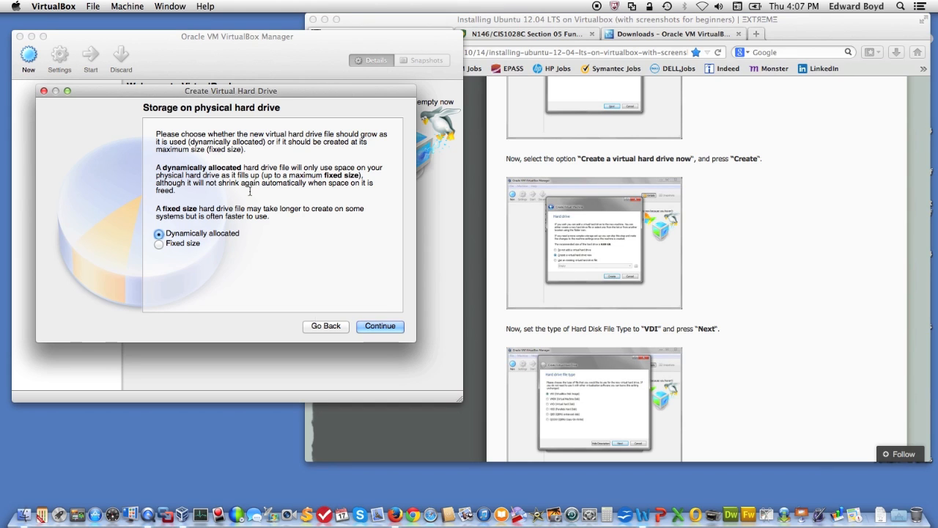
click(379, 326)
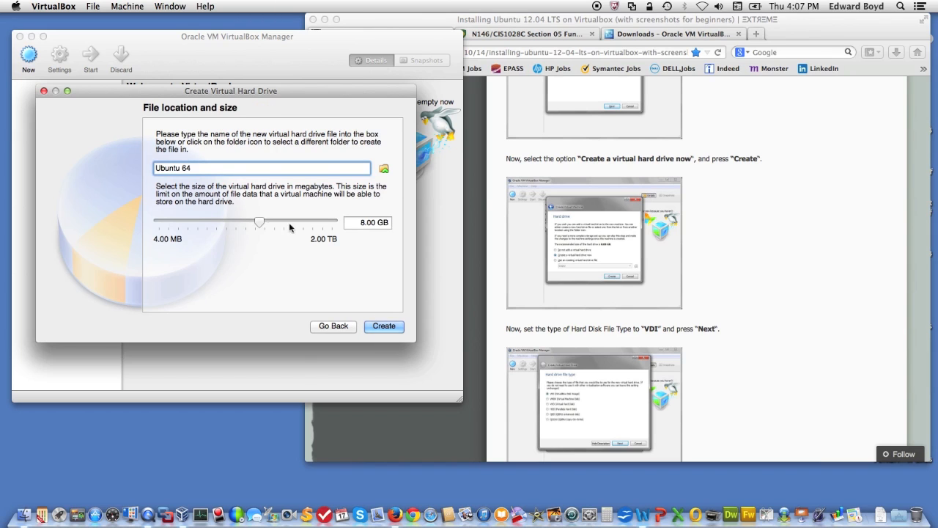
click(368, 222)
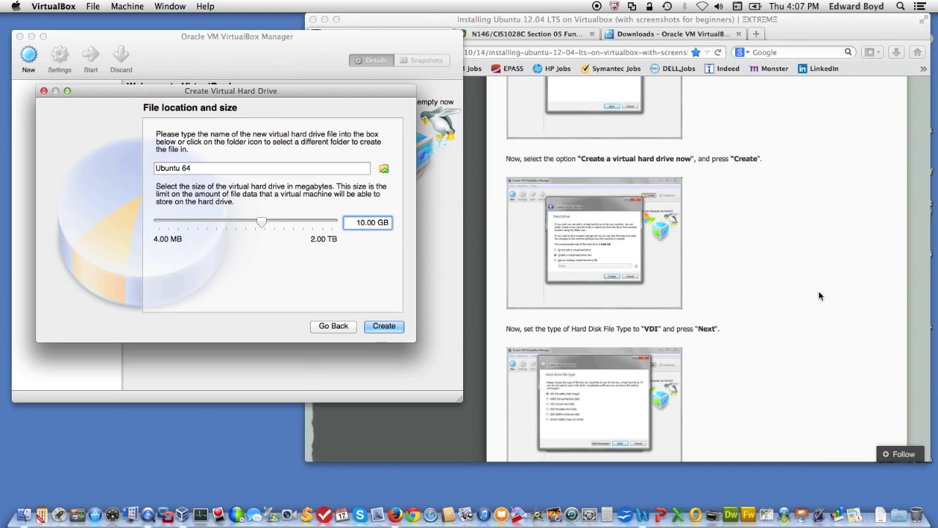
scroll(down, 3)
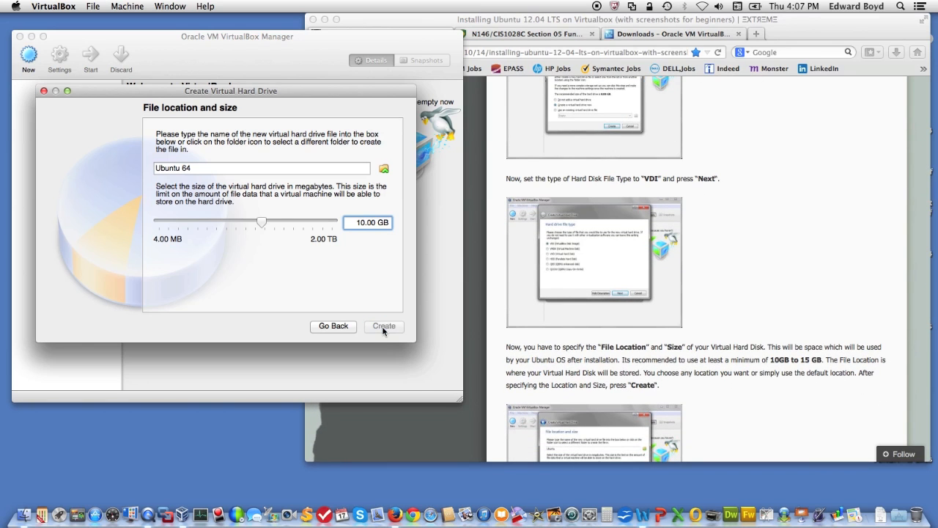
click(384, 326)
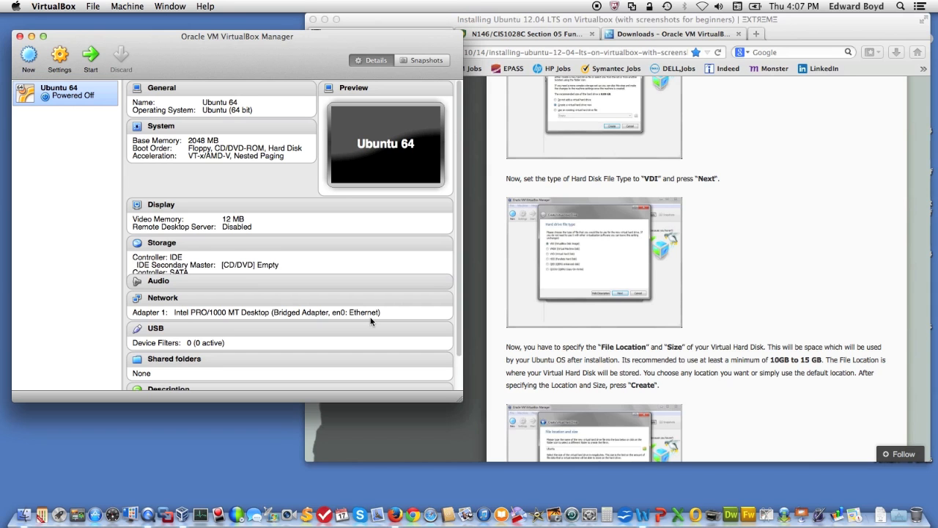
scroll(down, 3)
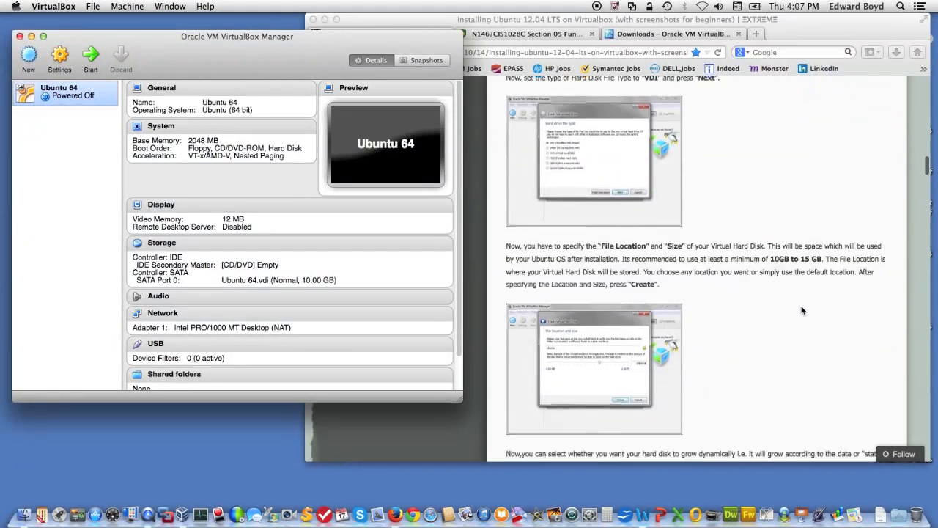
scroll(down, 3)
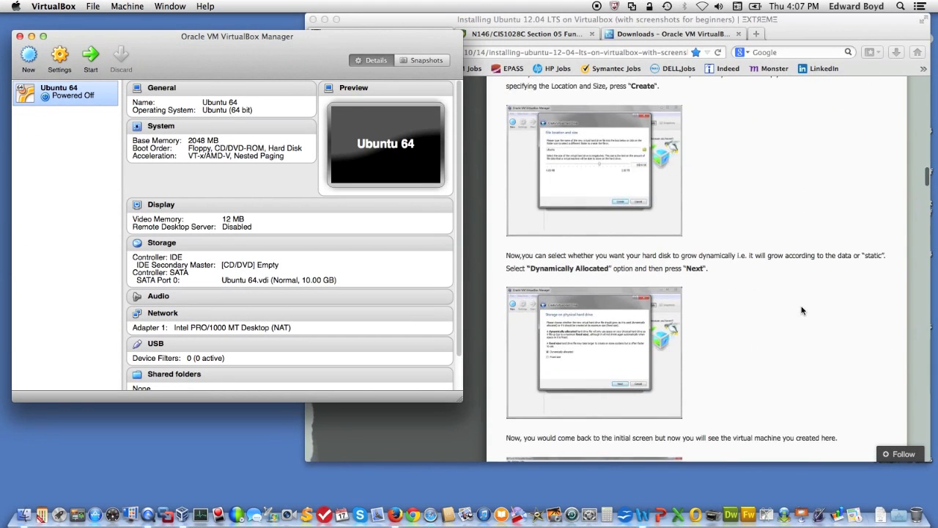
scroll(down, 3)
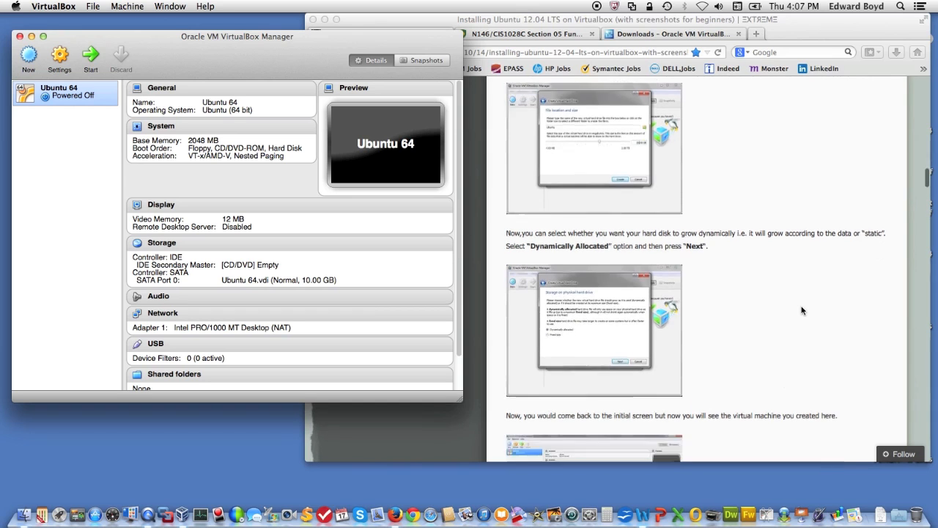
scroll(down, 3)
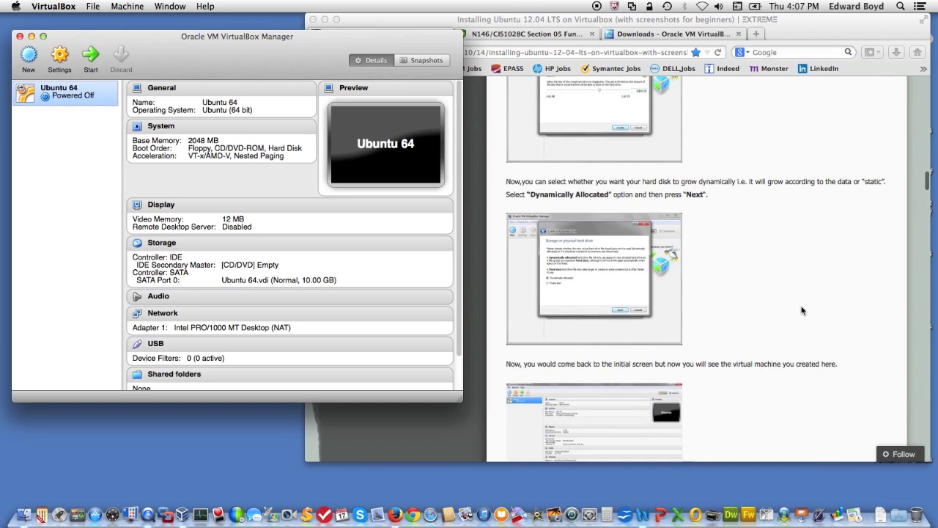
scroll(down, 3)
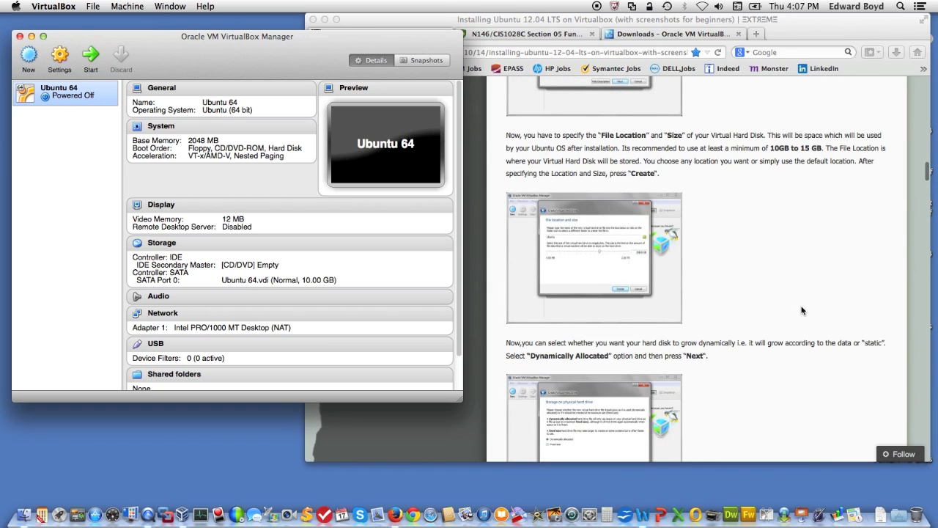
mouse_move(239, 219)
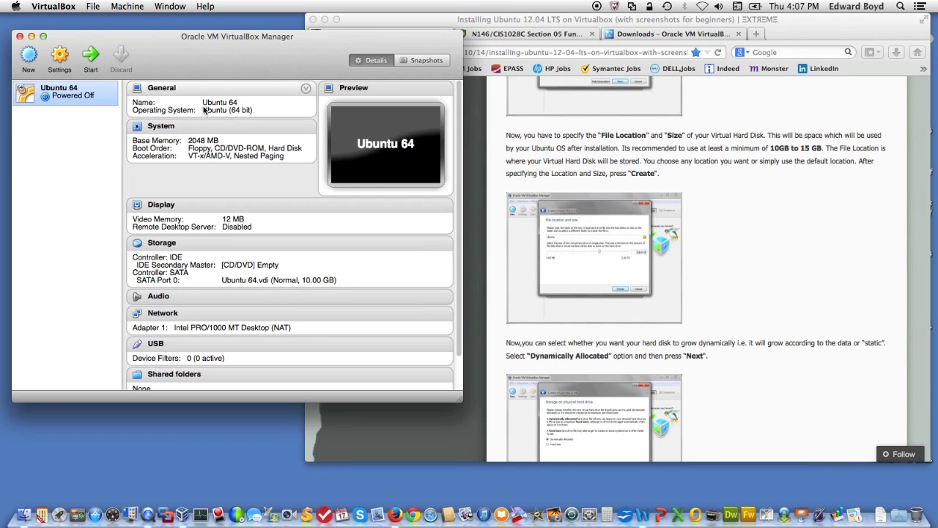
mouse_move(243, 114)
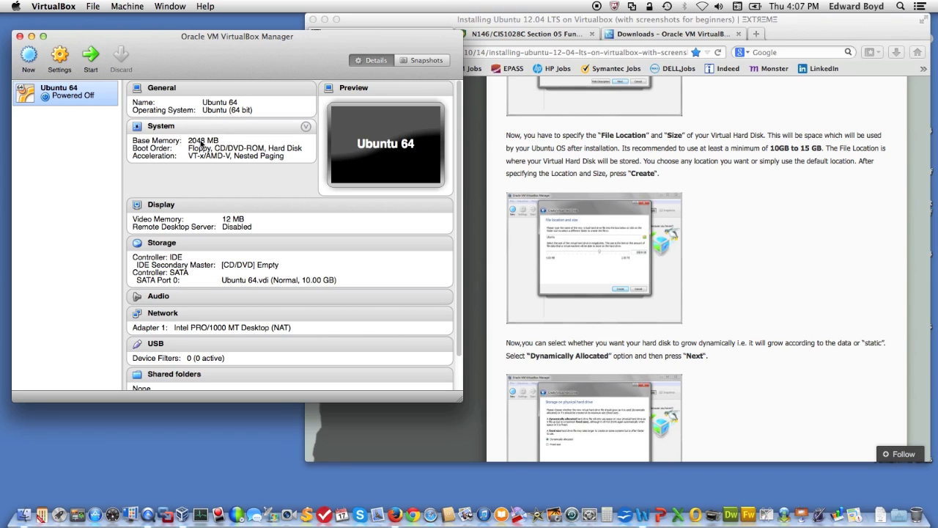
mouse_move(203, 155)
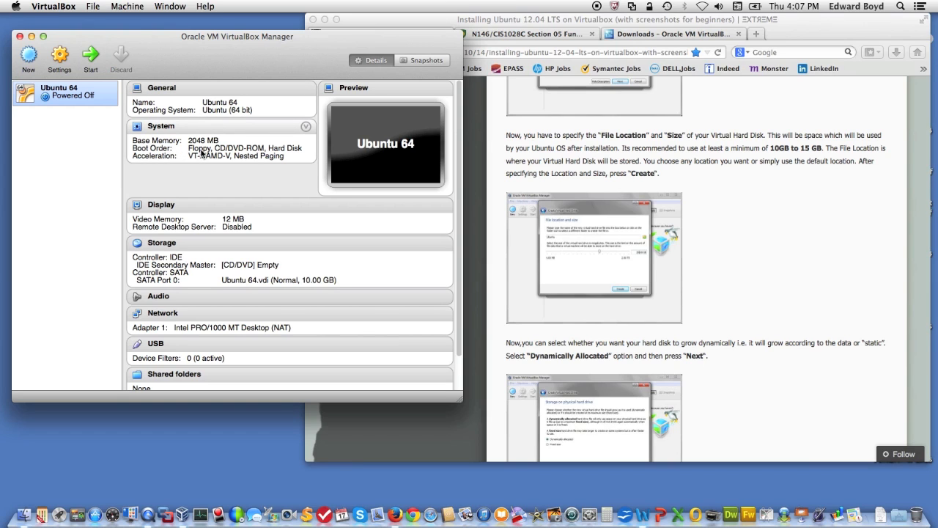
mouse_move(299, 150)
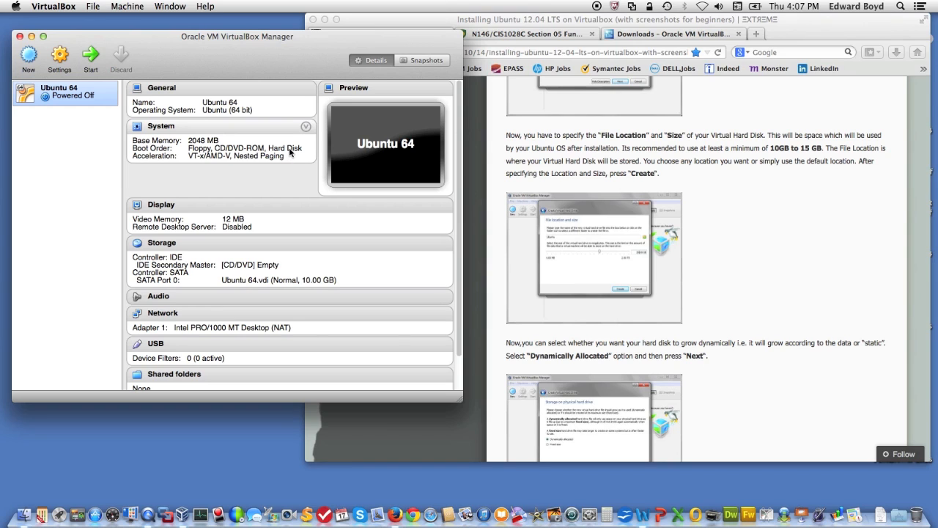
mouse_move(241, 153)
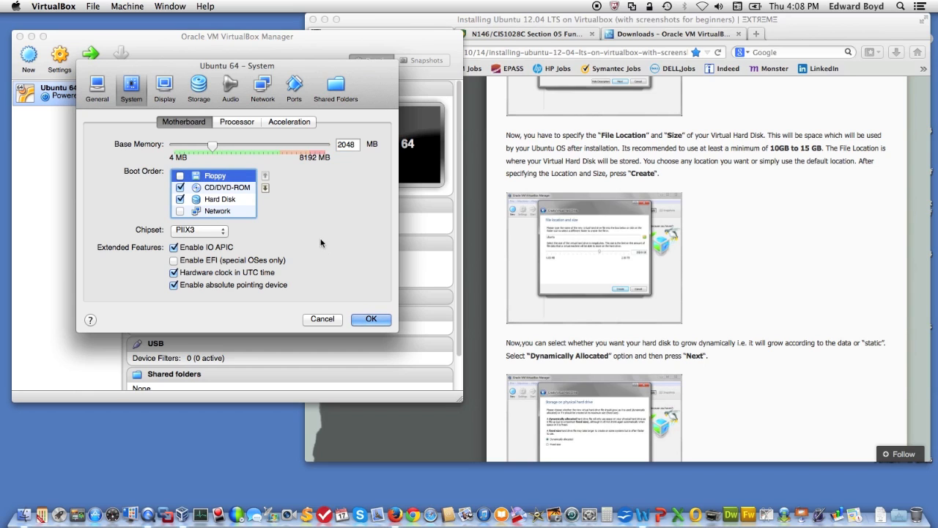
- Confirm the Ubuntu 64 boot order with Floppy unchecked, leaving CD/DVD-ROM and Hard Disk
click(371, 319)
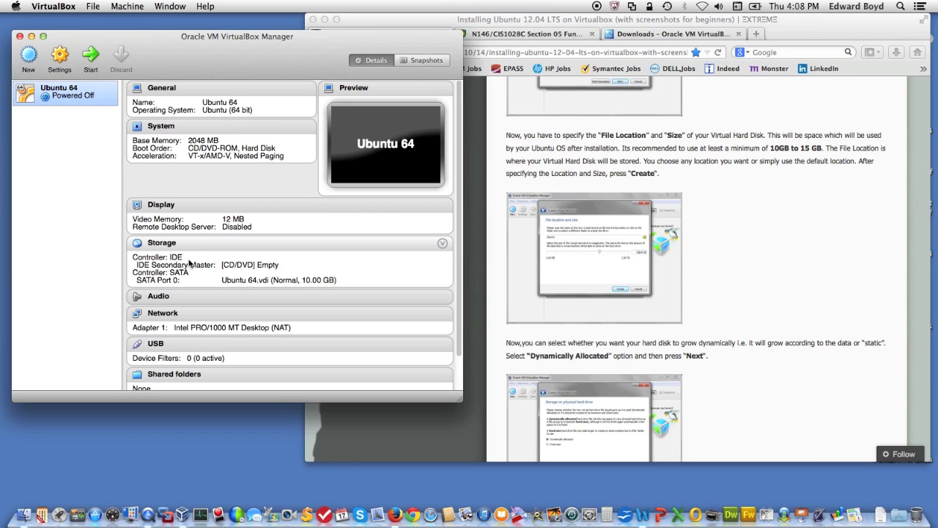
mouse_move(225, 272)
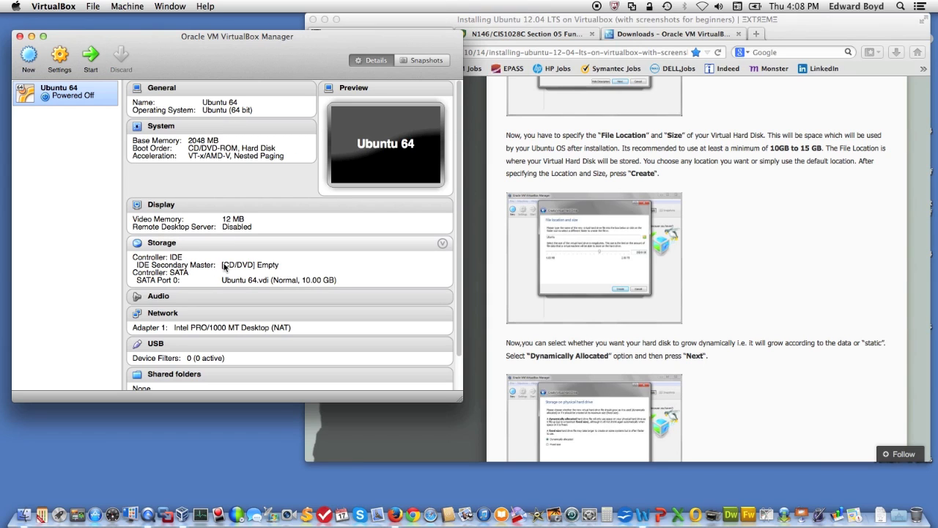
mouse_move(250, 270)
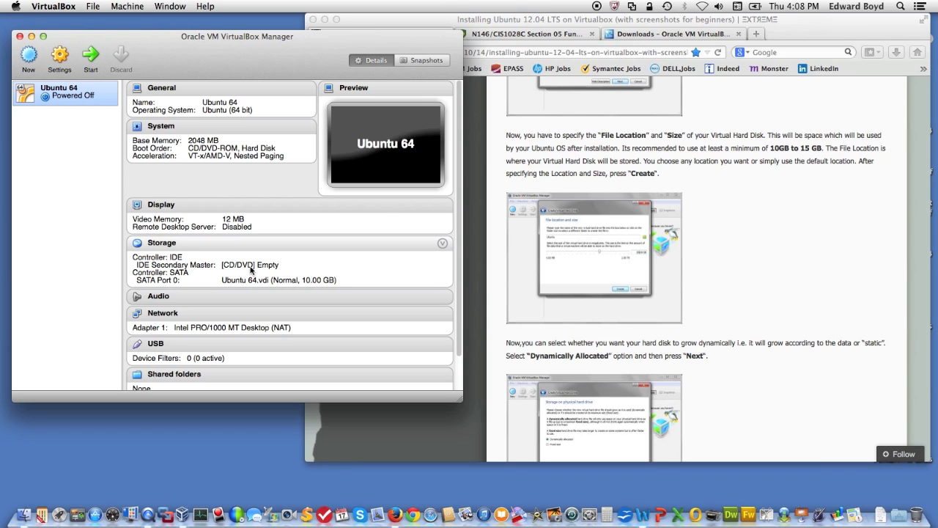
mouse_move(157, 282)
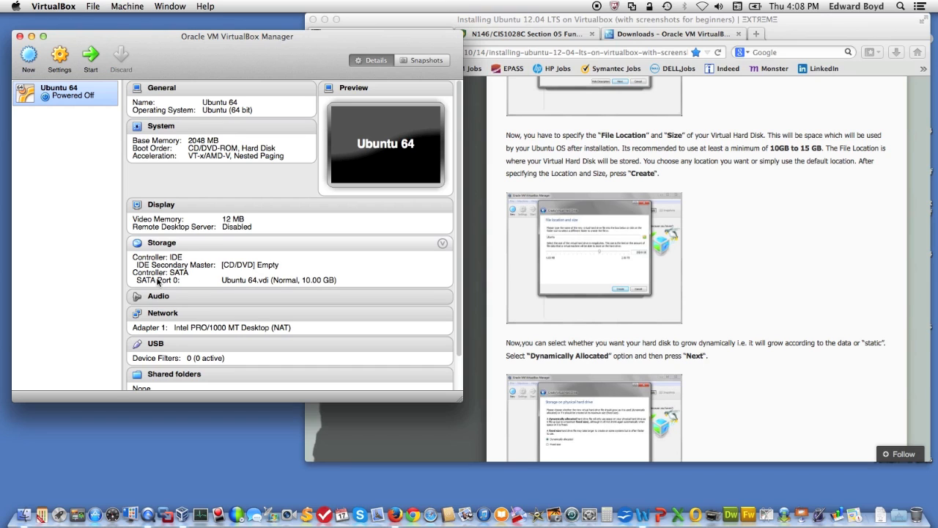
mouse_move(279, 286)
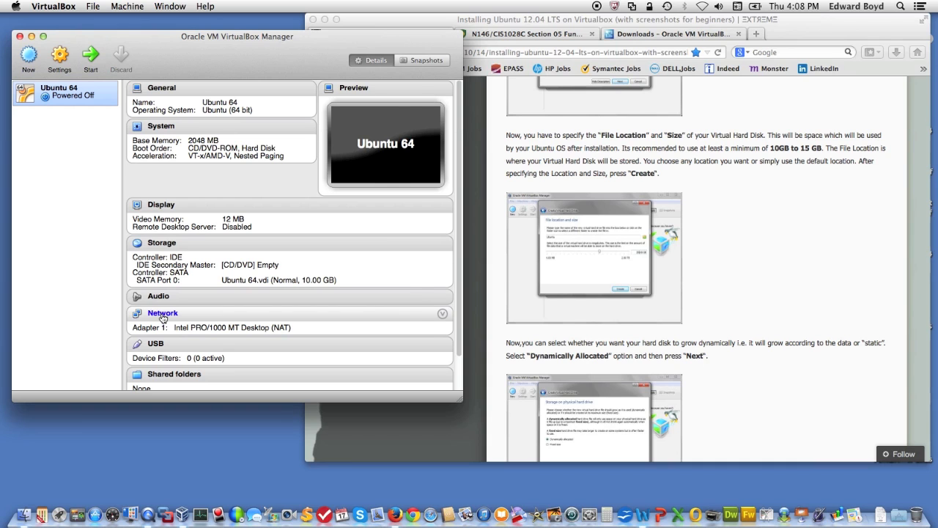
- Enable Ubuntu 64's network adapter as Bridged Adapter on en0: Ethernet and save
click(162, 313)
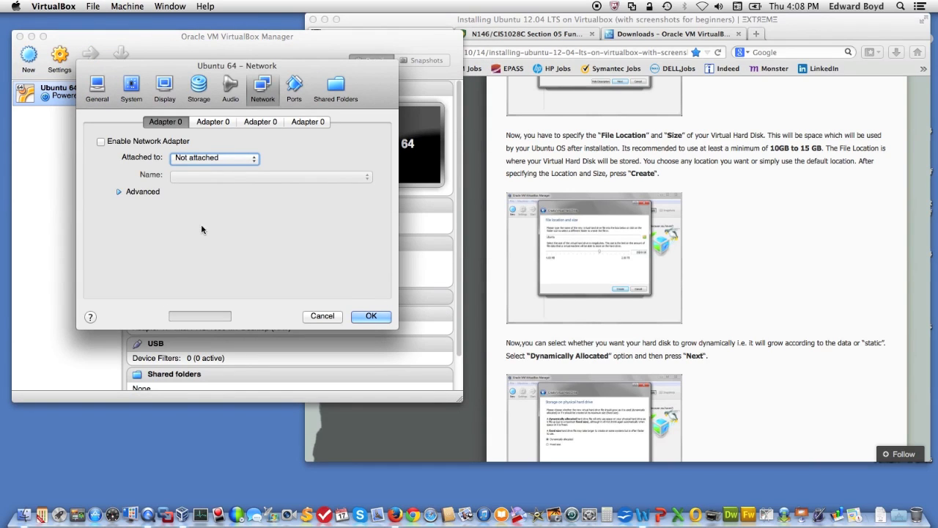
mouse_move(256, 162)
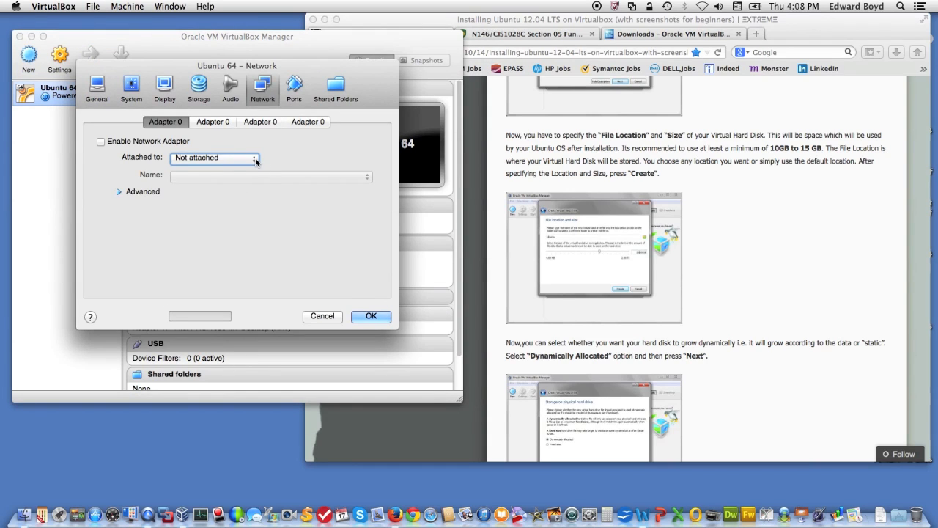
mouse_move(298, 152)
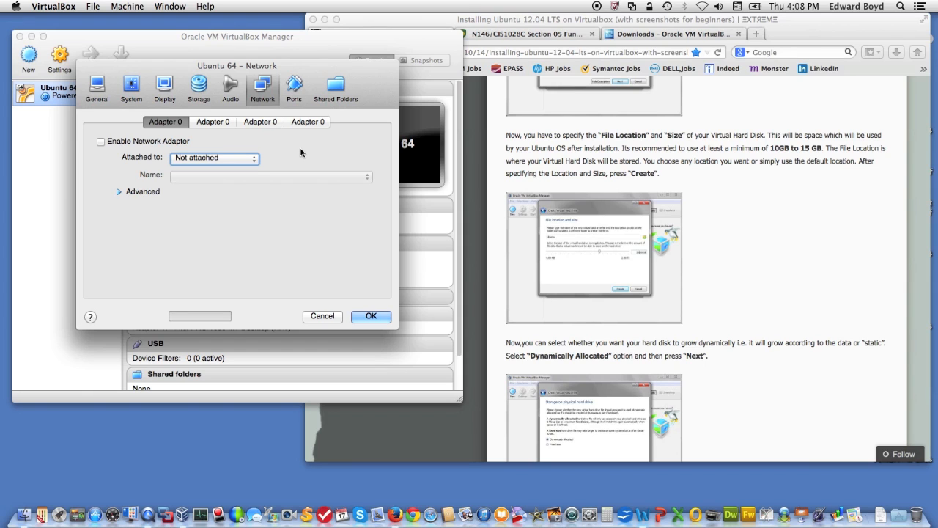
click(98, 141)
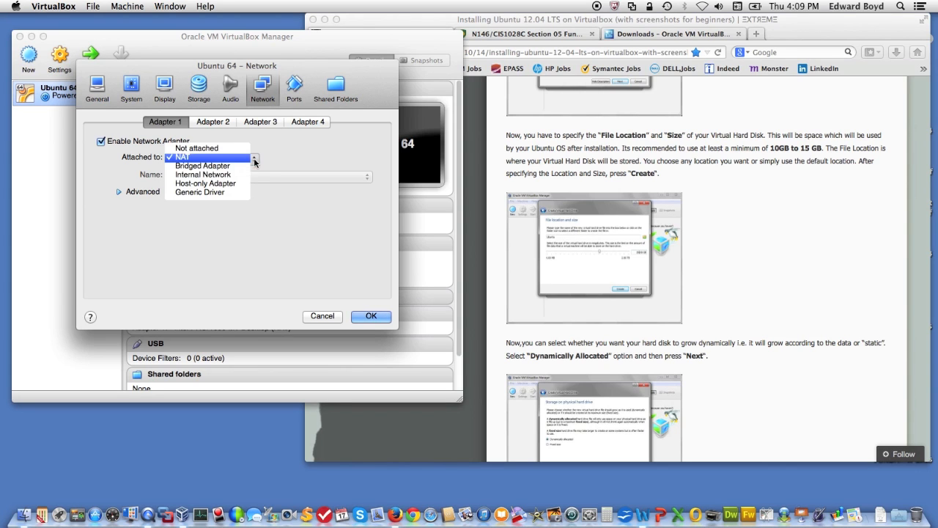
click(202, 165)
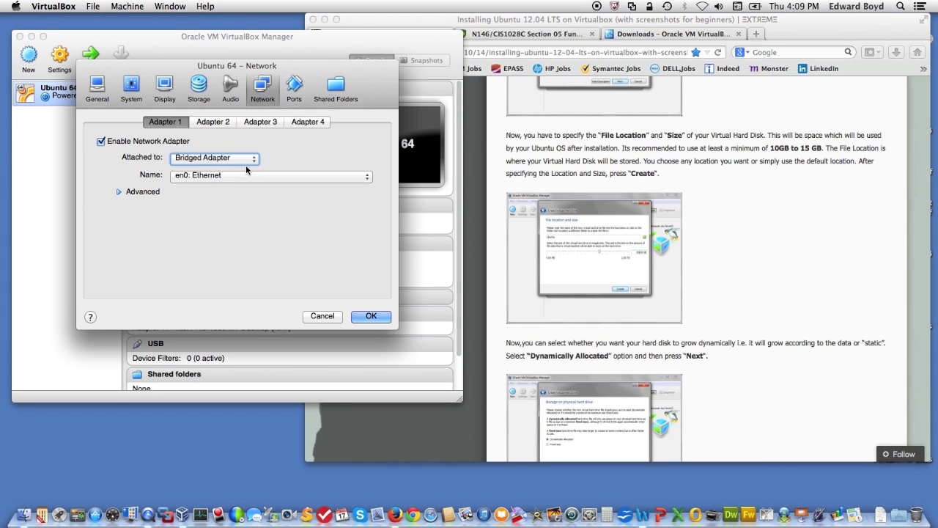
mouse_move(357, 304)
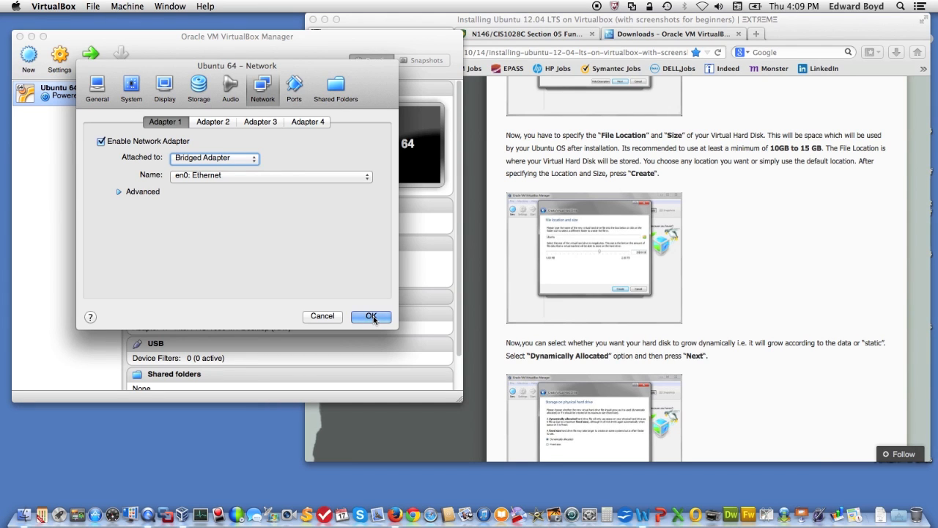
click(370, 316)
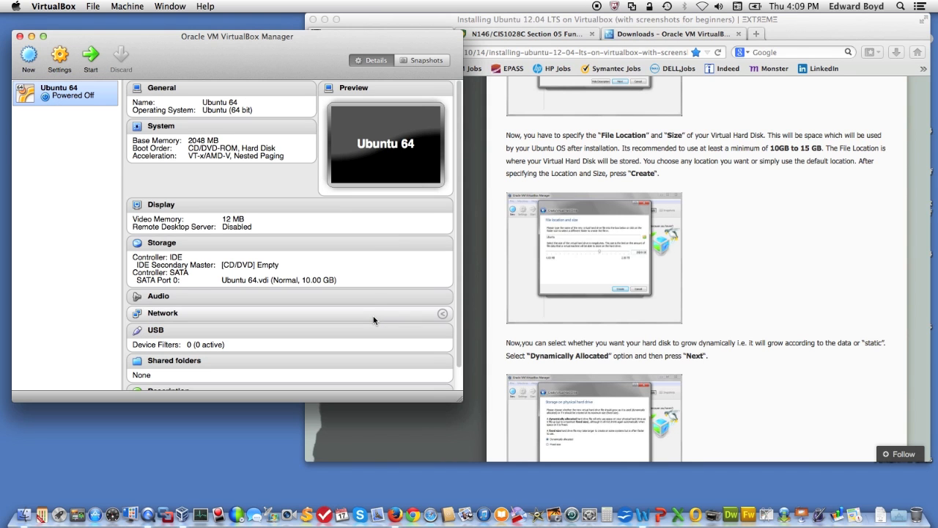
- Expand Ubuntu 64's Network details to show adapter 1 bridged to en0: Ethernet
click(442, 313)
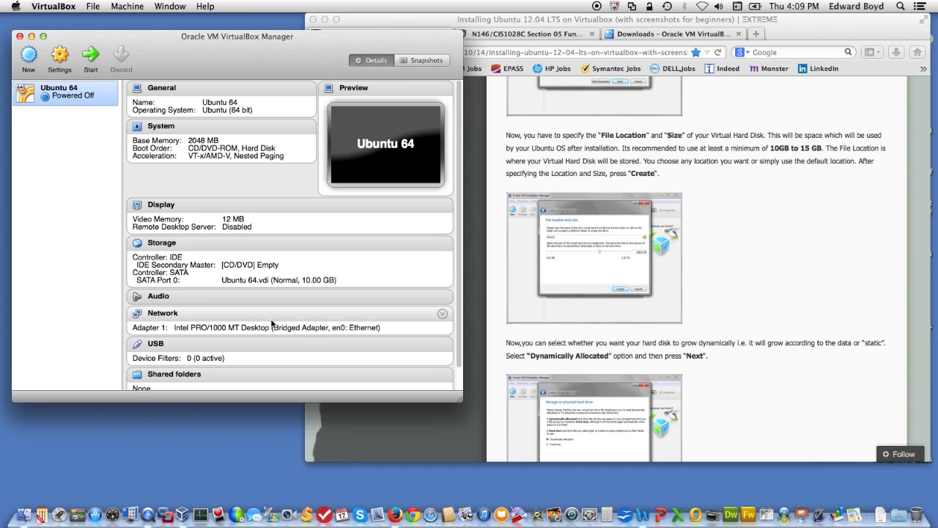
mouse_move(191, 277)
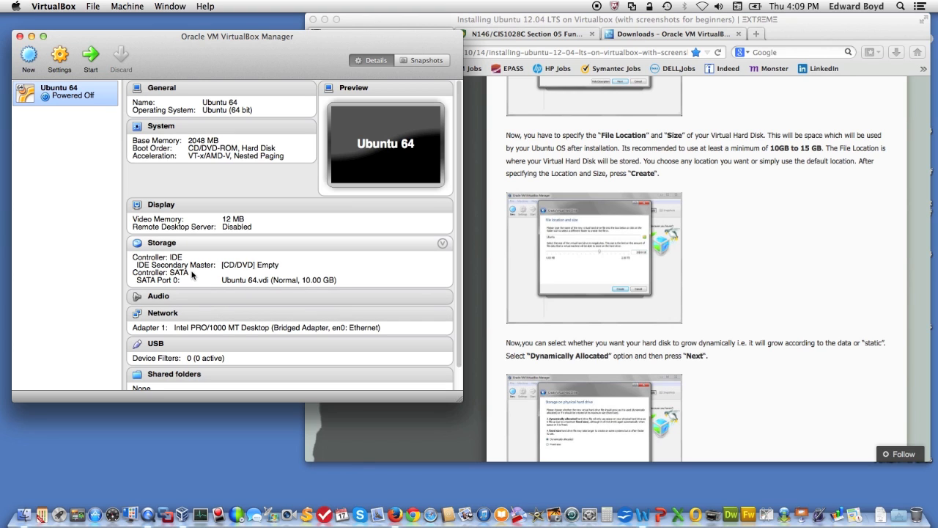
mouse_move(193, 275)
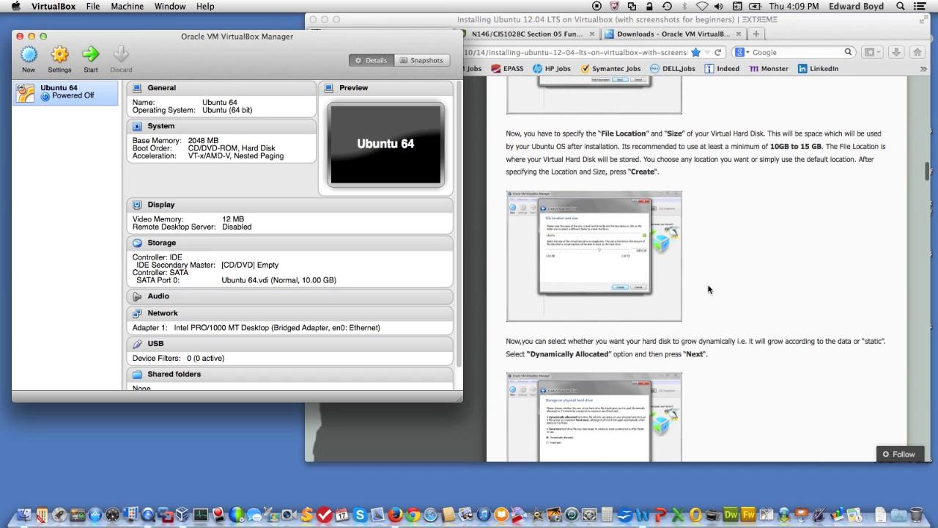
scroll(down, 3)
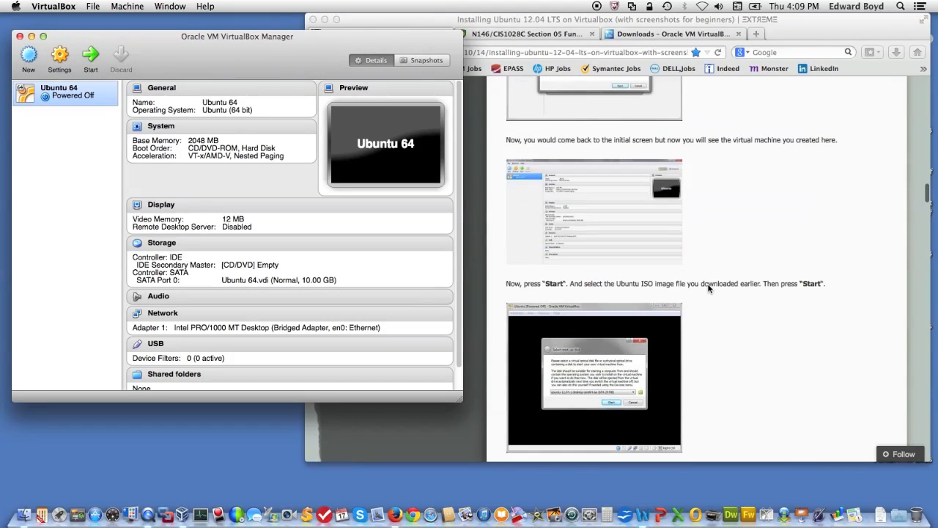
mouse_move(640, 290)
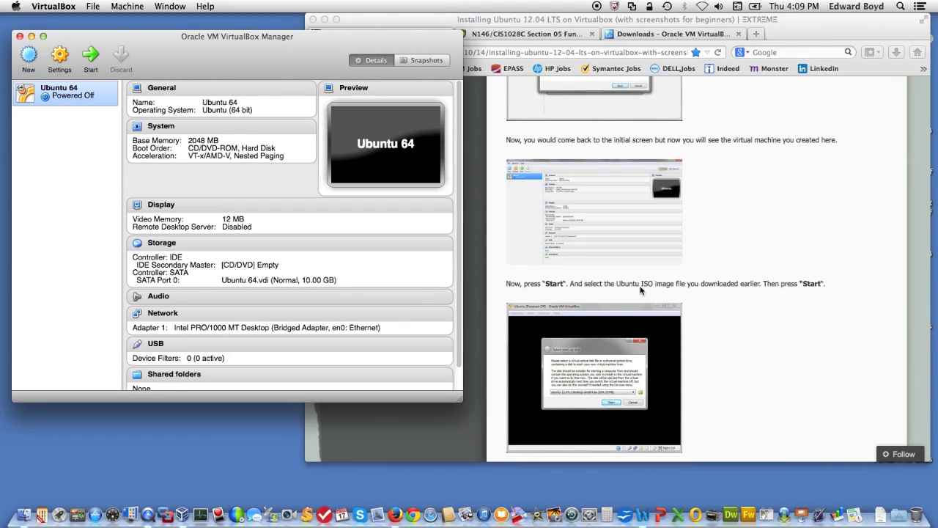
mouse_move(655, 288)
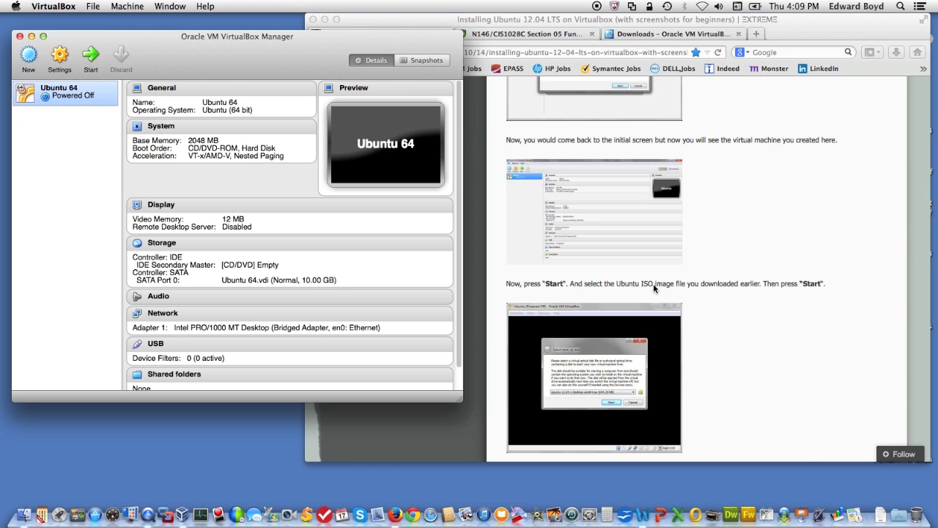
mouse_move(643, 288)
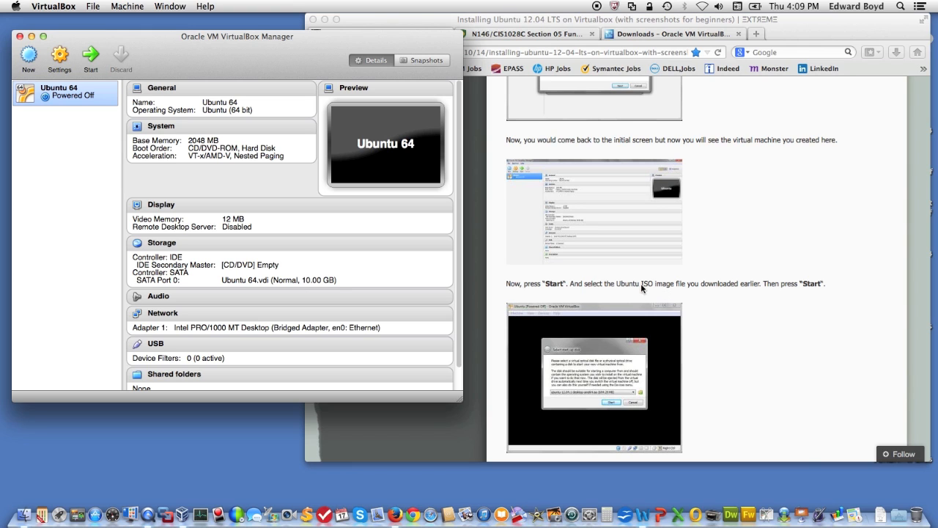
click(161, 243)
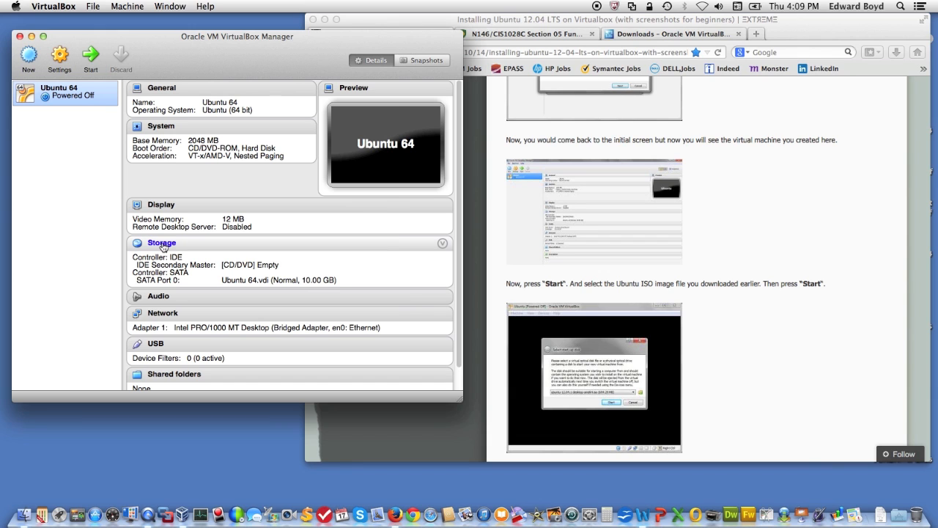
- Insert ubuntu-12.04.4-desktop-amd64.iso into Ubuntu 64's empty IDE CD/DVD drive in Storage settings
click(162, 243)
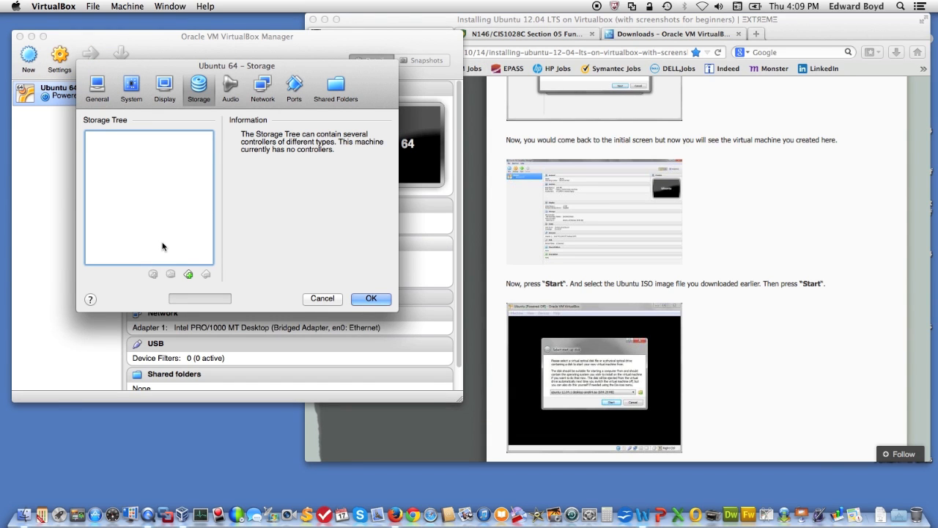
mouse_move(239, 235)
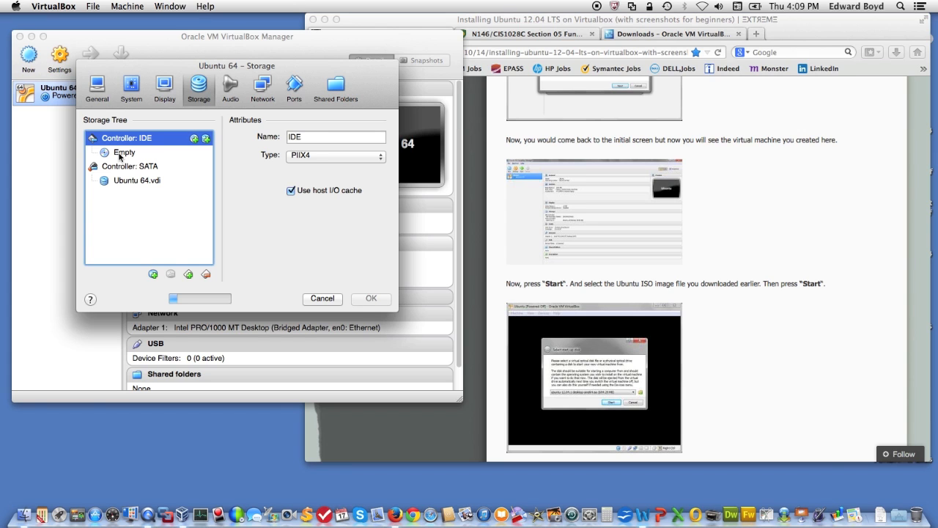
click(124, 152)
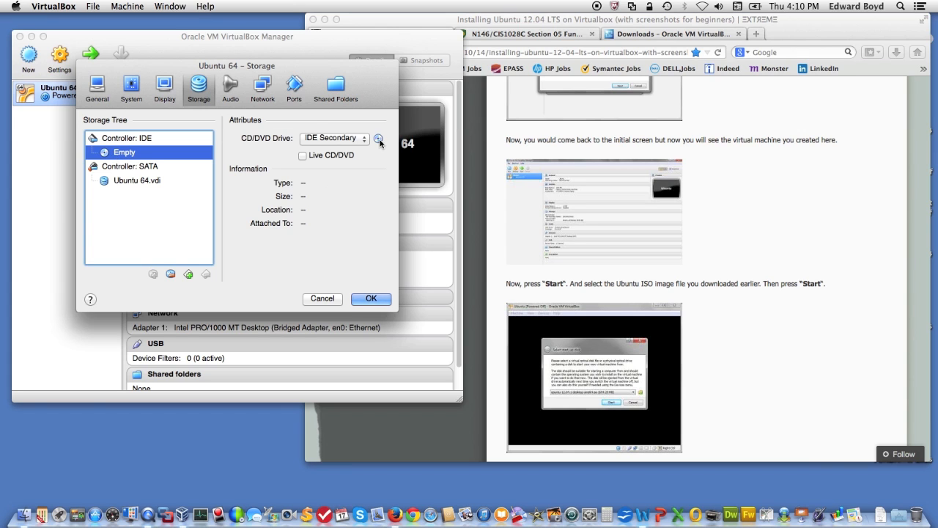
mouse_move(379, 139)
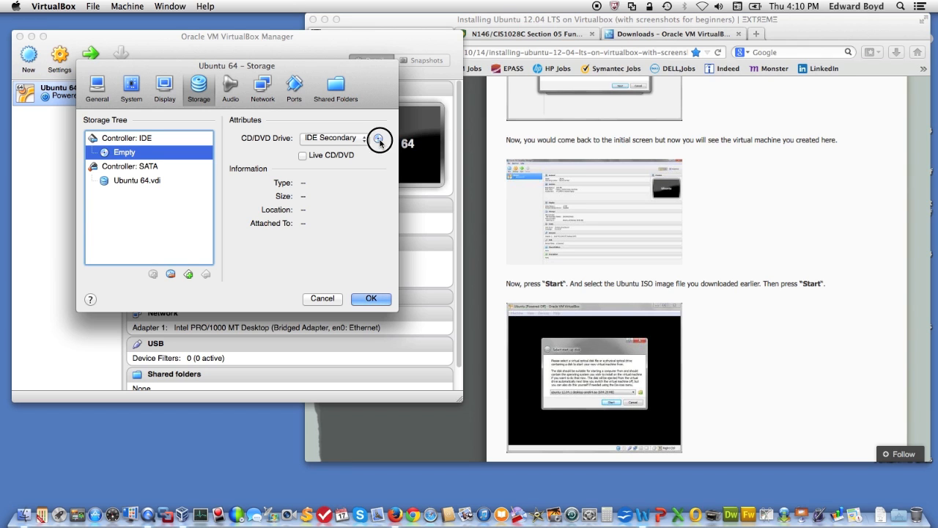
click(380, 139)
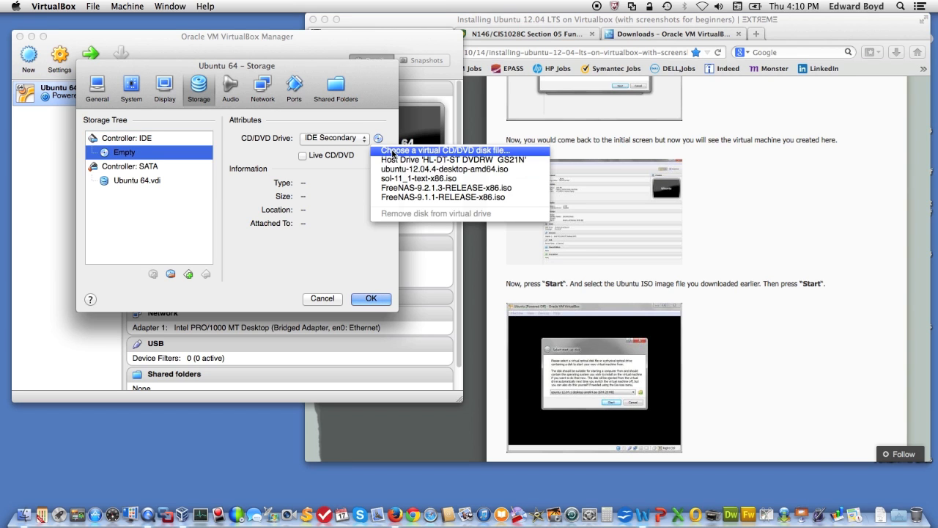
click(440, 150)
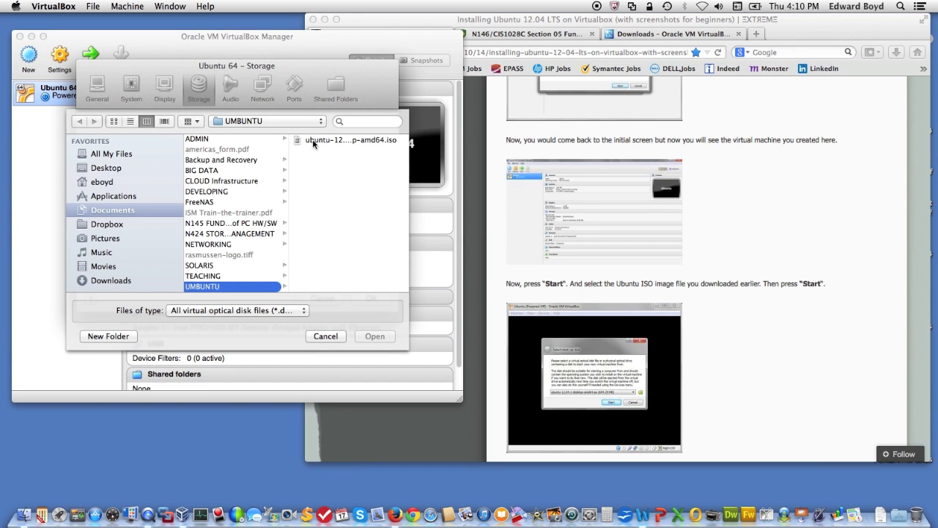
click(347, 140)
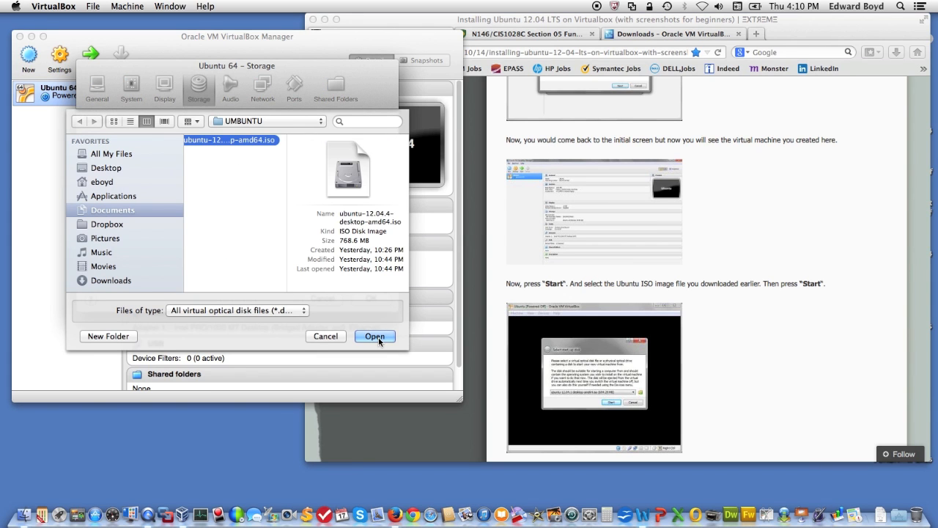
click(375, 337)
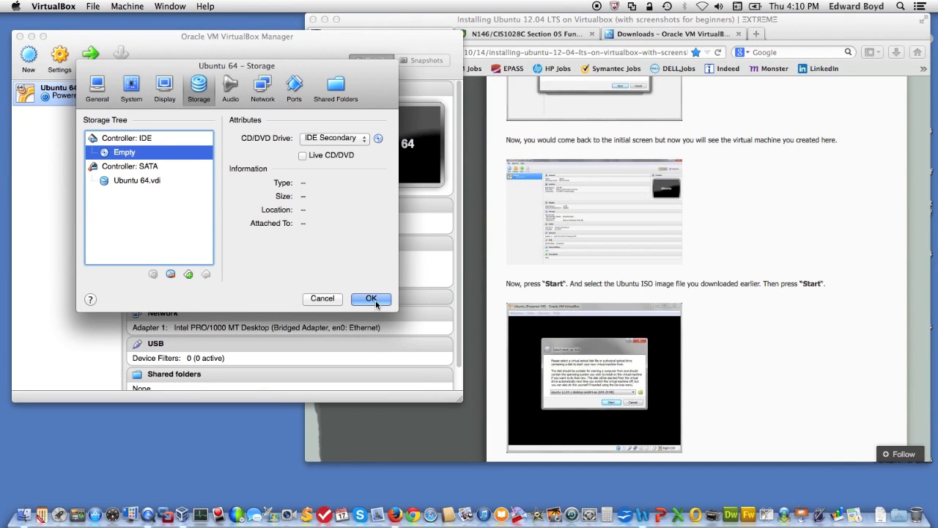
click(371, 299)
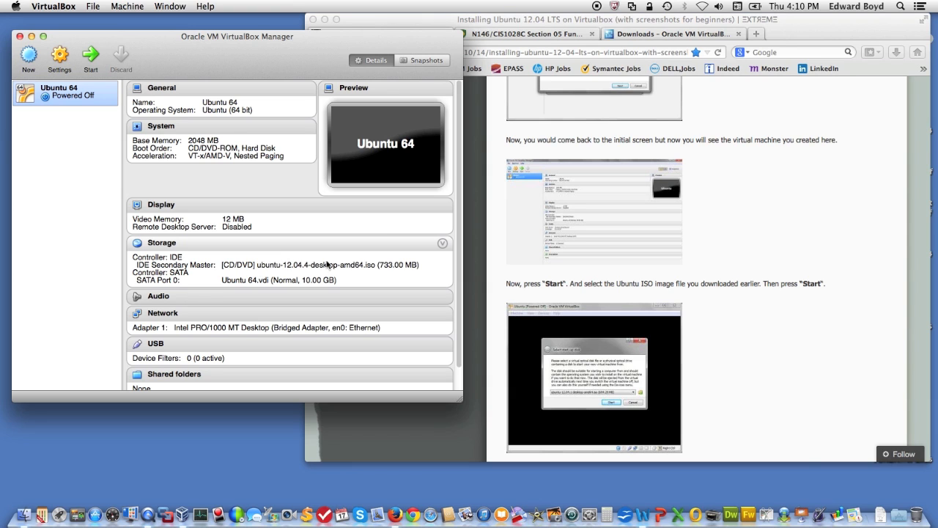
mouse_move(350, 265)
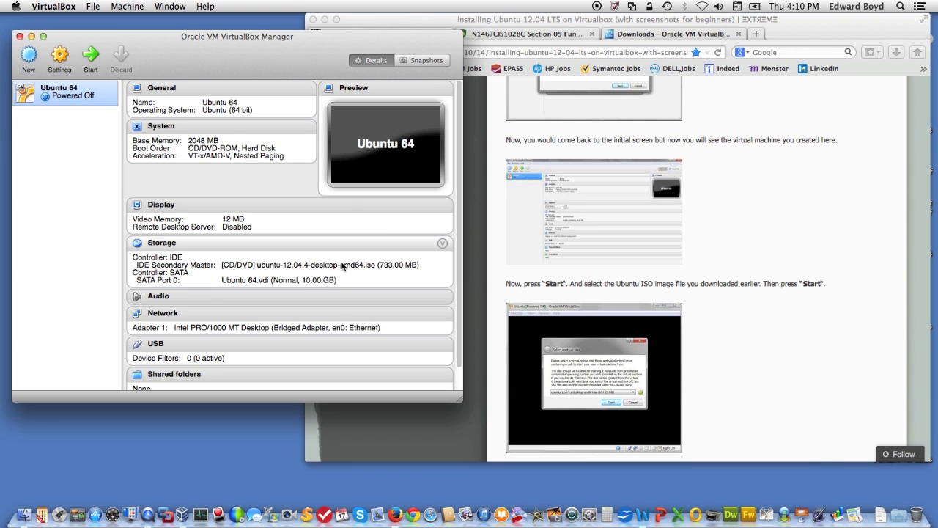
mouse_move(86, 58)
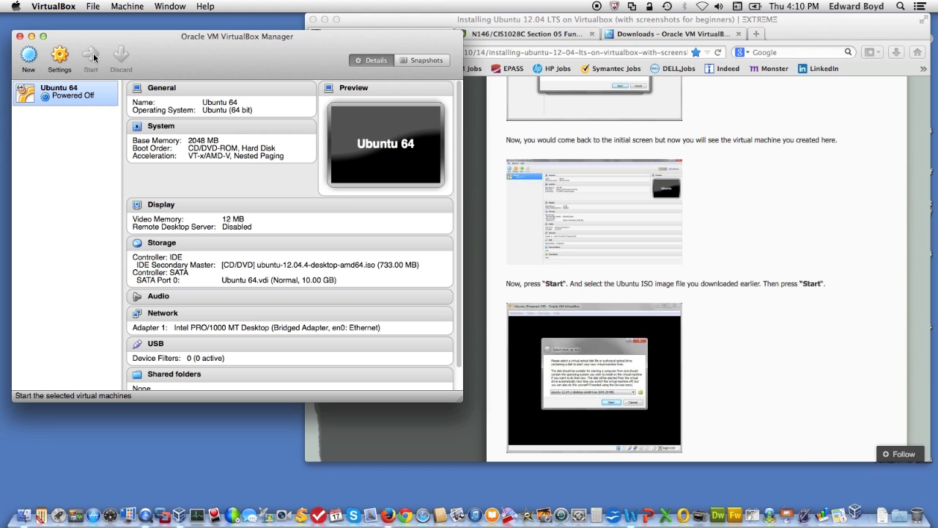
mouse_move(197, 154)
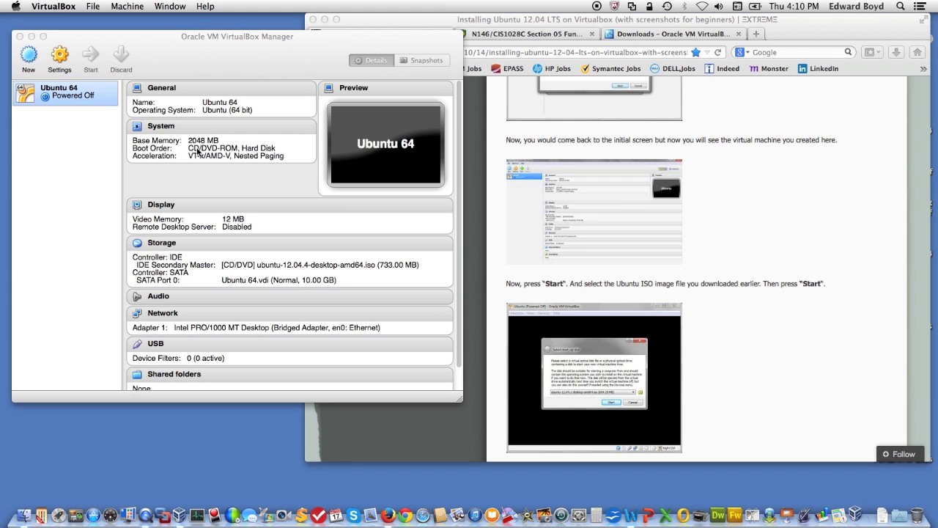
- Start the Ubuntu 64 VM so it boots from the ISO to the Ubuntu 12.04 splash
click(90, 57)
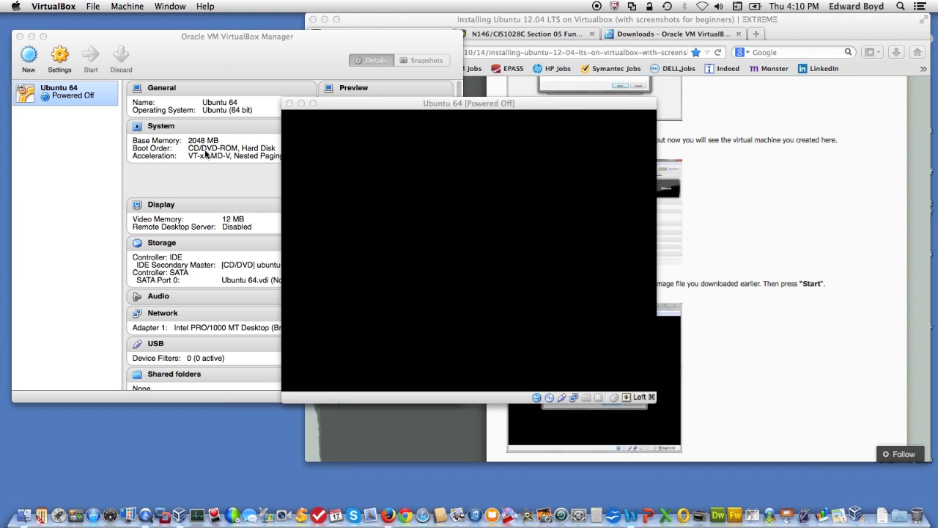
click(90, 57)
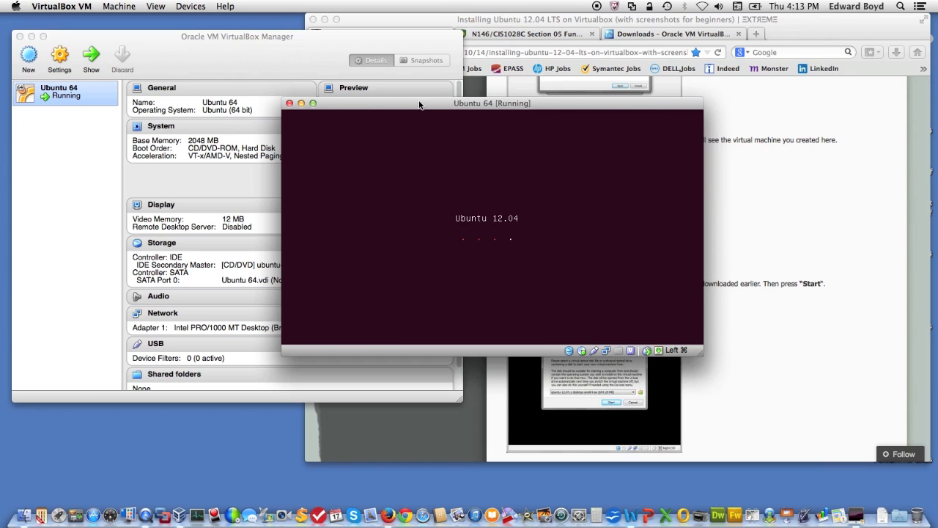
mouse_move(559, 357)
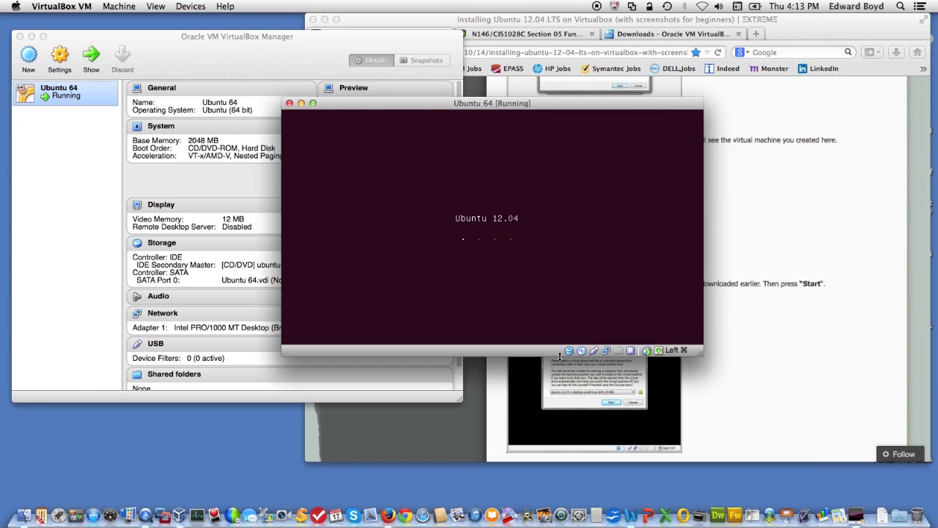
mouse_move(569, 351)
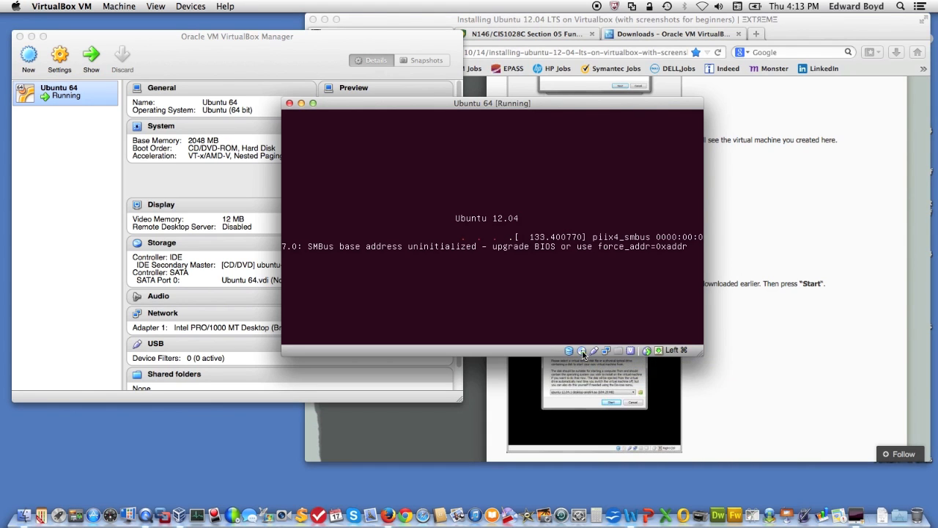
mouse_move(581, 352)
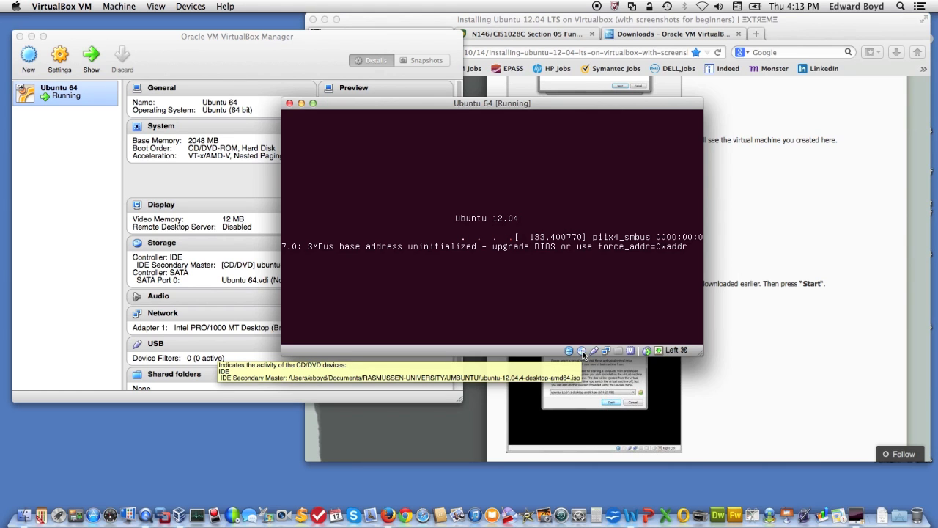
mouse_move(595, 350)
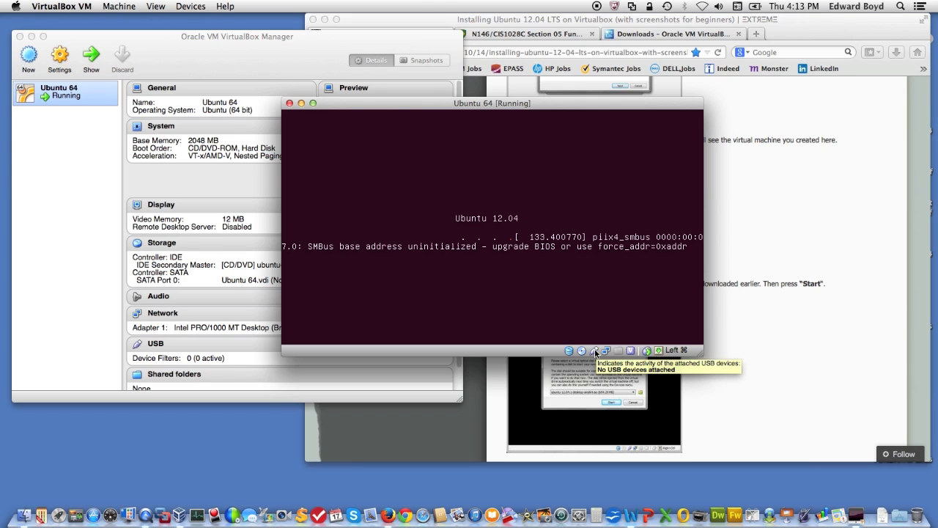
mouse_move(597, 354)
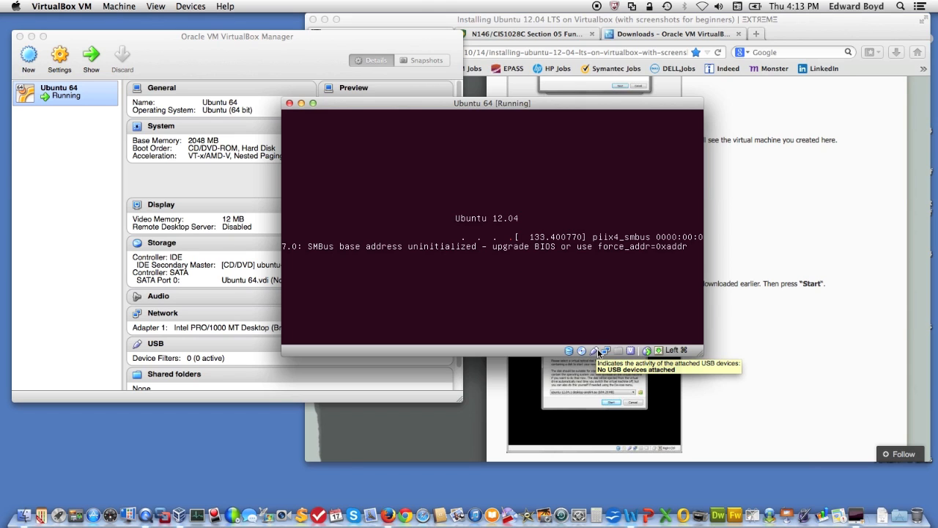
mouse_move(605, 350)
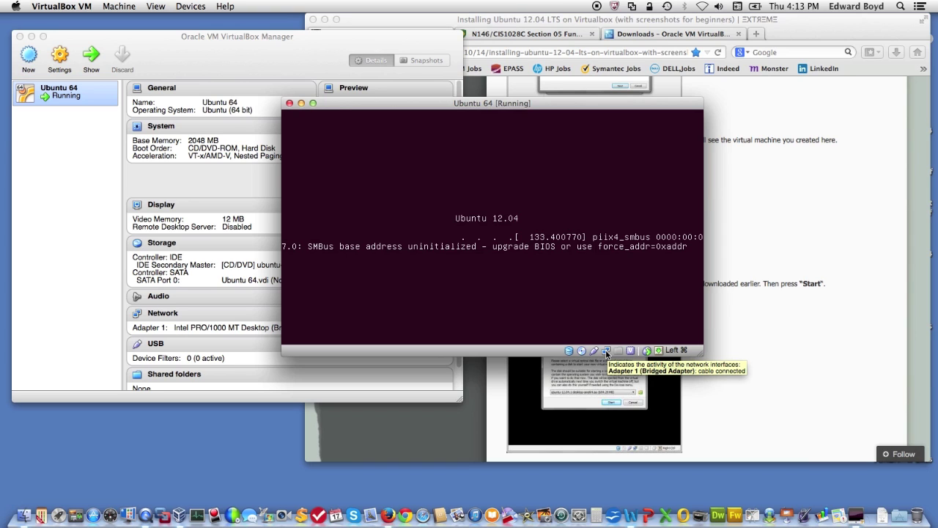
mouse_move(621, 353)
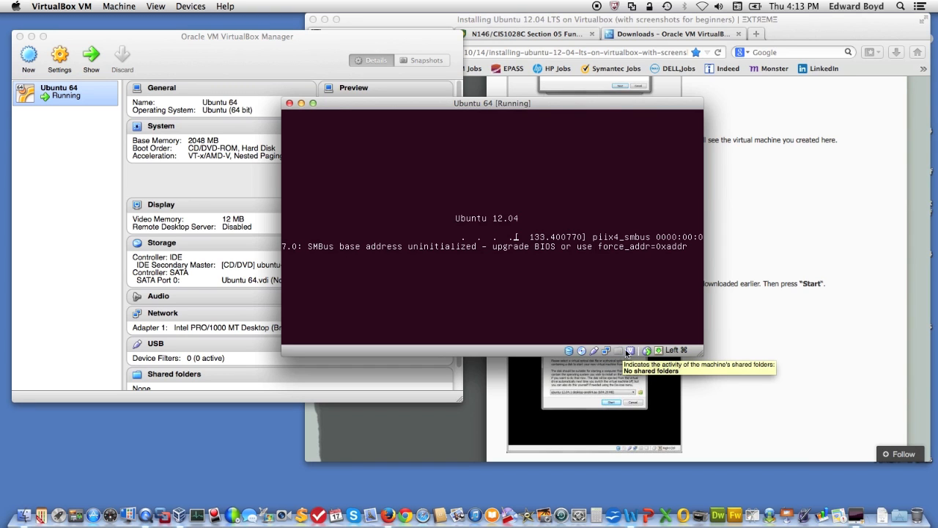
mouse_move(632, 351)
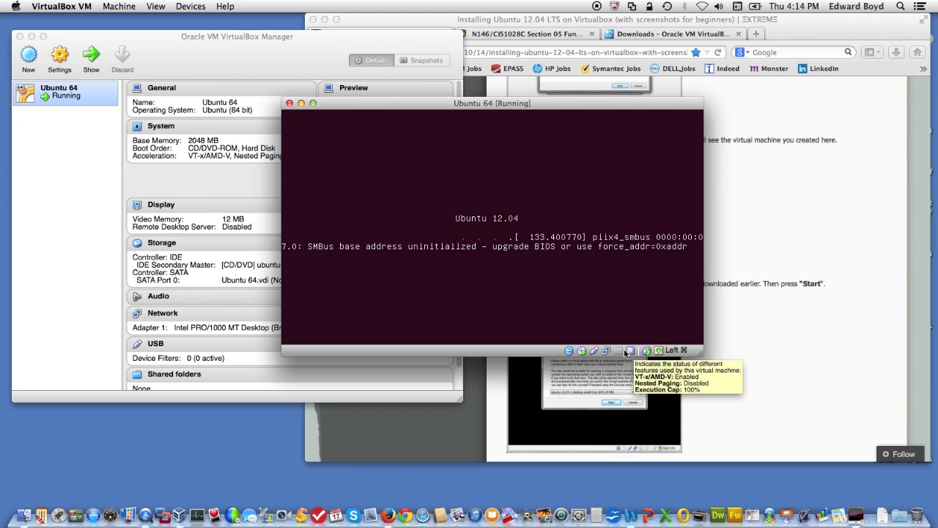
mouse_move(649, 355)
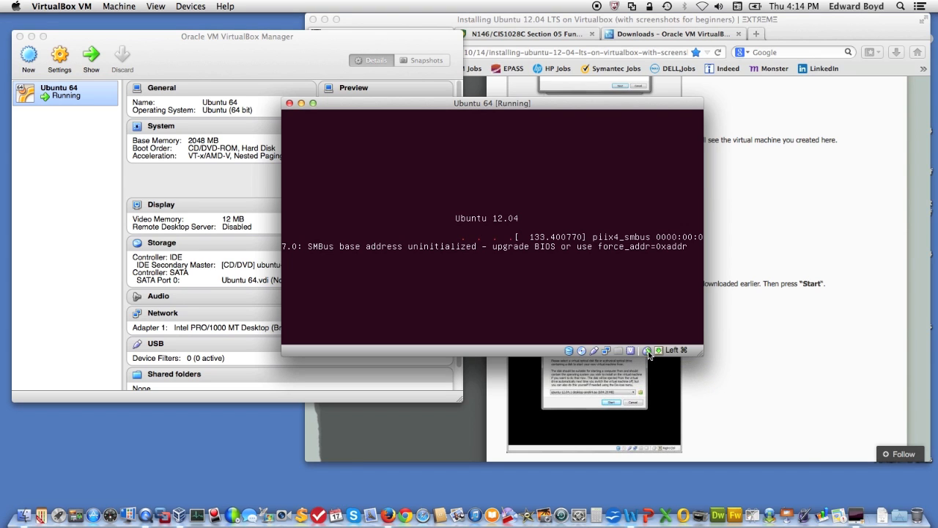
mouse_move(648, 351)
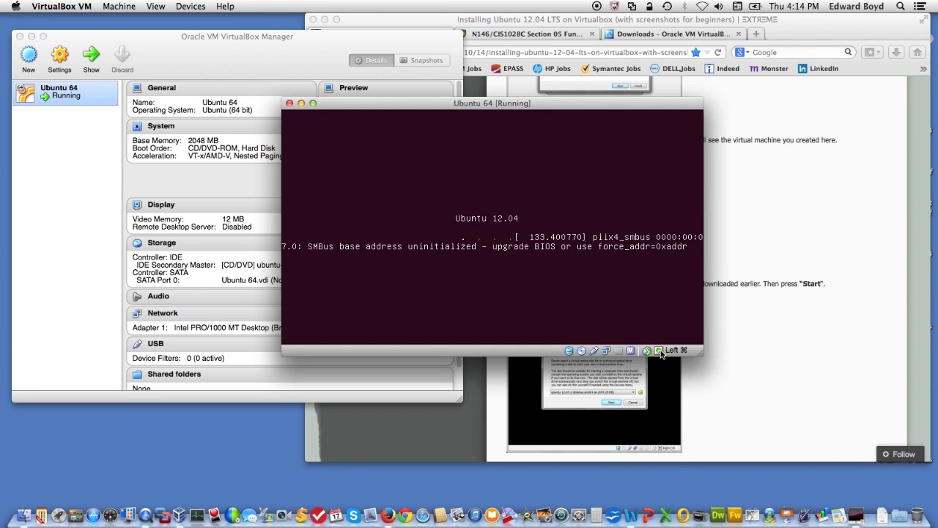
mouse_move(659, 351)
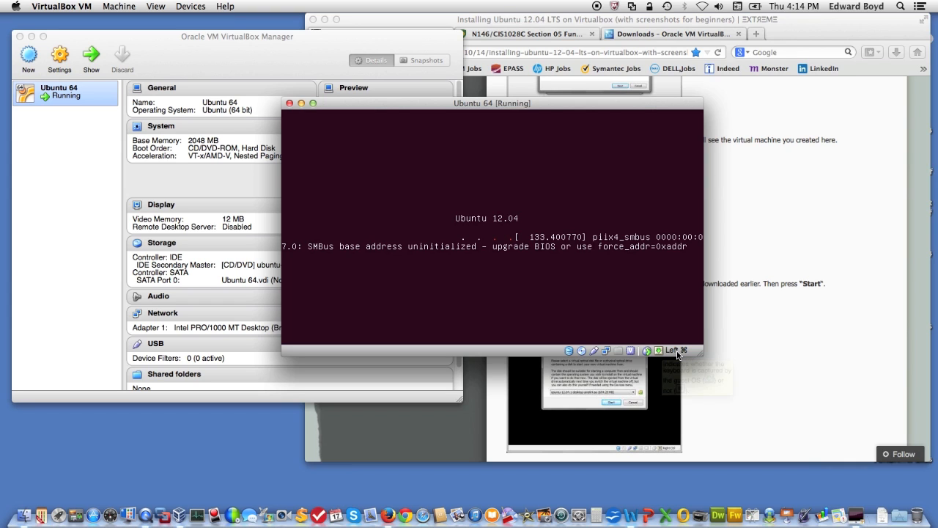
mouse_move(677, 352)
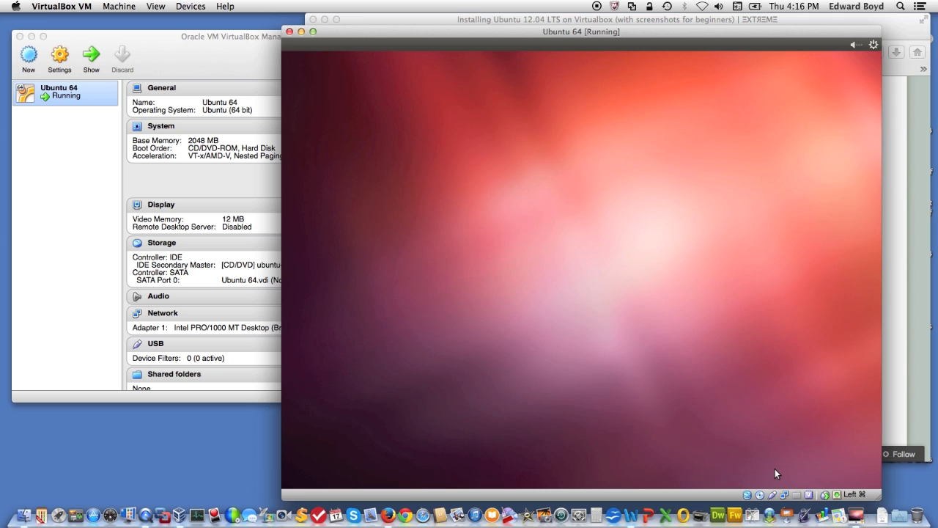
- Preview Ubuntu 64.vdi in Finder's VirtualBox VMs › Ubuntu 64 folder, then shrink the window
click(25, 512)
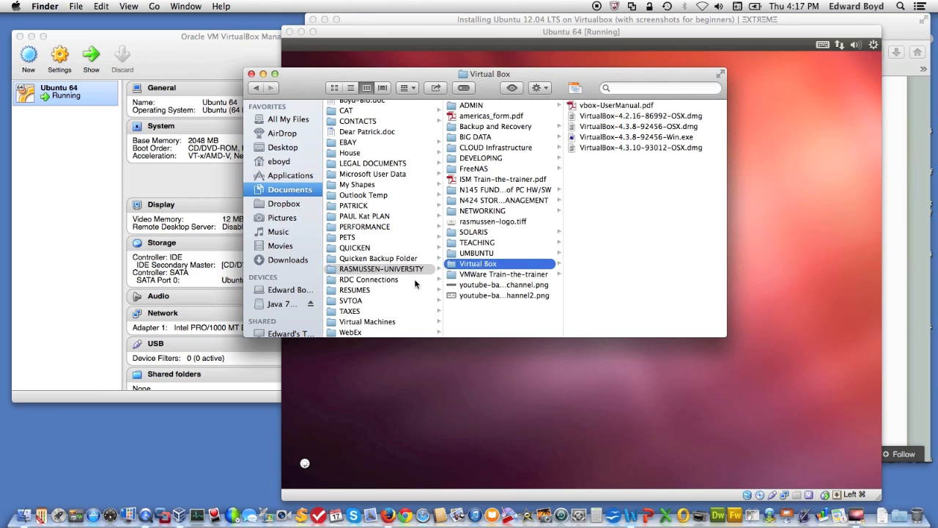
click(278, 161)
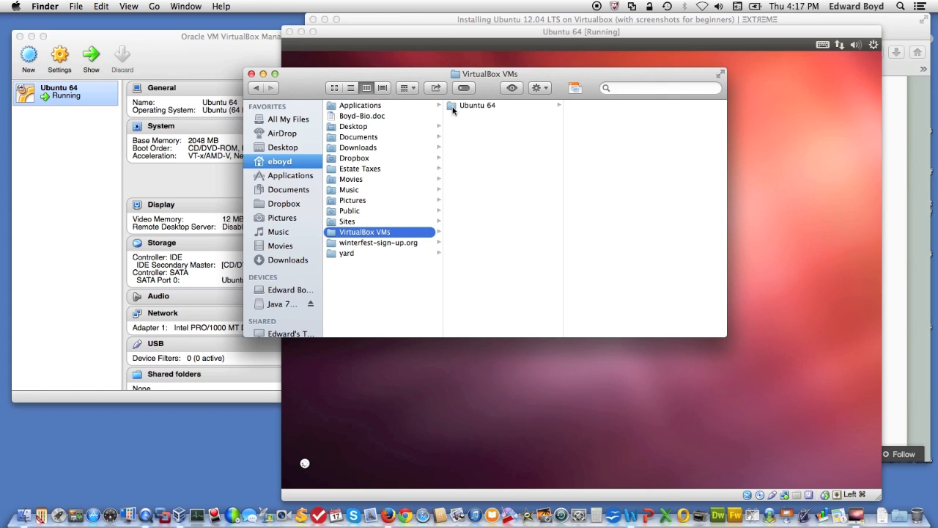
click(477, 105)
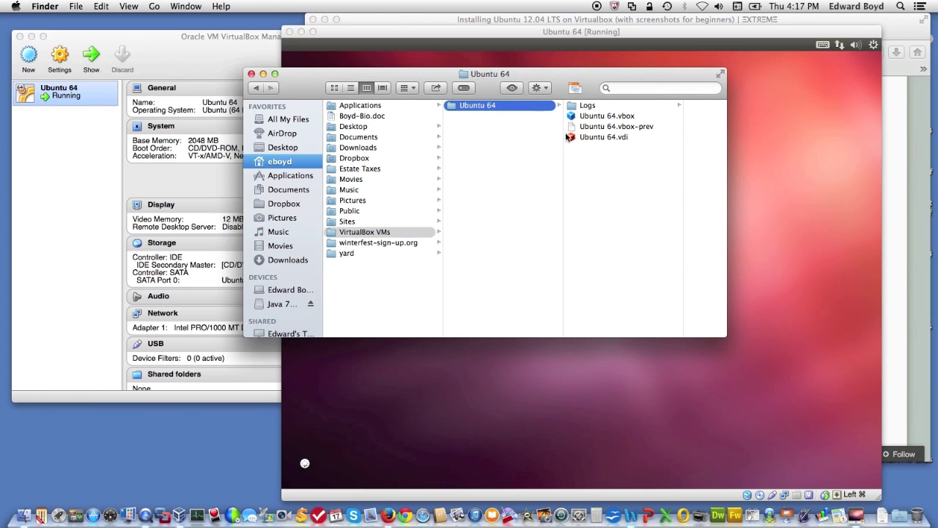
click(604, 137)
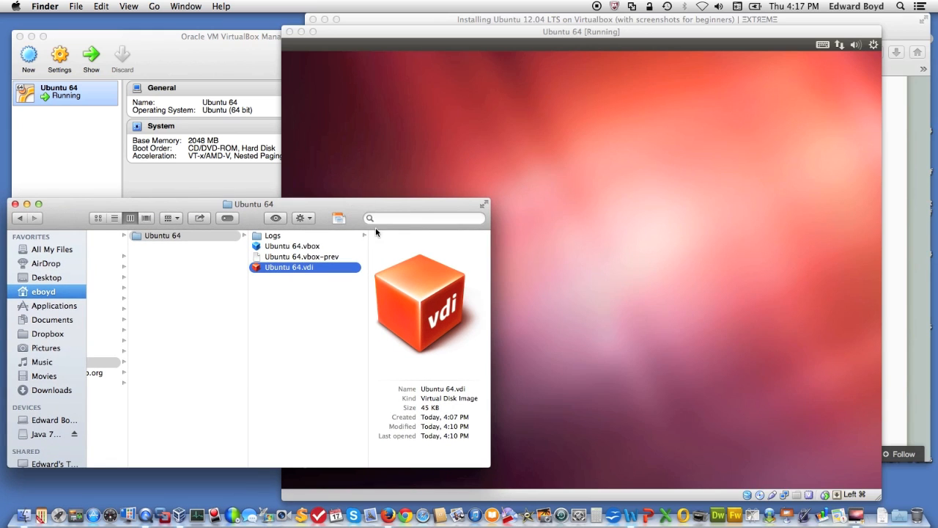
mouse_move(487, 466)
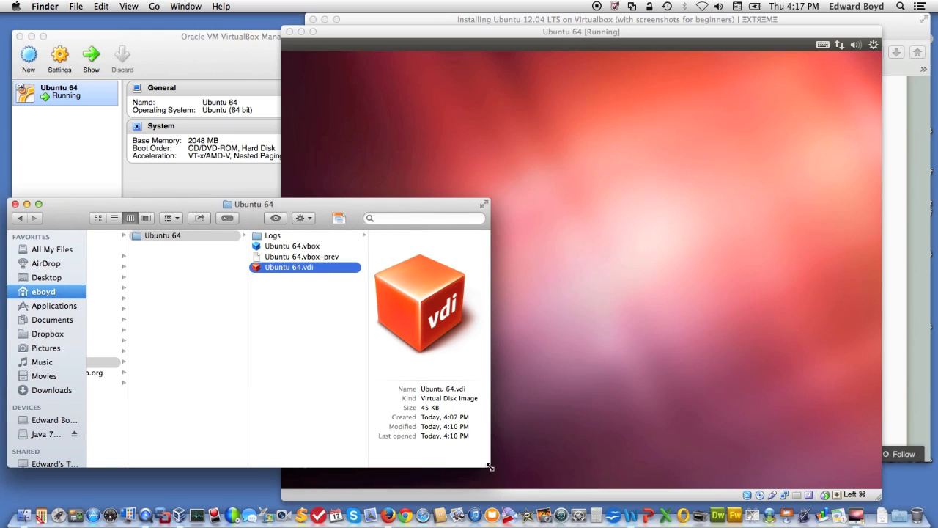
drag(490, 467, 272, 467)
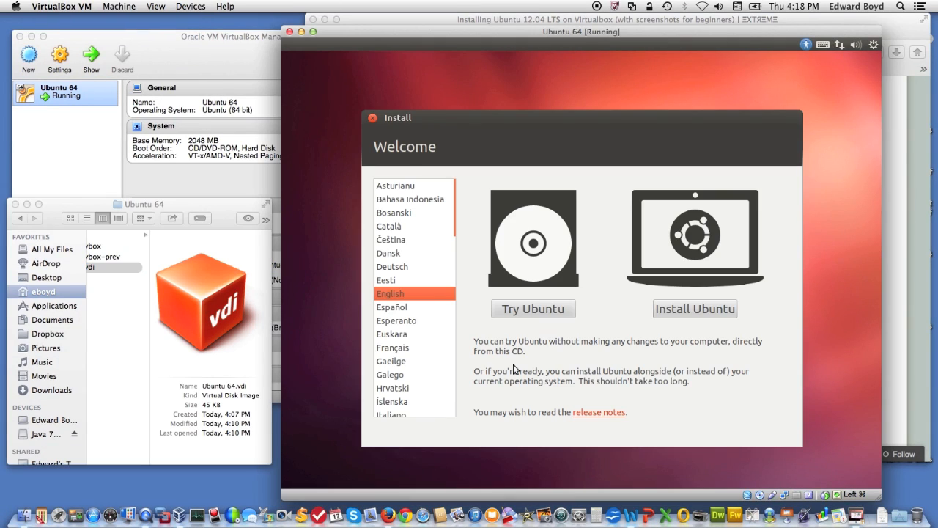
mouse_move(698, 314)
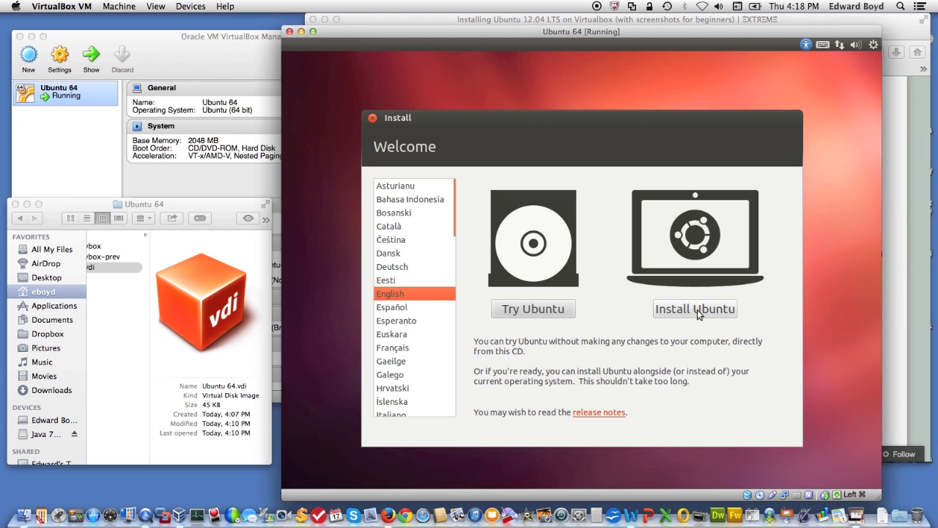
mouse_move(416, 298)
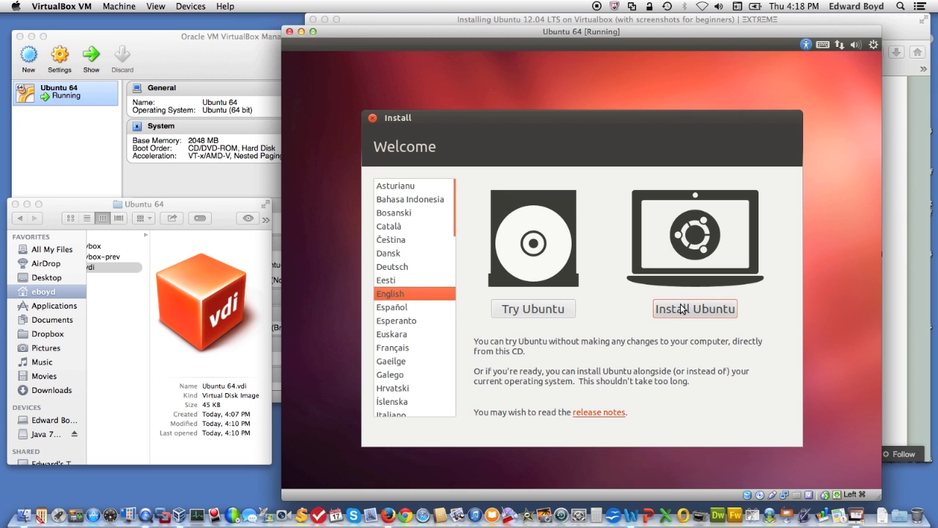
mouse_move(680, 304)
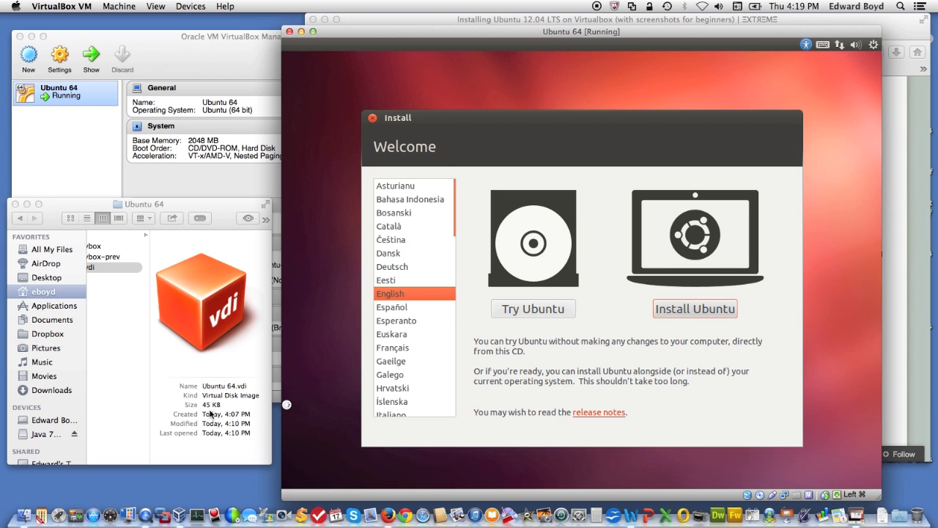
- Keep English on the installer Welcome screen and choose Install Ubuntu
click(694, 308)
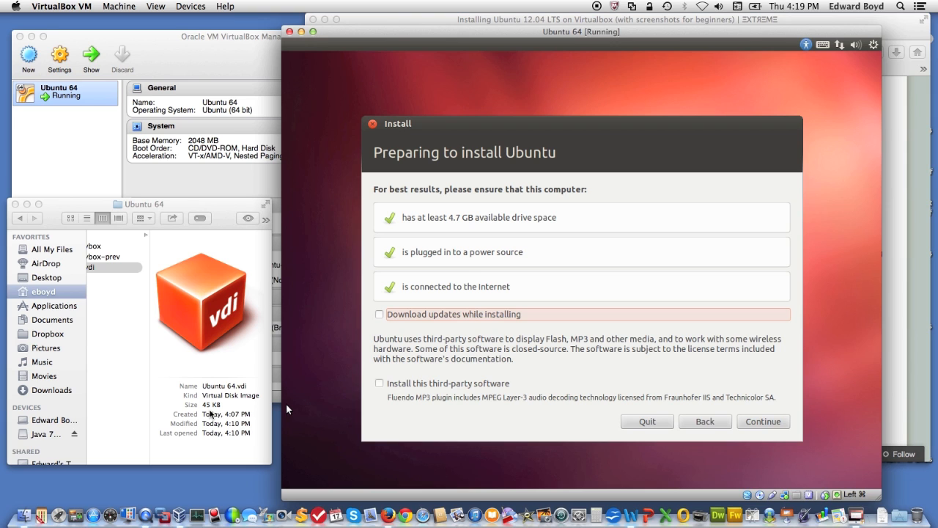
mouse_move(402, 338)
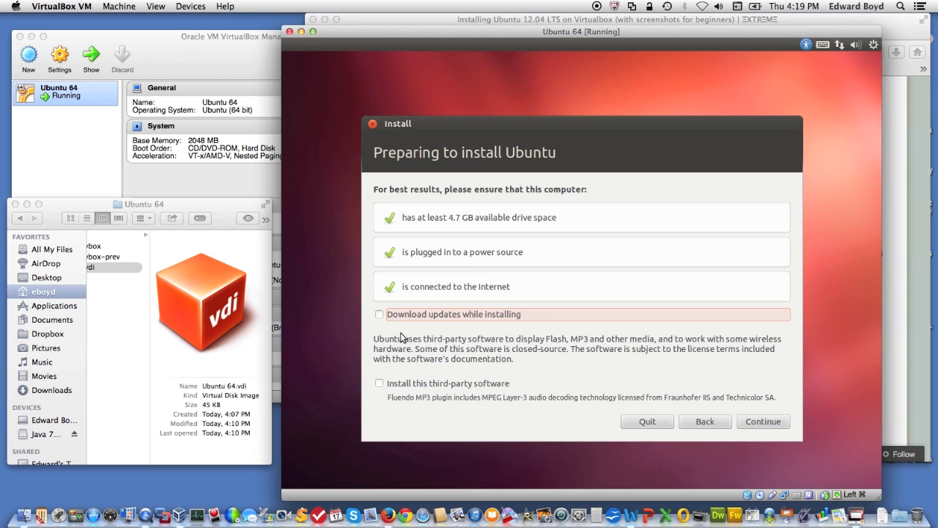
mouse_move(405, 331)
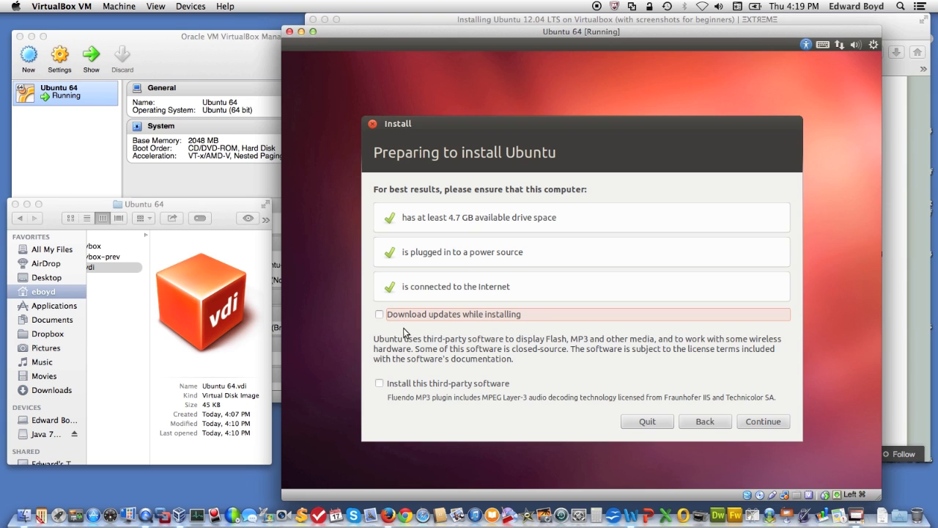
mouse_move(763, 413)
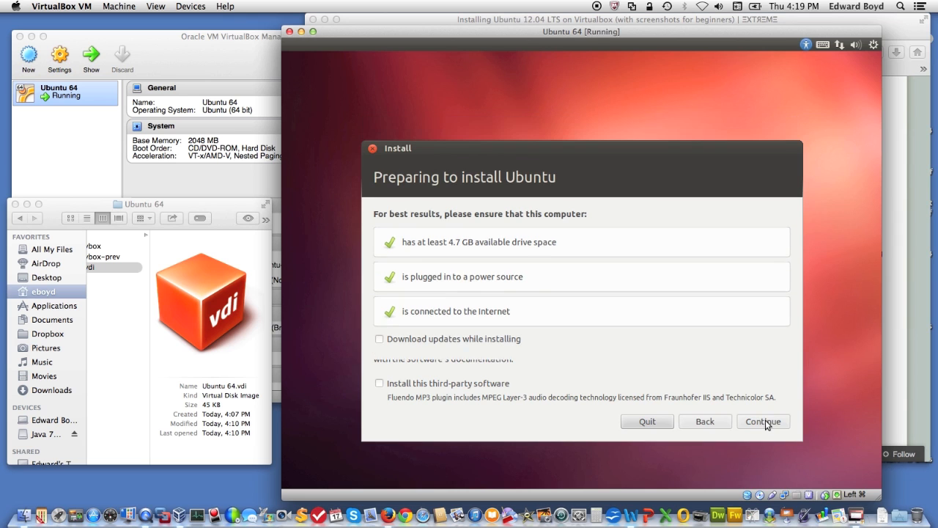
- Pass the requirements checklist, keep Erase disk and install Ubuntu, and confirm Install Now
click(763, 421)
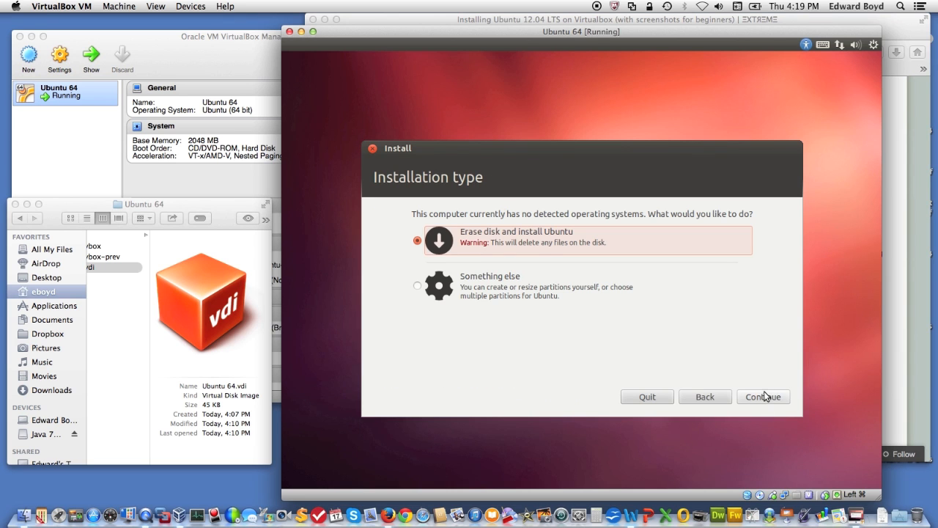
click(763, 397)
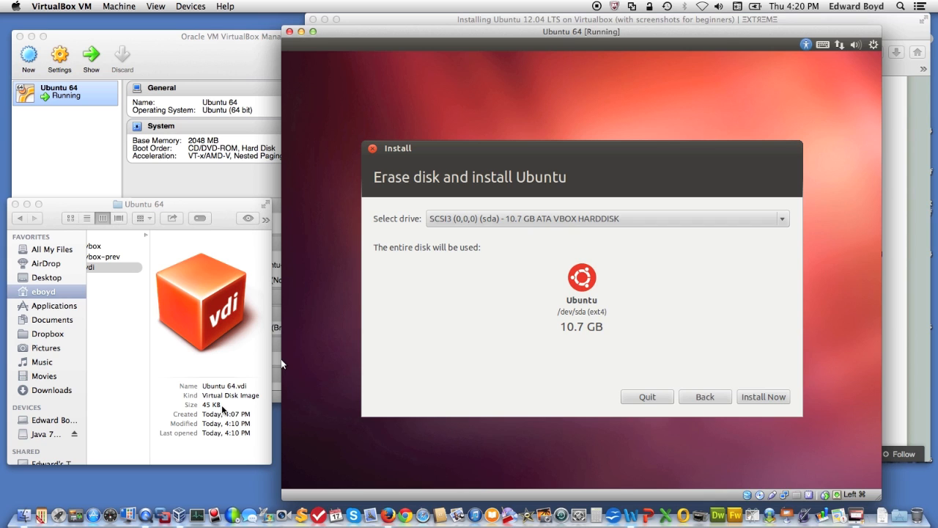
mouse_move(755, 397)
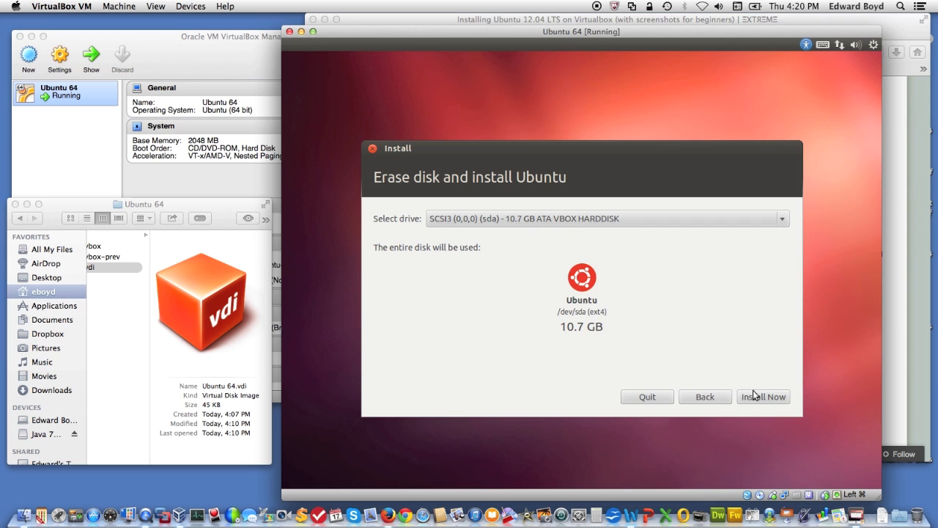
click(763, 397)
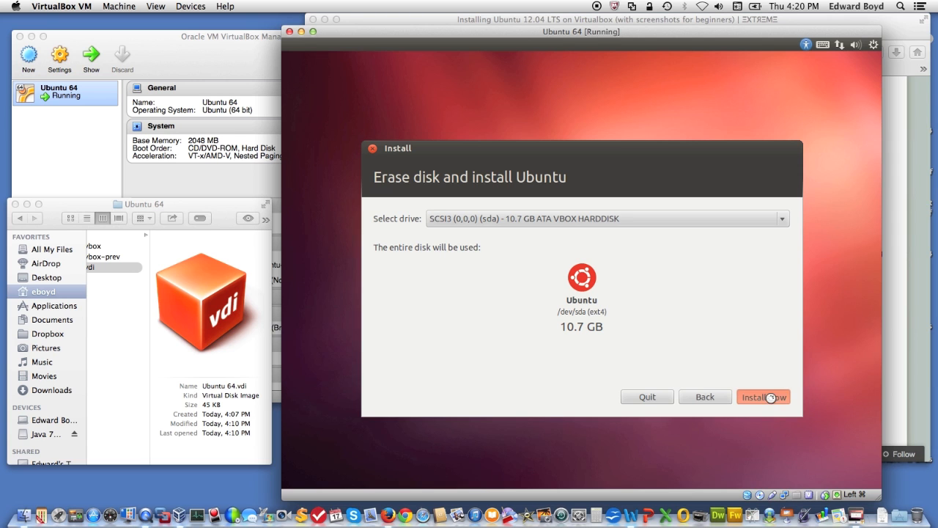
click(771, 396)
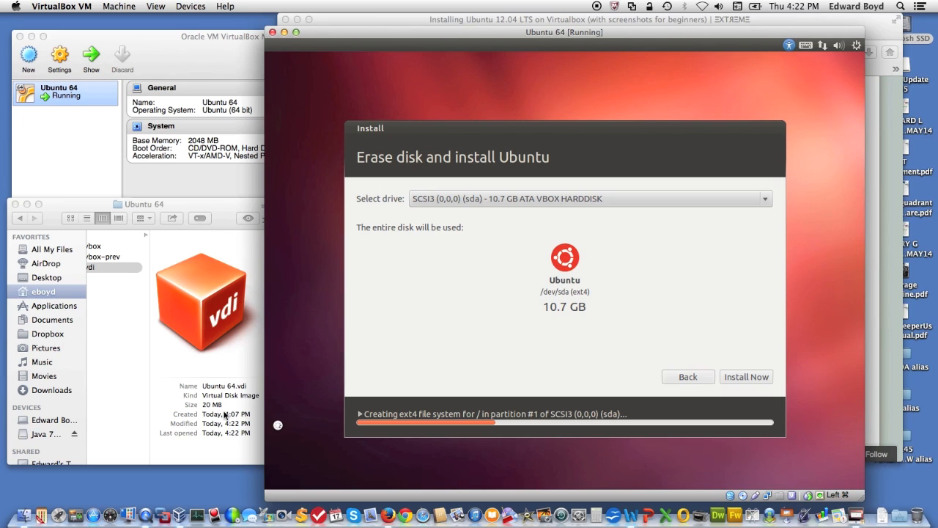
- Confirm New York as location and the English (US) - English (Macintosh) keyboard layout
click(746, 376)
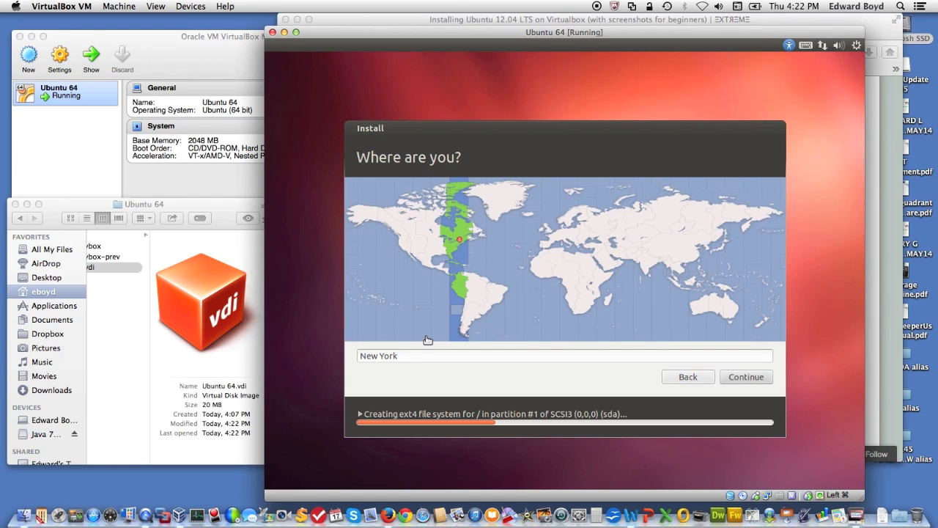
mouse_move(627, 365)
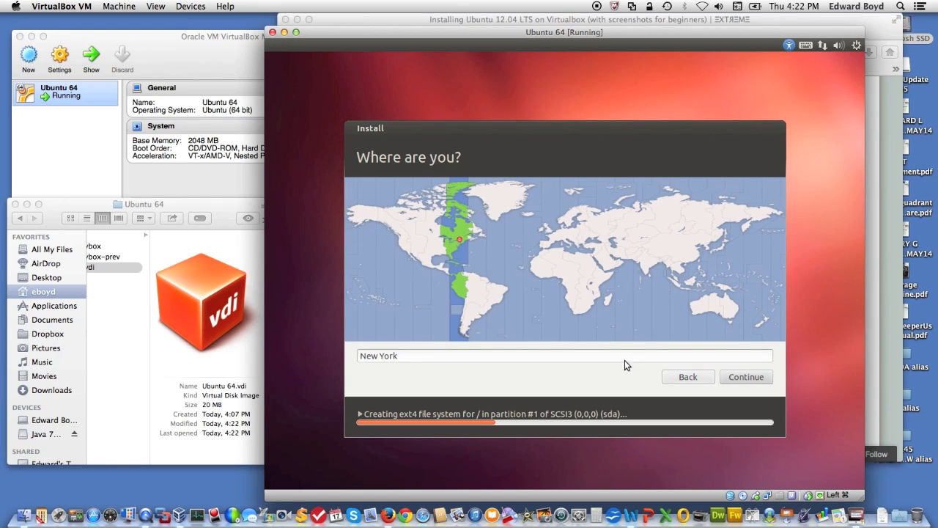
click(746, 377)
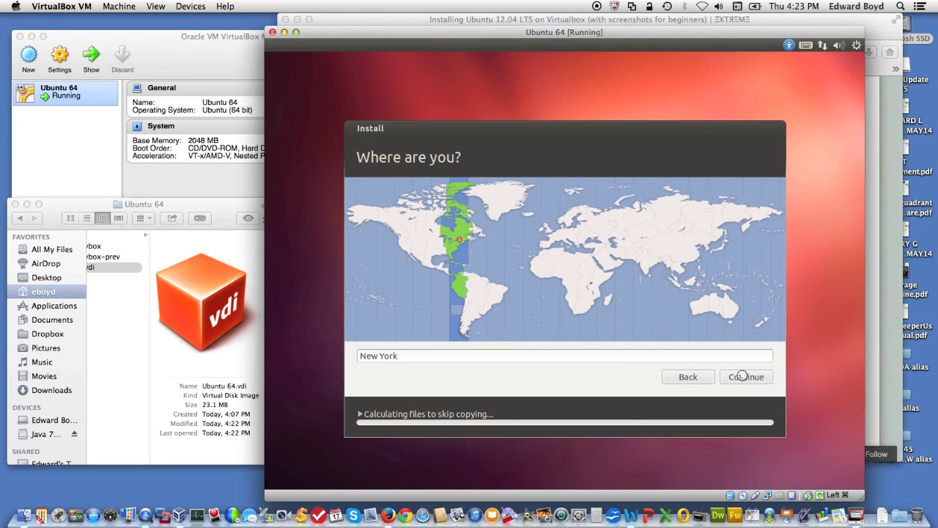
click(745, 376)
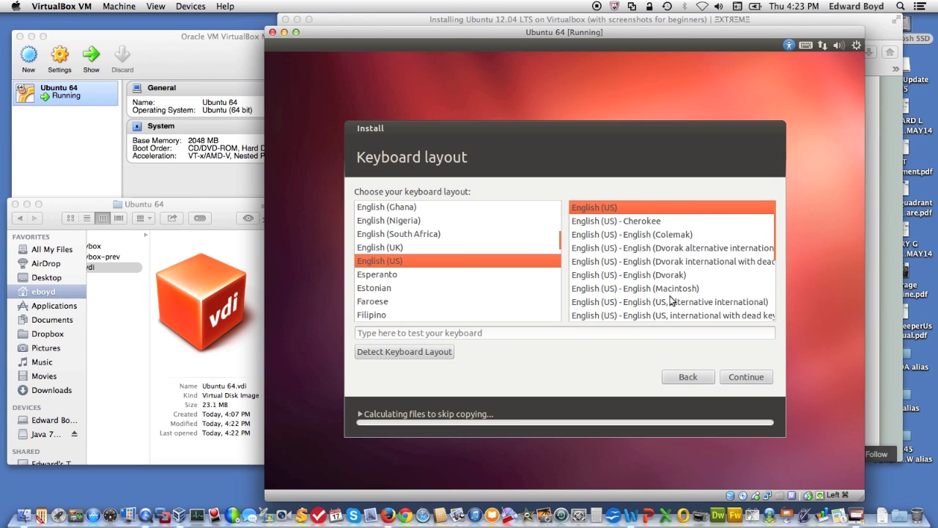
mouse_move(663, 292)
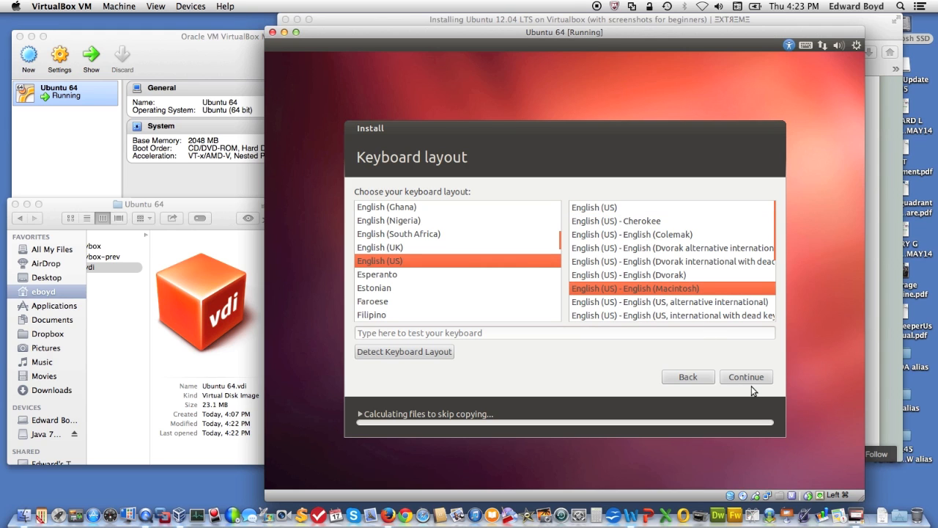
click(747, 377)
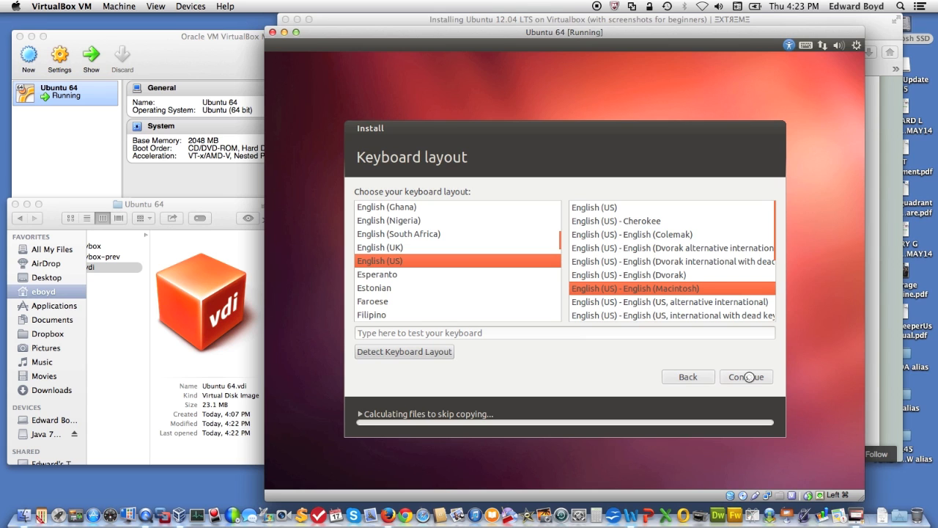
click(746, 377)
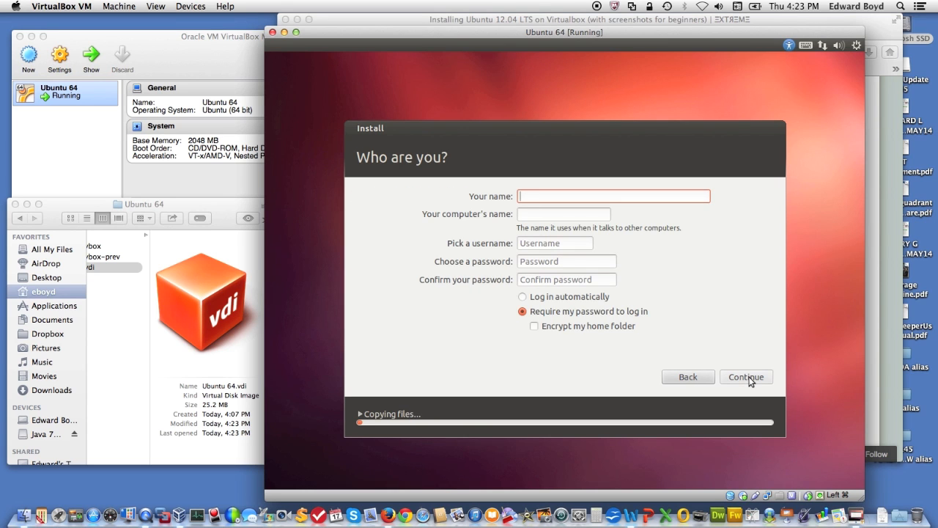
text(Ed)
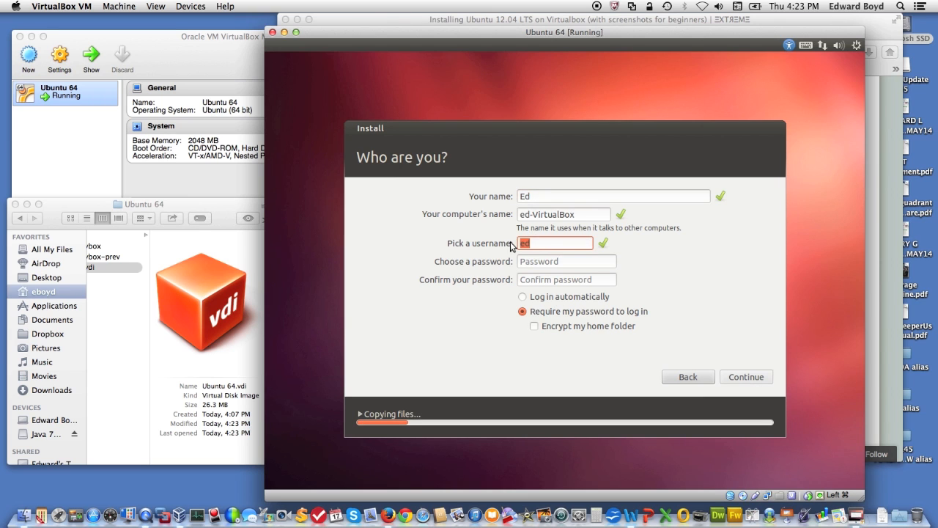
text(eboyd)
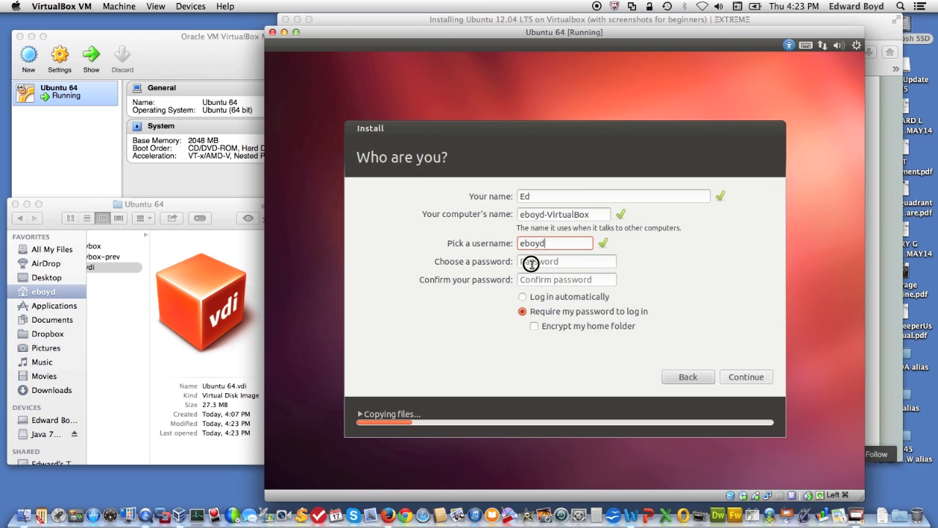
click(567, 261)
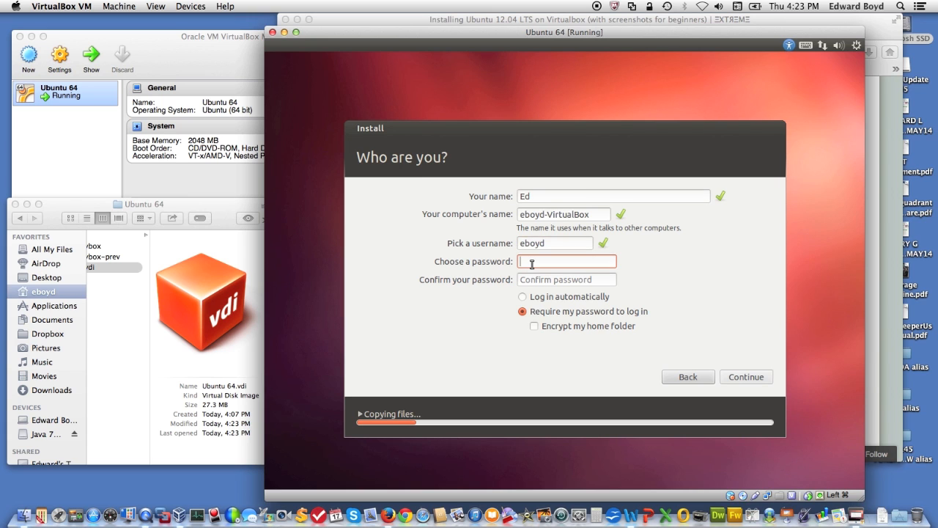
text(e)
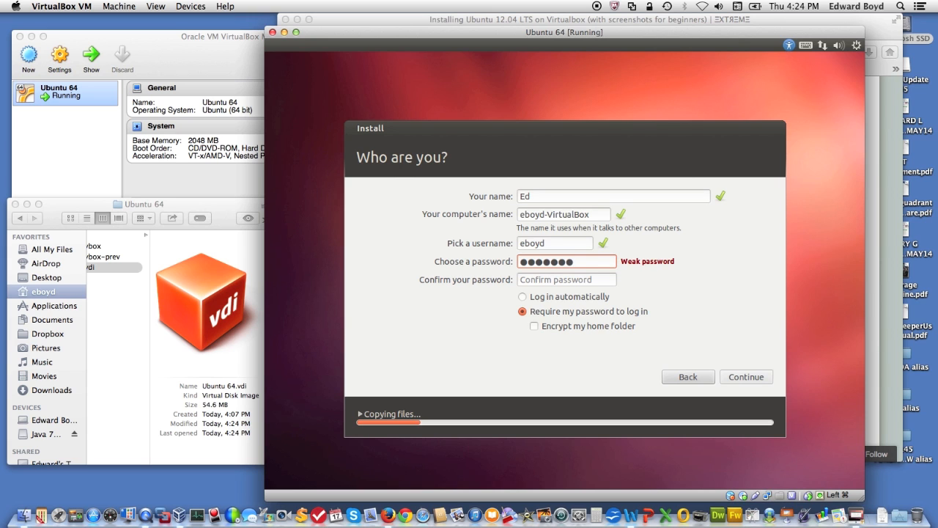
click(567, 261)
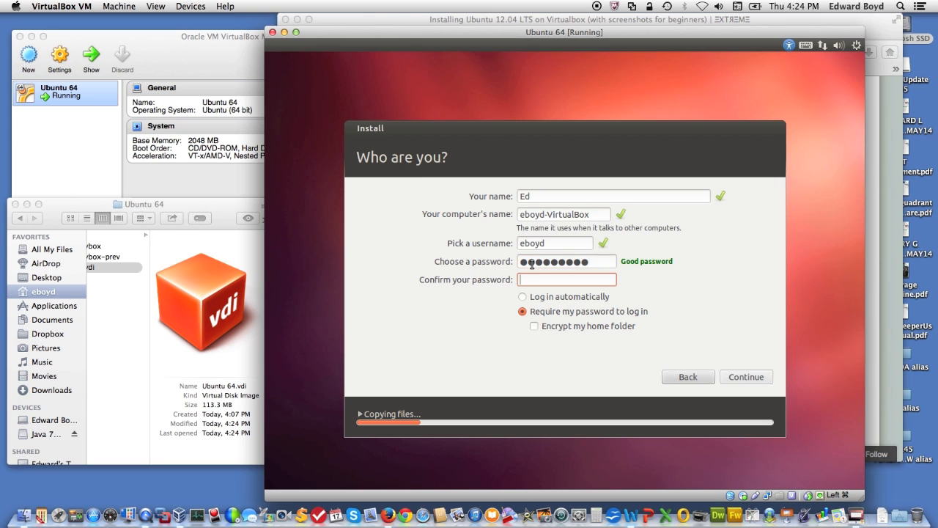
text(•••)
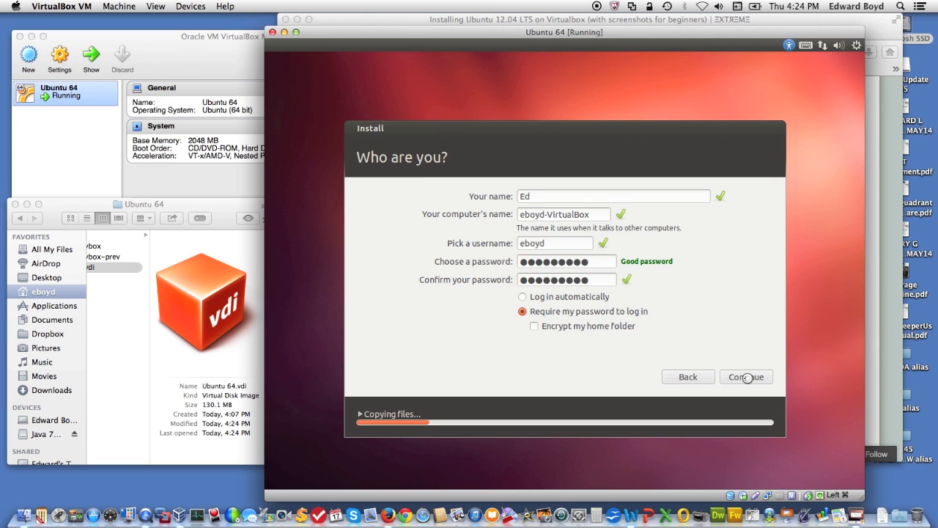
click(746, 376)
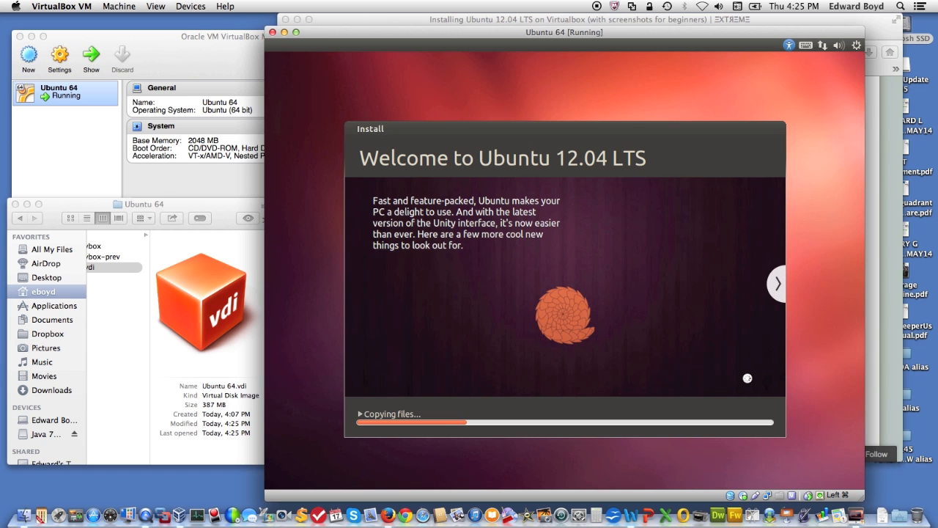
- Wait through the file-copy slideshow until the Installation Complete dialog appears
click(777, 283)
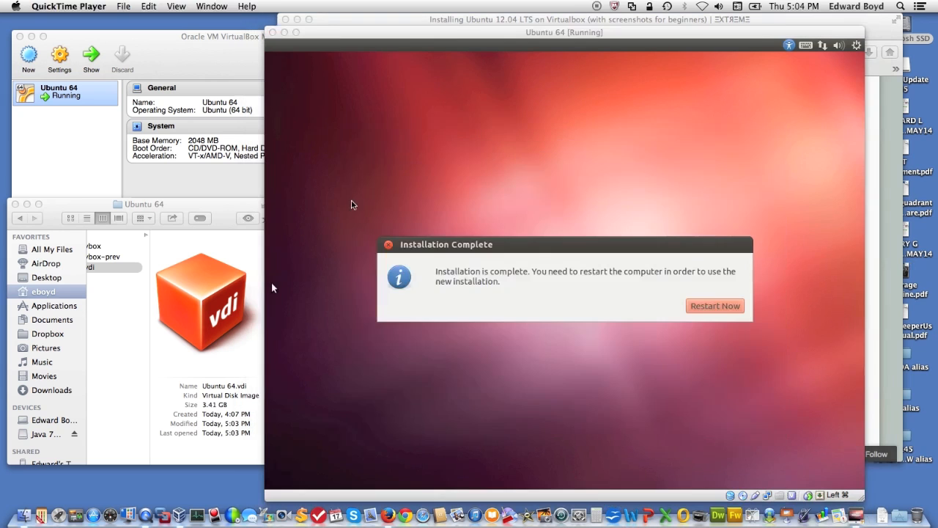
mouse_move(563, 313)
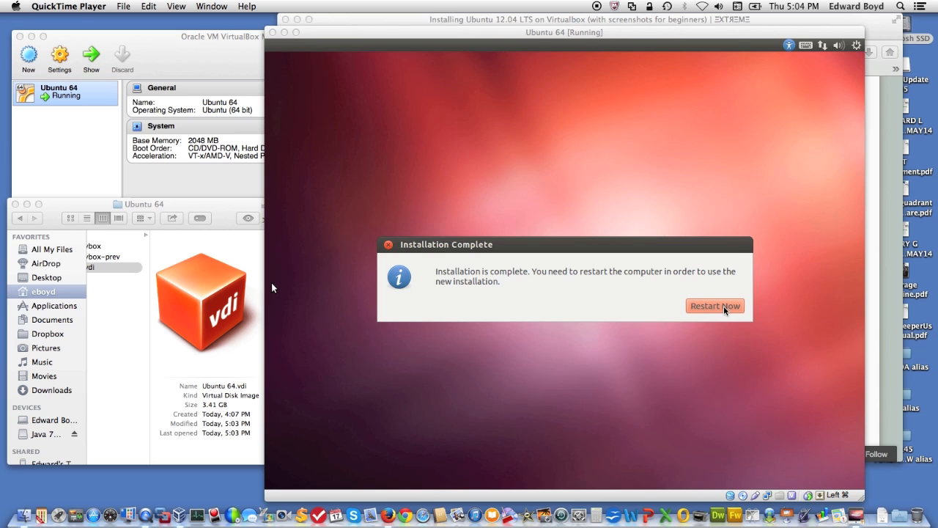
mouse_move(721, 308)
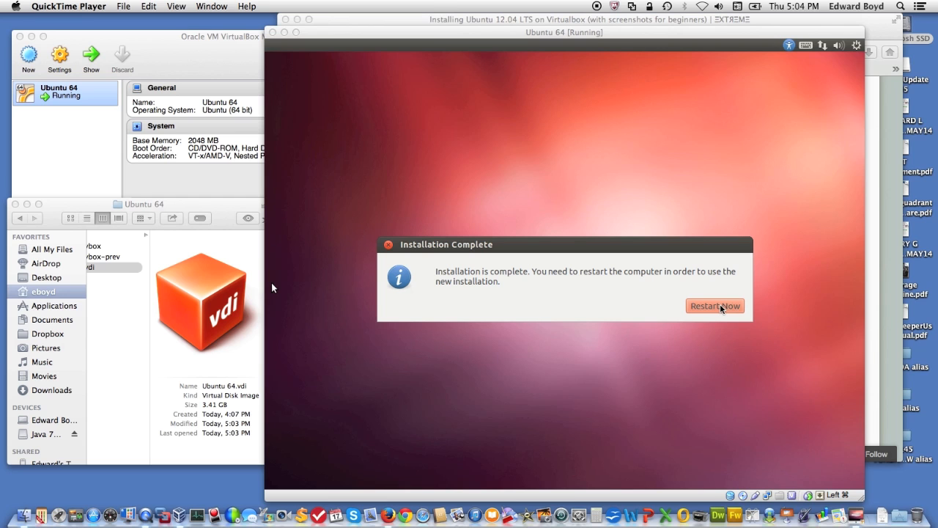
- Choose Restart Now so the Ubuntu guest shuts down and requests media removal
click(716, 306)
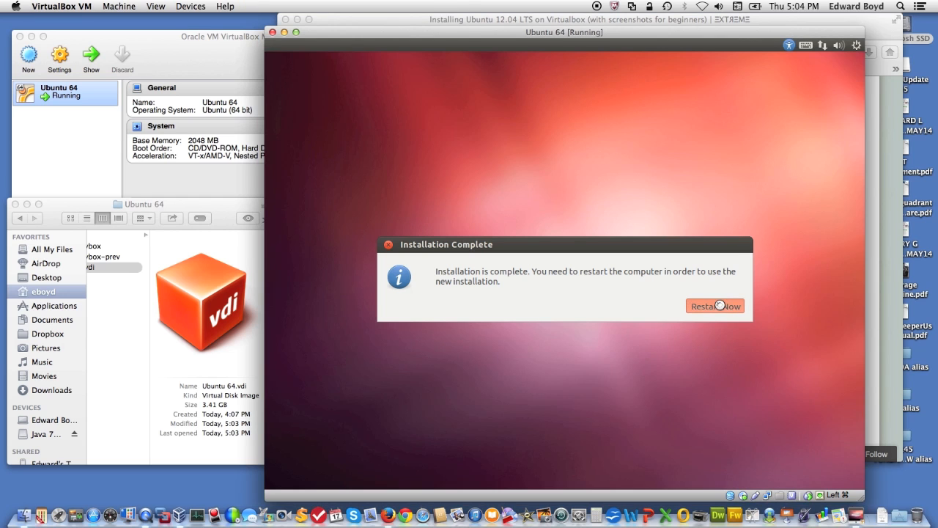
click(716, 305)
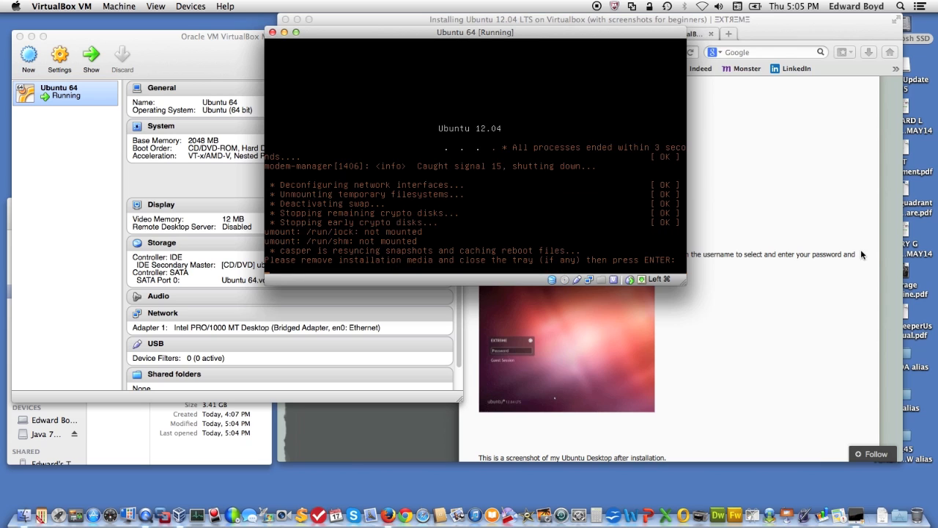
mouse_move(561, 287)
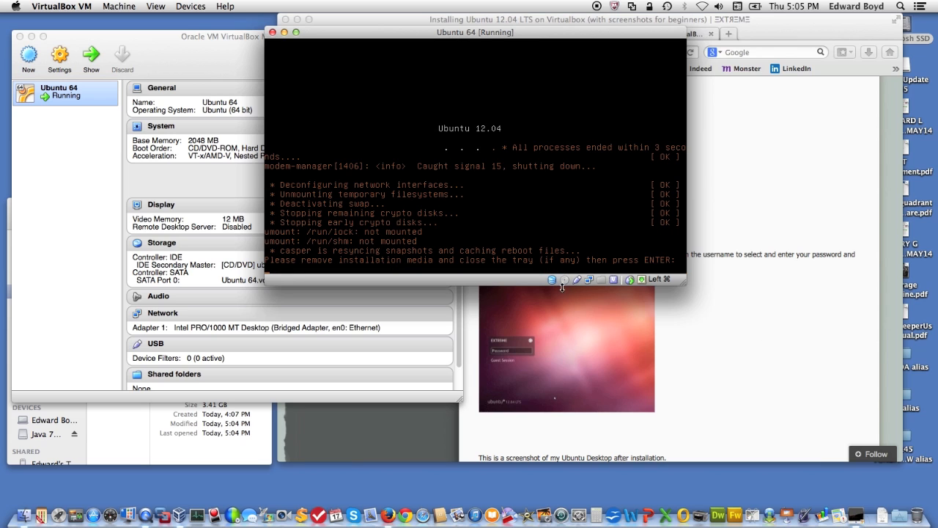
mouse_move(565, 279)
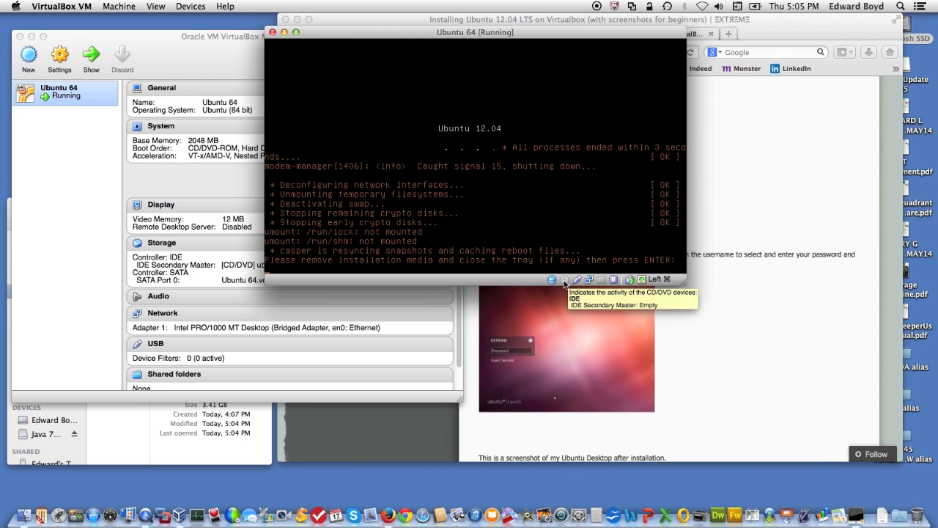
- Check in Storage settings that Ubuntu 64's IDE optical drive shows Empty
click(565, 278)
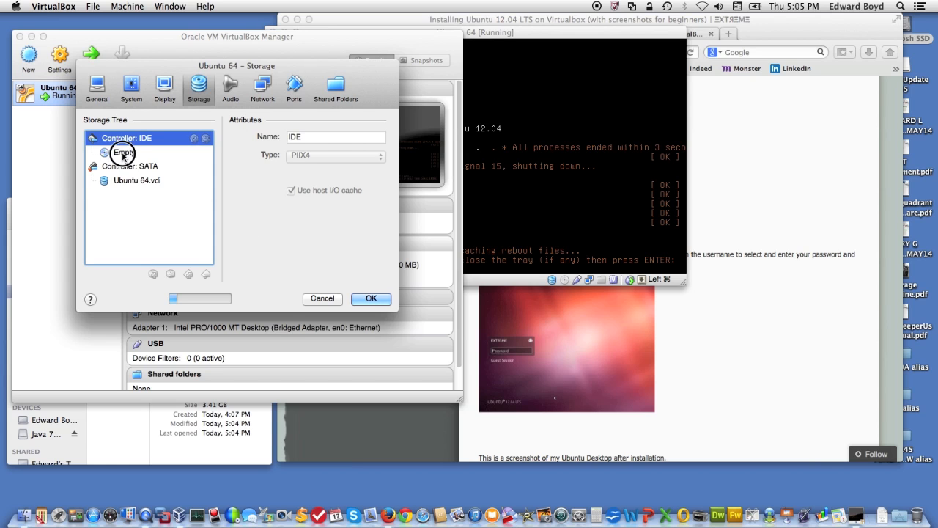
click(371, 299)
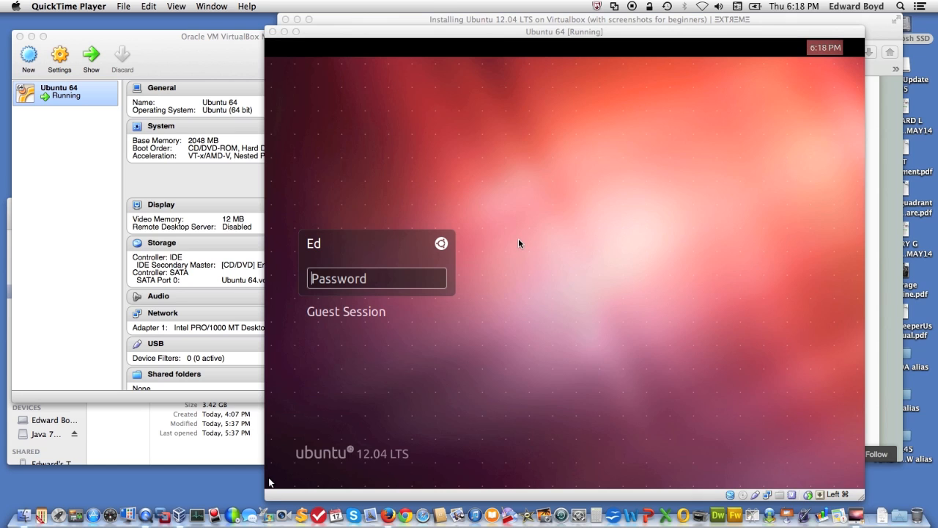
- Enter the account password at the Ubuntu login screen and log in
click(376, 278)
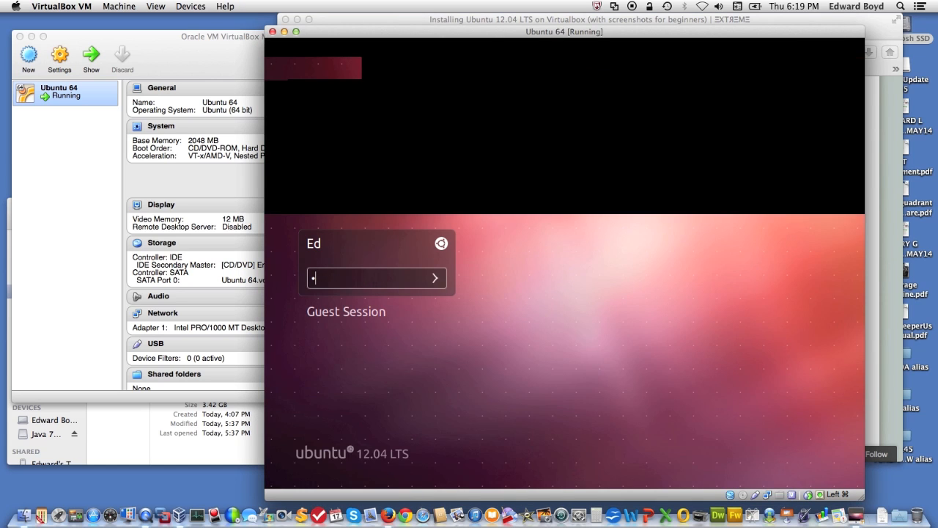
text(password)
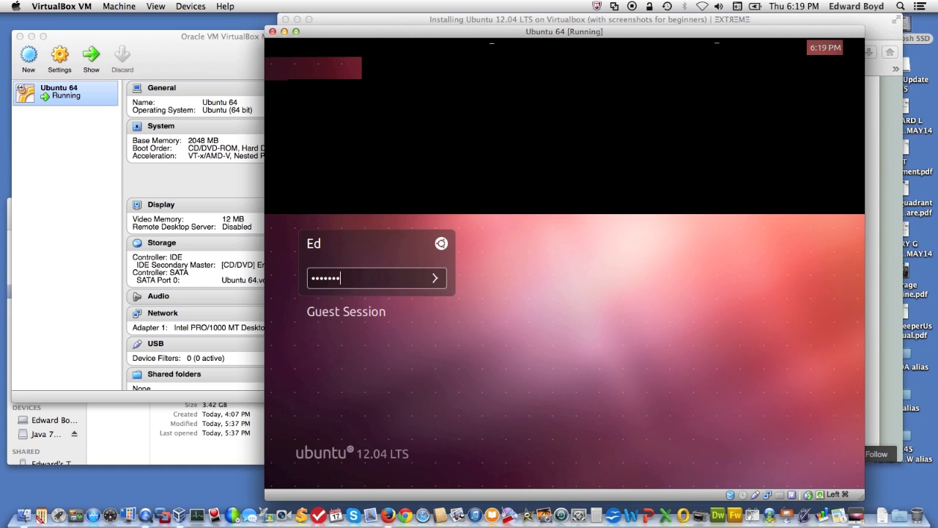
click(435, 278)
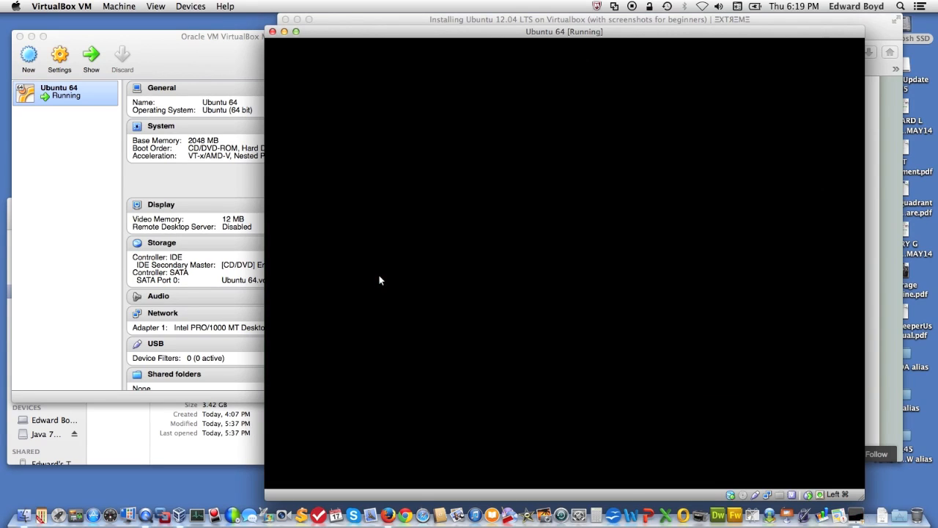
mouse_move(535, 225)
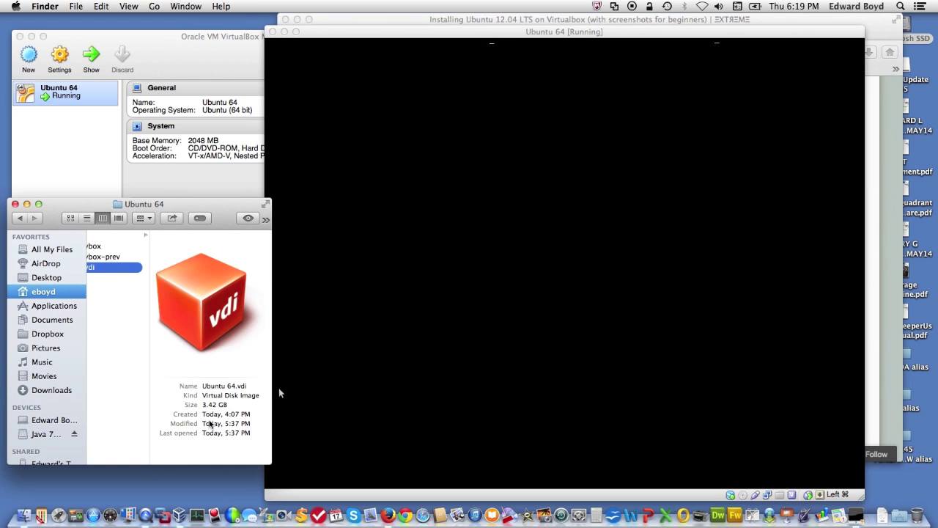
mouse_move(215, 412)
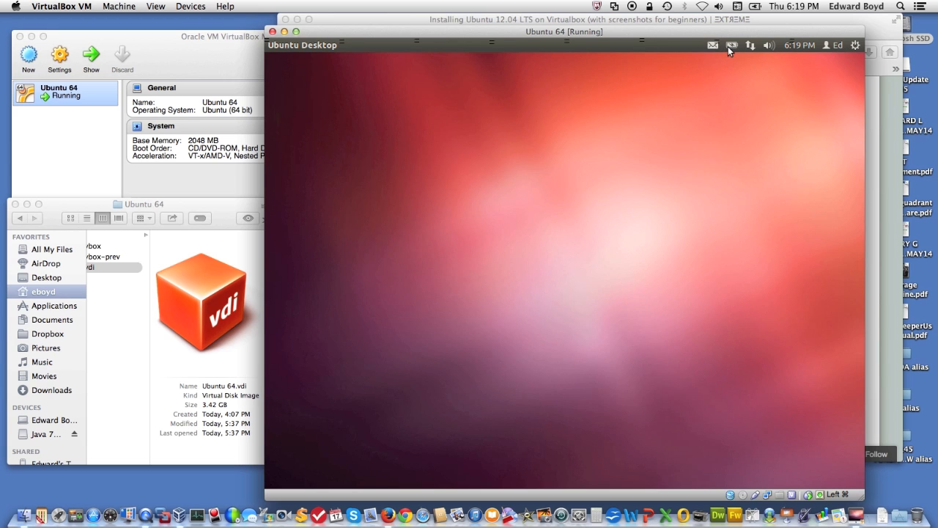
mouse_move(857, 48)
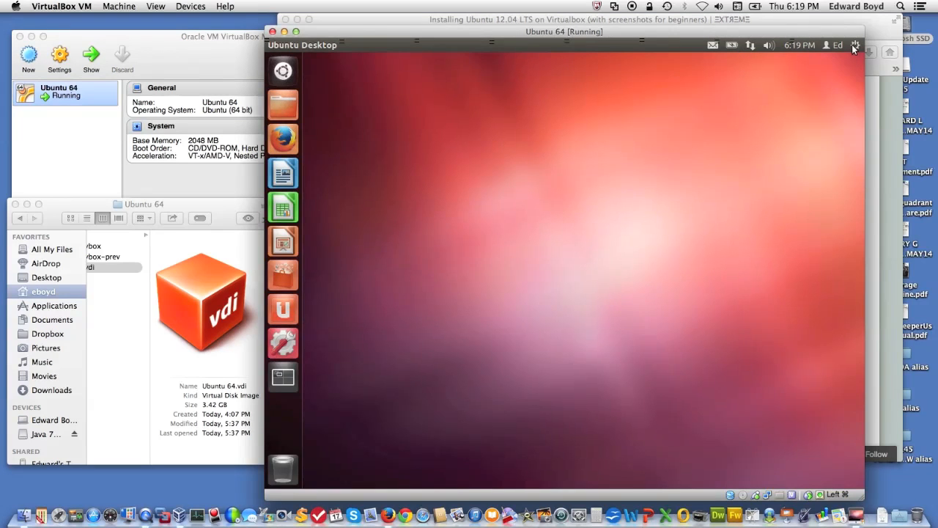
mouse_move(798, 96)
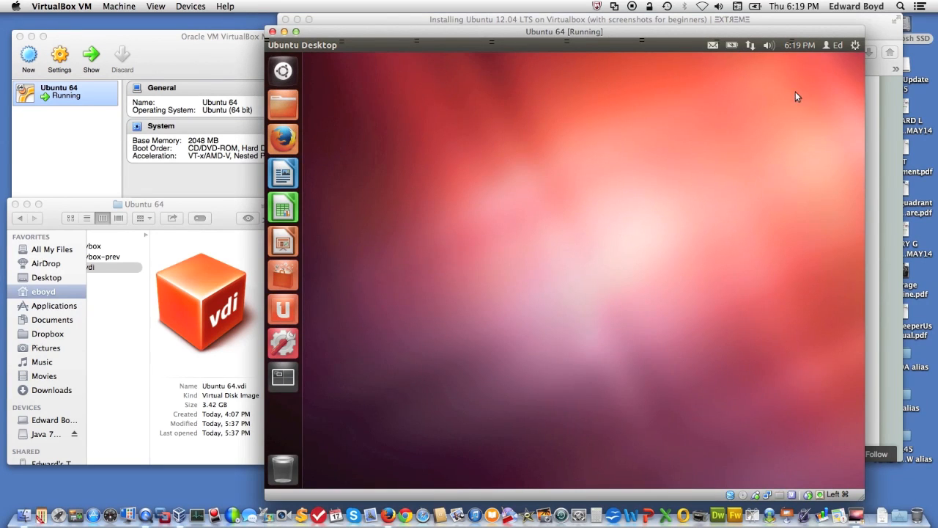
mouse_move(325, 350)
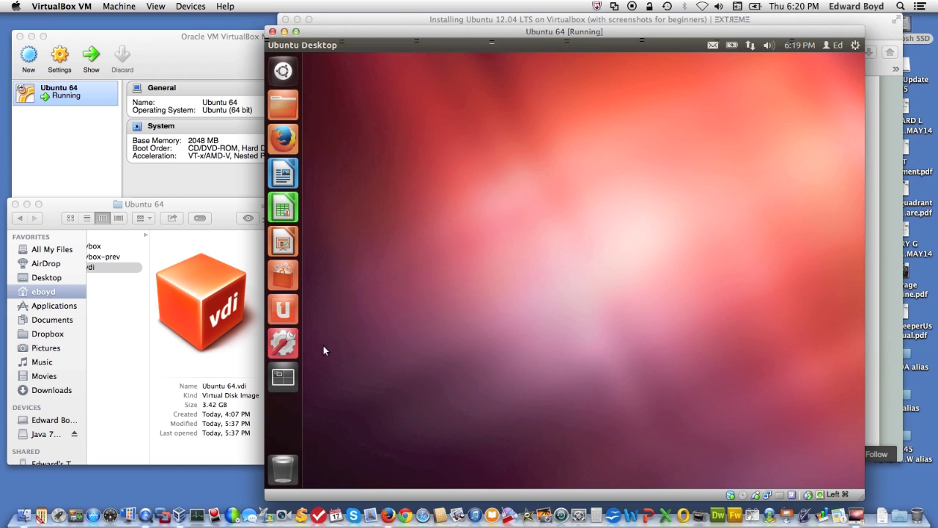
mouse_move(283, 348)
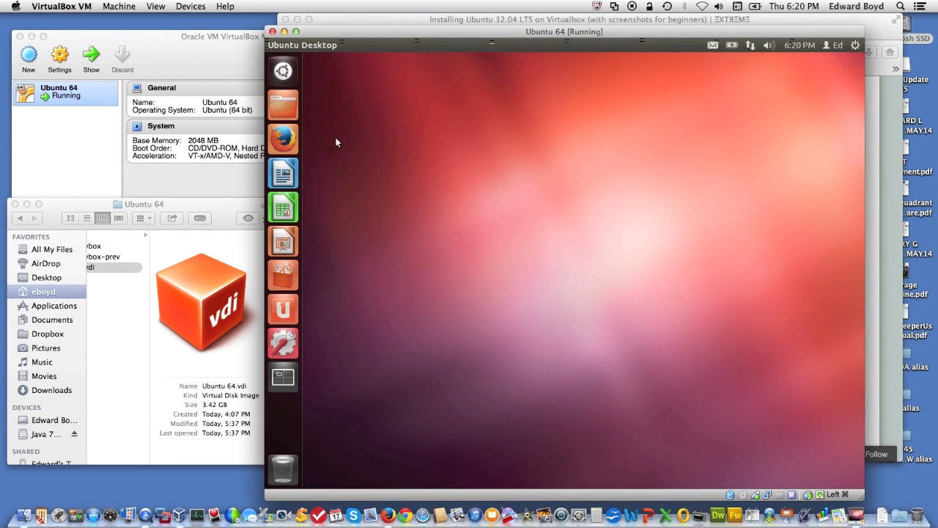
mouse_move(275, 144)
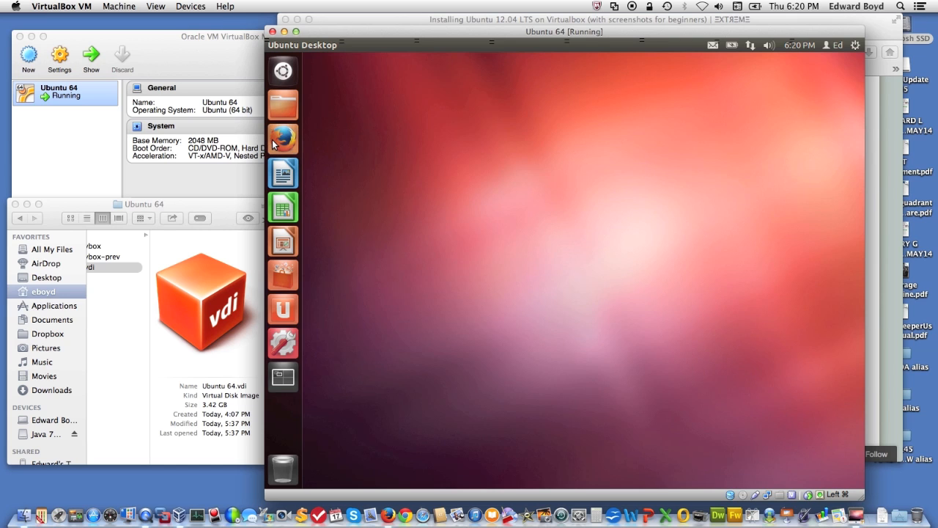
mouse_move(282, 173)
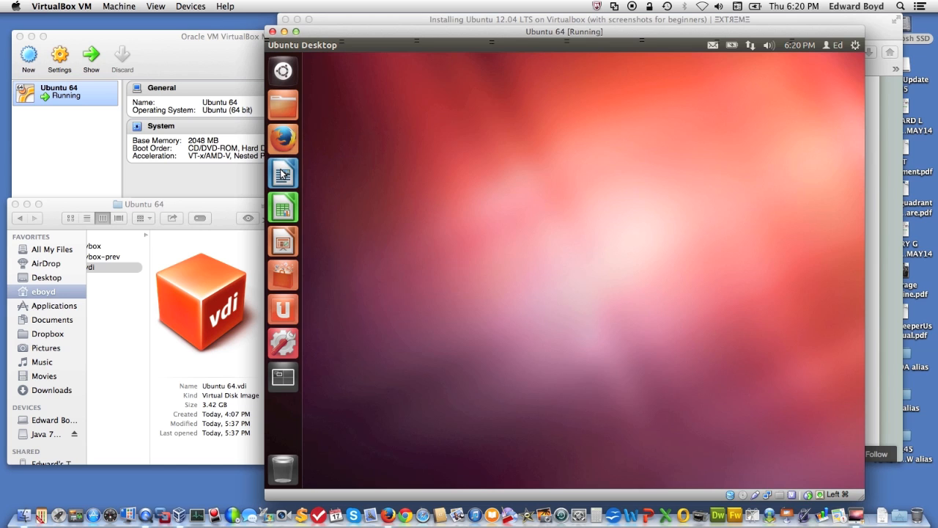
click(283, 173)
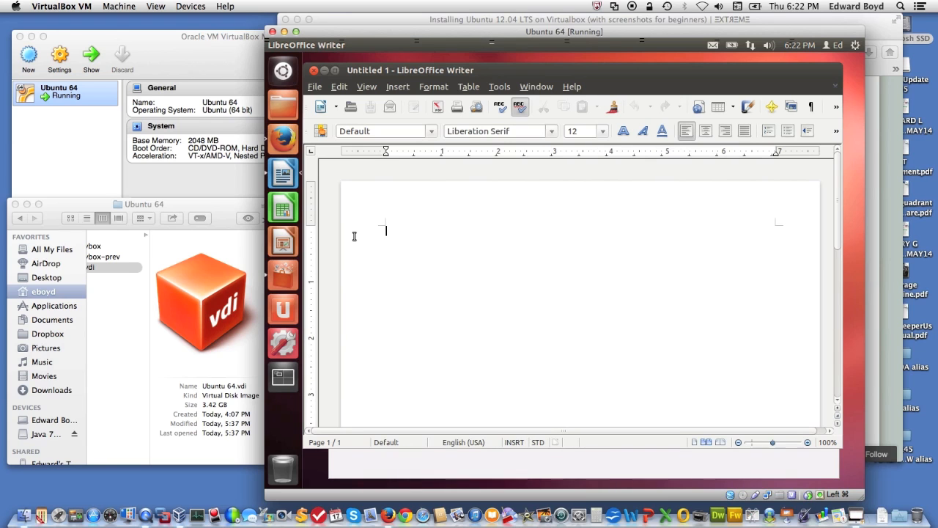
- Type 'Test writing.' into the blank LibreOffice Writer document
text(Test)
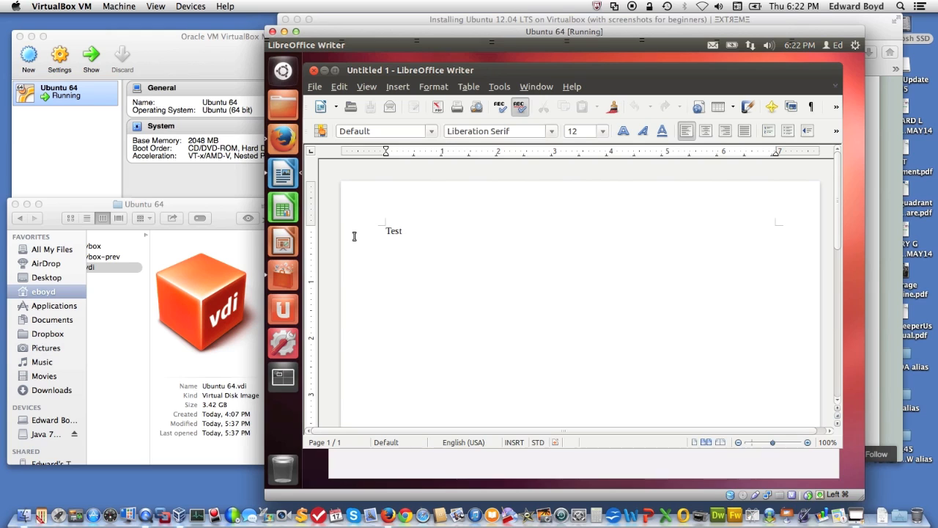
text(writing)
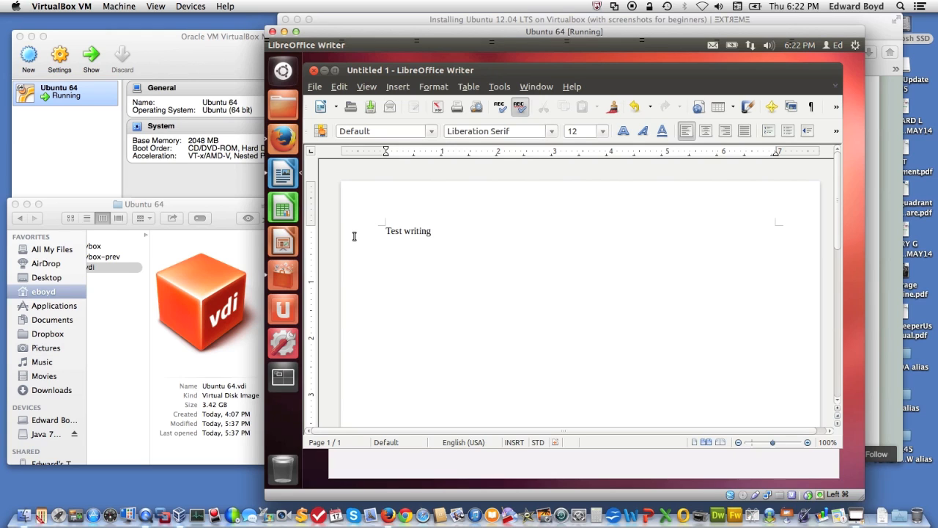
text(.)
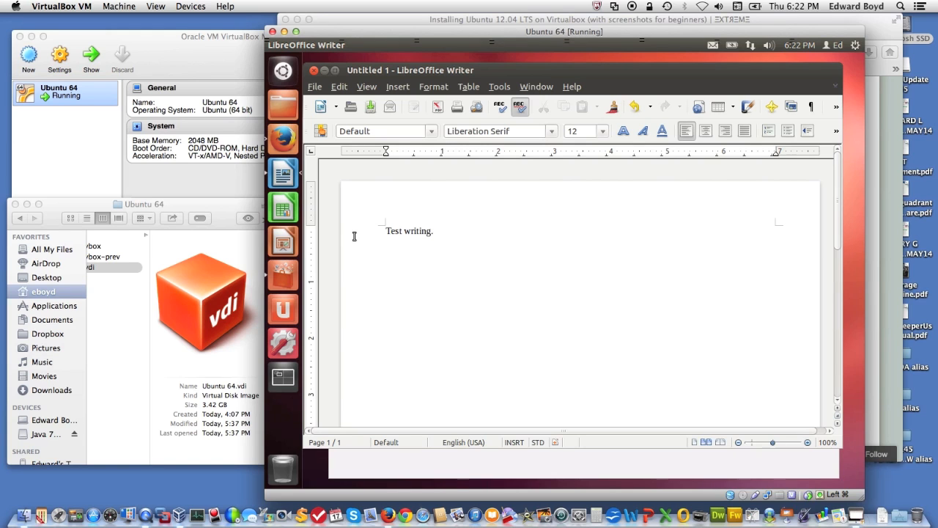
mouse_move(283, 139)
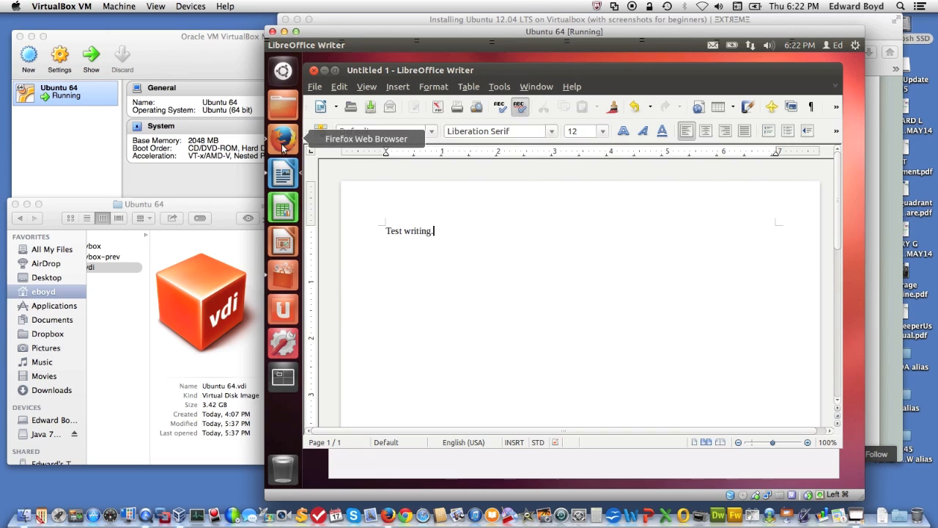
mouse_move(288, 381)
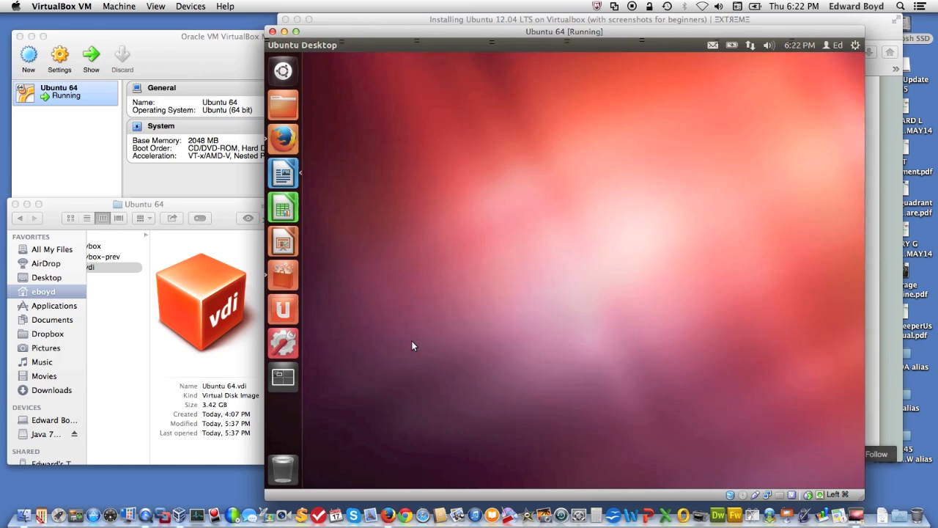
mouse_move(282, 344)
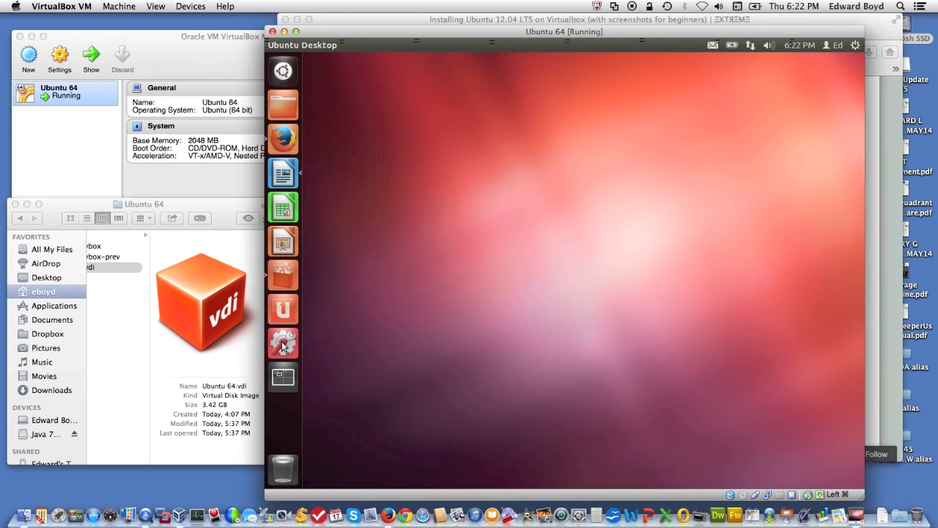
mouse_move(283, 390)
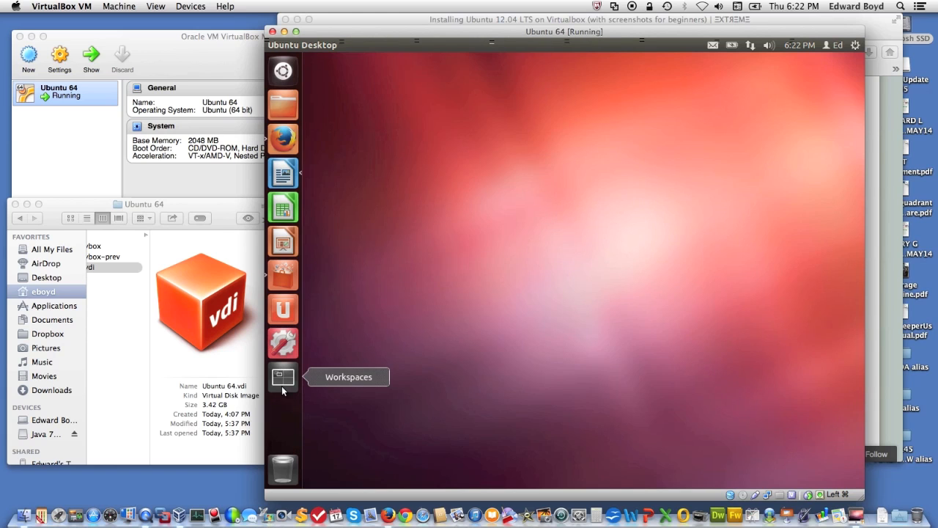
mouse_move(285, 473)
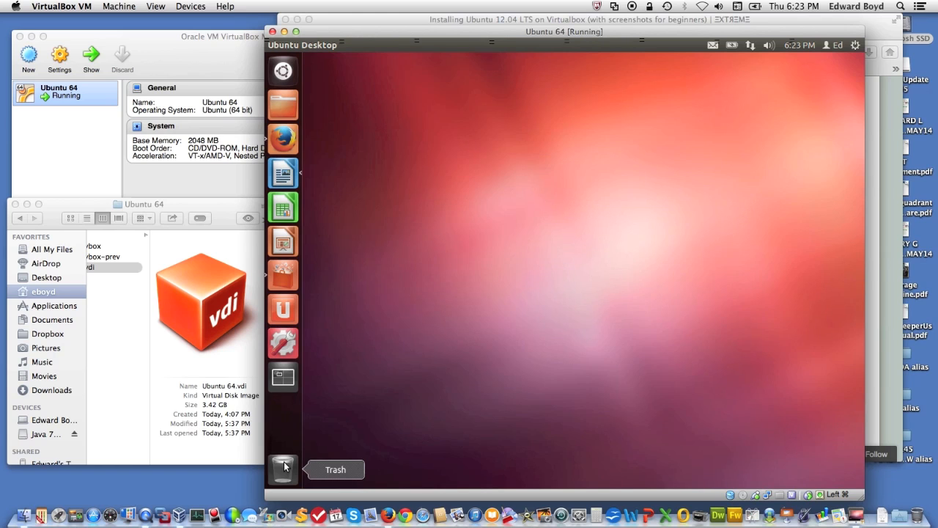
mouse_move(297, 412)
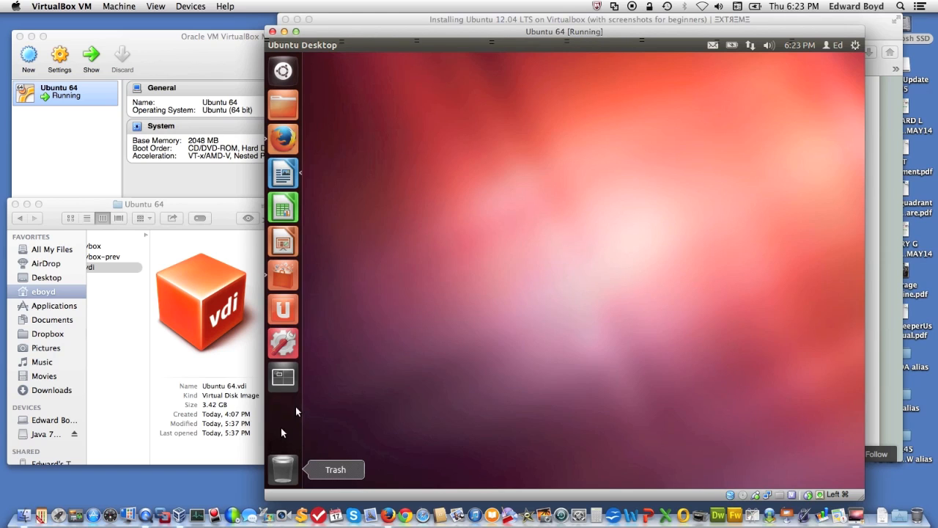
mouse_move(336, 375)
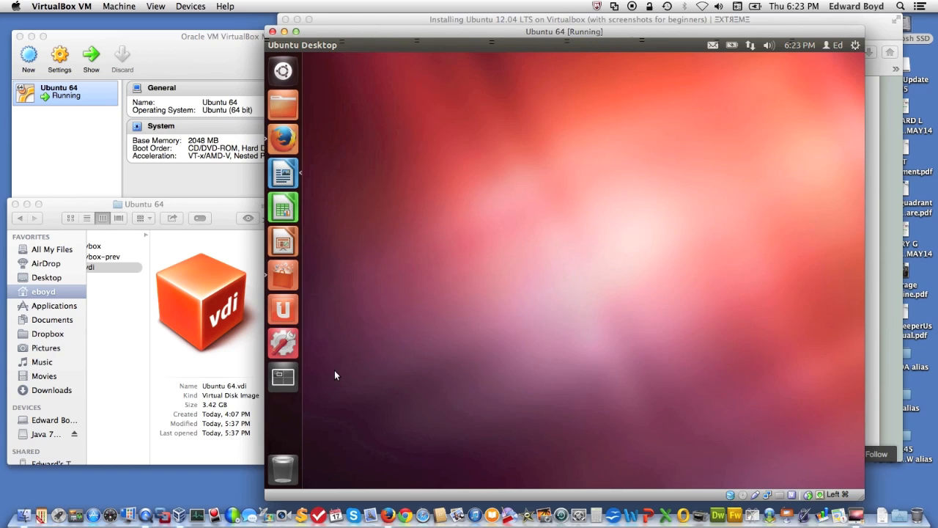
- Launch System Settings from the Ubuntu guest's Unity launcher
click(282, 343)
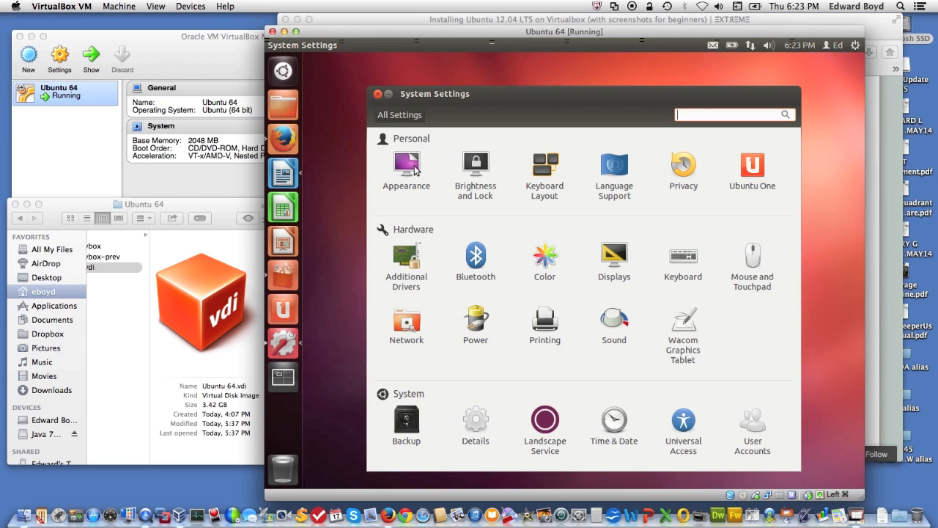
mouse_move(536, 189)
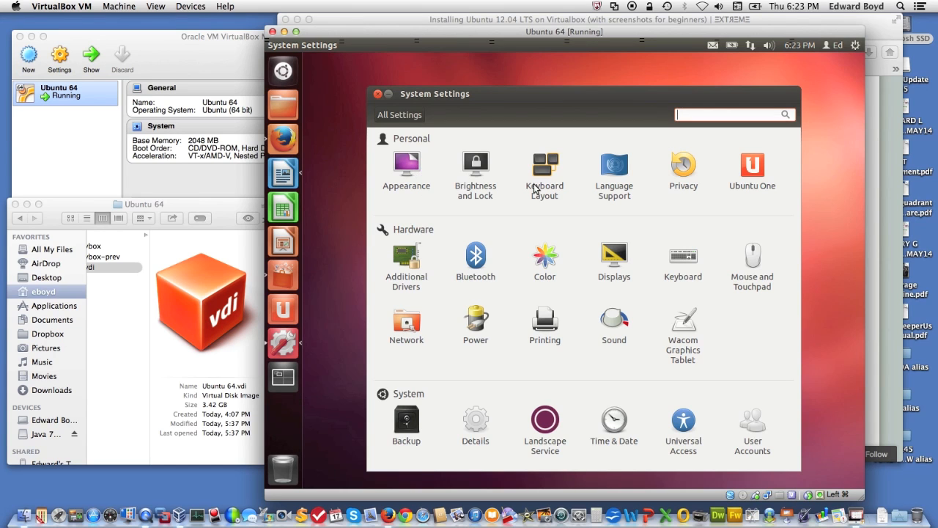
mouse_move(694, 189)
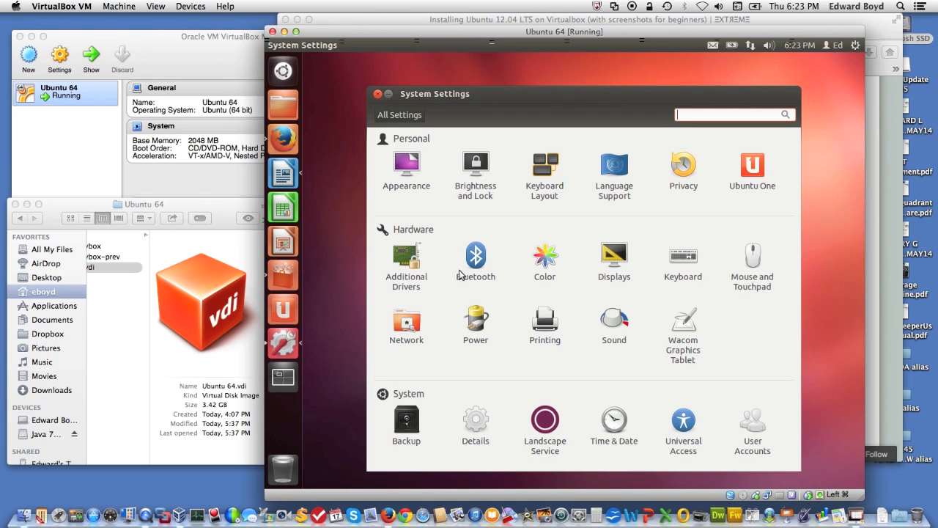
mouse_move(595, 268)
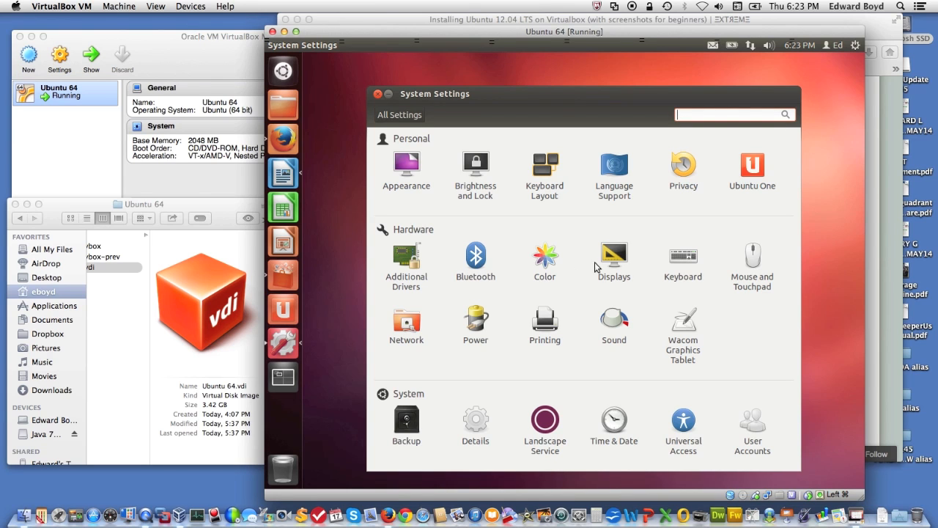
mouse_move(795, 274)
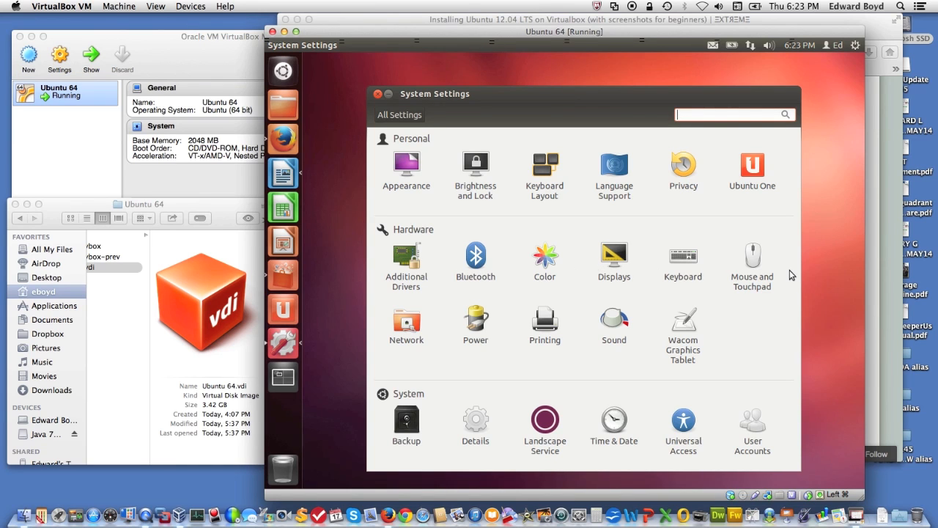
mouse_move(407, 337)
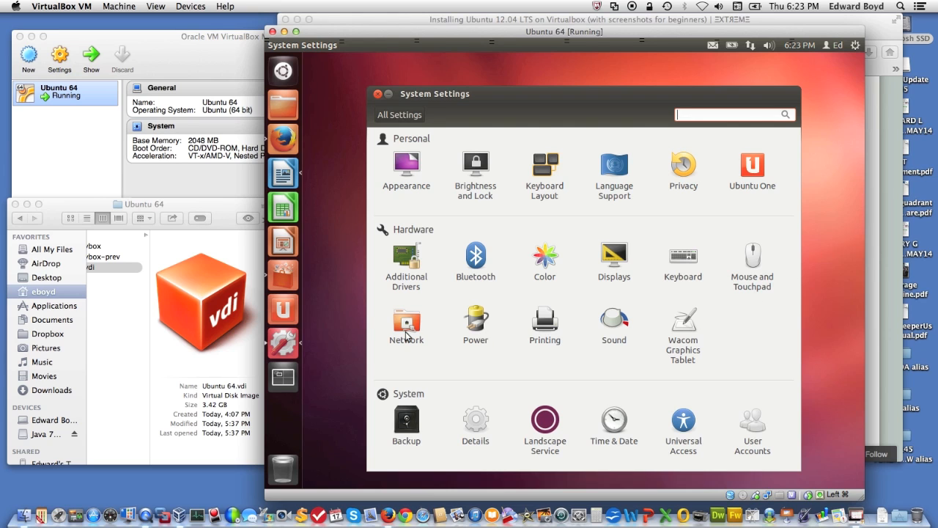
mouse_move(408, 420)
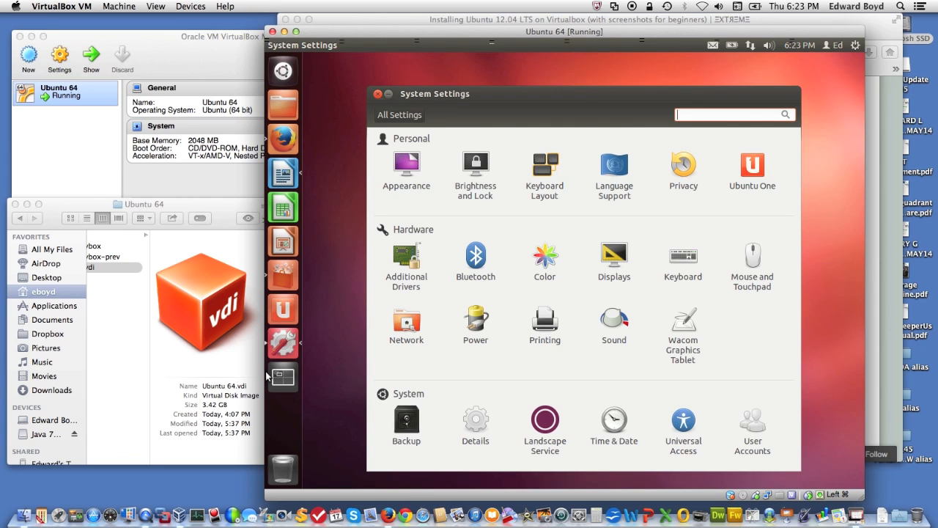
mouse_move(283, 377)
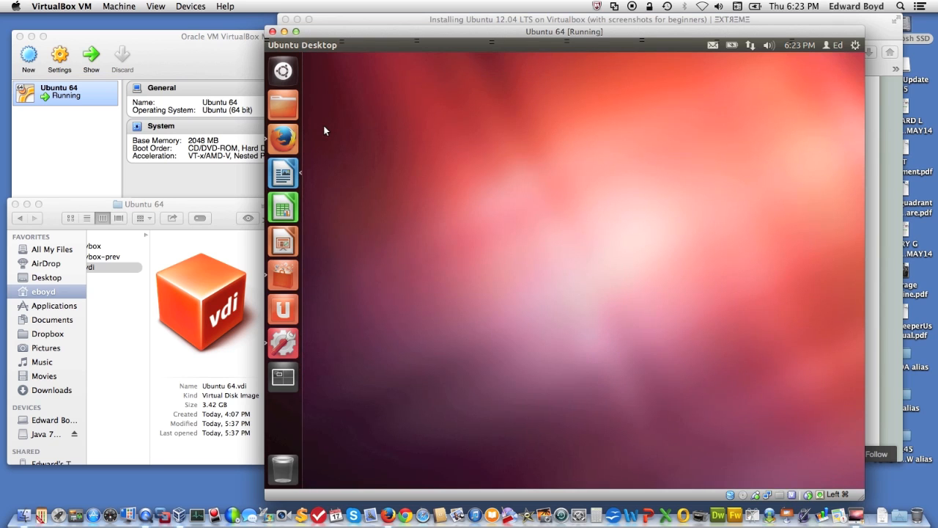
mouse_move(292, 112)
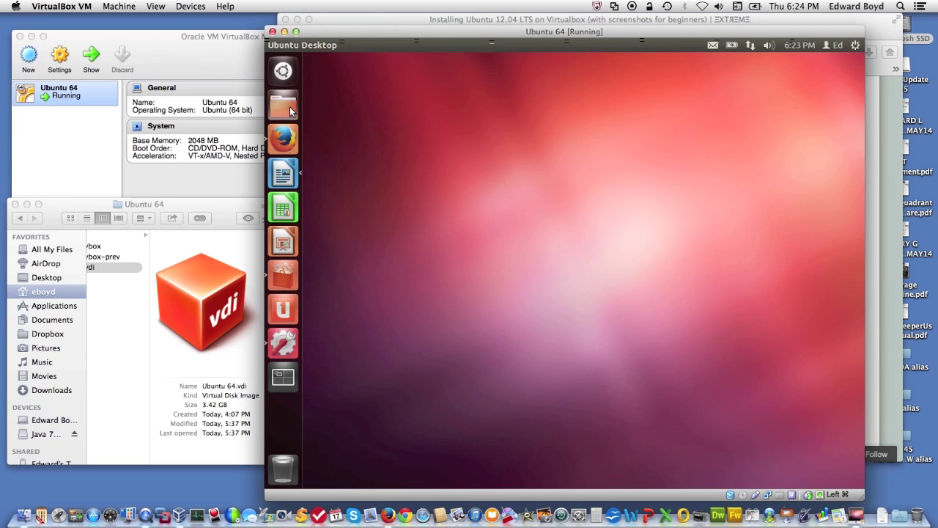
mouse_move(451, 122)
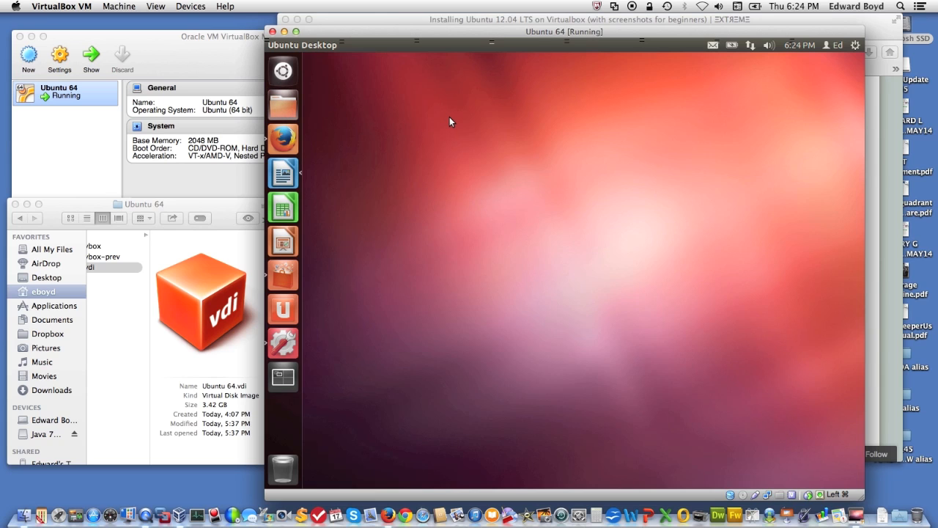
- Open the Home Folder from the Unity launcher
click(283, 104)
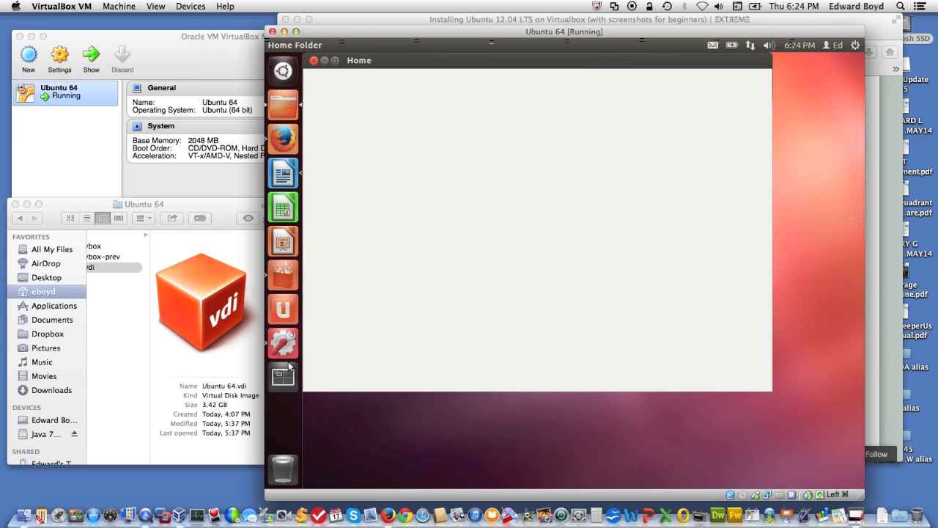
mouse_move(288, 384)
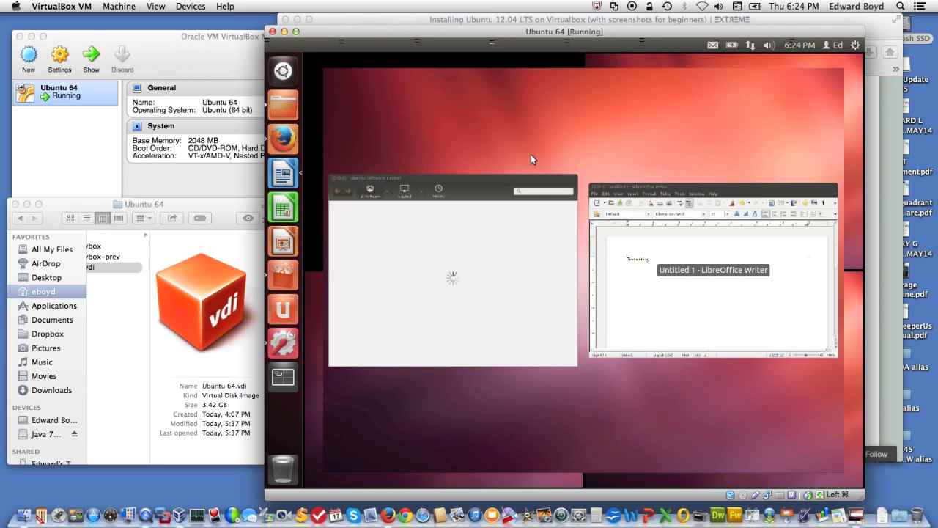
mouse_move(592, 293)
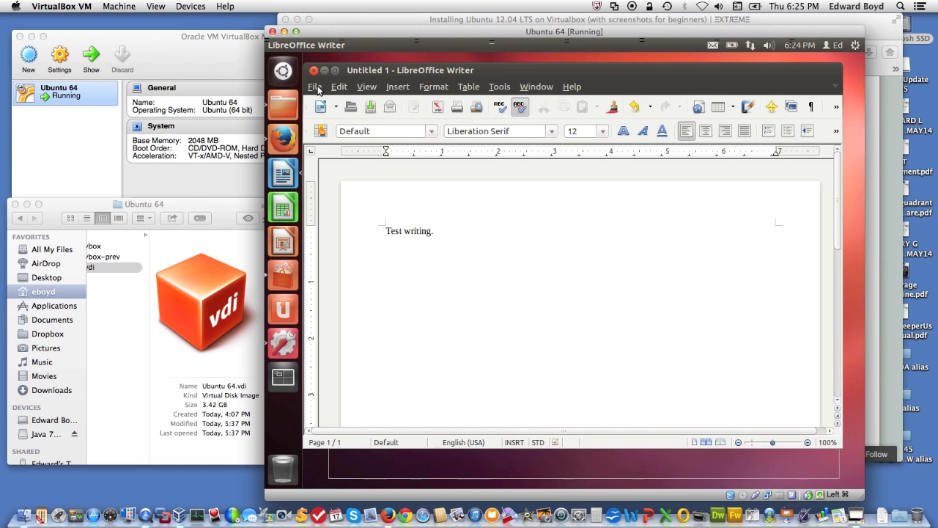
- Start saving the document into Documents under the name 'first file'
click(314, 86)
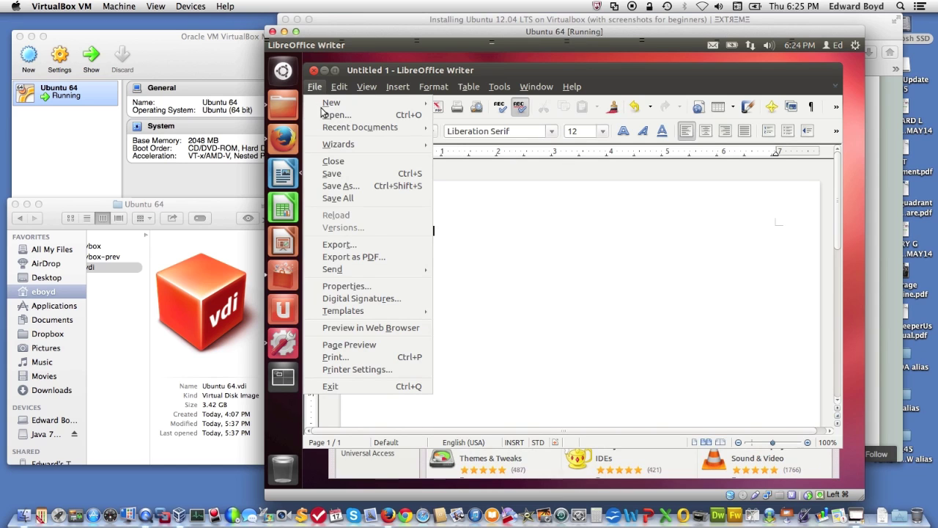
mouse_move(341, 185)
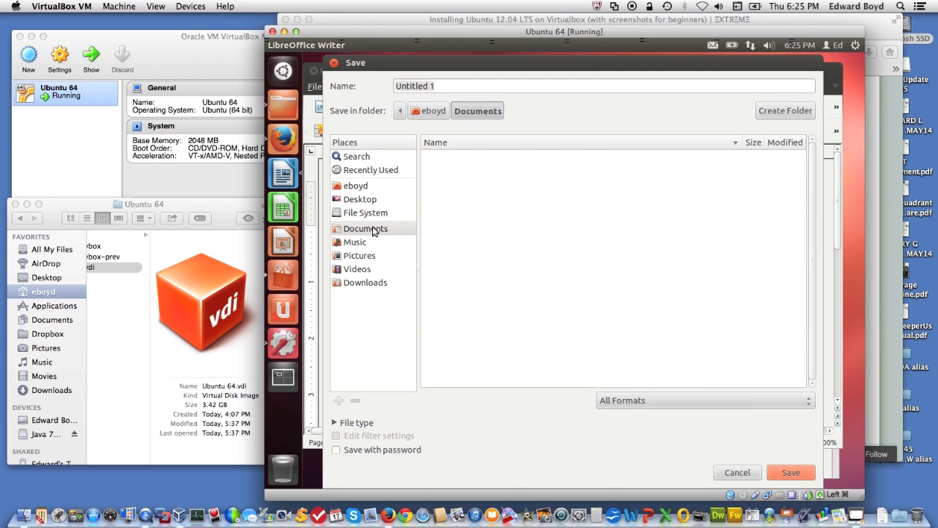
click(363, 228)
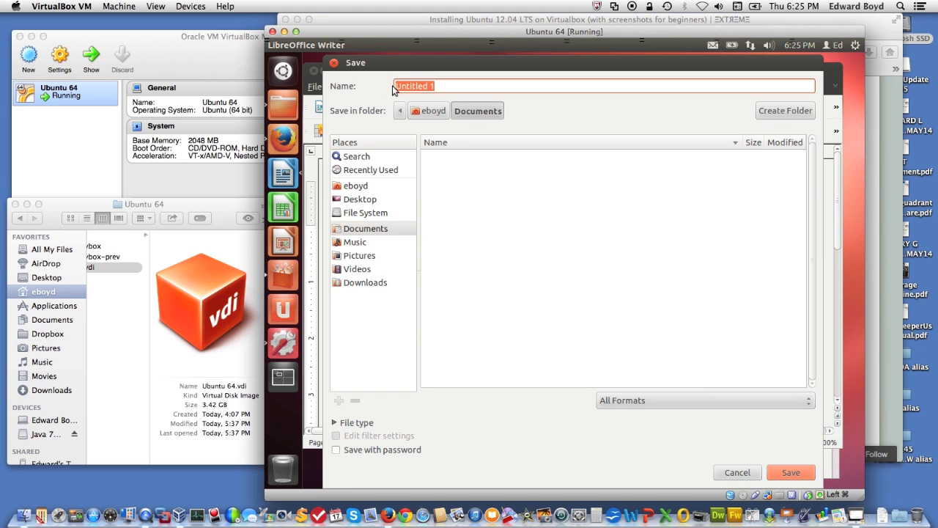
text(first file)
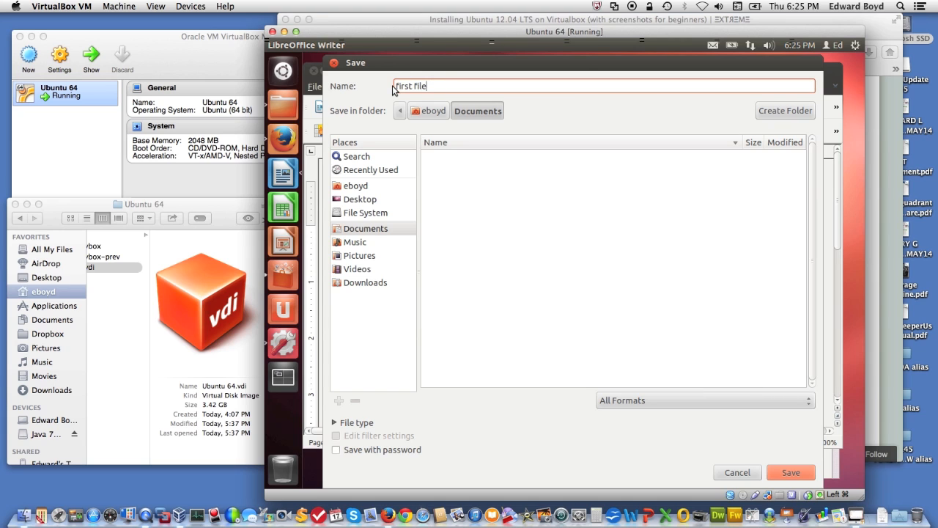
mouse_move(487, 110)
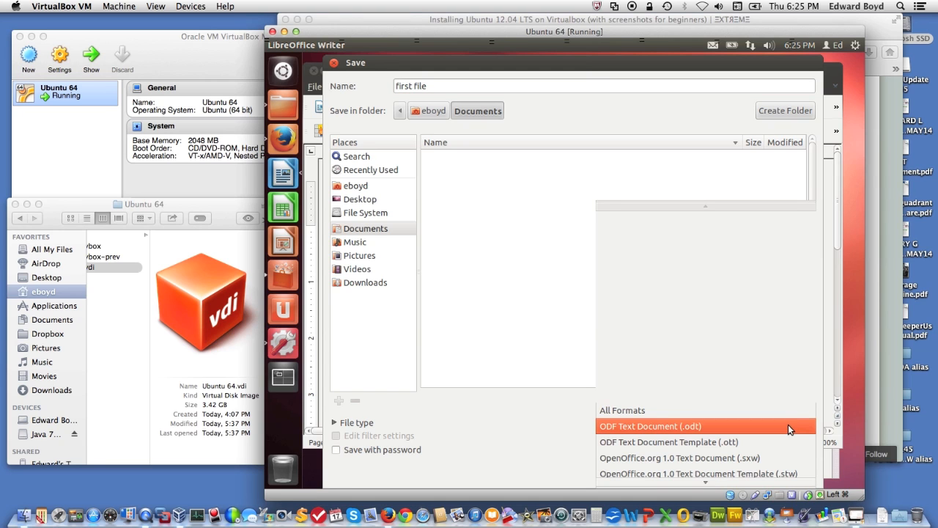
mouse_move(742, 472)
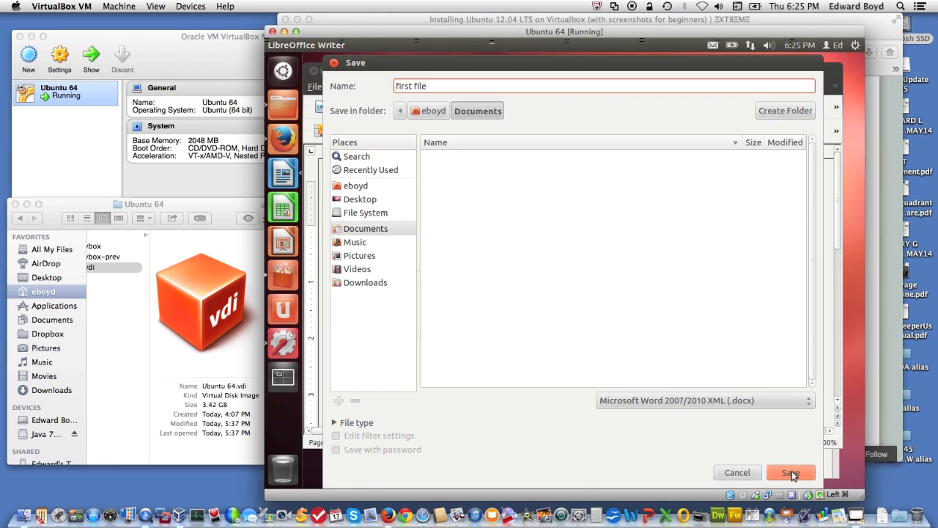
- Save 'first file', keeping the Microsoft Word 2007/2010 XML format
click(790, 472)
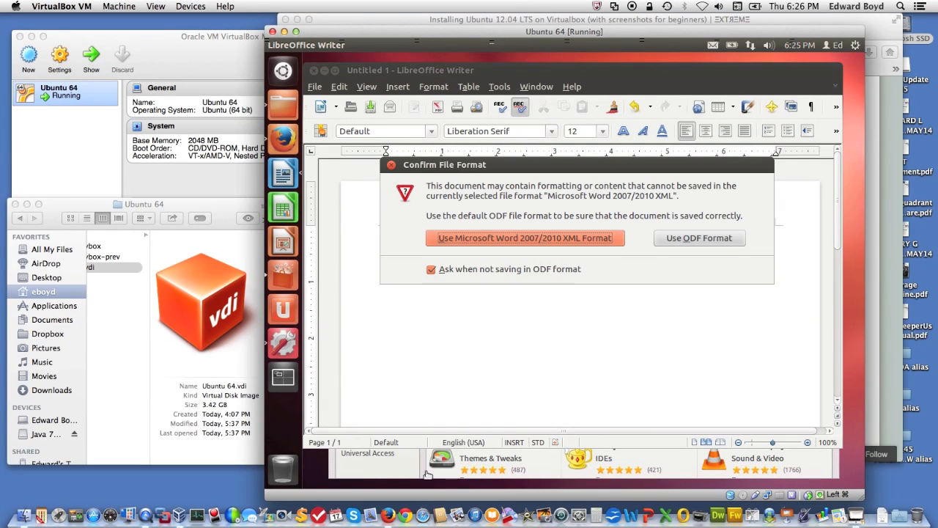
mouse_move(495, 395)
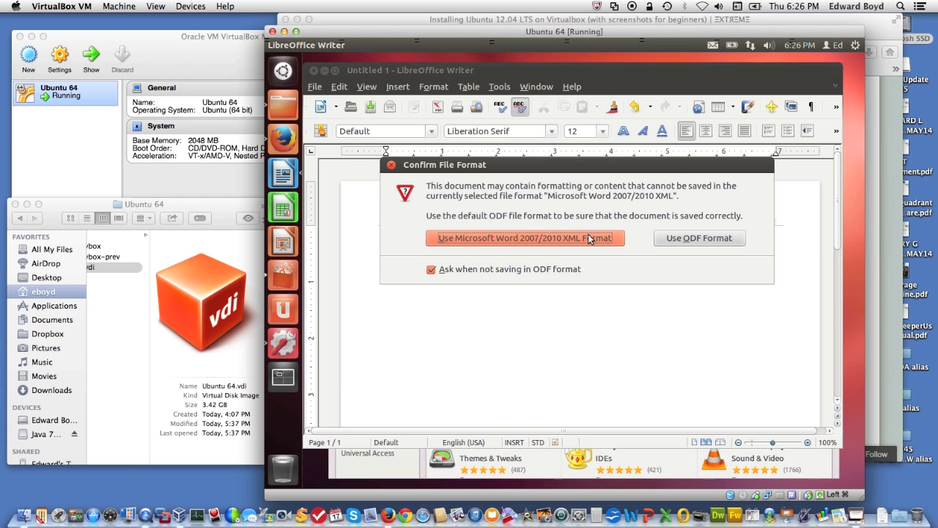
mouse_move(677, 237)
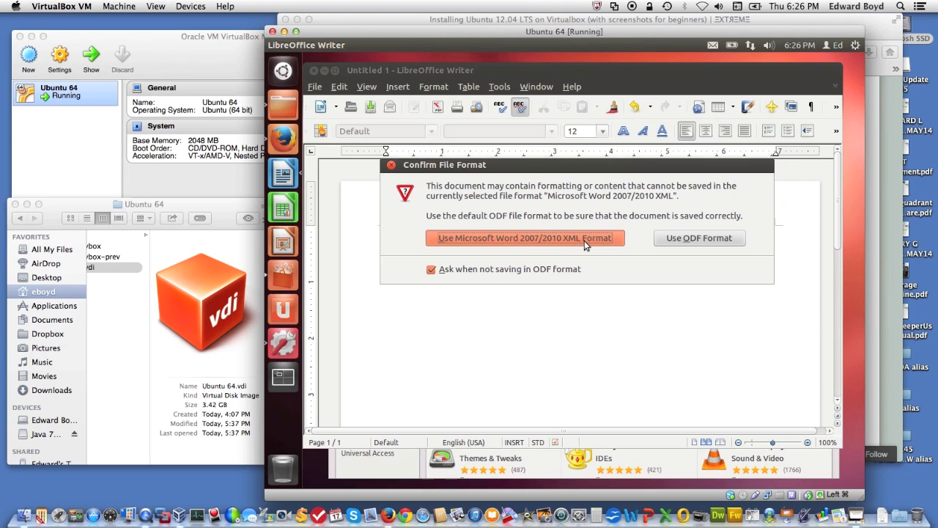
click(526, 238)
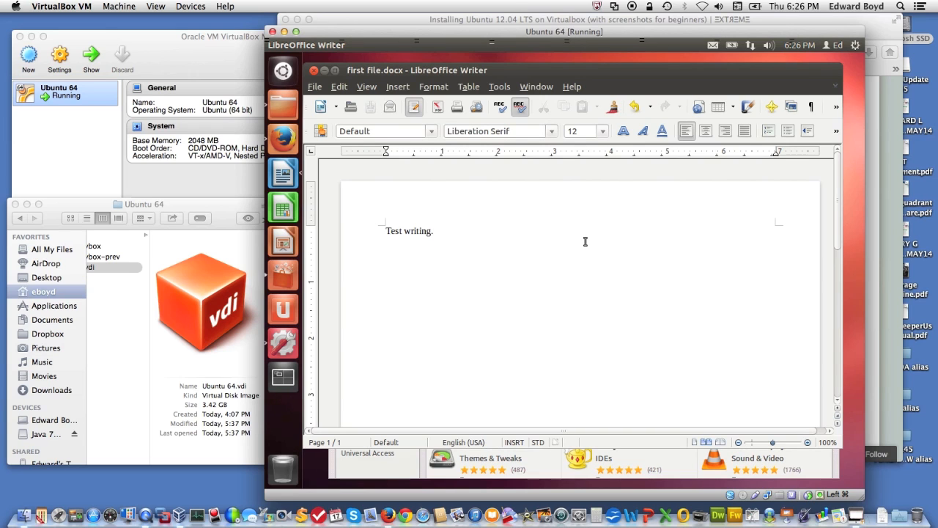
mouse_move(340, 306)
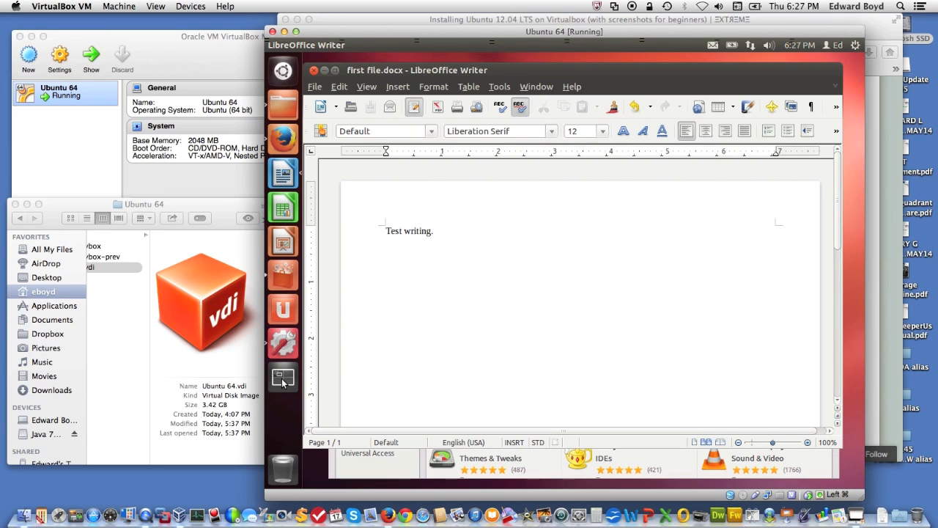
- Open System Settings, go to Printing and start adding a new printer
click(432, 231)
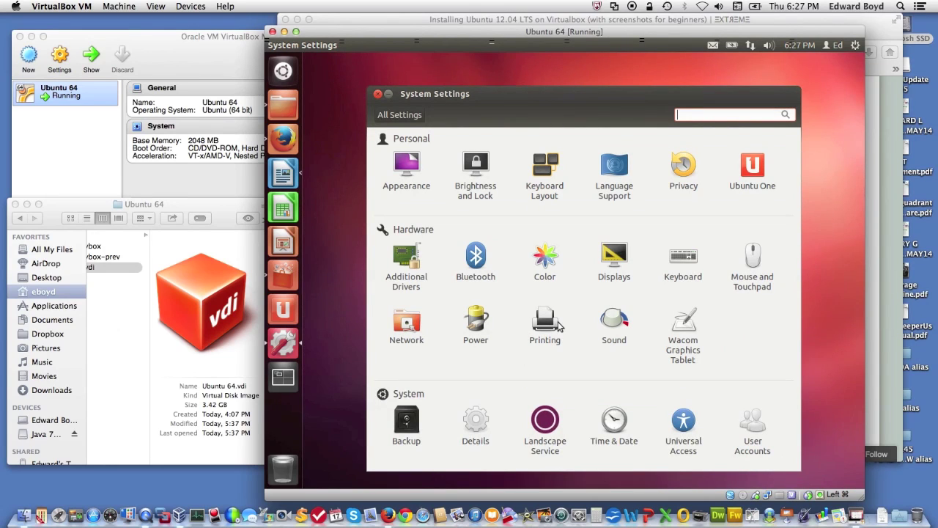
click(544, 323)
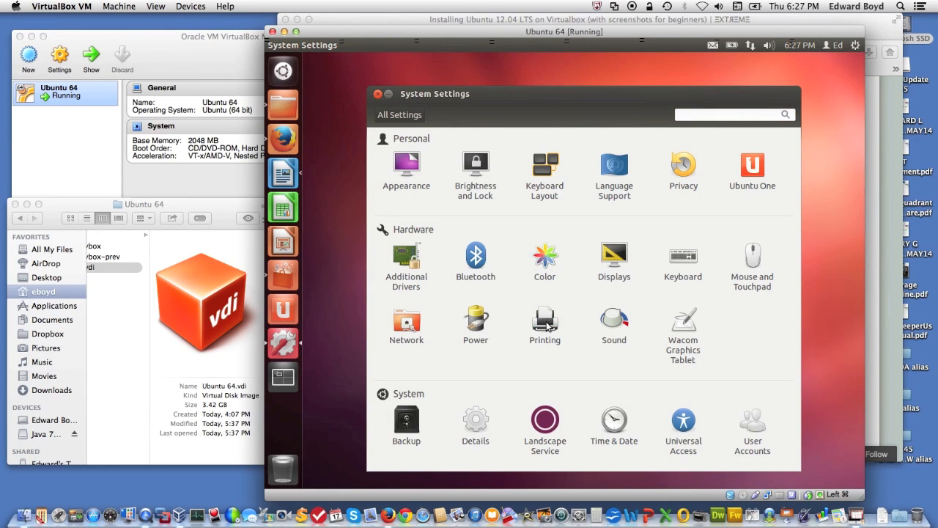
click(544, 322)
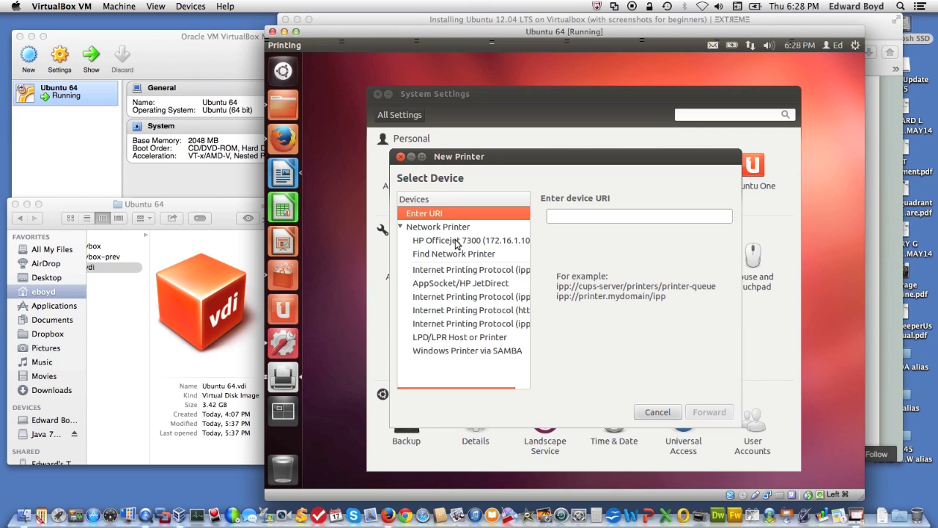
mouse_move(555, 244)
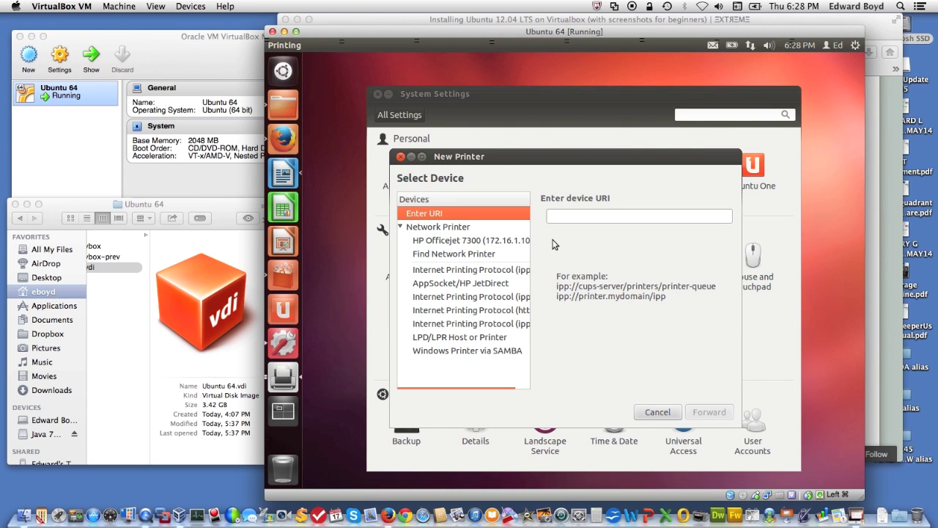
mouse_move(570, 243)
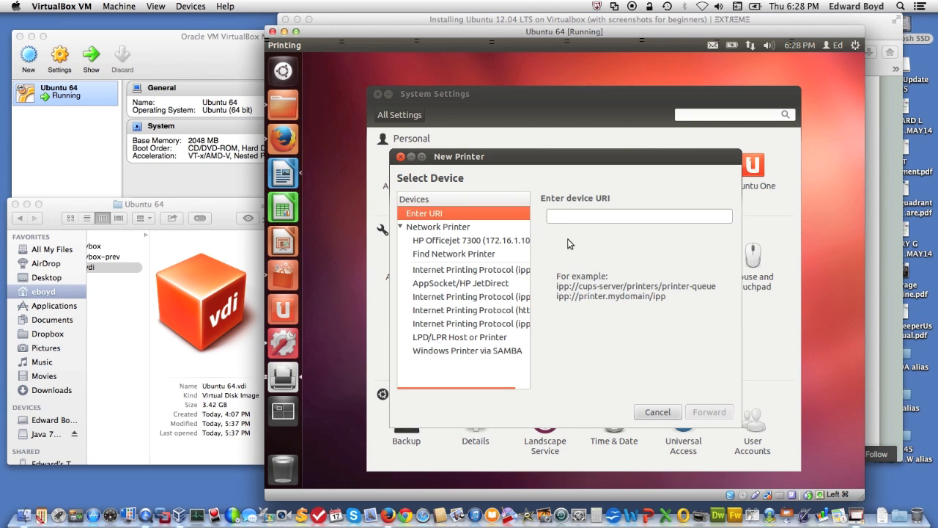
- Select the HP Officejet 7300 with the HPLIP connection and advance through setup
click(471, 240)
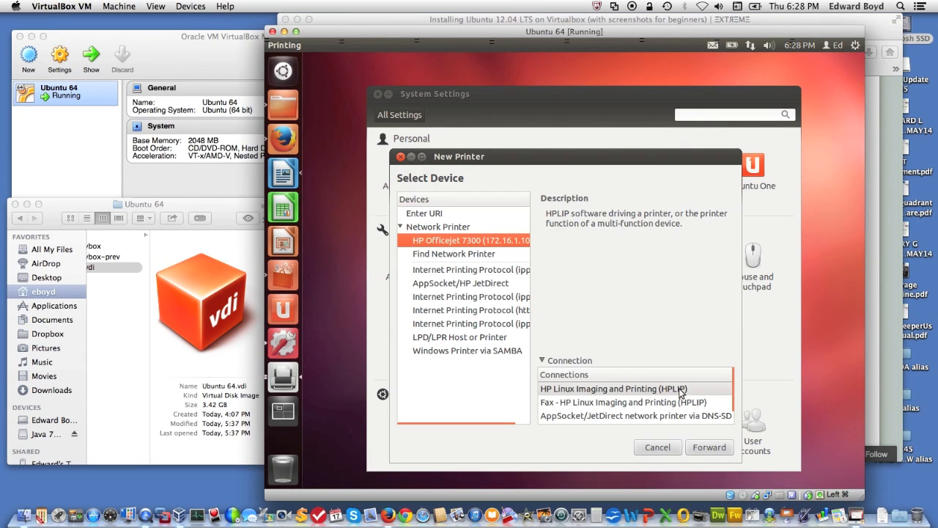
click(636, 389)
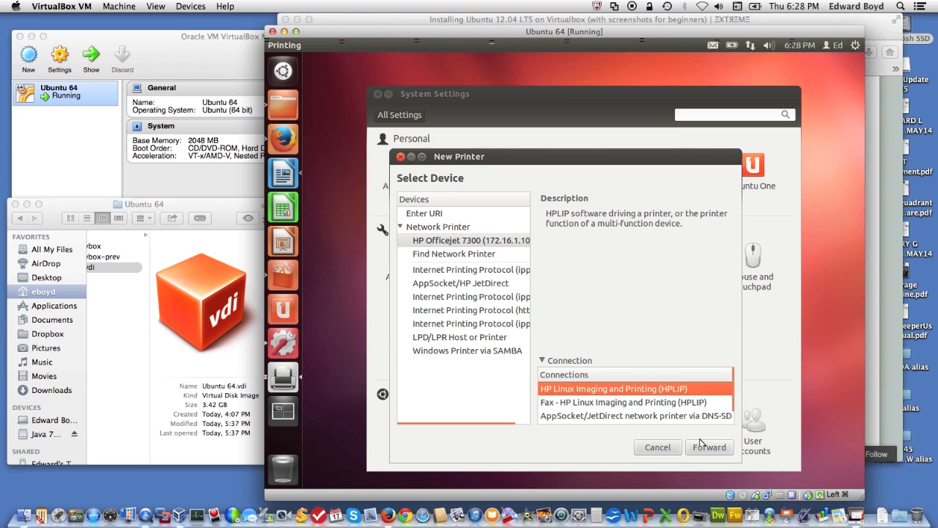
click(710, 447)
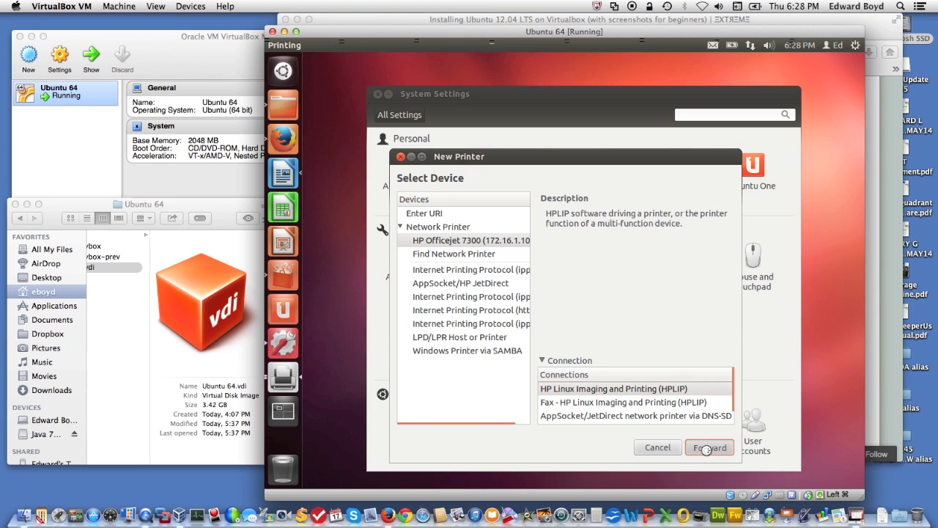
click(709, 447)
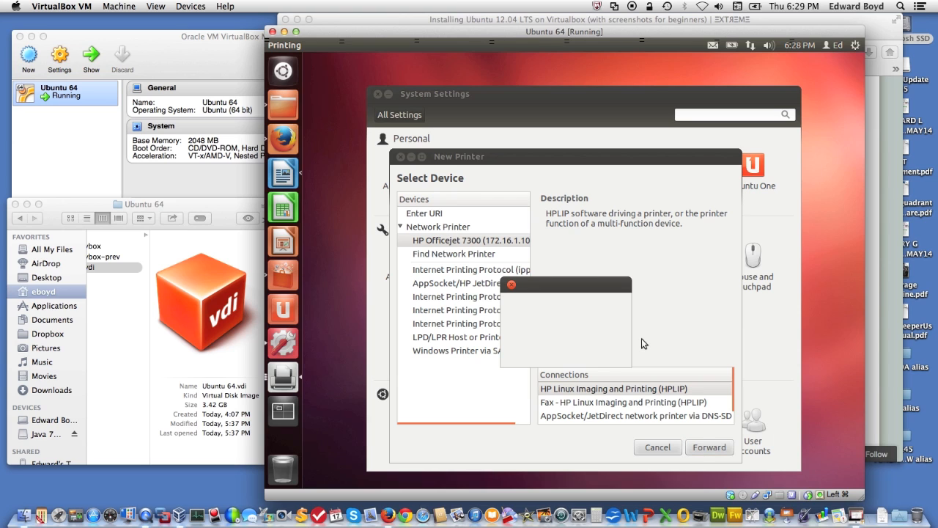
click(710, 447)
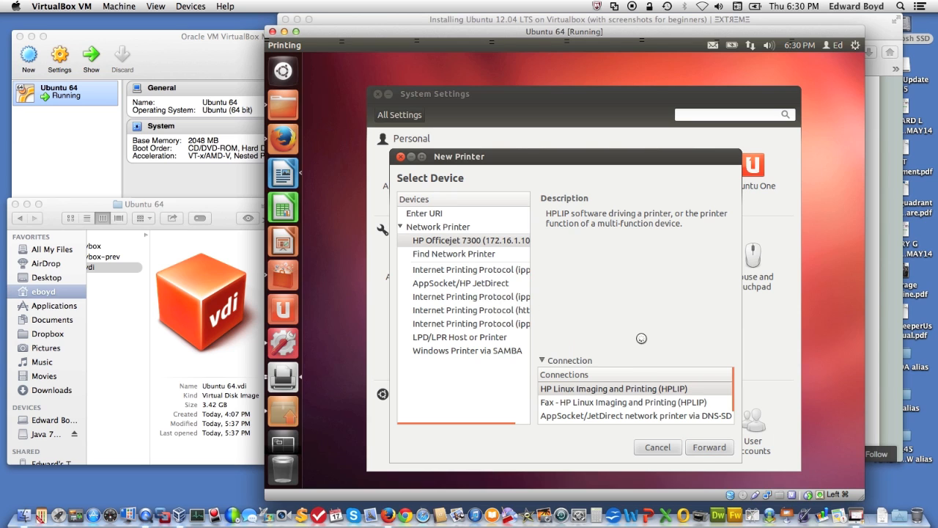
click(709, 447)
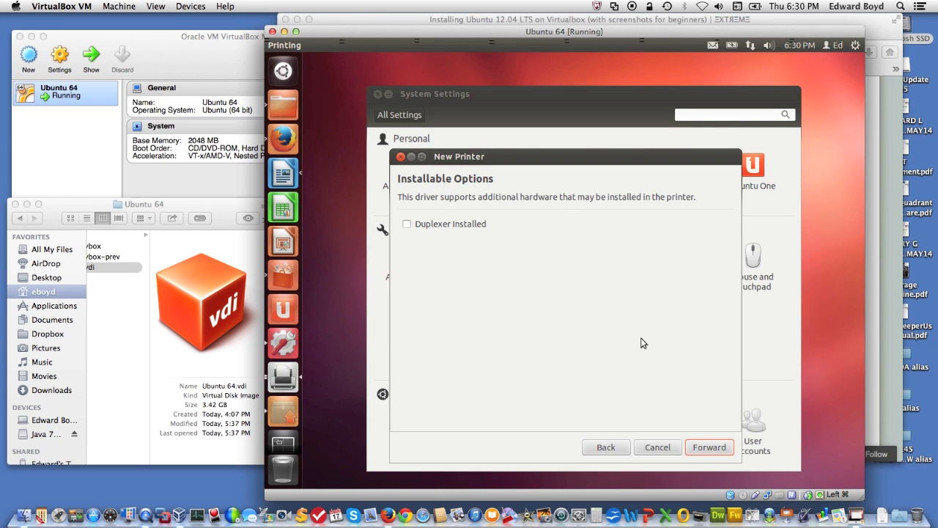
mouse_move(556, 296)
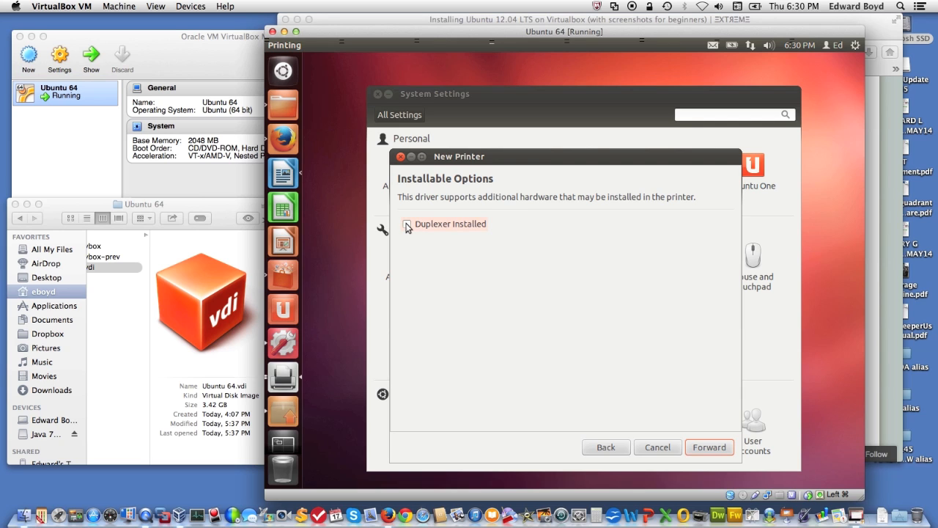
- Mark the duplexer as installed and continue to Describe Printer
click(407, 224)
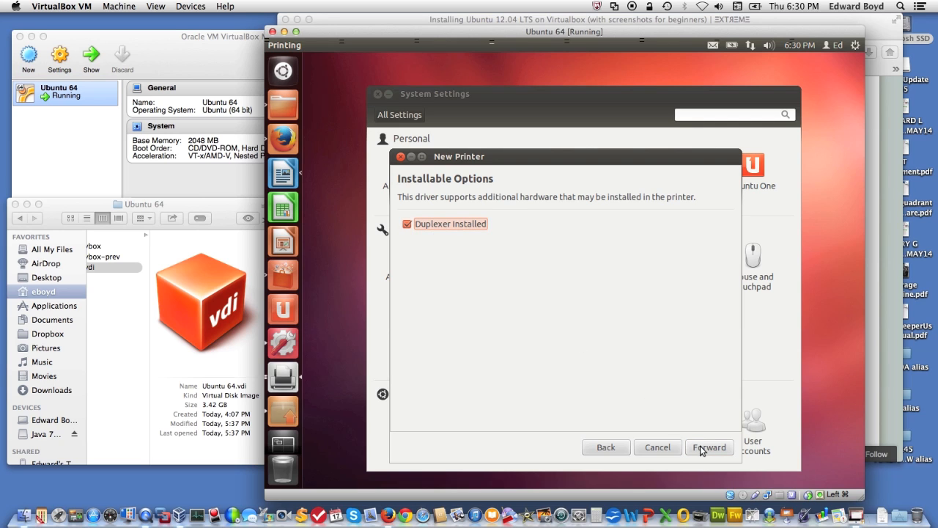
click(709, 447)
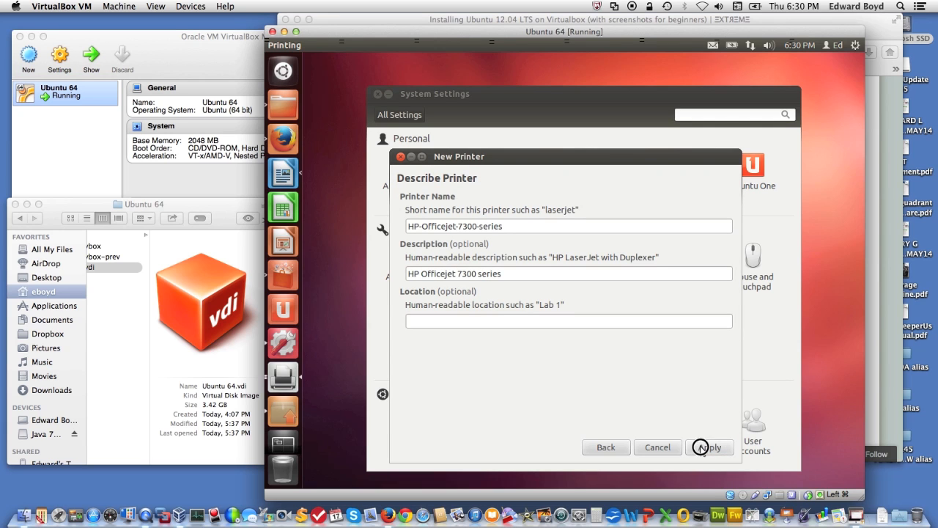
click(709, 446)
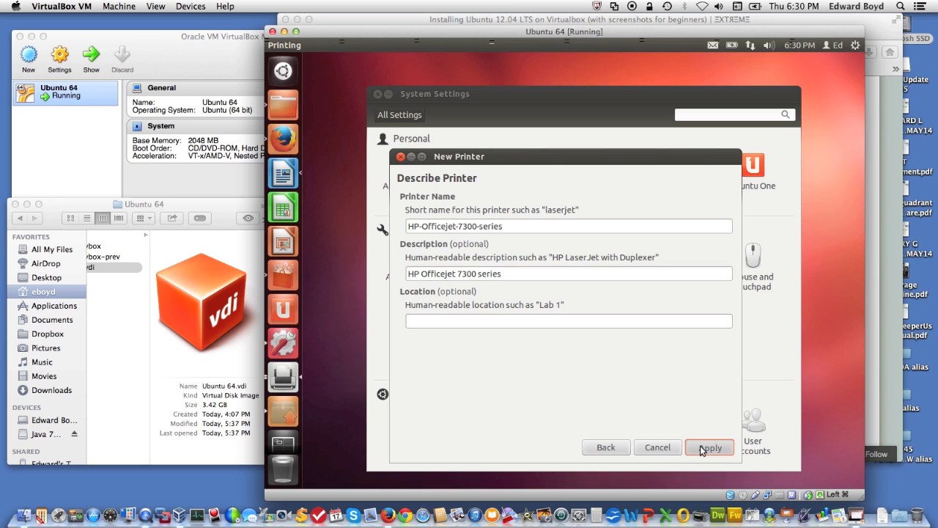
- Apply the new printer, print a test page, dismiss the dialogs and close Printing
click(708, 447)
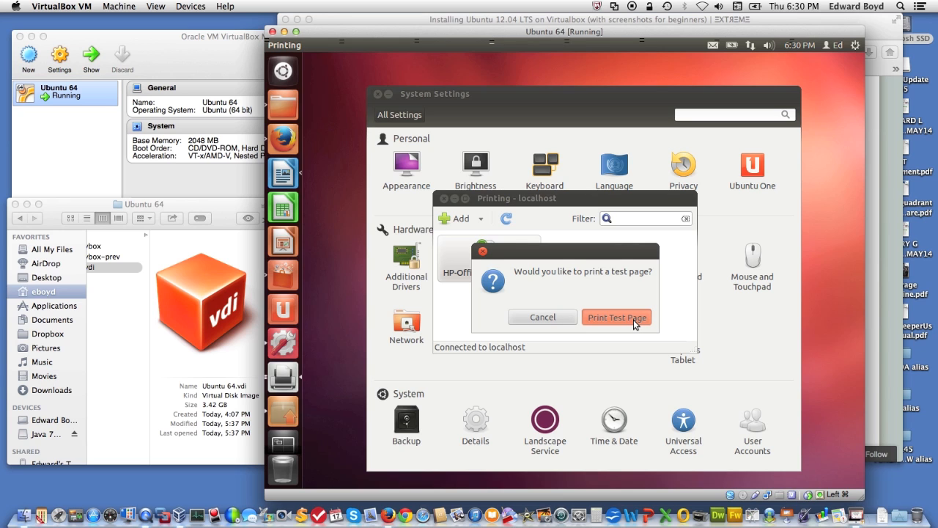
click(616, 317)
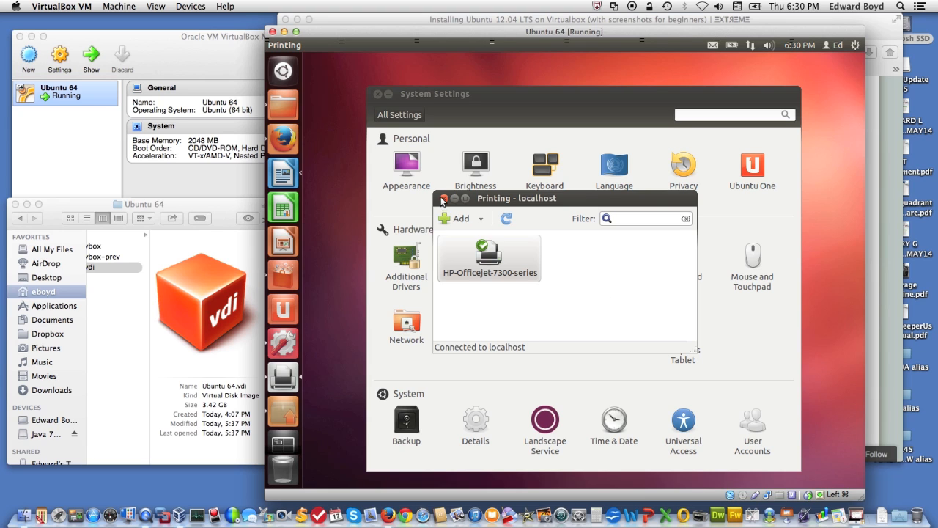
double_click(489, 253)
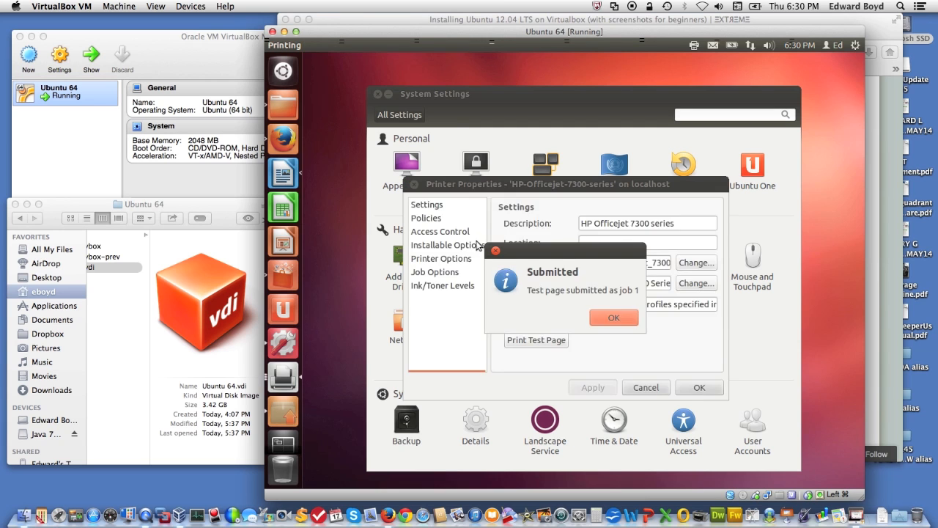
mouse_move(612, 312)
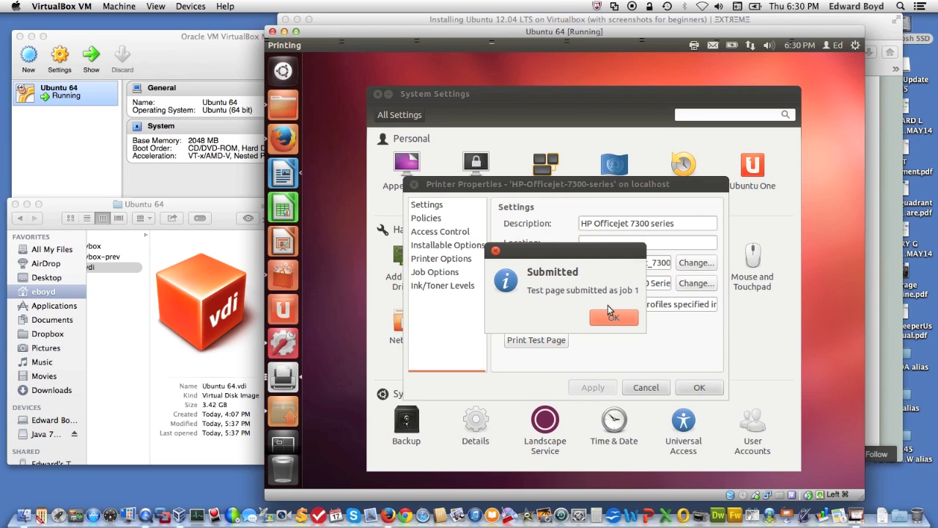
click(614, 317)
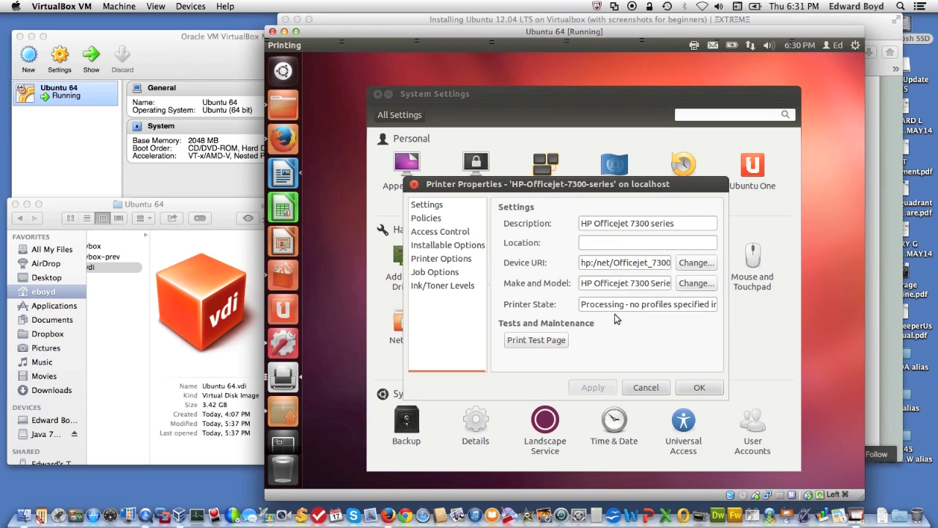
mouse_move(687, 371)
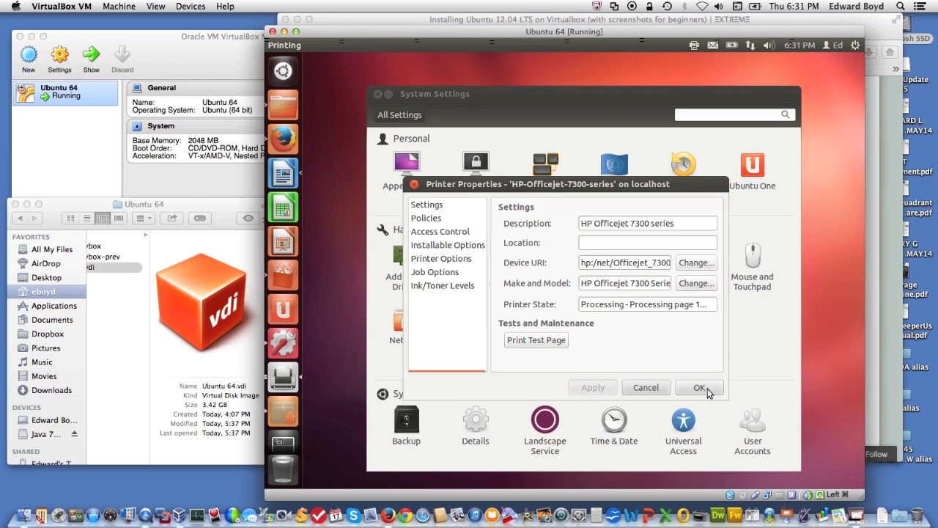
click(699, 387)
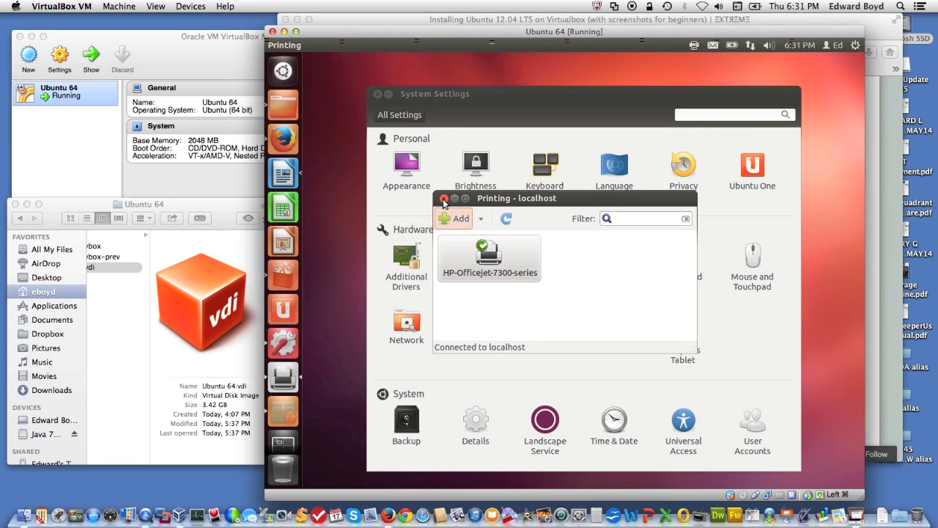
click(445, 199)
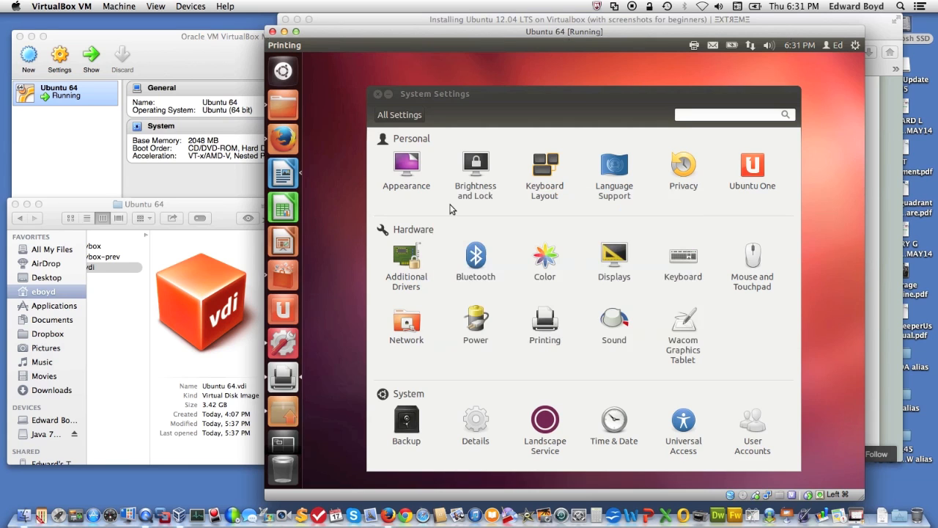
click(544, 324)
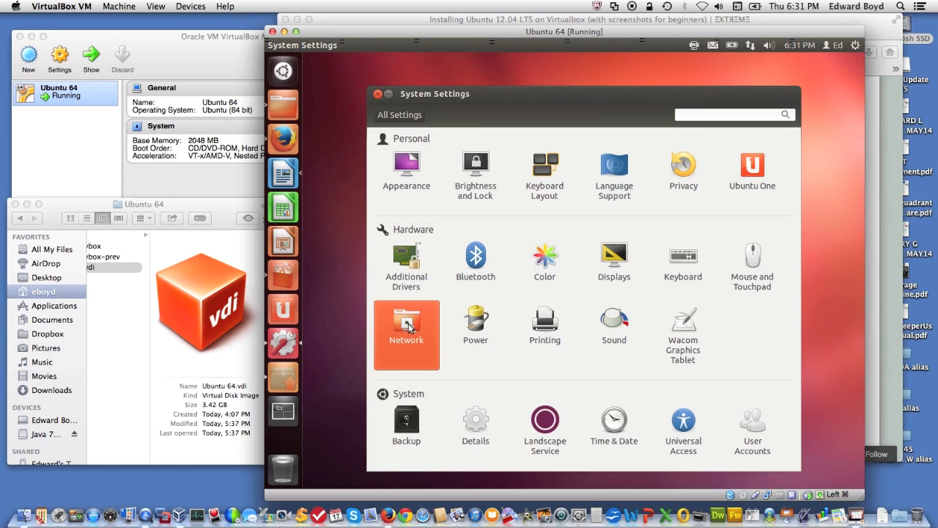
mouse_move(432, 310)
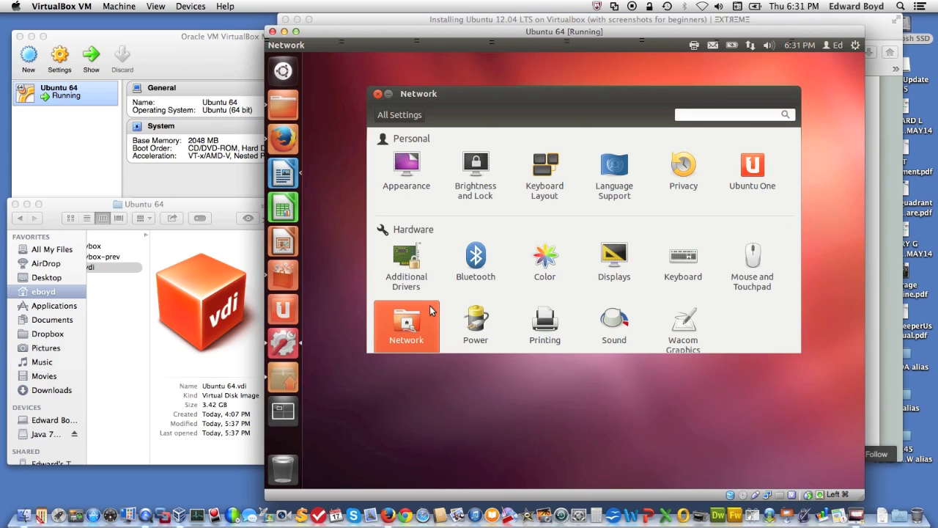
click(405, 325)
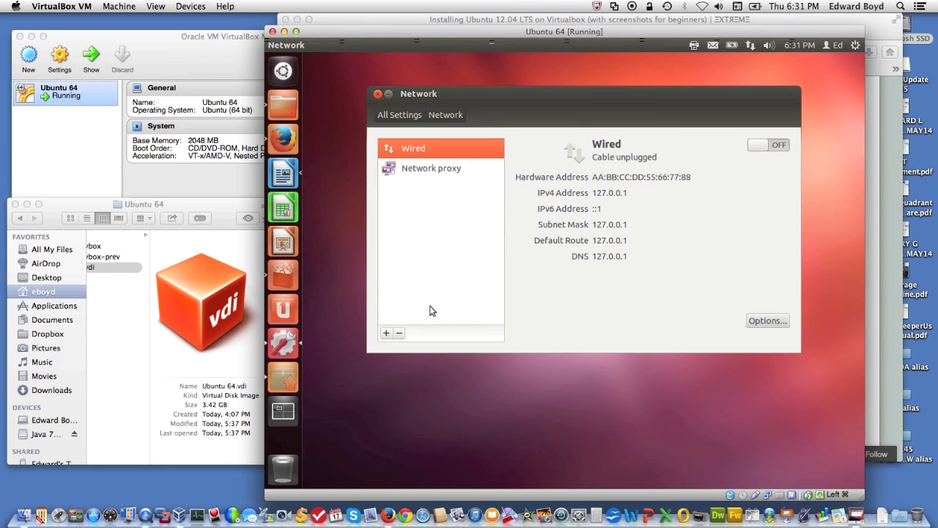
click(768, 144)
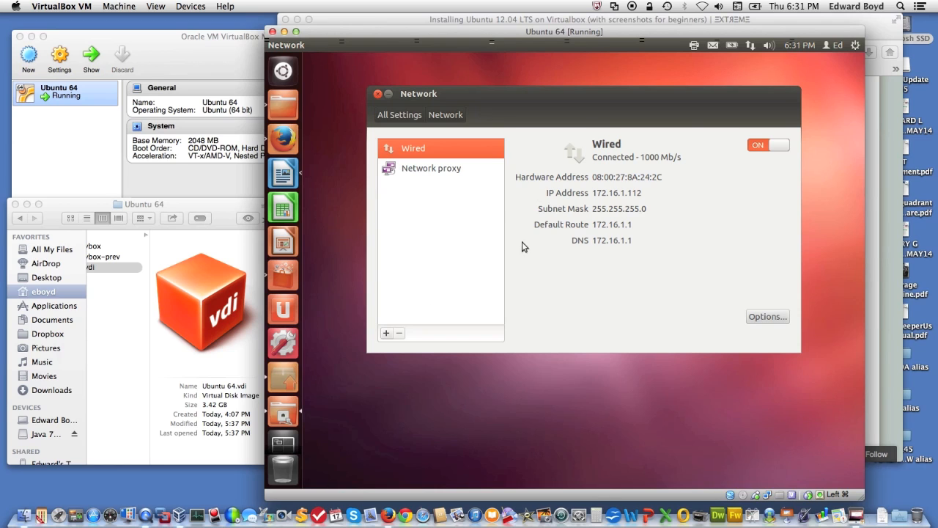
mouse_move(553, 192)
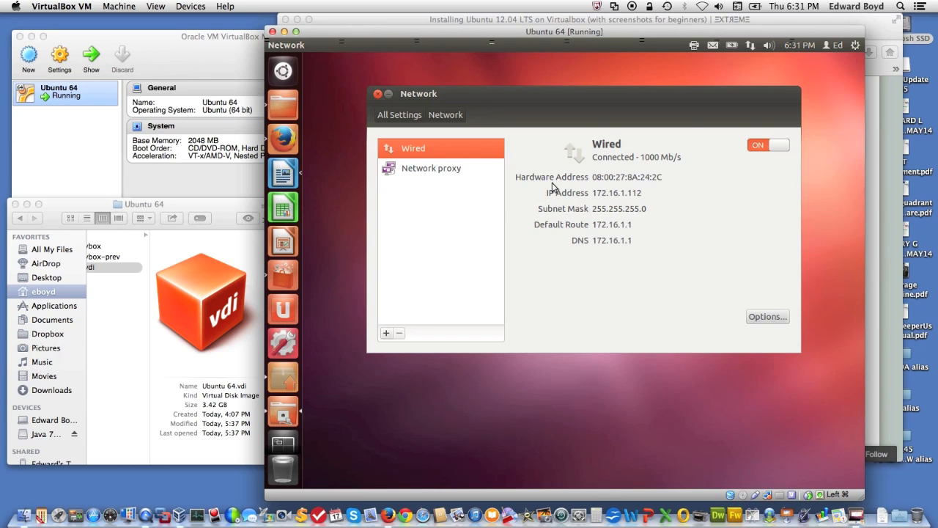
mouse_move(540, 198)
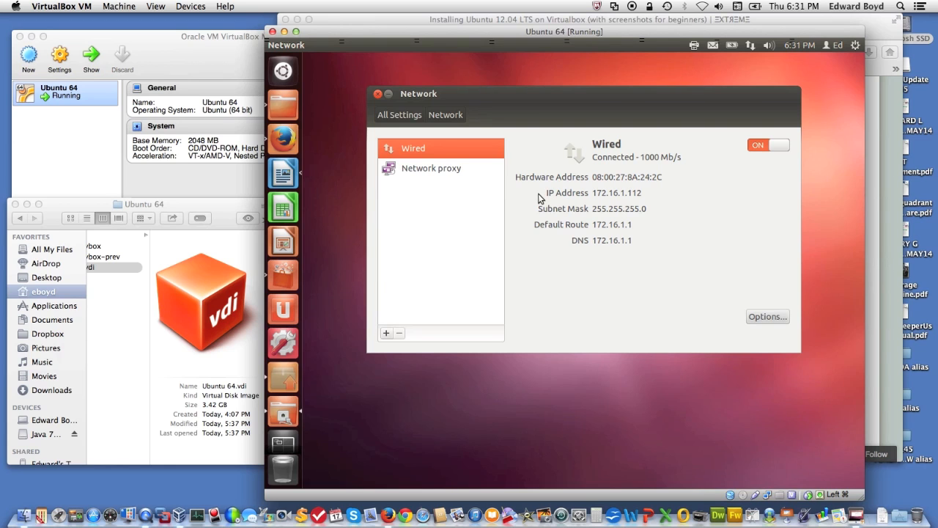
mouse_move(537, 226)
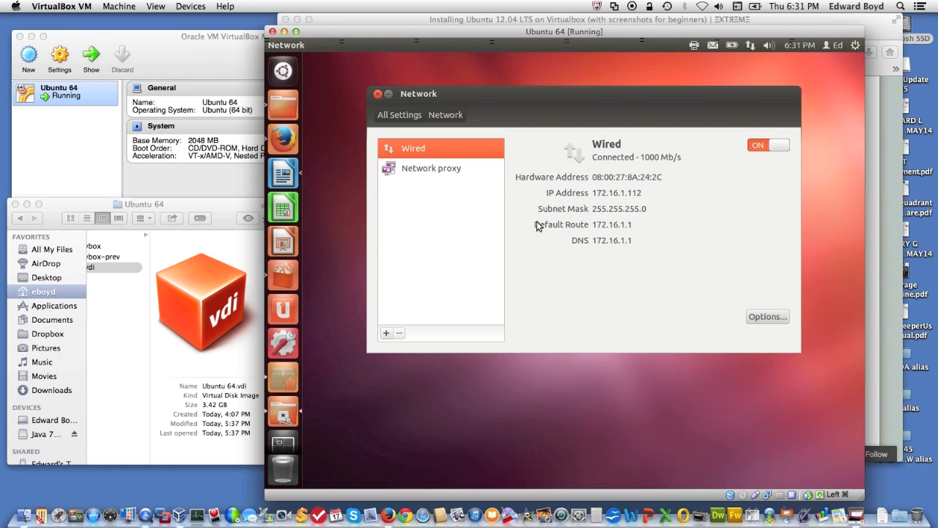
mouse_move(535, 230)
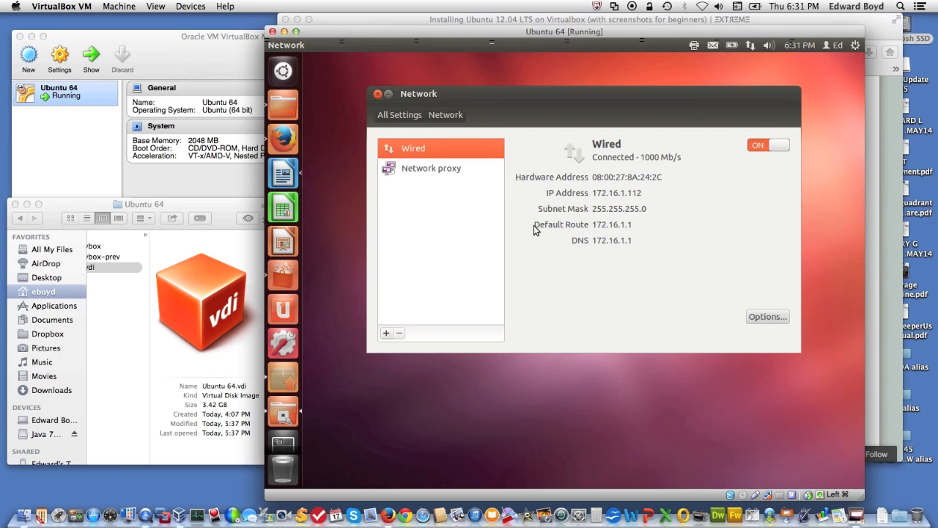
mouse_move(568, 246)
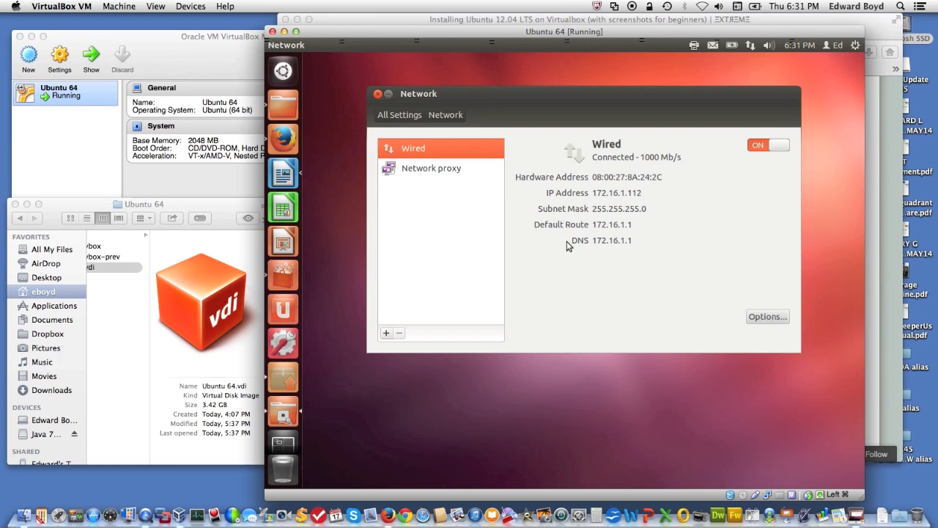
mouse_move(568, 212)
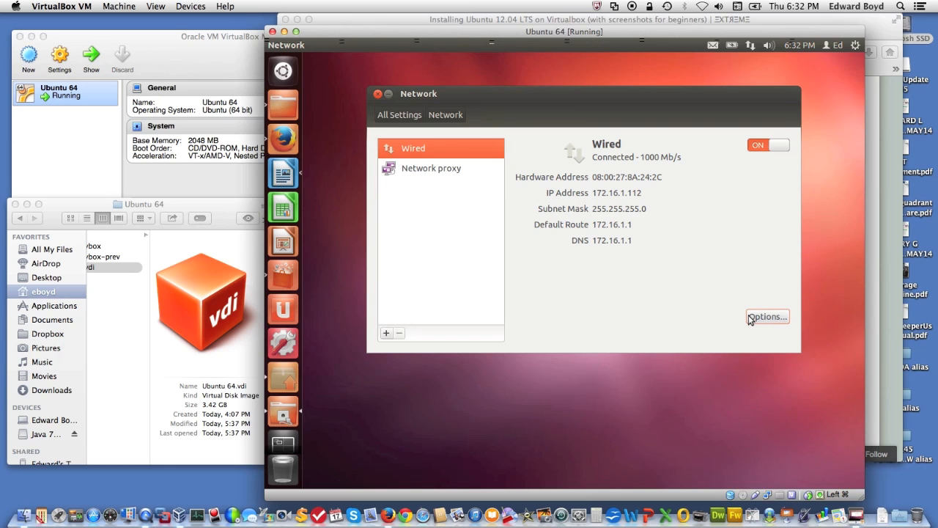
click(767, 316)
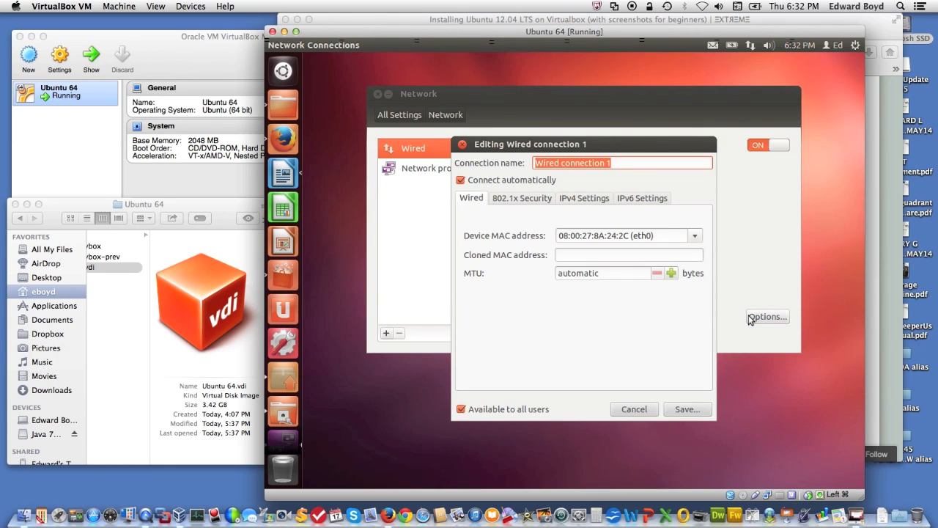
mouse_move(628, 309)
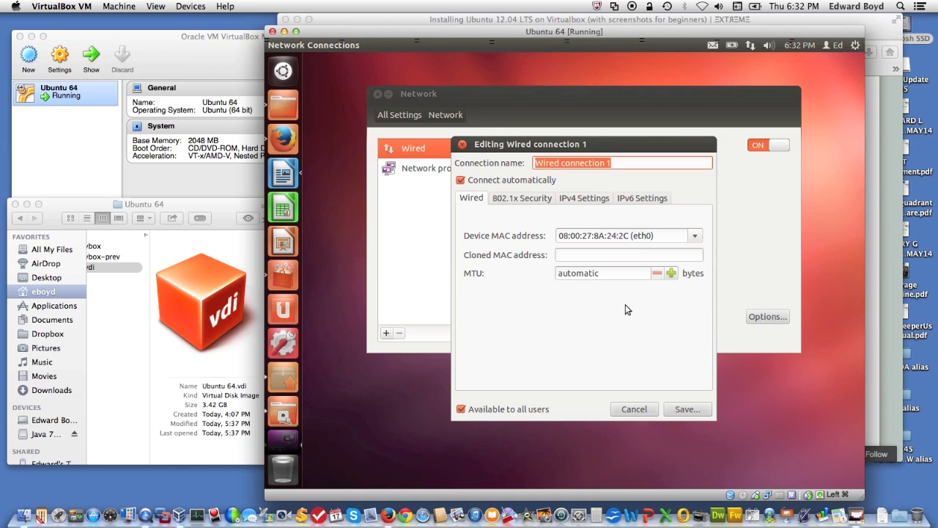
mouse_move(525, 204)
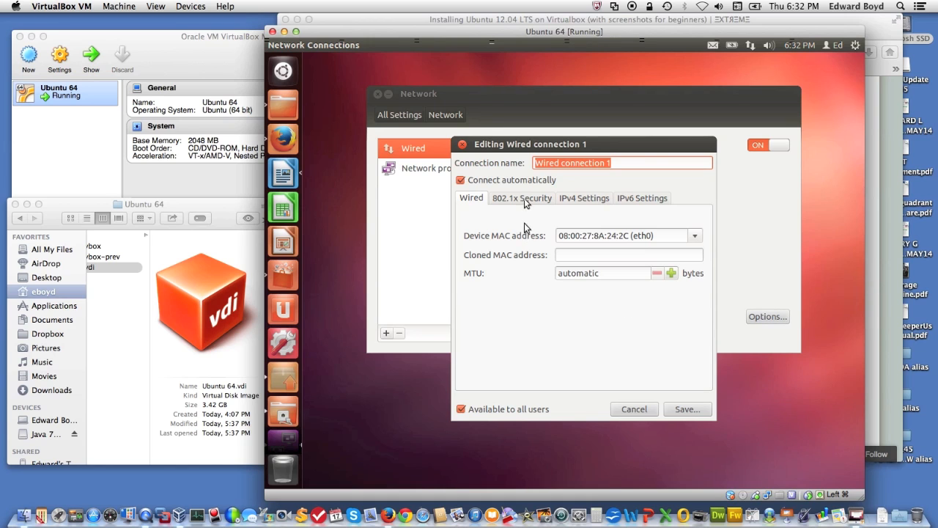
mouse_move(526, 202)
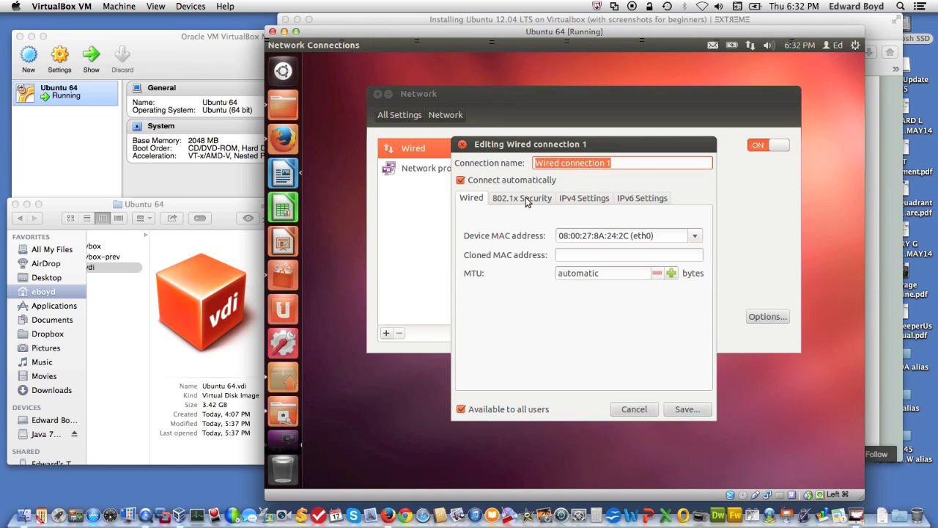
click(522, 198)
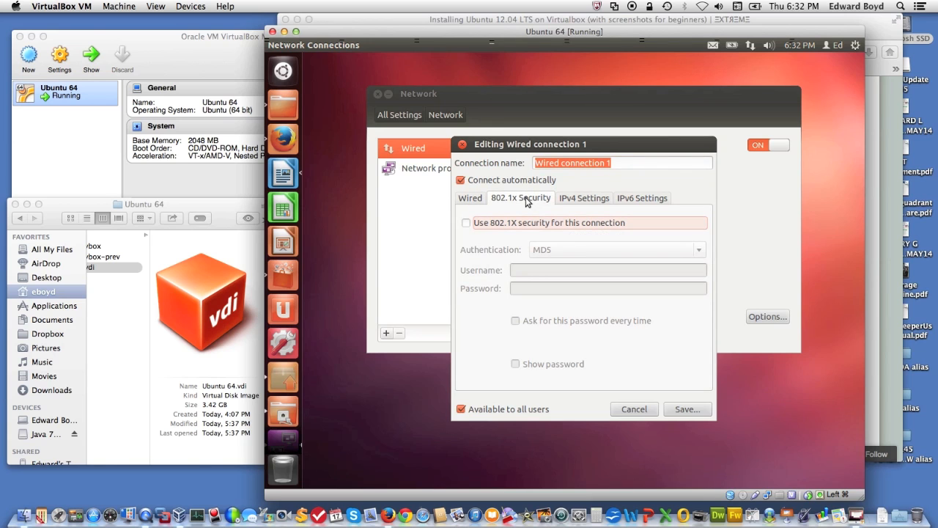
mouse_move(566, 200)
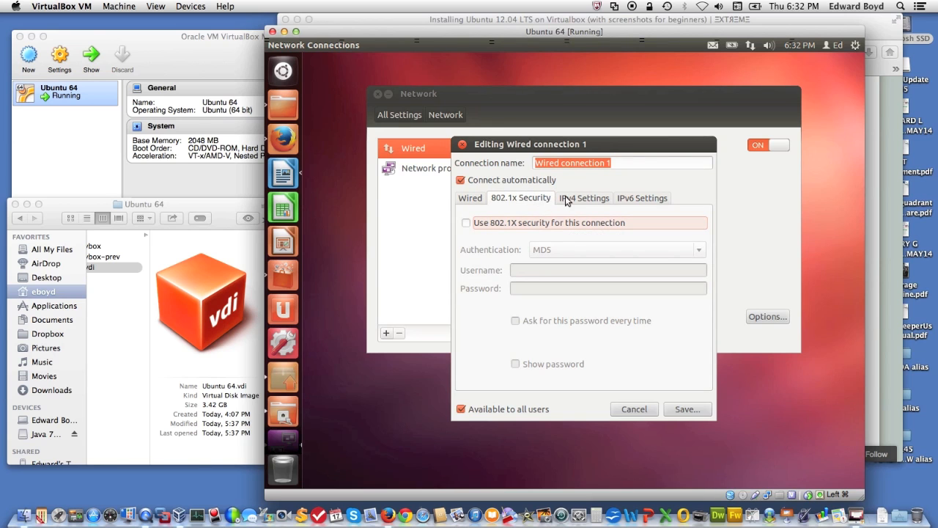
click(583, 198)
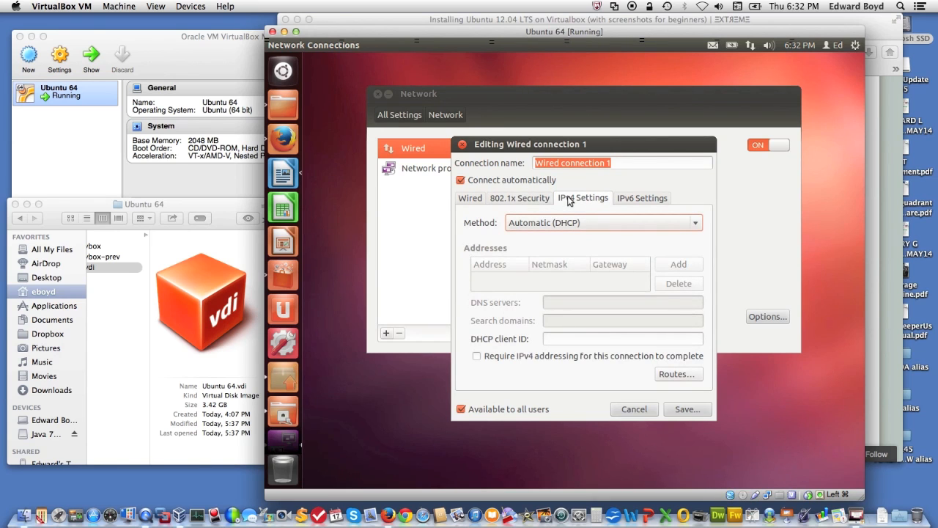
mouse_move(636, 200)
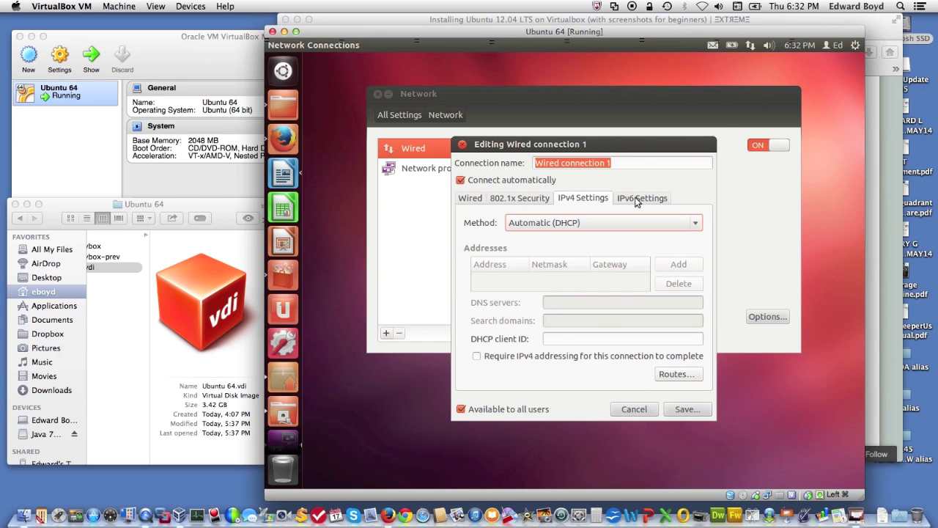
click(642, 198)
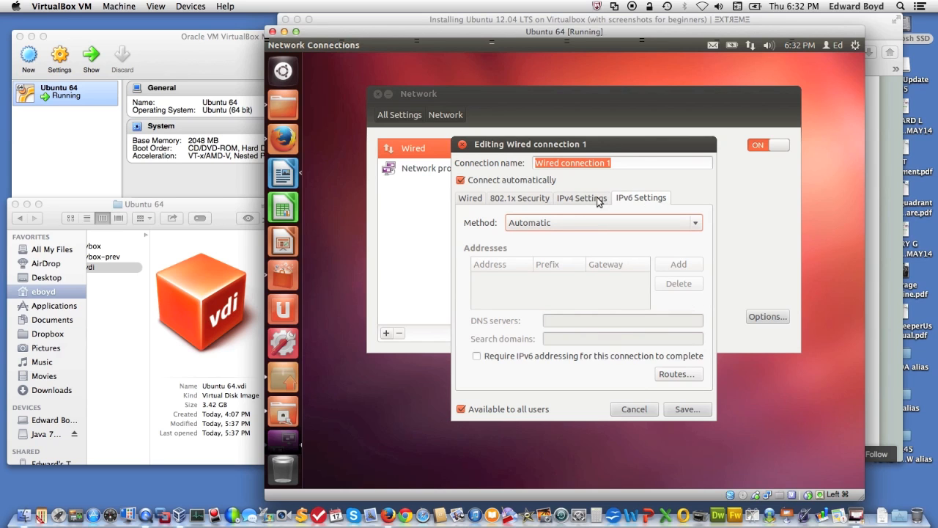
click(582, 197)
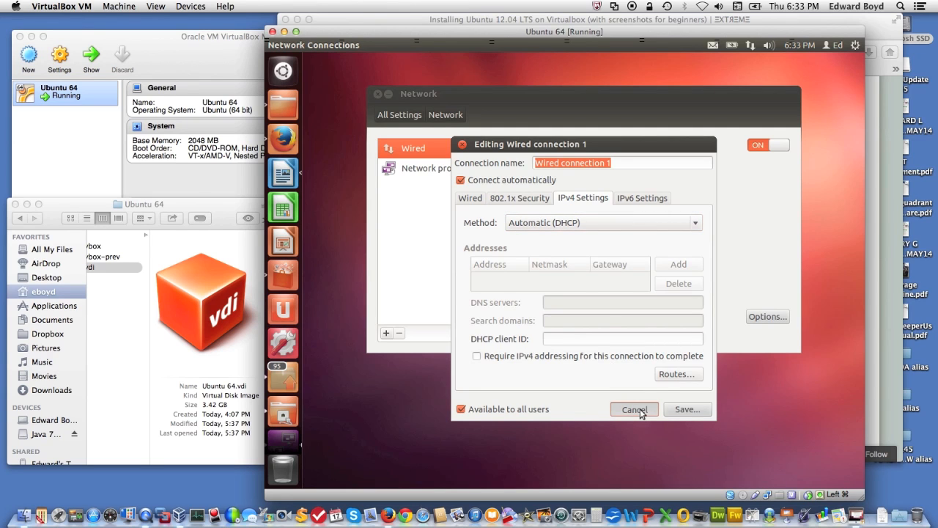
click(634, 409)
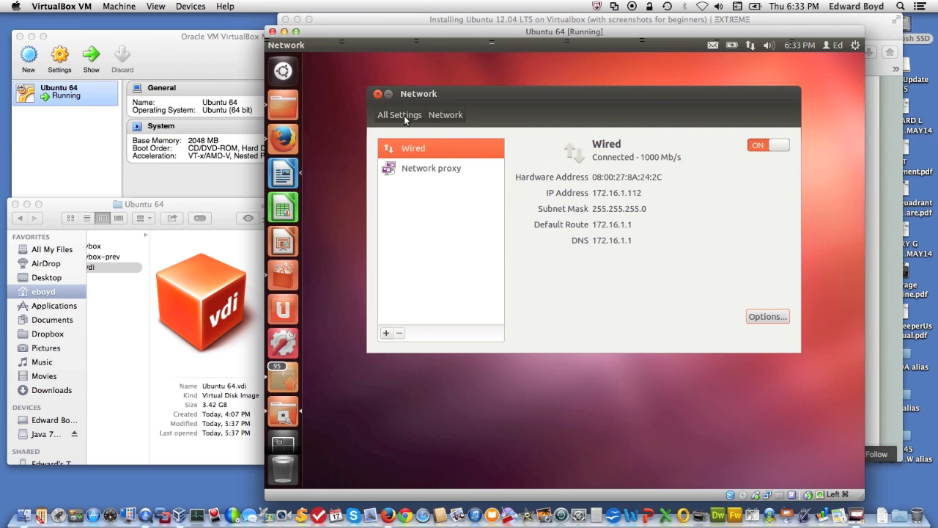
- Return from Network to All Settings, then close System Settings in the Ubuntu guest
click(399, 114)
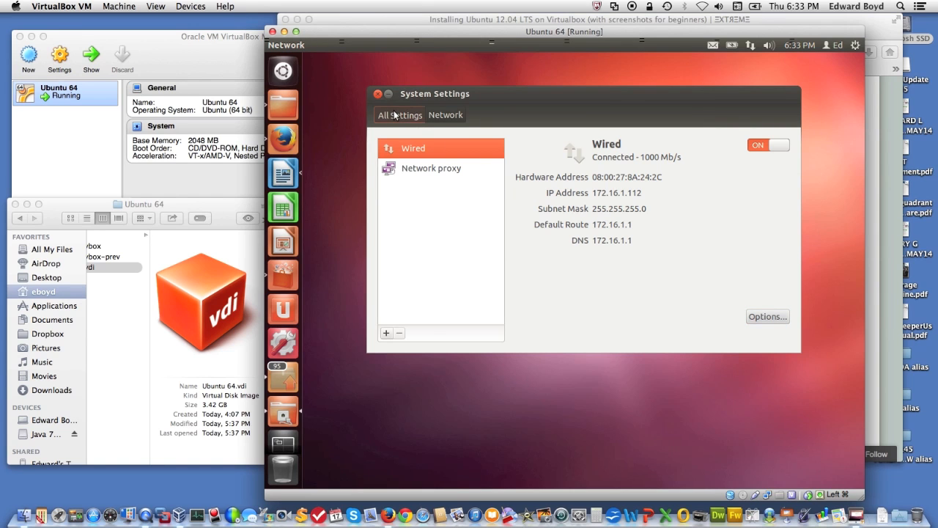
click(399, 116)
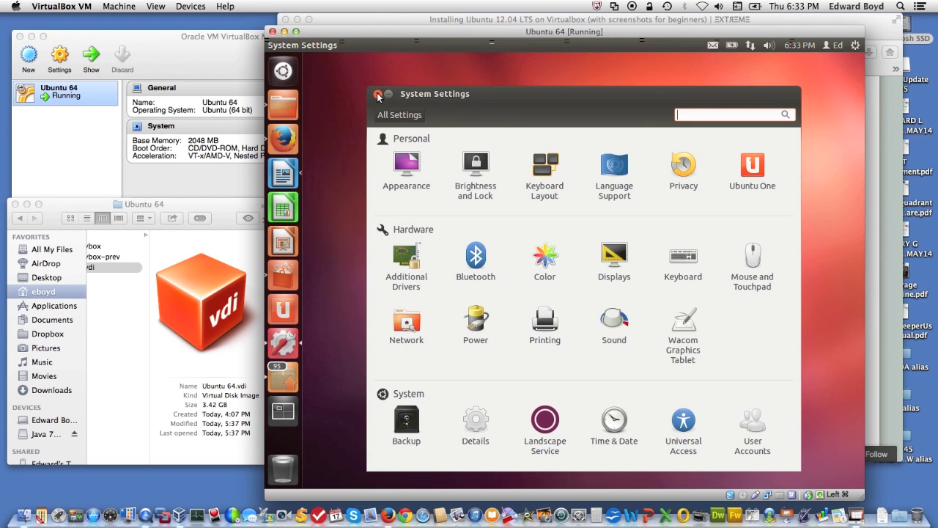
click(378, 94)
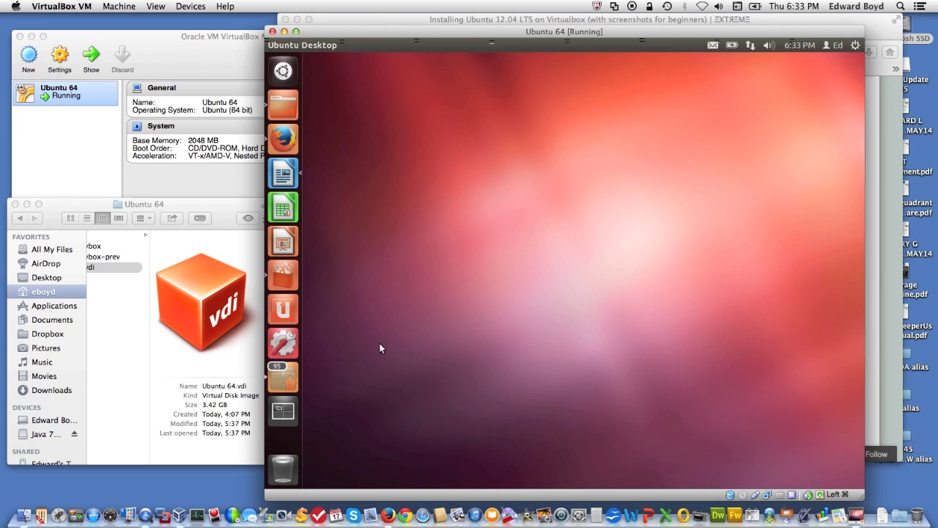
mouse_move(289, 382)
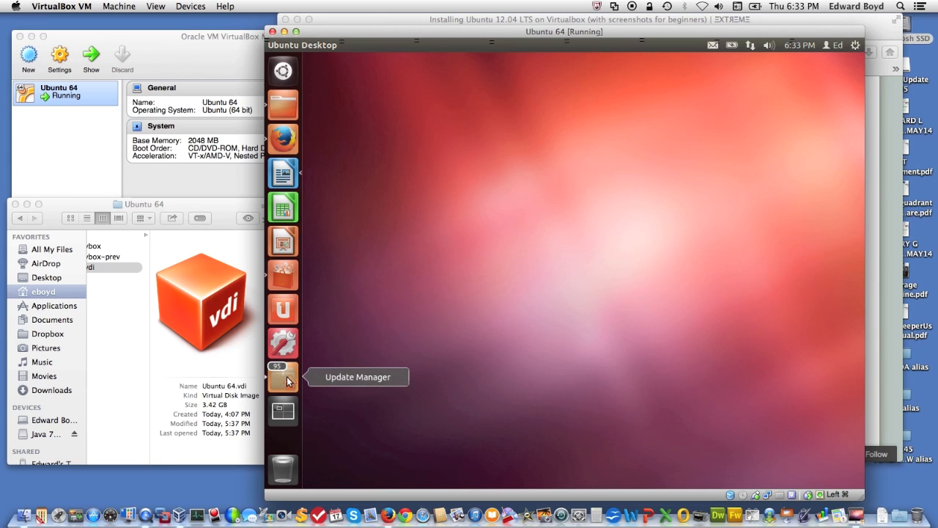
mouse_move(282, 379)
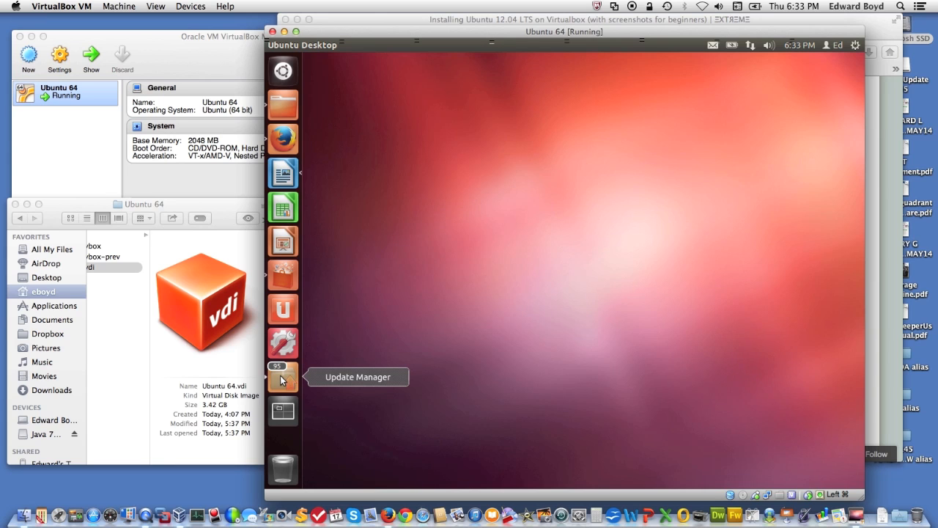
mouse_move(283, 373)
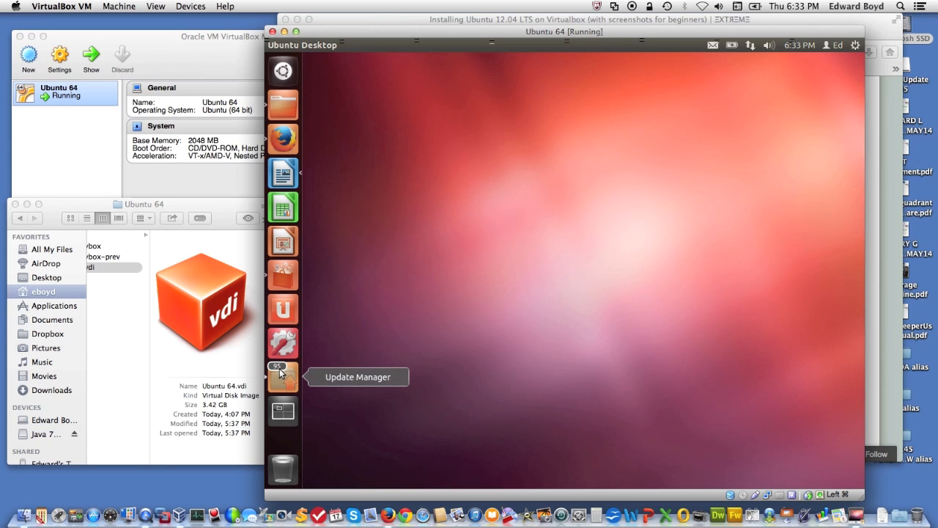
mouse_move(280, 412)
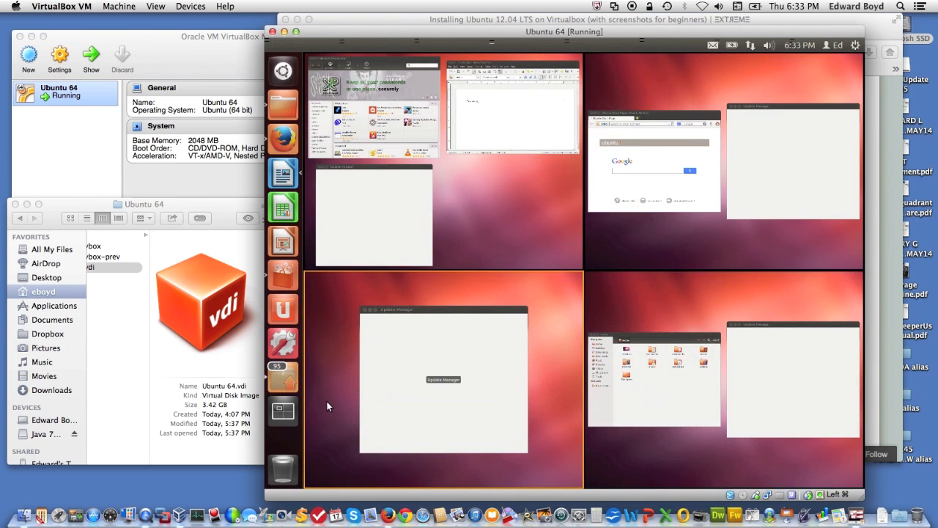
mouse_move(512, 330)
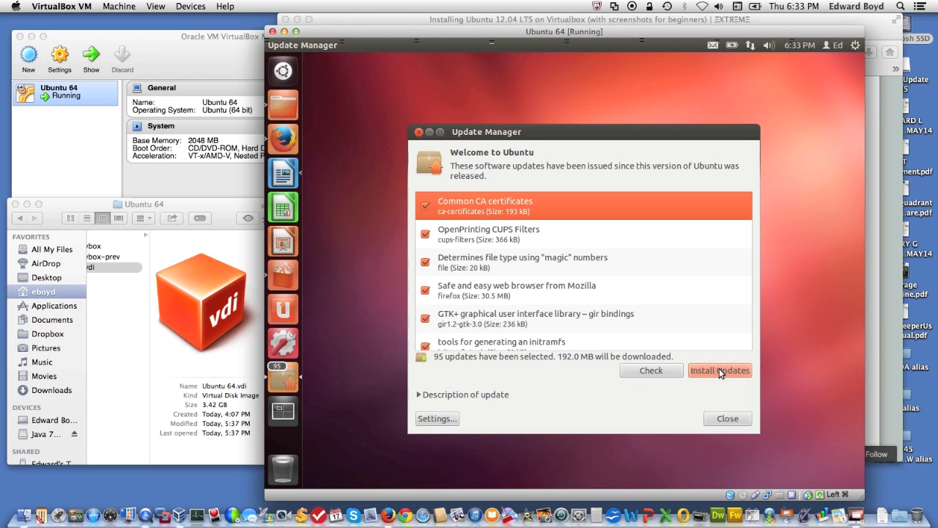
mouse_move(737, 433)
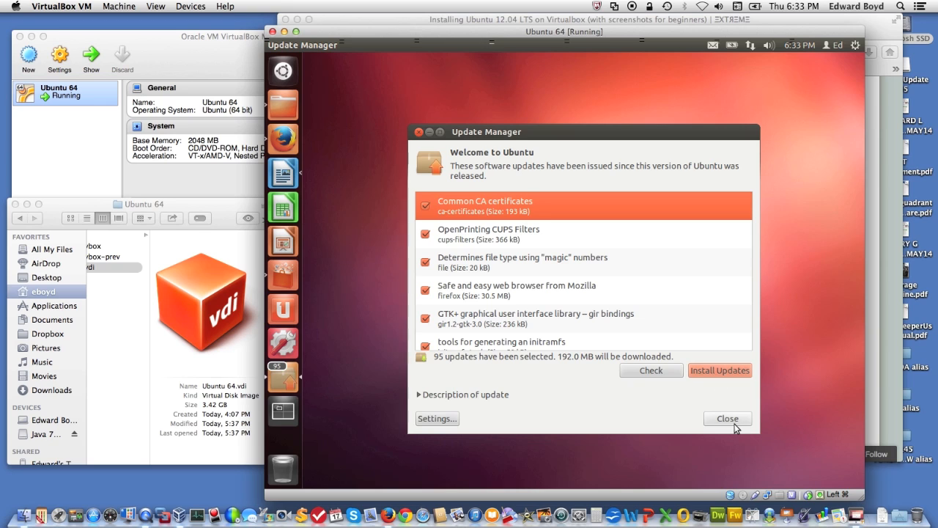
mouse_move(735, 427)
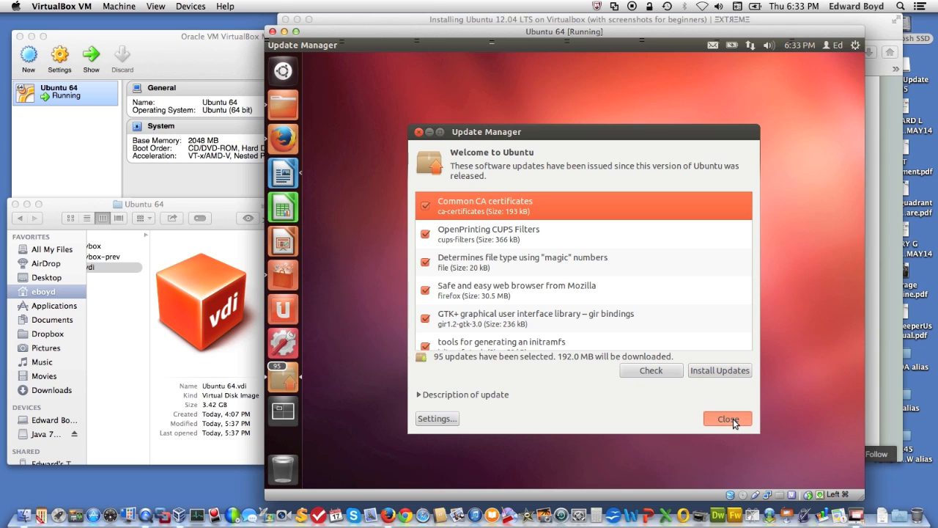
click(727, 419)
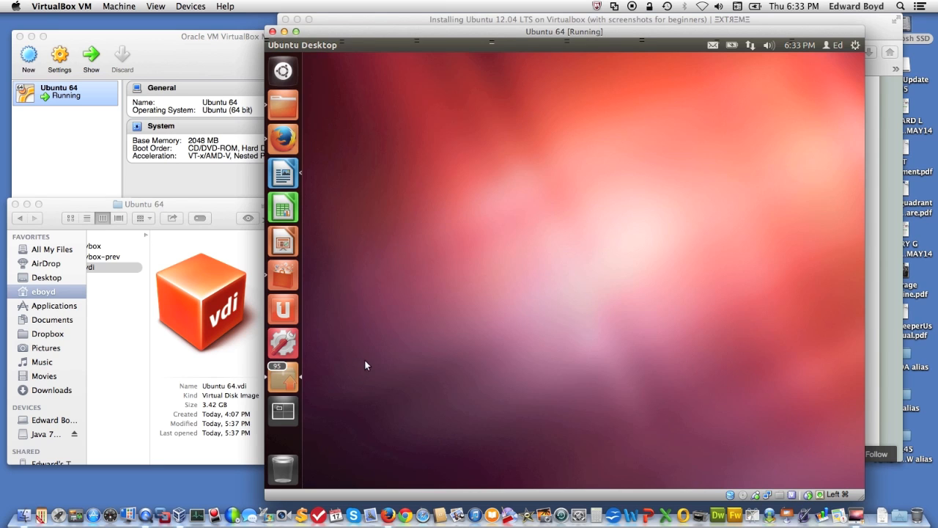
mouse_move(282, 378)
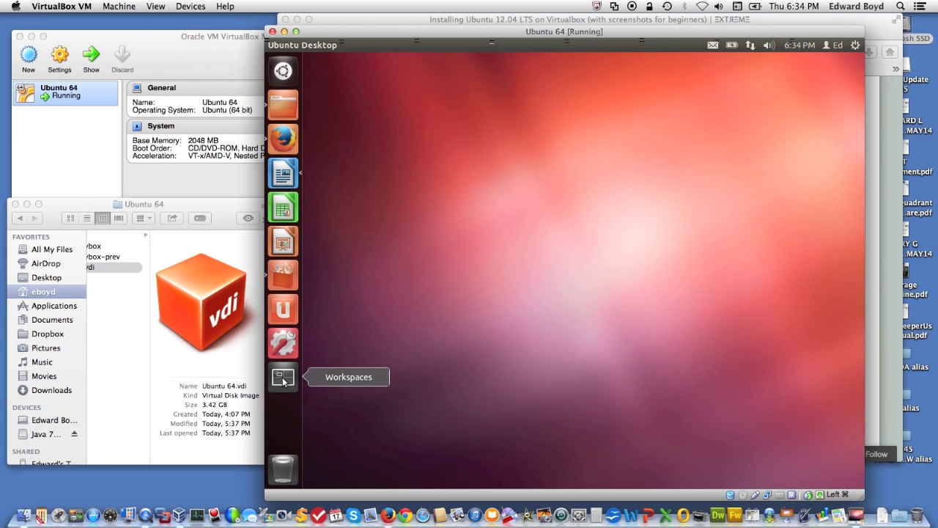
mouse_move(309, 376)
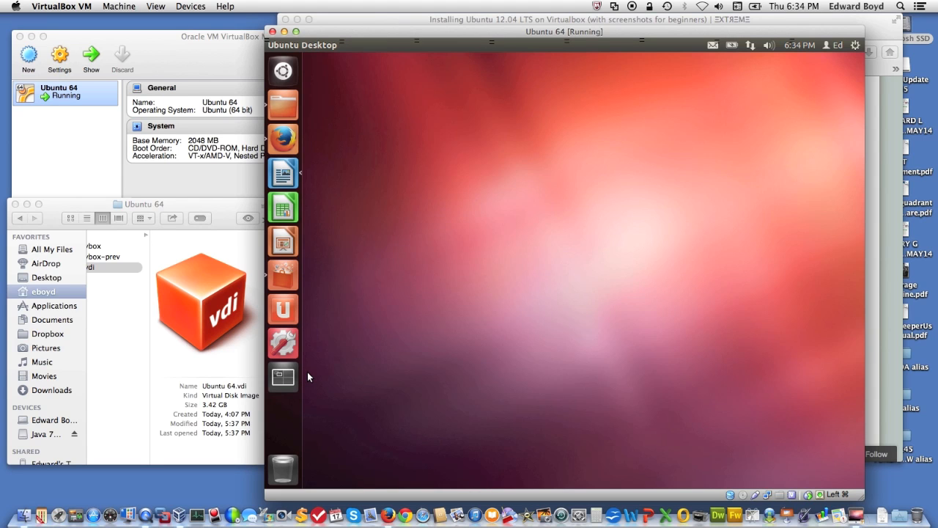
mouse_move(282, 377)
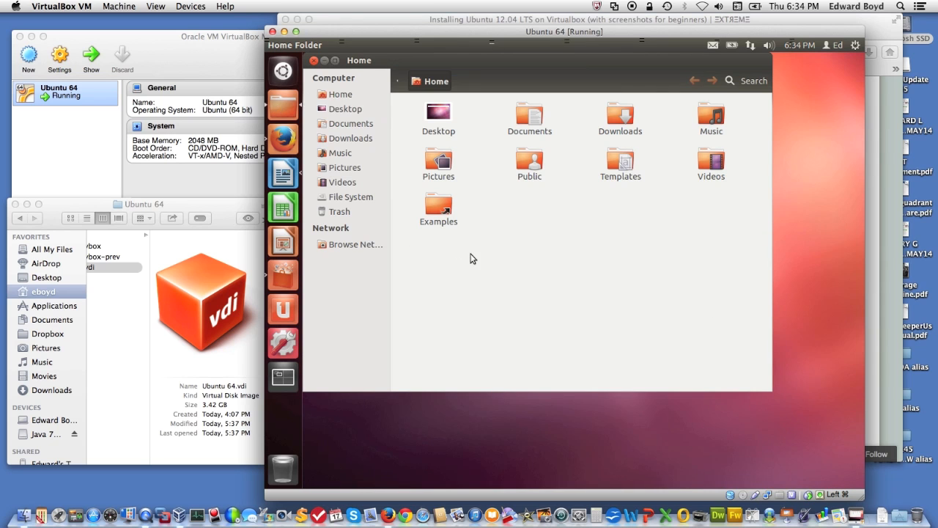
mouse_move(513, 150)
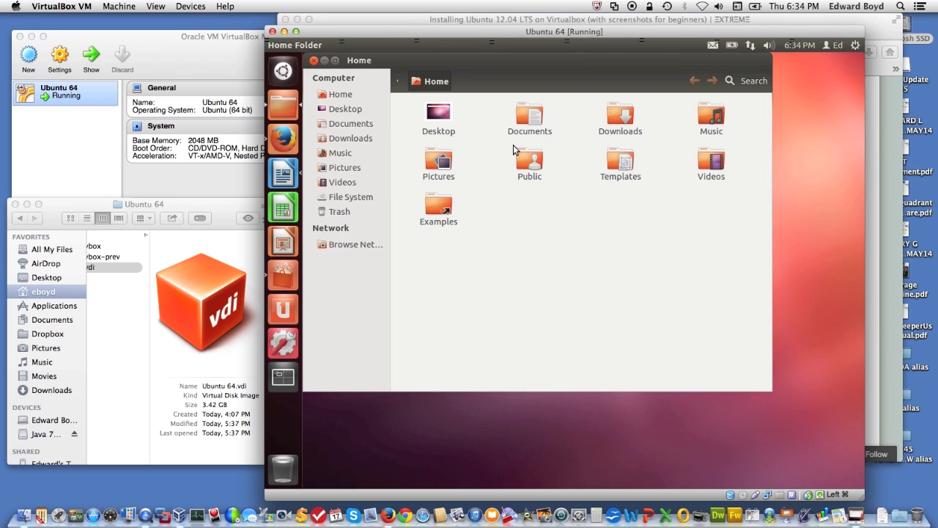
mouse_move(626, 160)
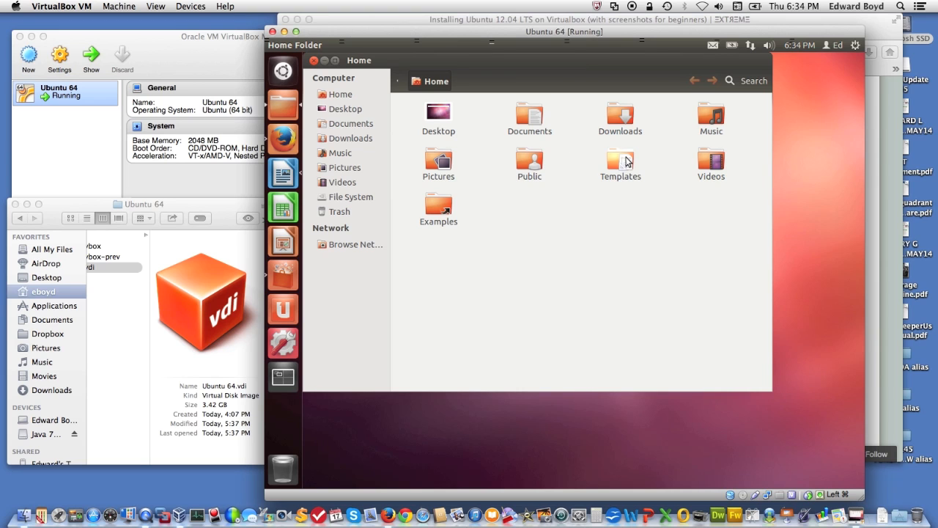
mouse_move(631, 130)
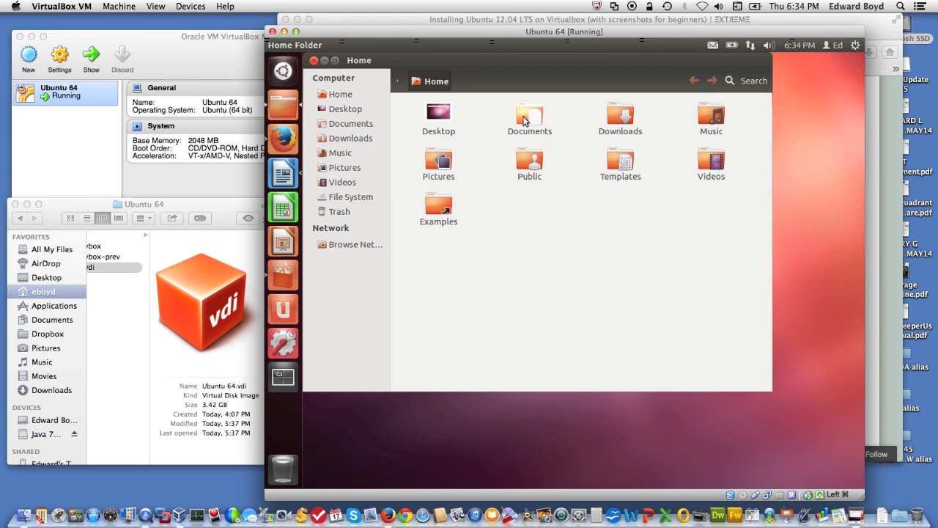
- Open the Documents folder in the guest's Home Folder to show first file.docx
click(529, 113)
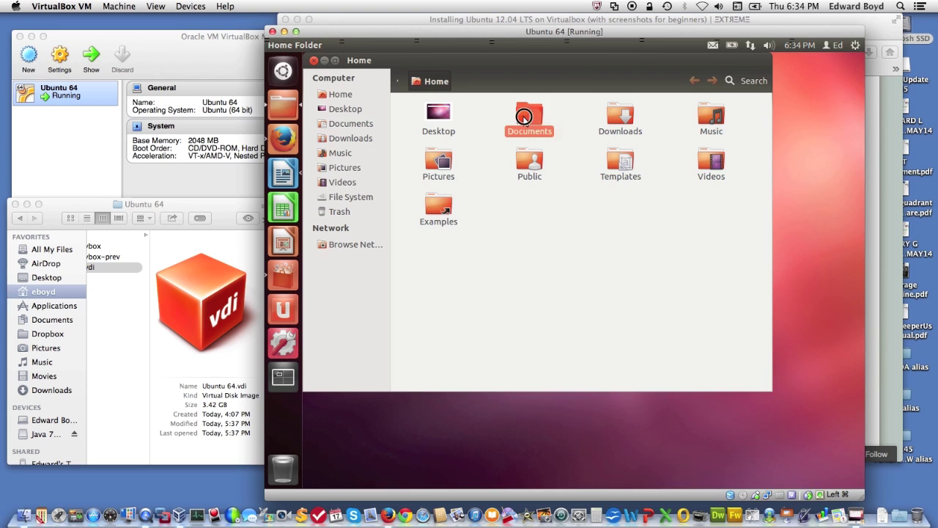
double_click(529, 114)
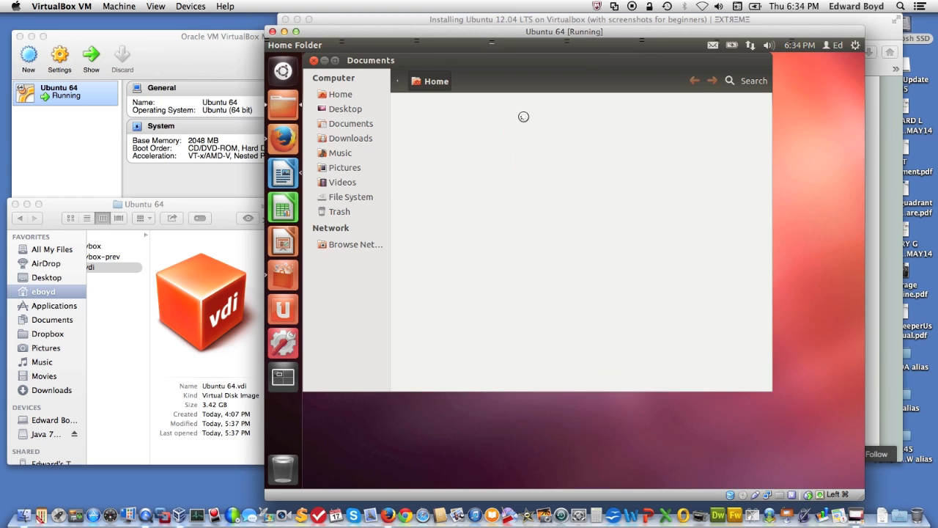
mouse_move(525, 121)
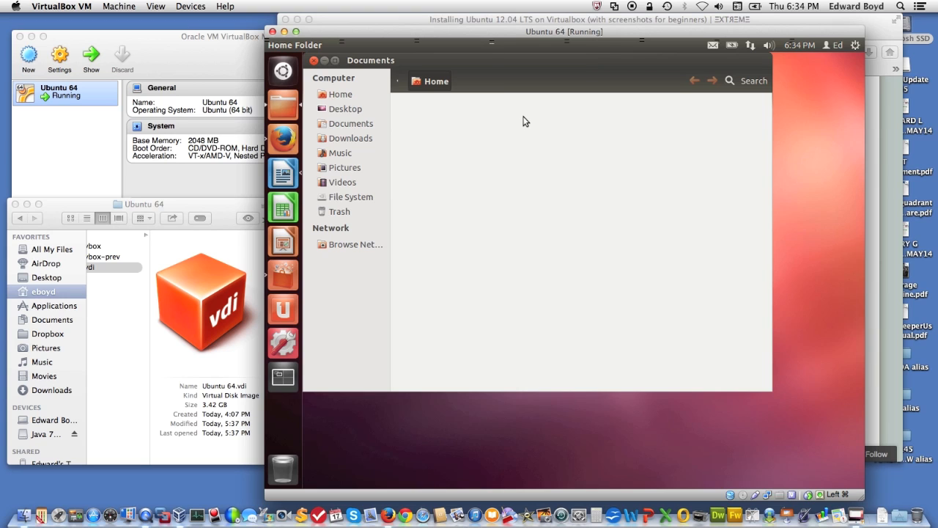
click(351, 123)
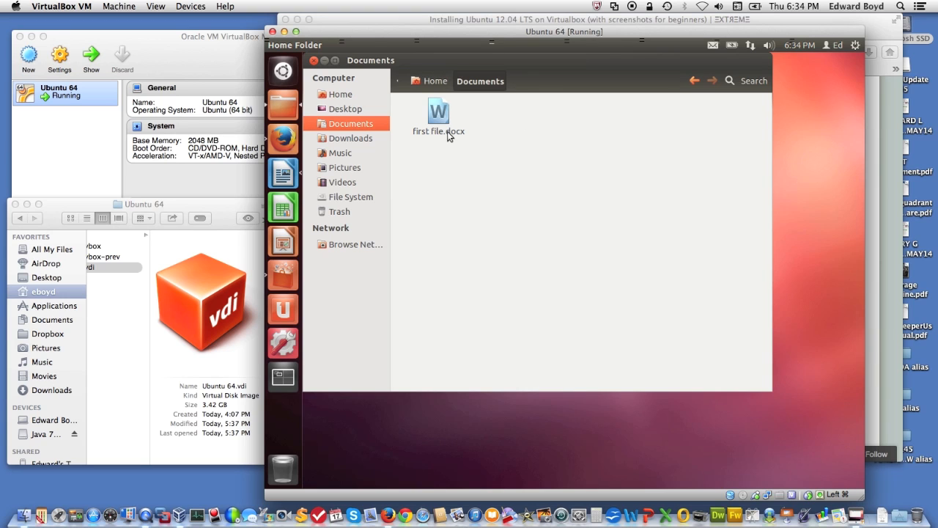
mouse_move(442, 139)
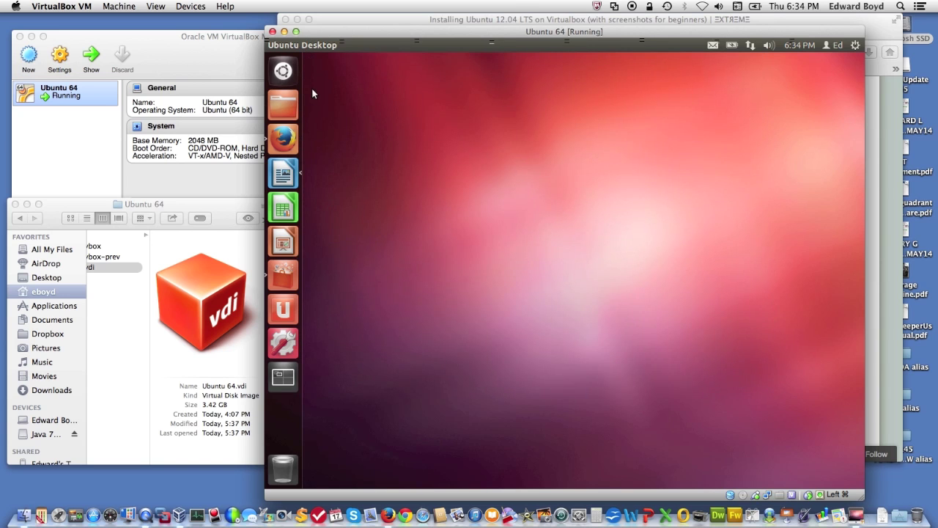
mouse_move(284, 373)
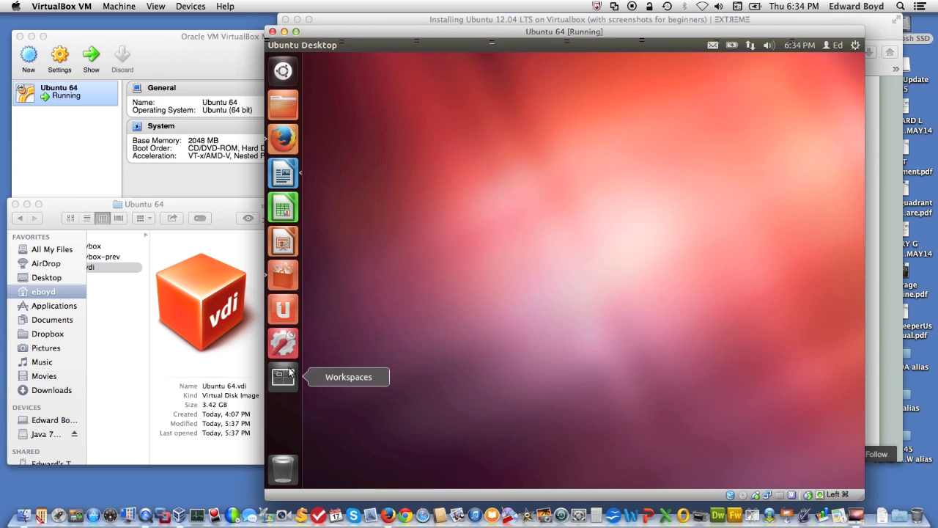
mouse_move(284, 392)
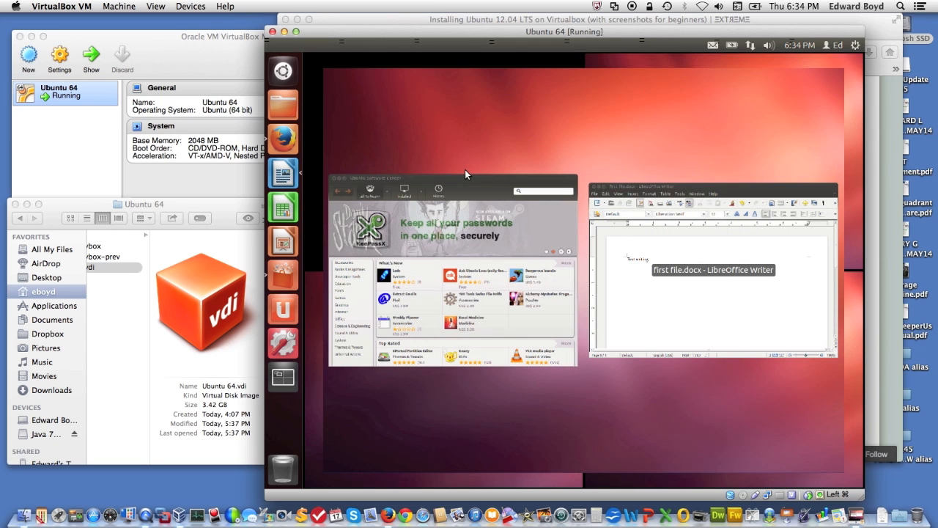
mouse_move(686, 299)
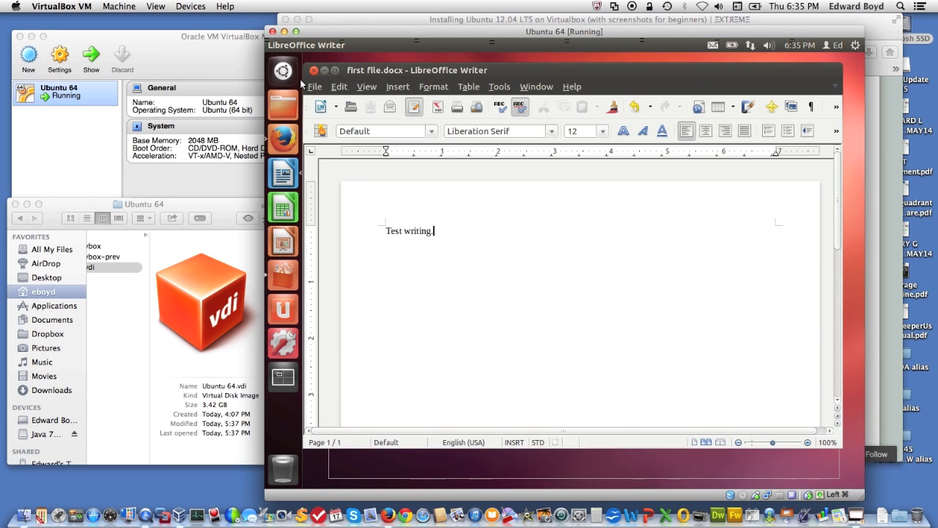
- Close the file manager window in the Ubuntu guest
click(314, 86)
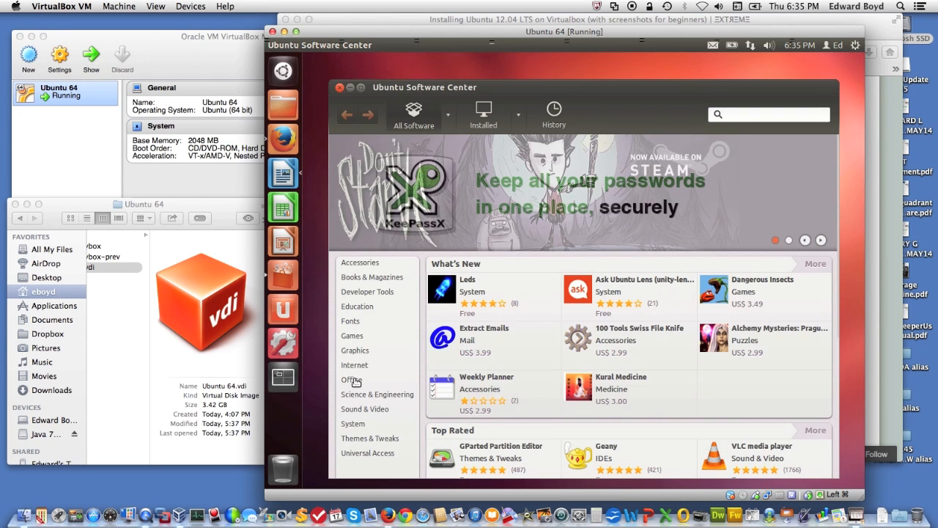
mouse_move(490, 231)
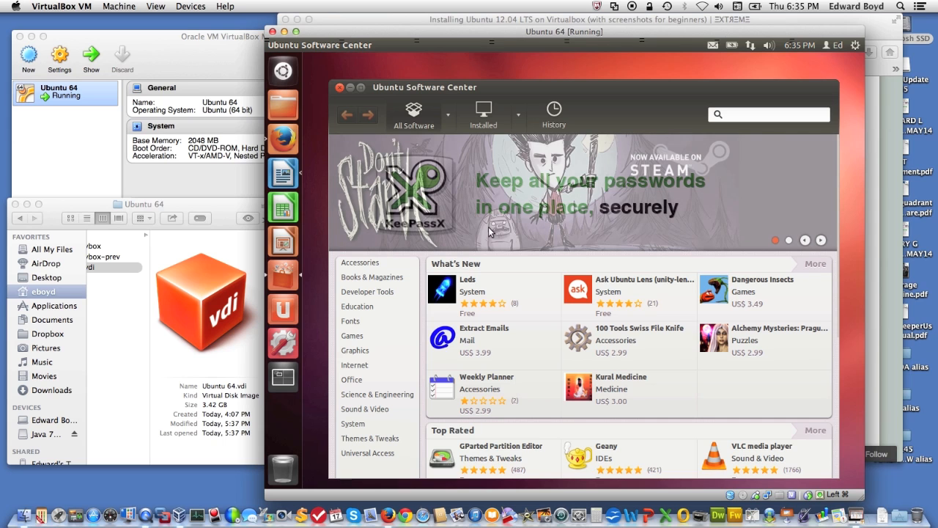
mouse_move(500, 286)
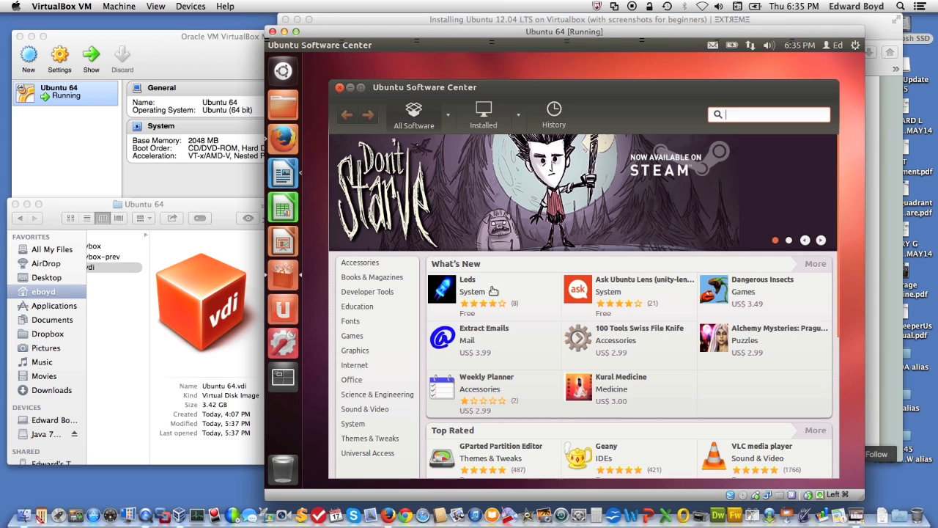
mouse_move(481, 374)
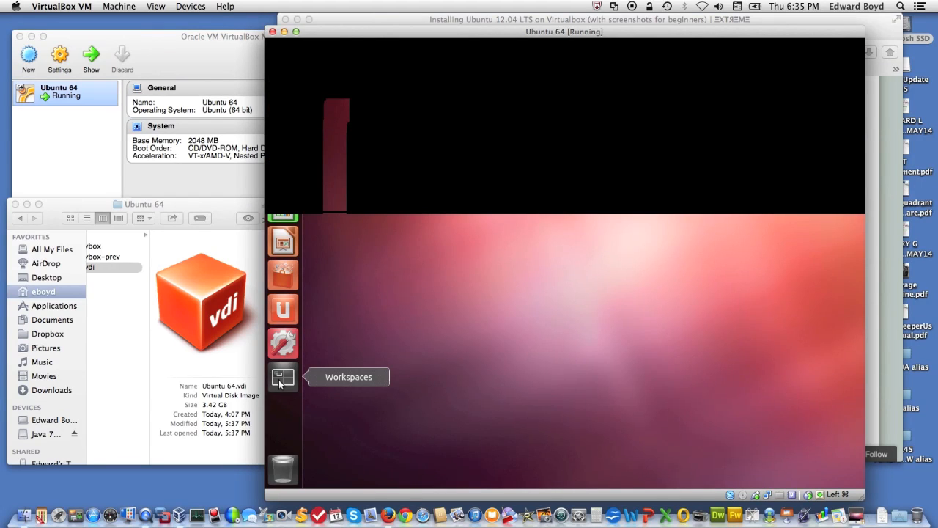
- Launch Firefox in the guest and search Google for 'dog noses'
click(283, 377)
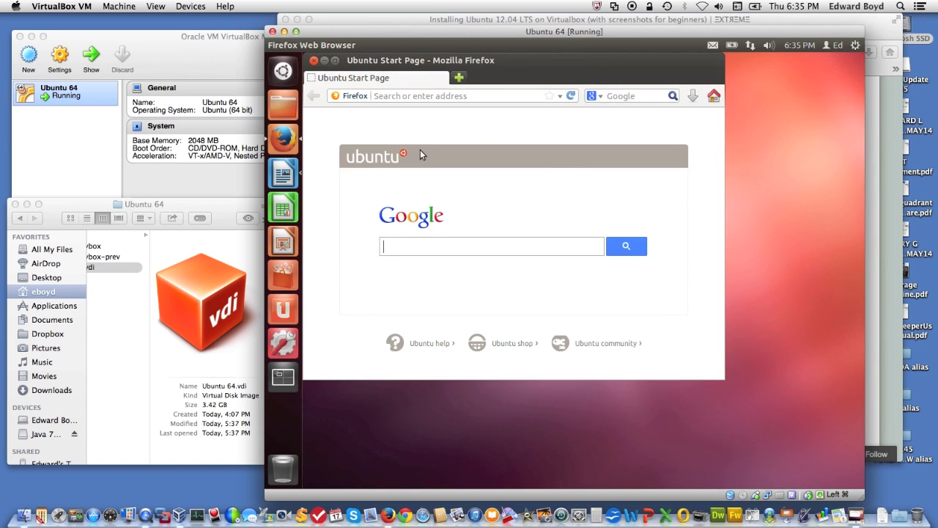
text(dog noses)
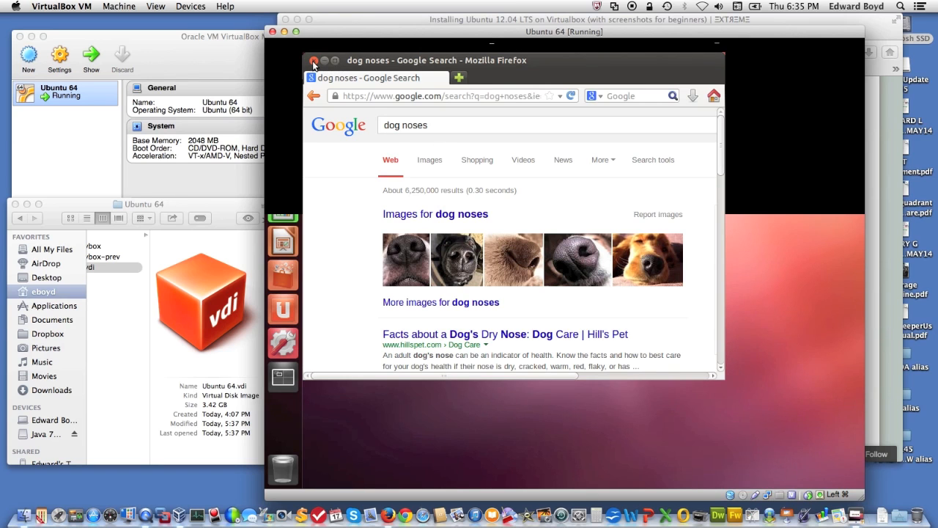
- Close the Firefox window showing the 'dog noses' results
click(316, 60)
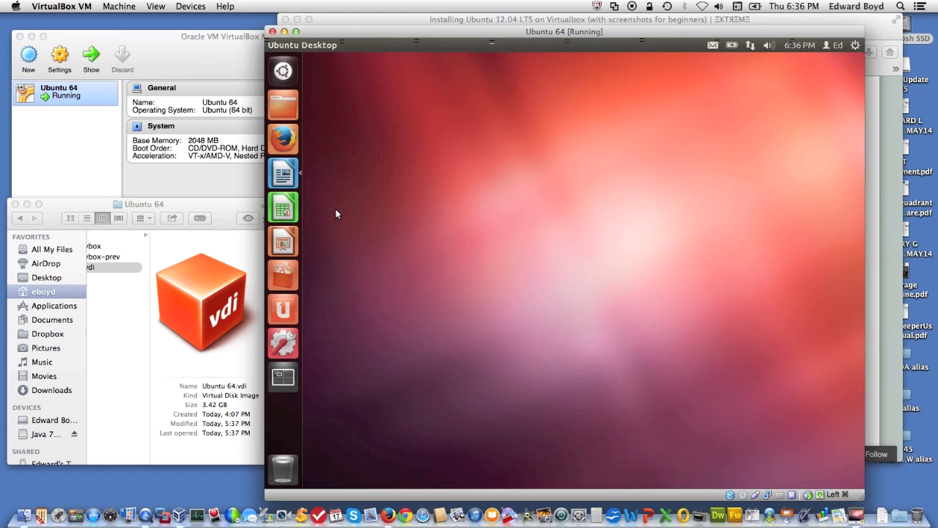
mouse_move(860, 45)
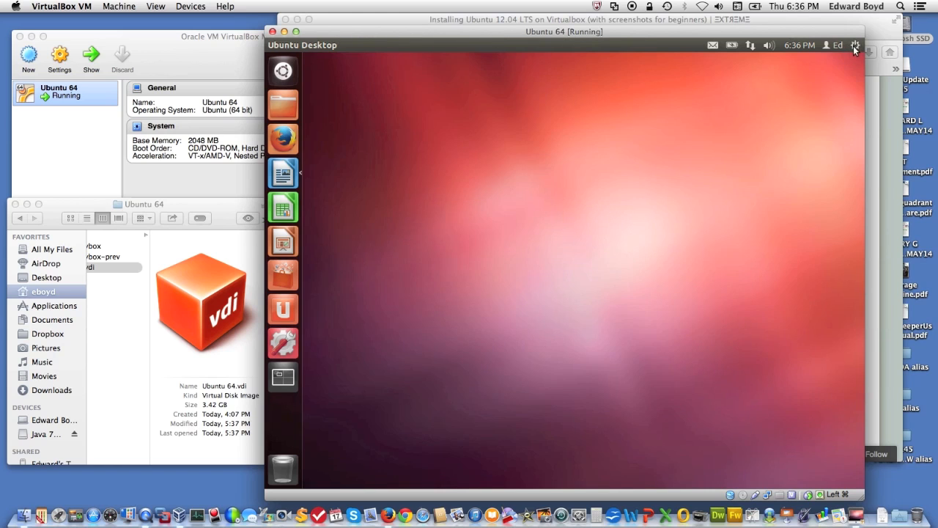
- Shut down the Ubuntu 64 guest from the gear menu and confirm the prompt
click(856, 46)
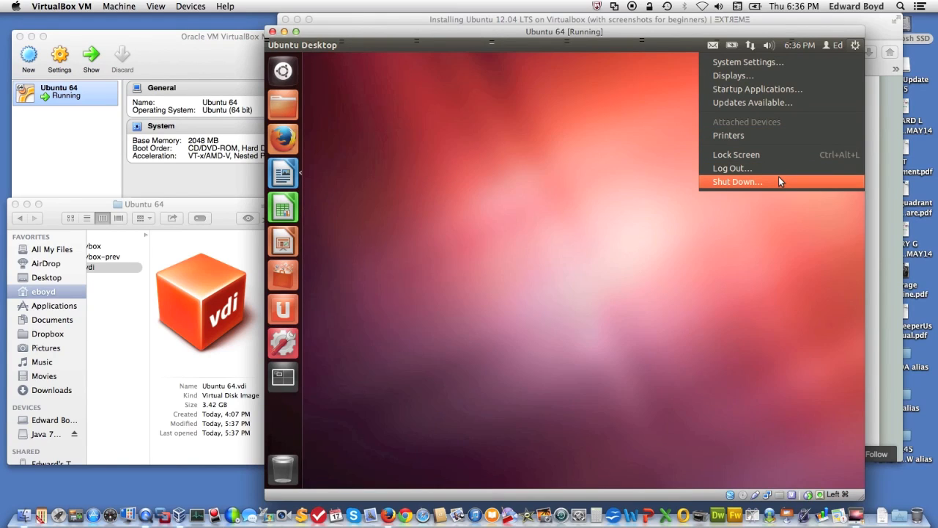
mouse_move(777, 164)
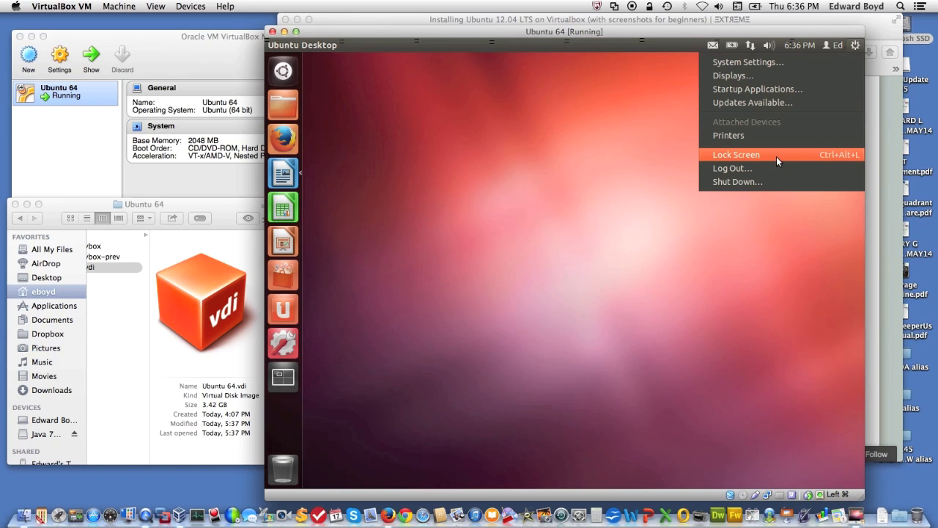
click(770, 187)
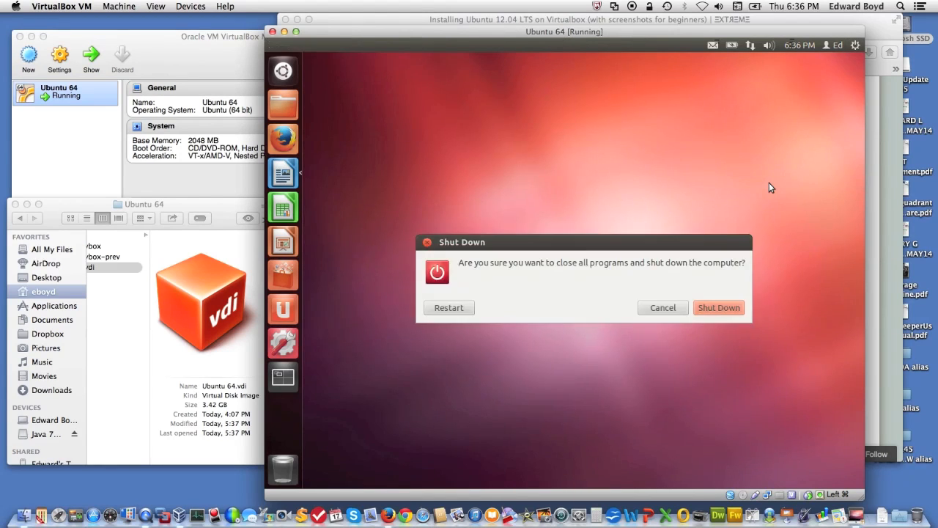
mouse_move(727, 308)
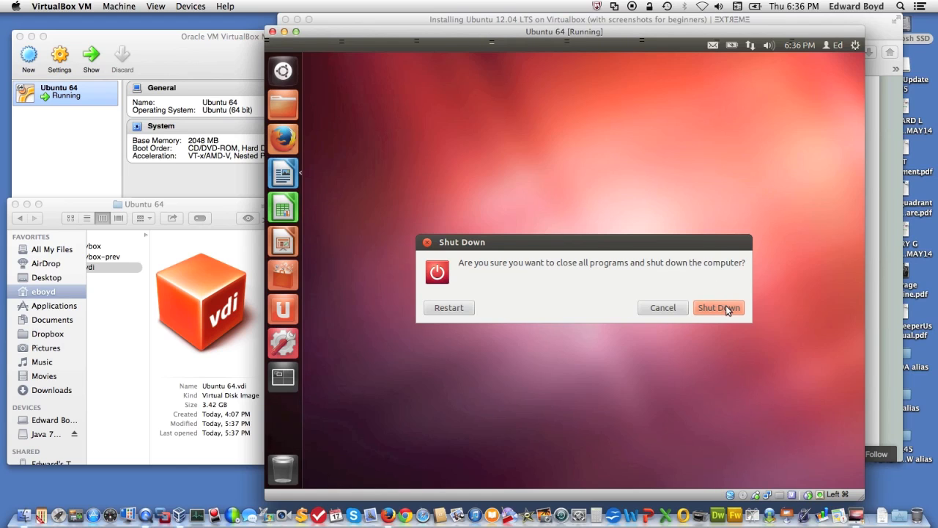
click(719, 308)
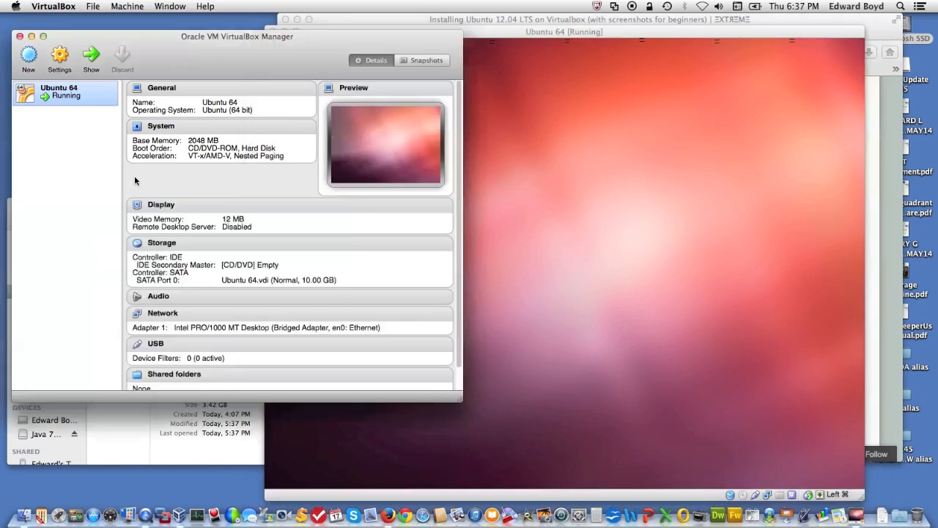
mouse_move(121, 15)
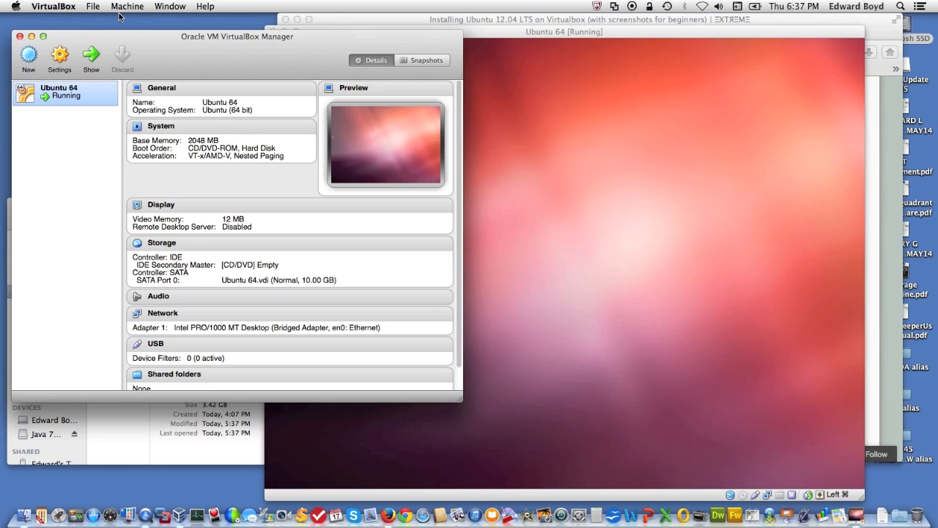
mouse_move(27, 56)
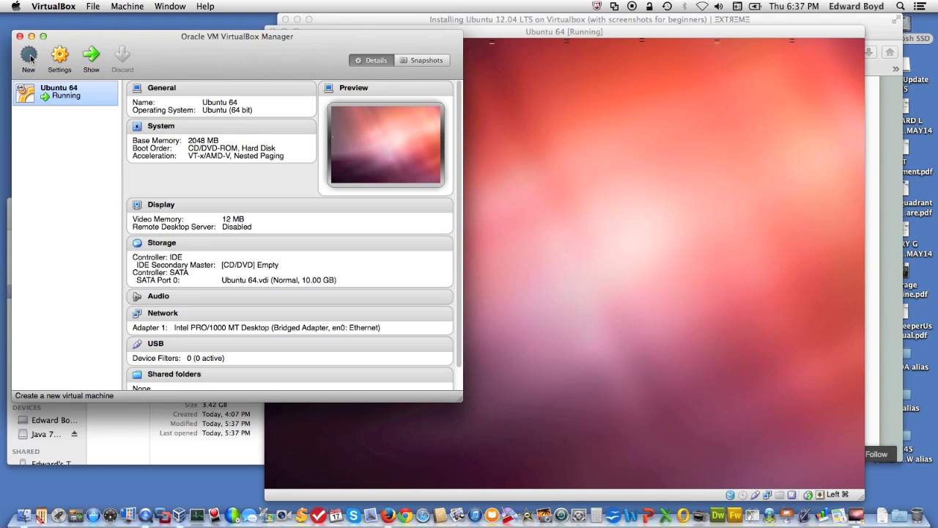
- Start a new virtual machine named 'test'
click(27, 57)
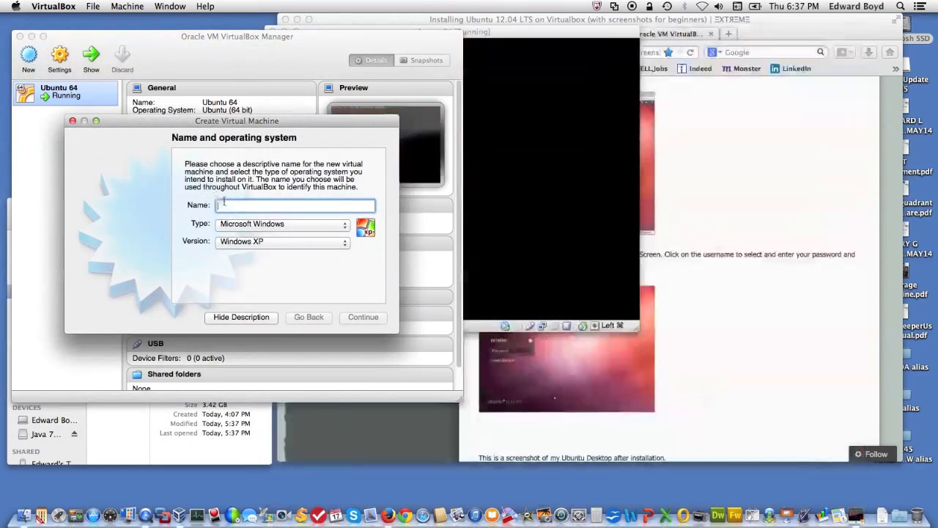
text(test)
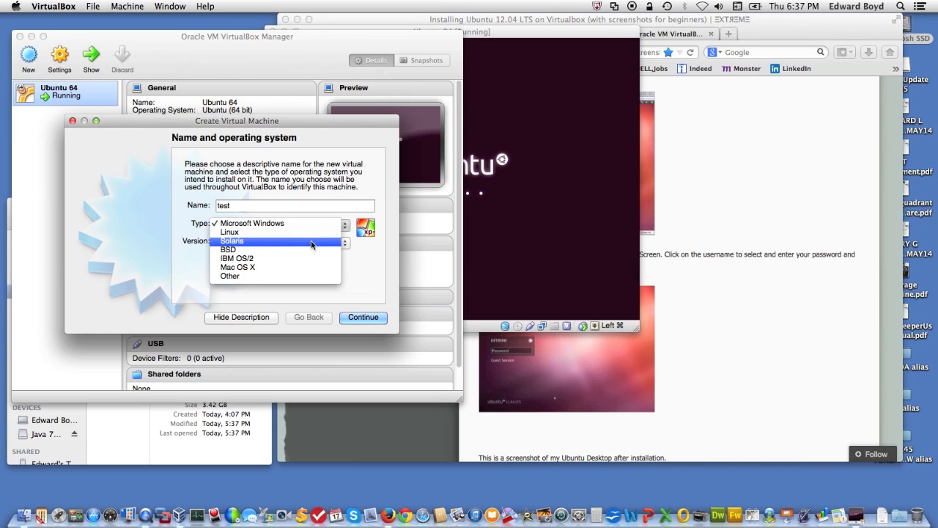
mouse_move(307, 258)
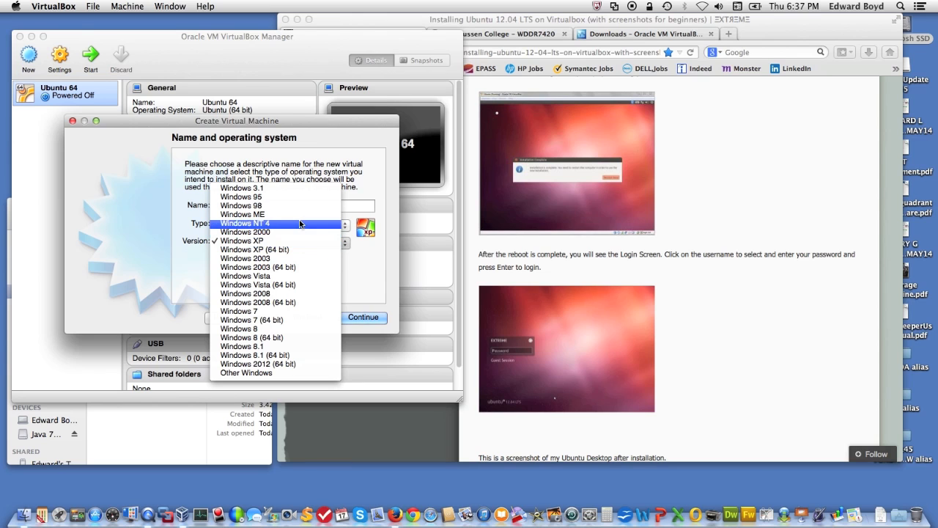
mouse_move(287, 205)
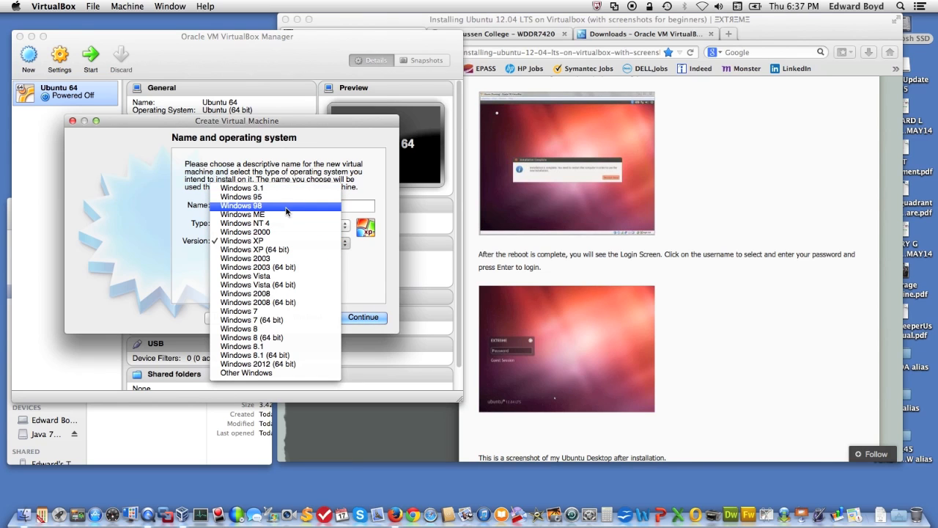
mouse_move(284, 223)
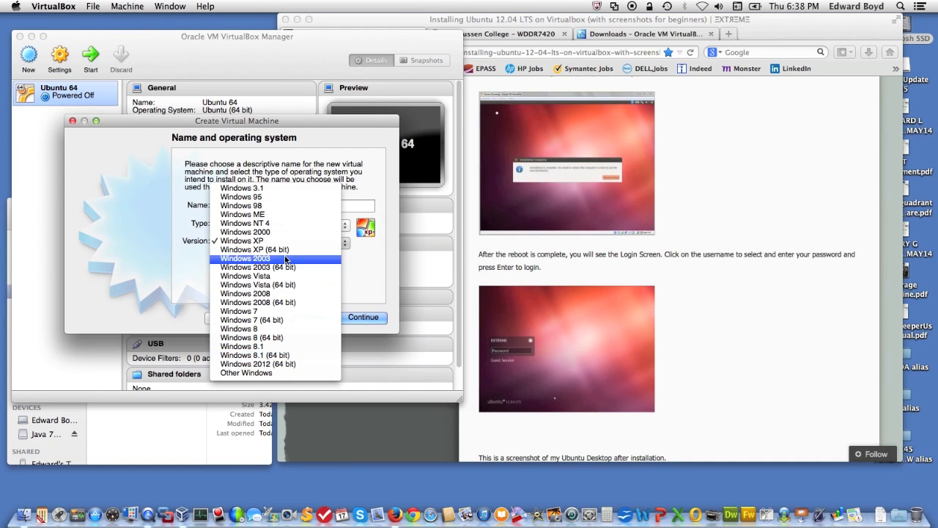
- Switch the test machine's type to Mac OS X, then Solaris, reviewing versions
click(242, 241)
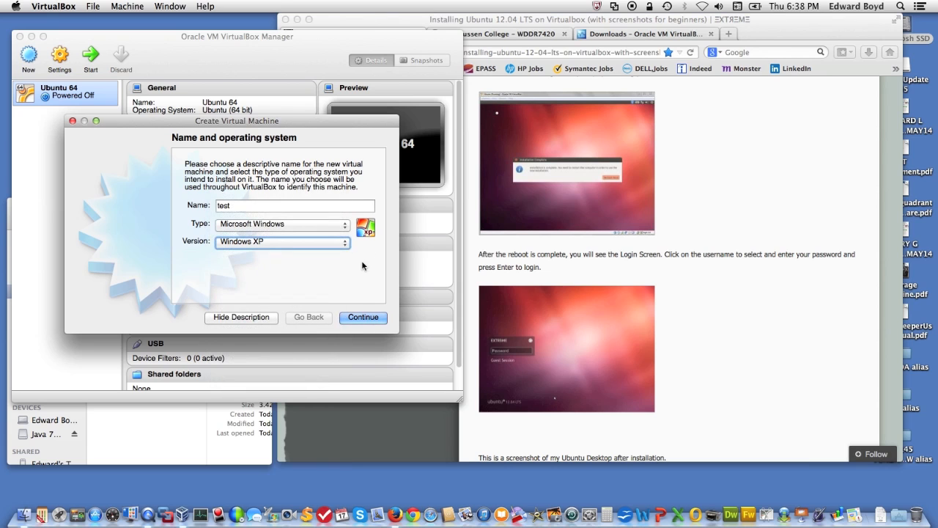
click(282, 223)
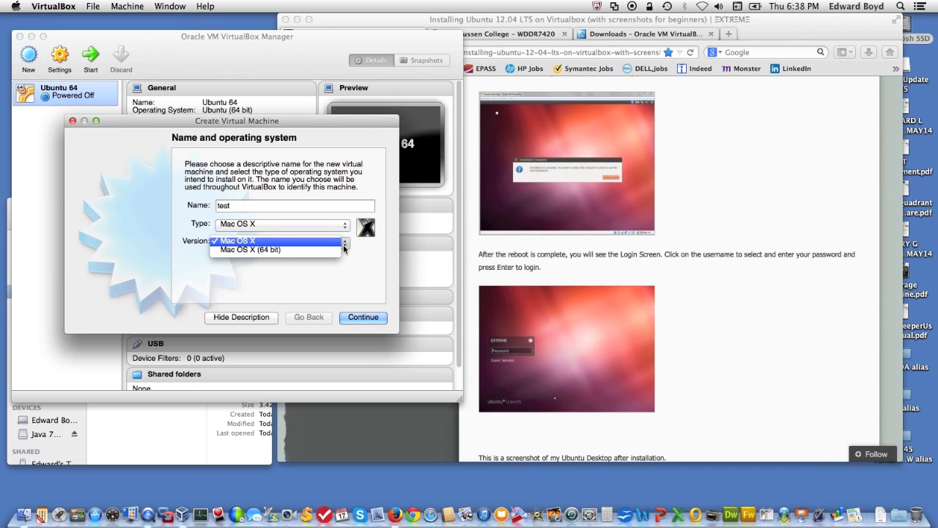
mouse_move(271, 249)
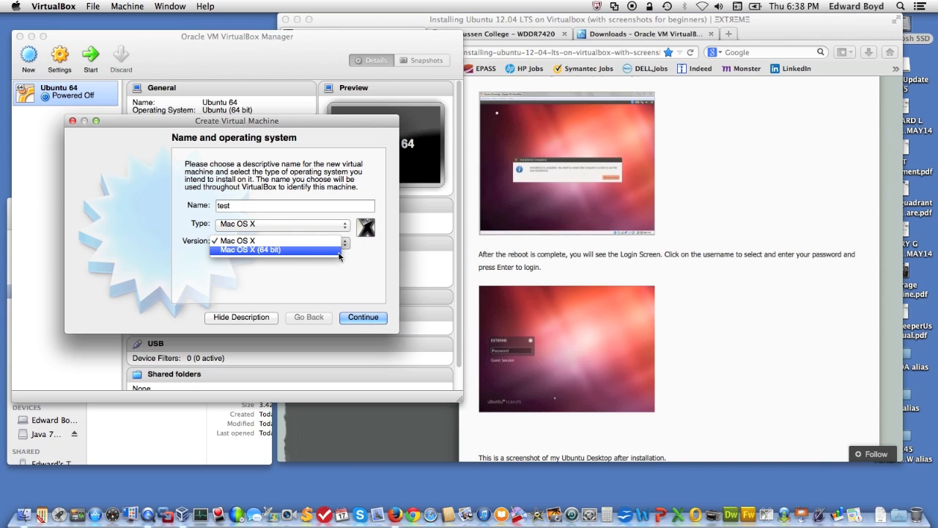
click(235, 240)
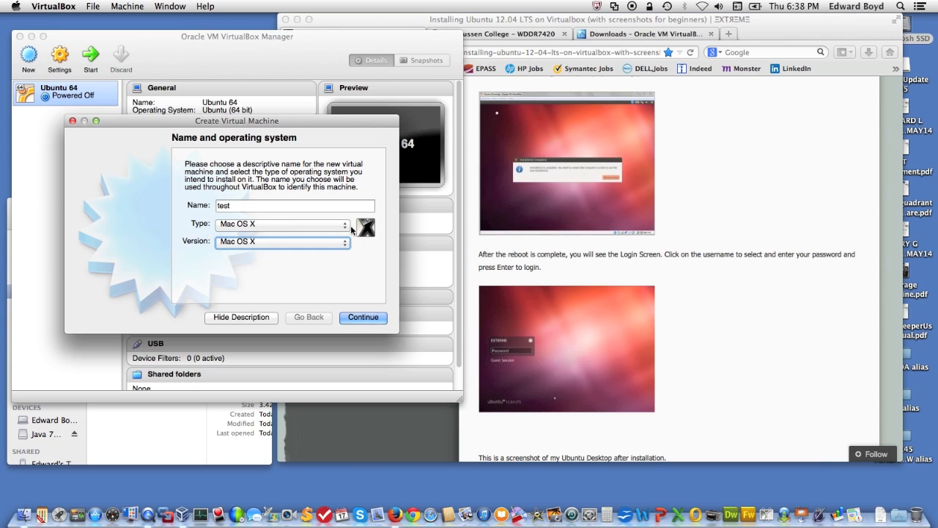
click(280, 225)
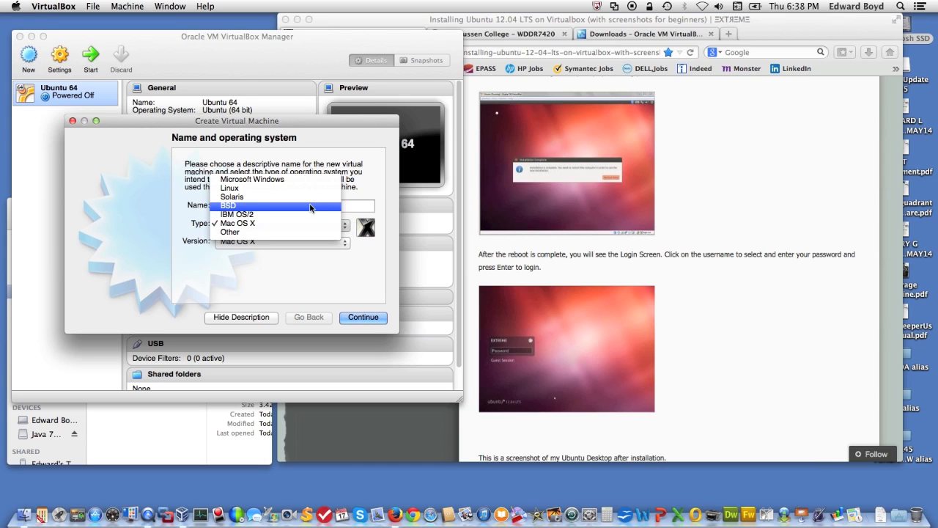
click(232, 197)
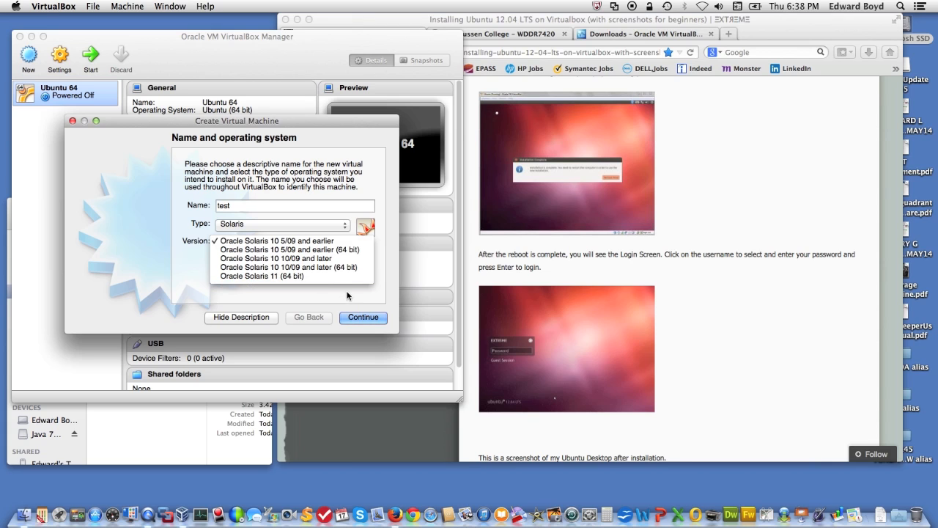
click(270, 240)
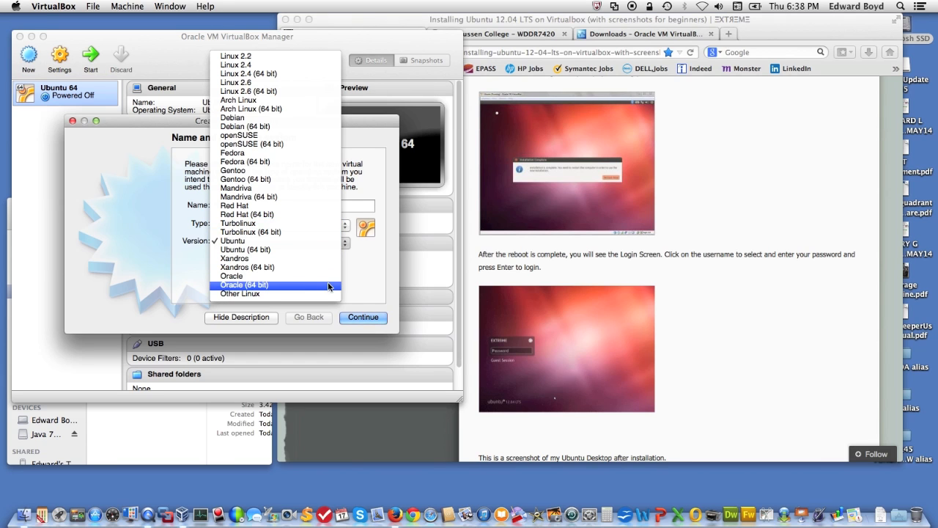
mouse_move(313, 165)
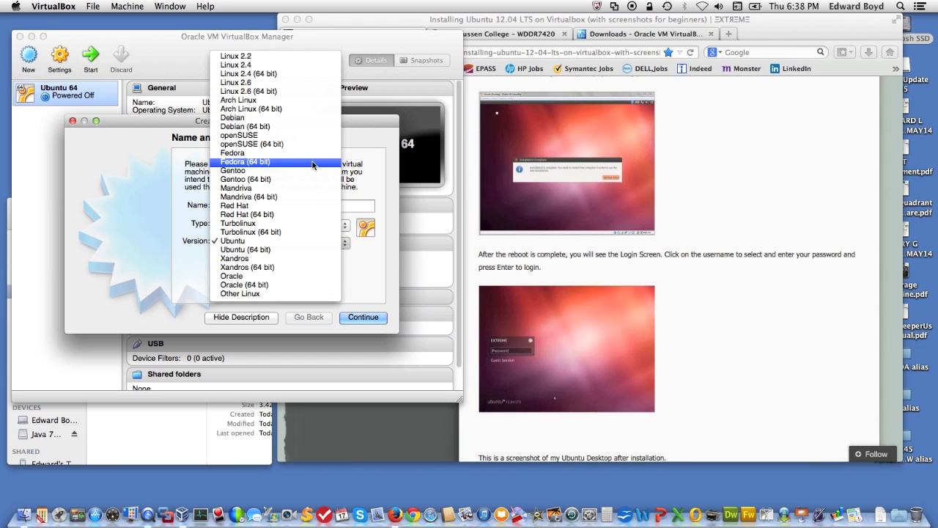
mouse_move(307, 126)
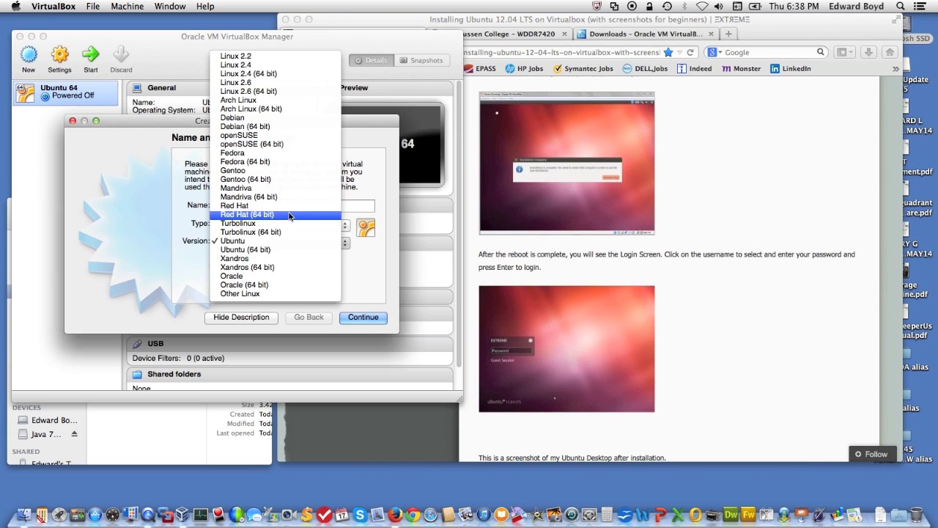
mouse_move(370, 283)
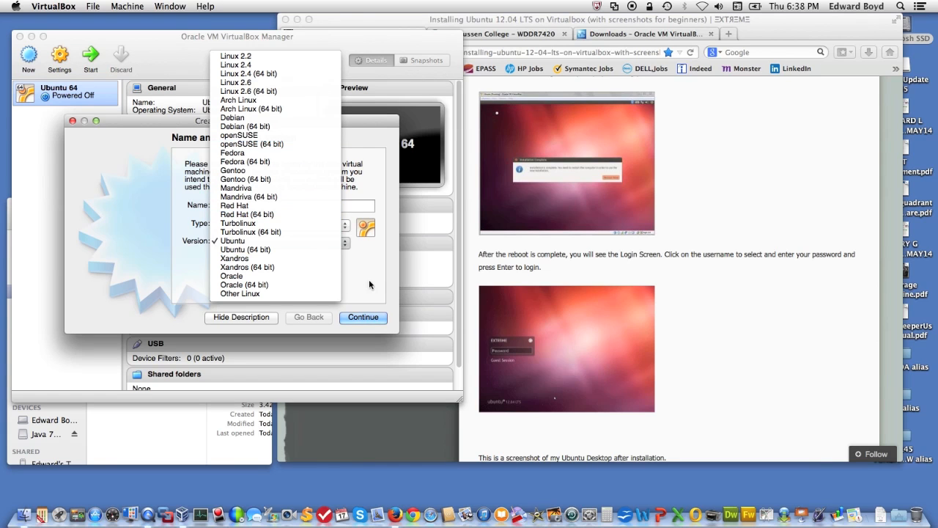
- Close the Linux version list, keeping Ubuntu as the version
click(232, 241)
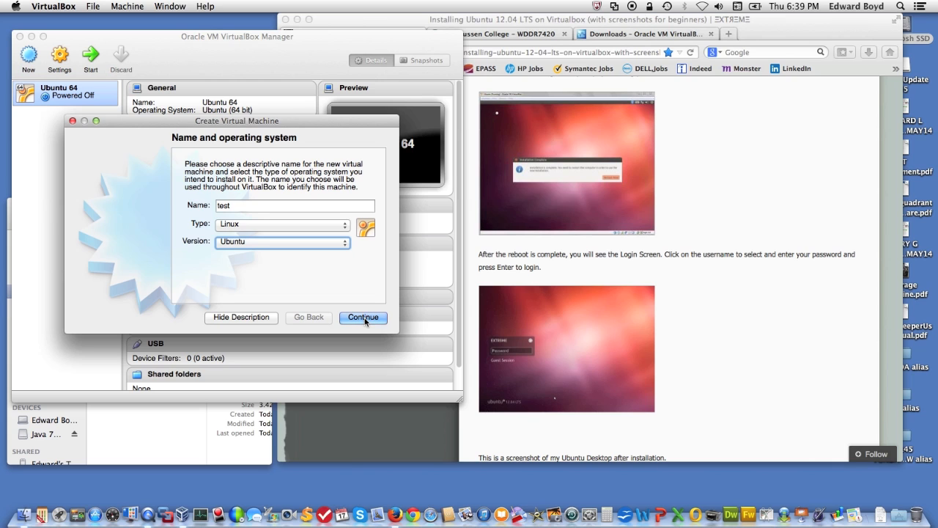
- View the Memory size step, go back, and close the Create Virtual Machine wizard
click(363, 318)
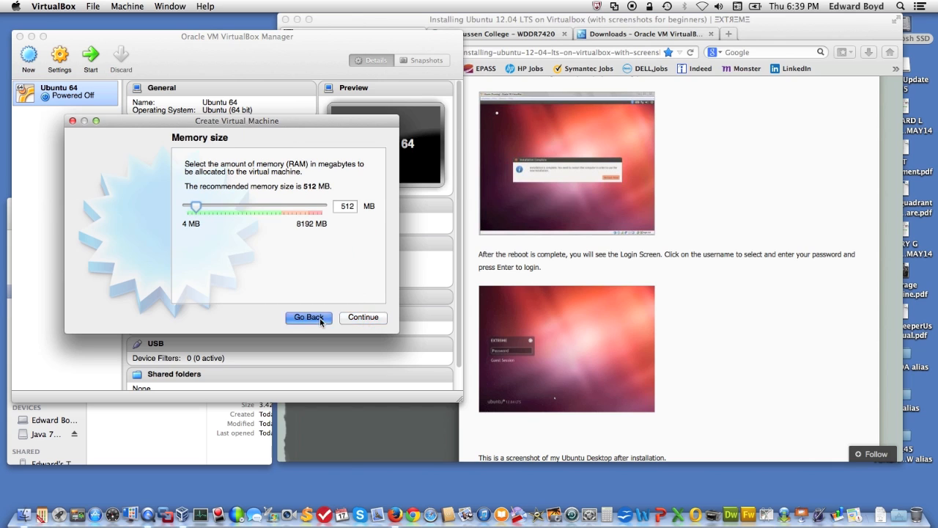
click(309, 317)
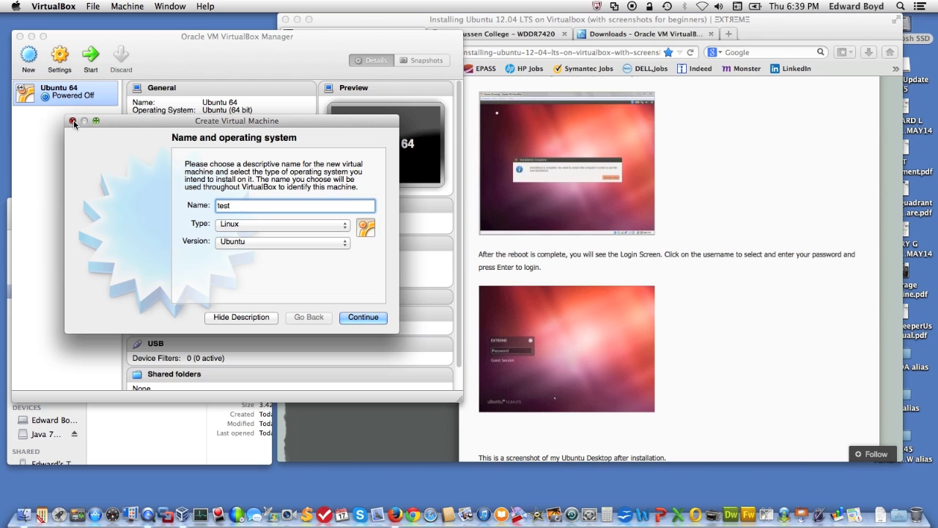
click(72, 121)
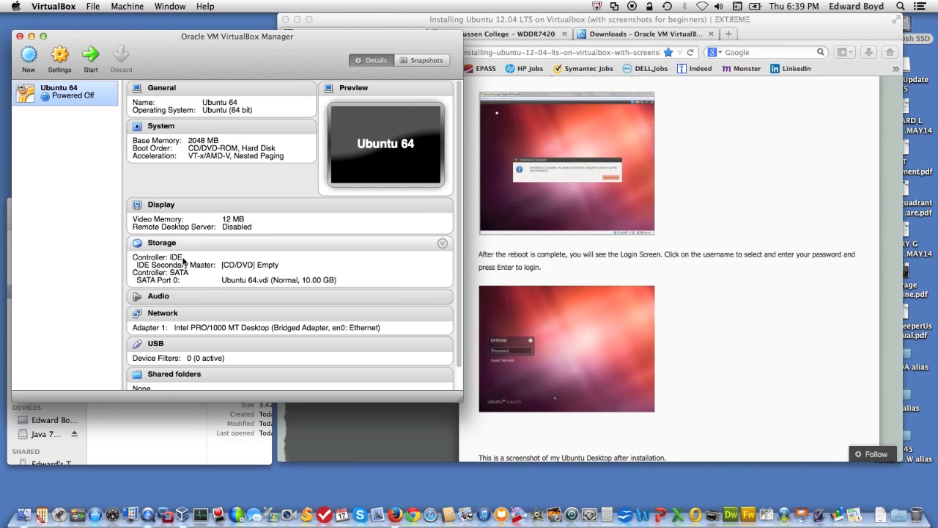
mouse_move(316, 272)
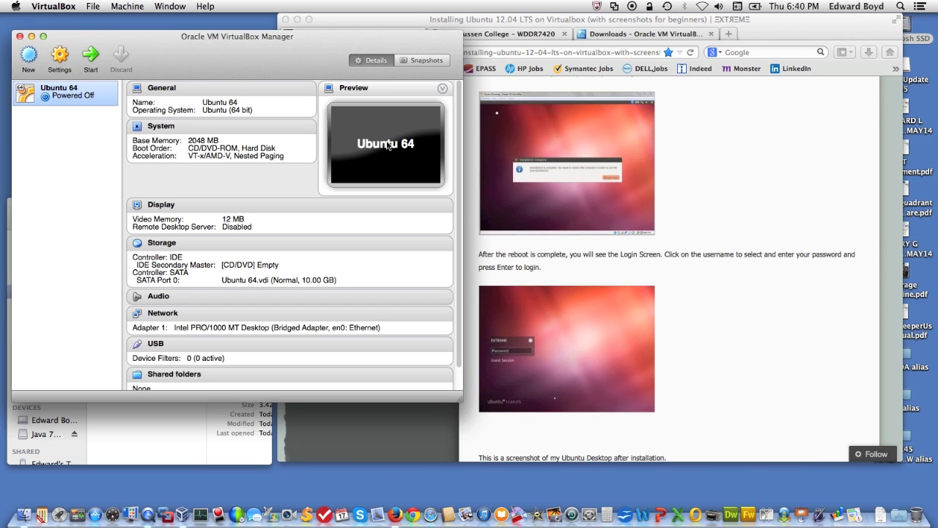
mouse_move(403, 153)
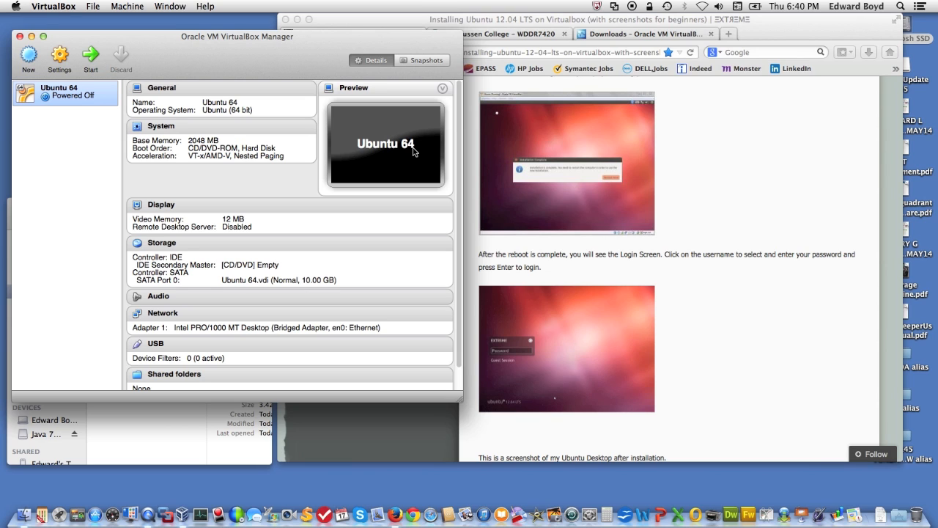
mouse_move(361, 148)
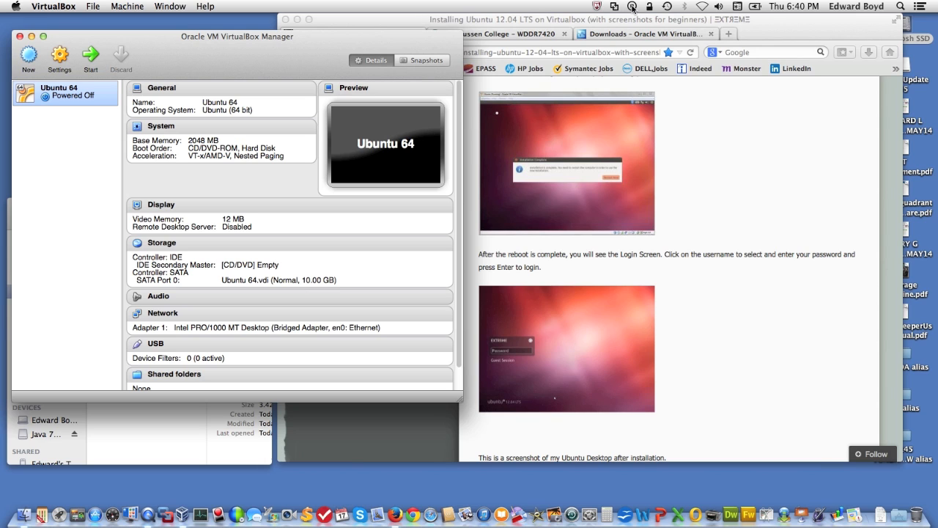
mouse_move(181, 196)
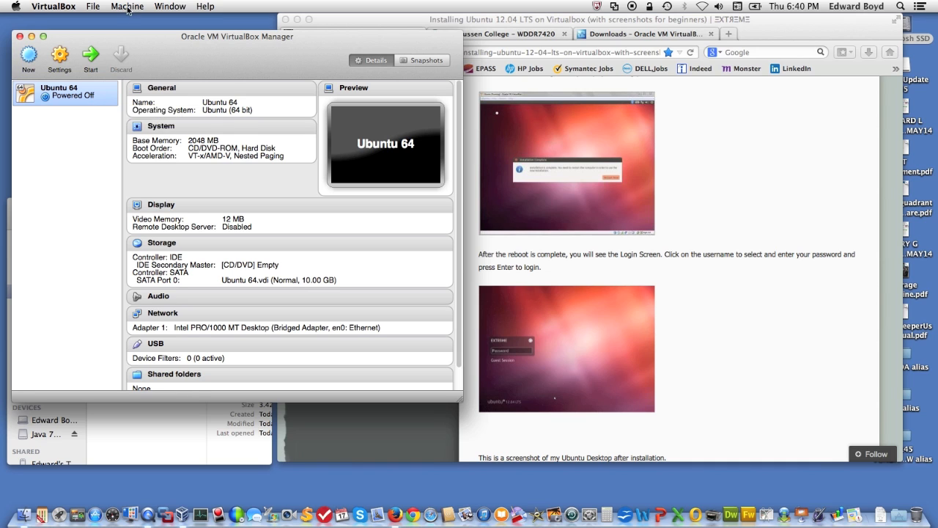
- Remove the Ubuntu 64 machine from the Machine menu, choosing Delete all files
click(129, 7)
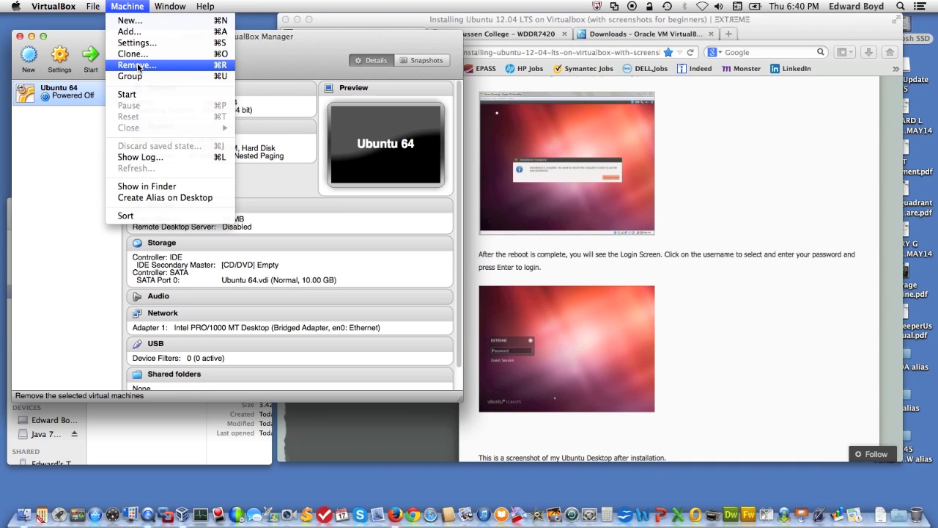
mouse_move(135, 54)
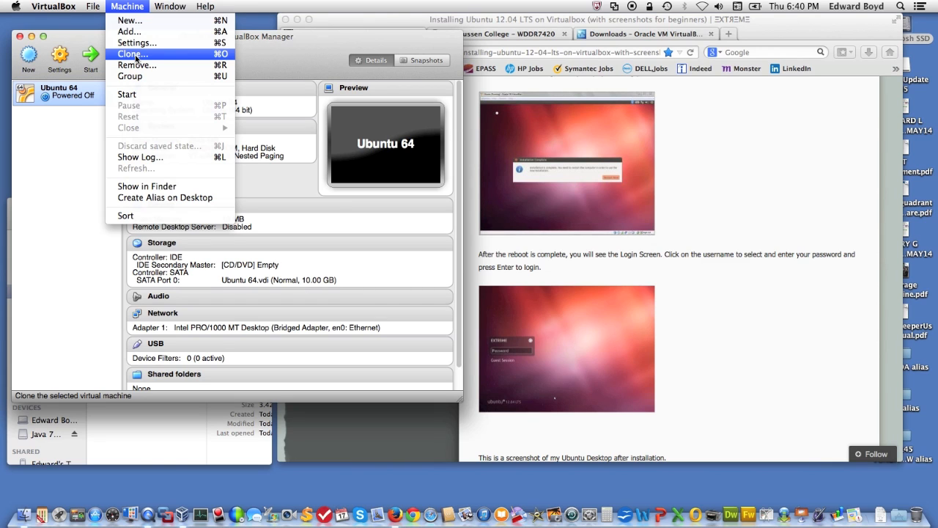
mouse_move(139, 65)
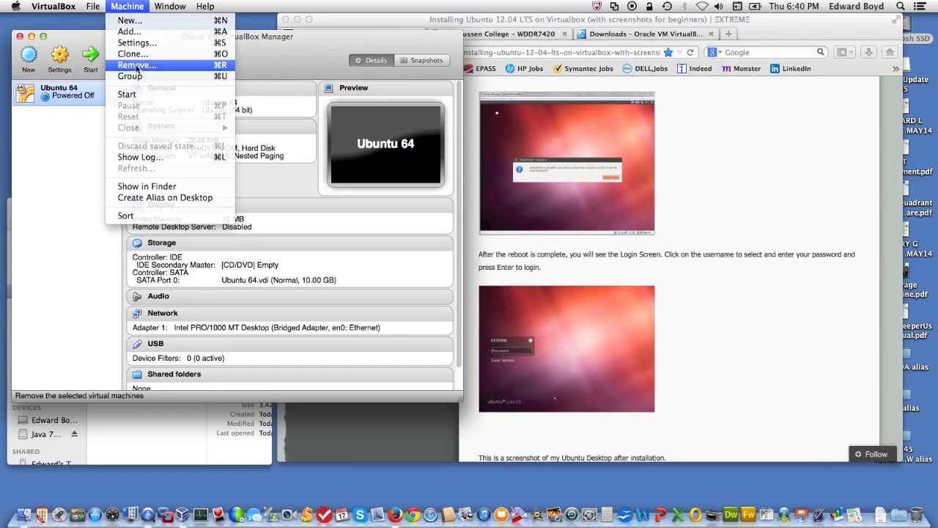
click(141, 67)
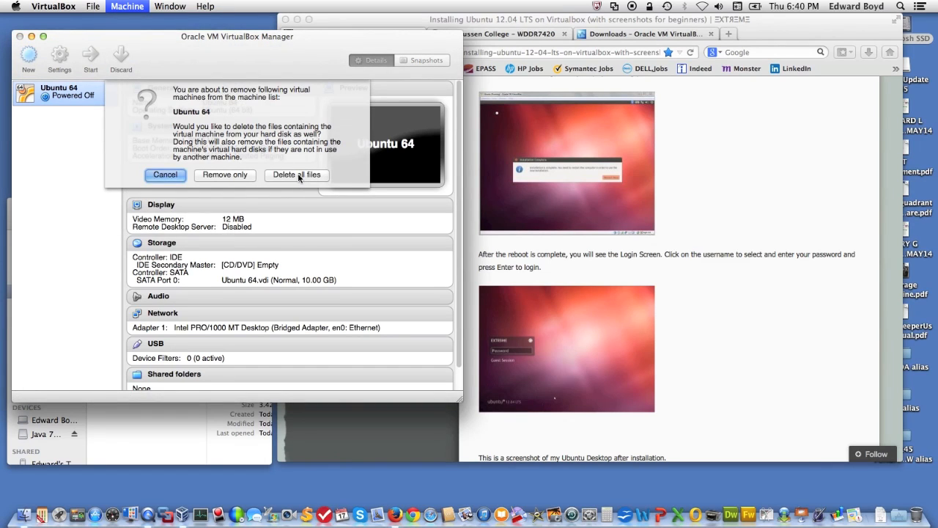
click(296, 175)
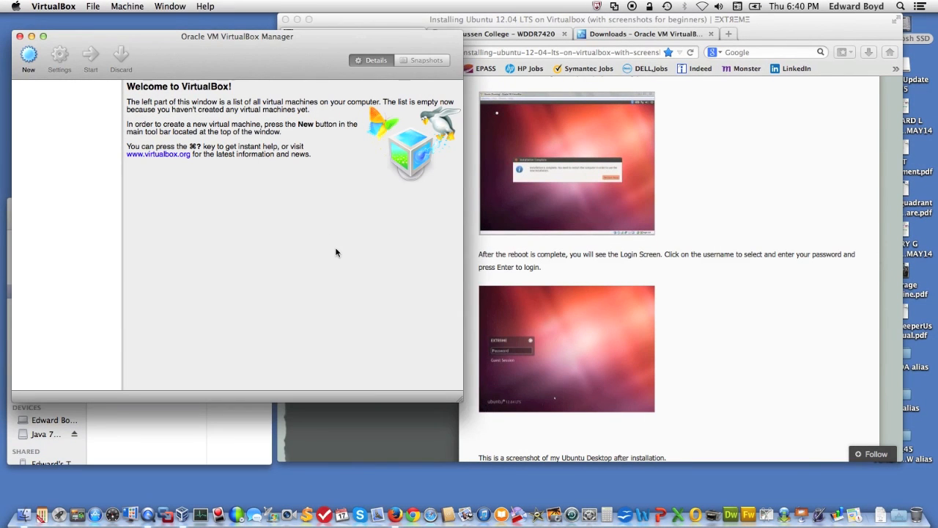
mouse_move(330, 242)
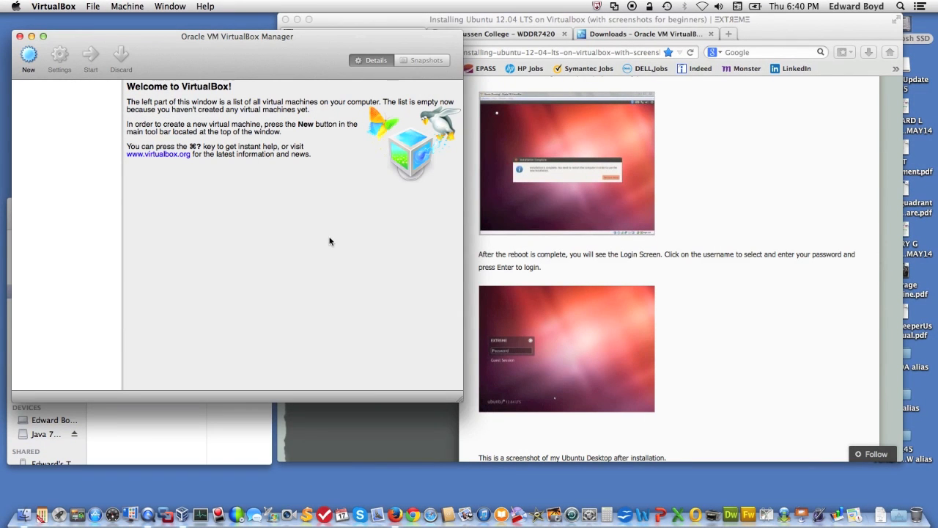